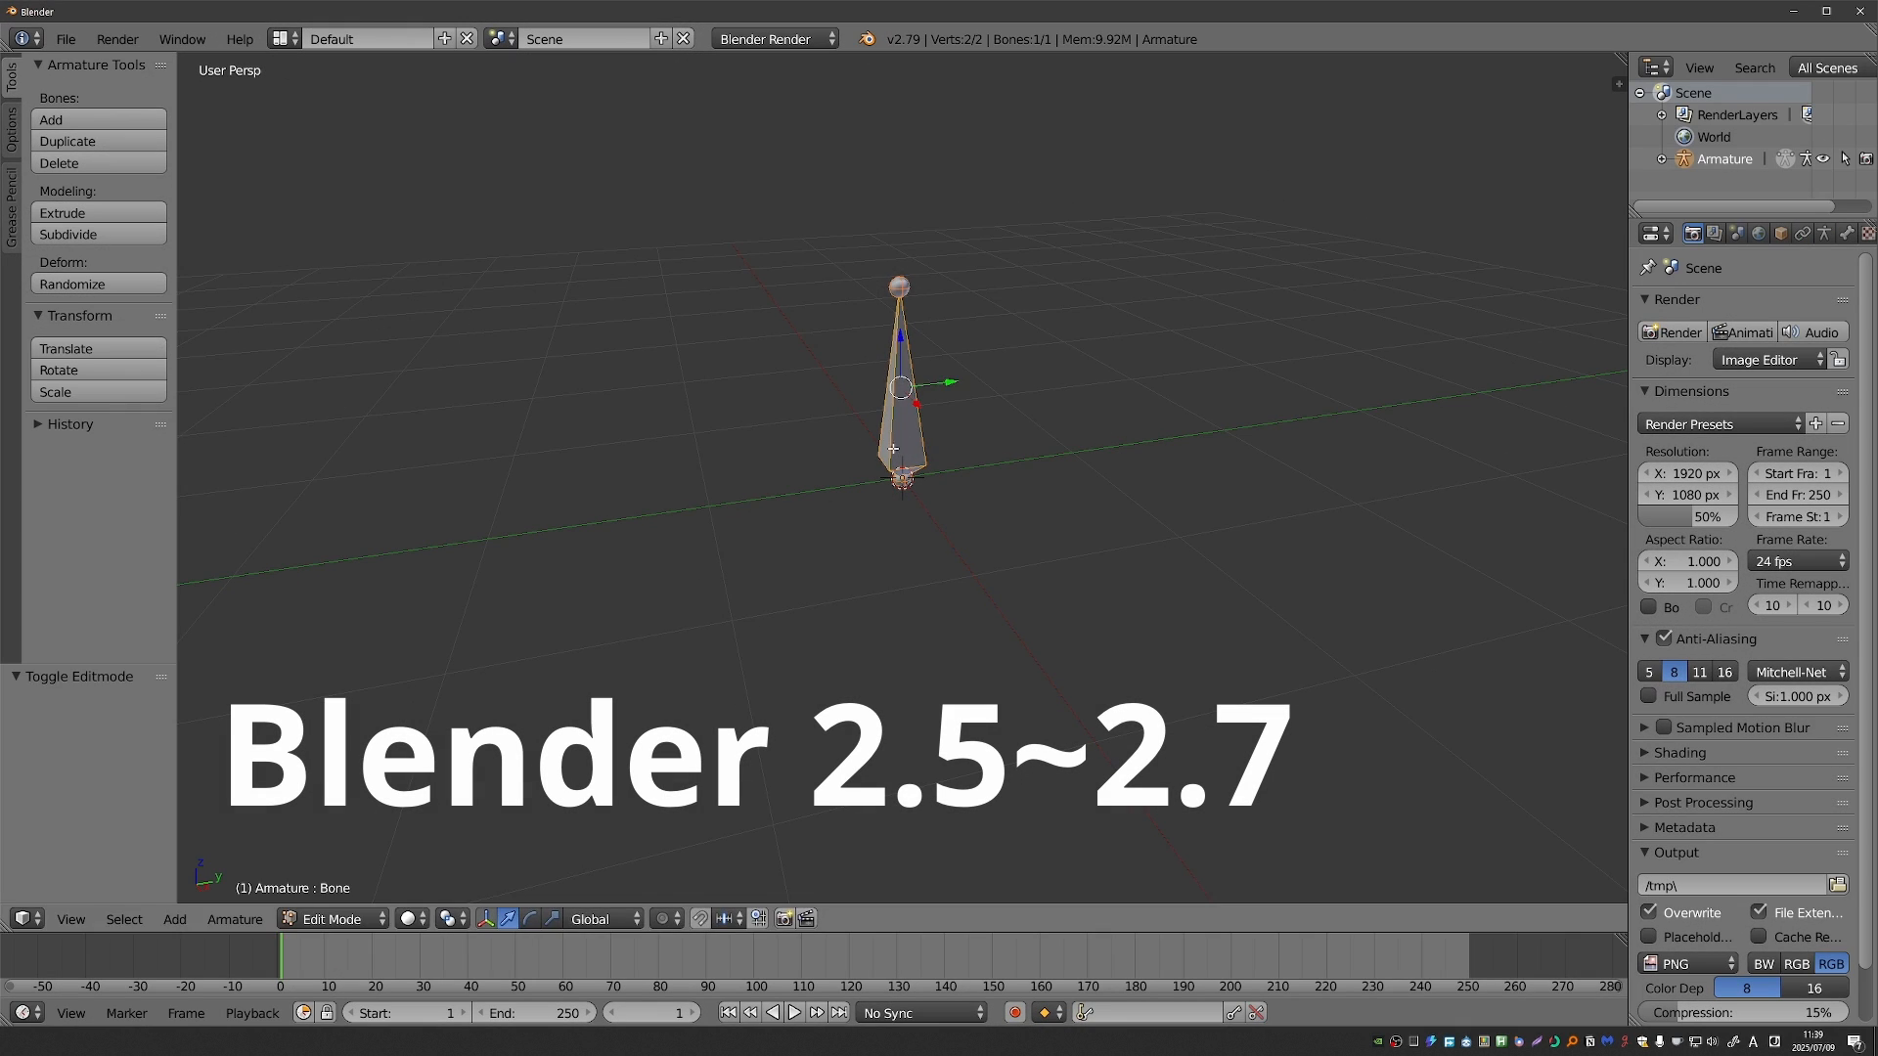
- Duplicate the bone into four, move some onto other bone layers, and show those layers together
key("shift+d")
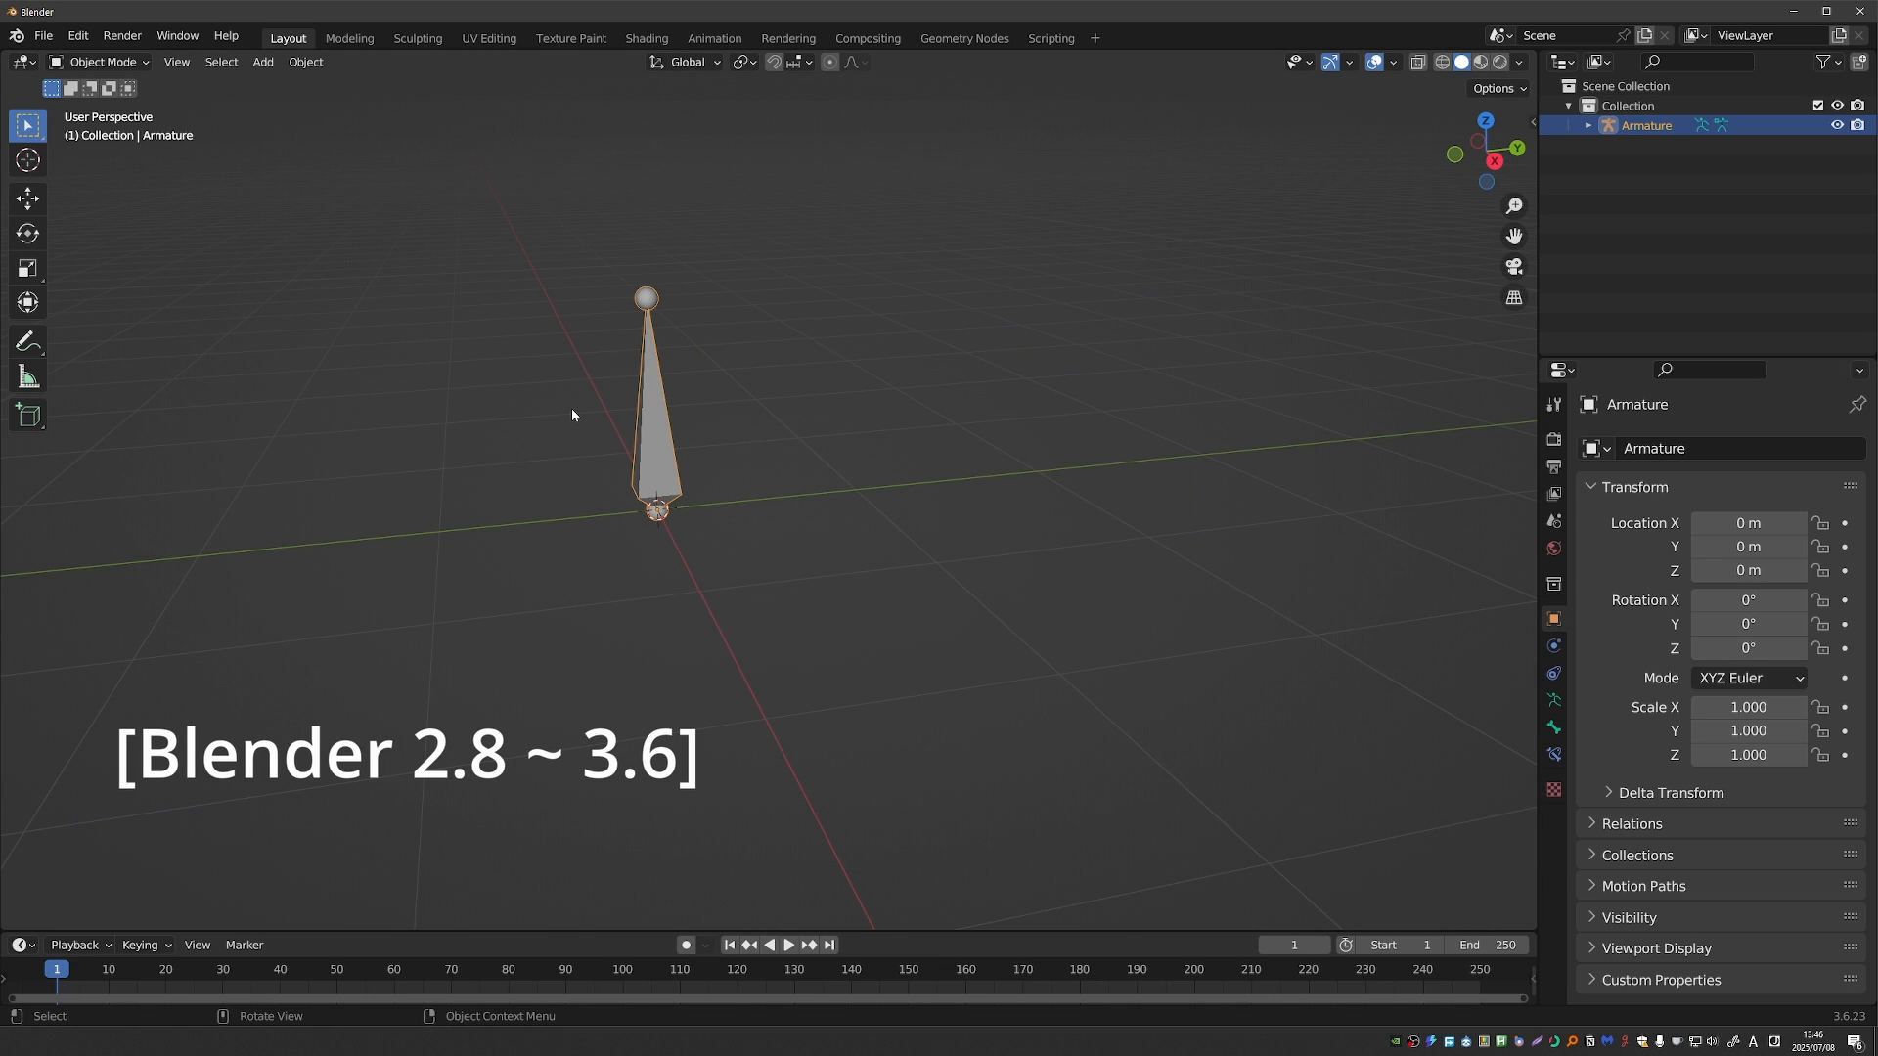
left_click(1552, 700)
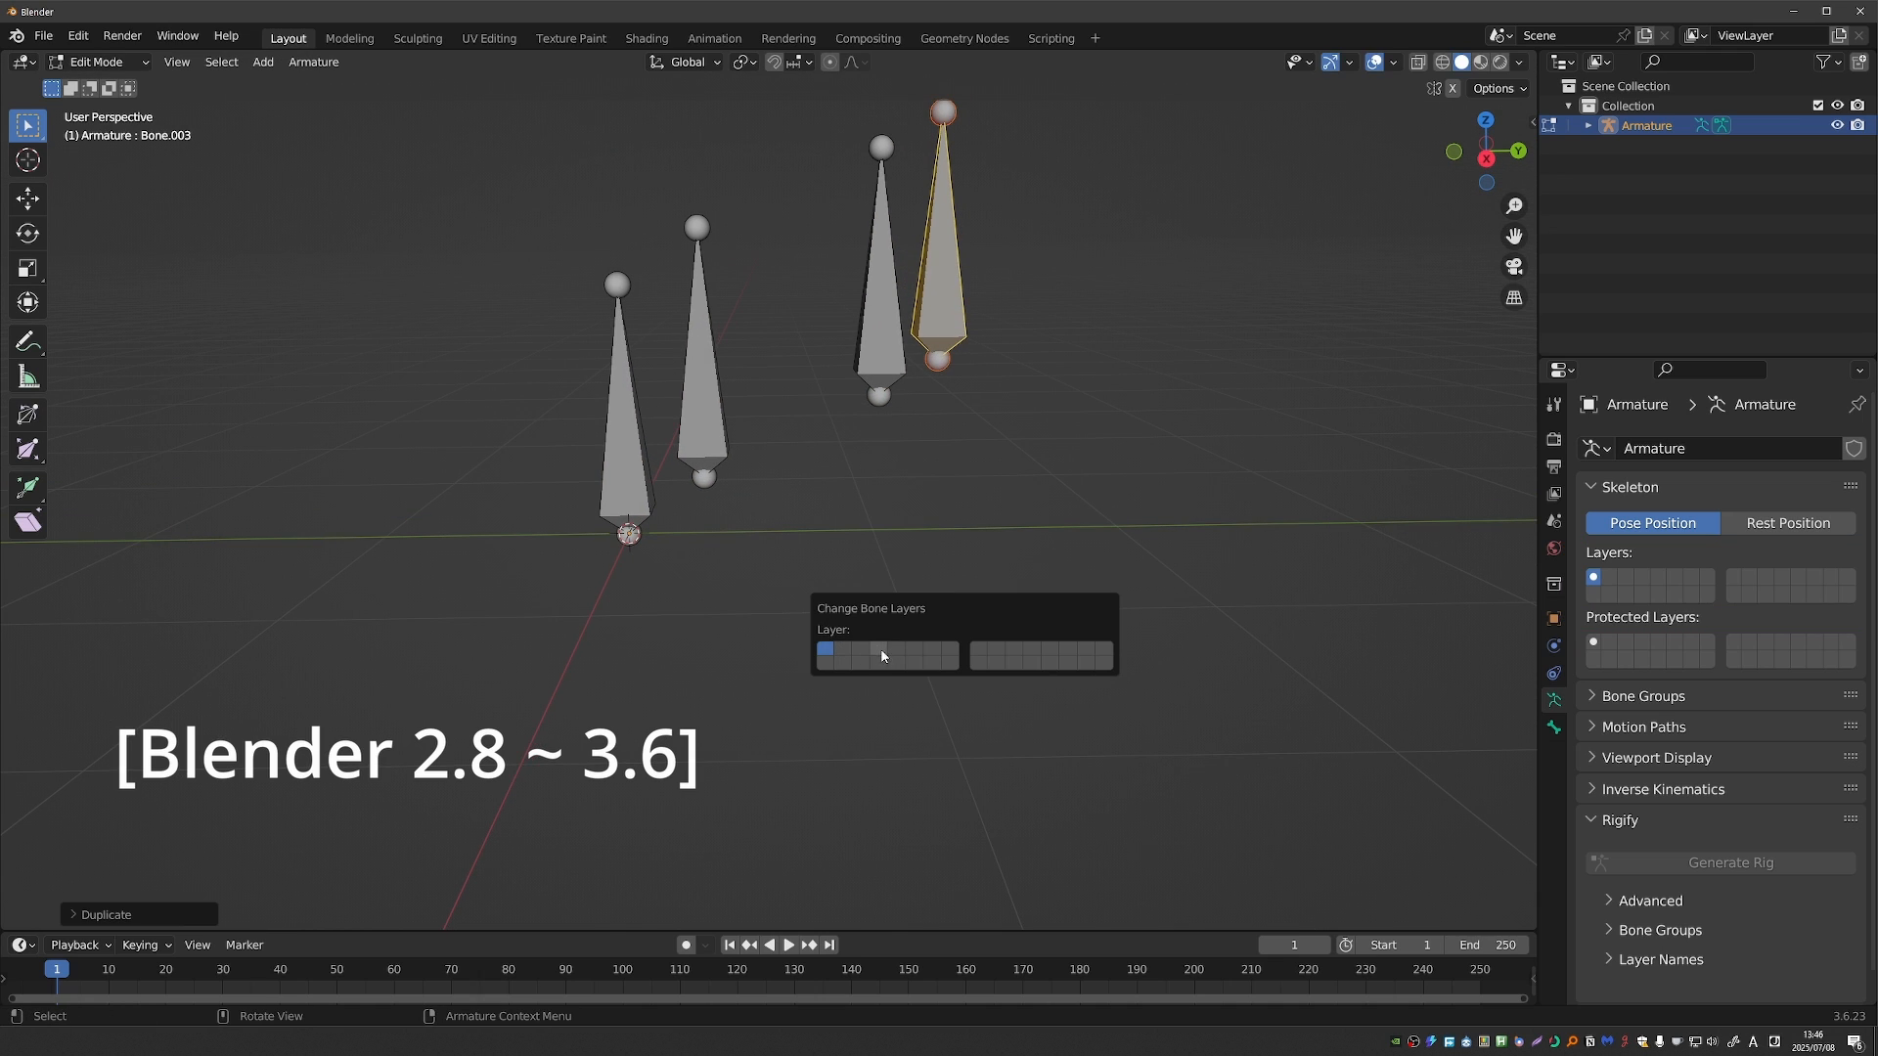
left_click(843, 655)
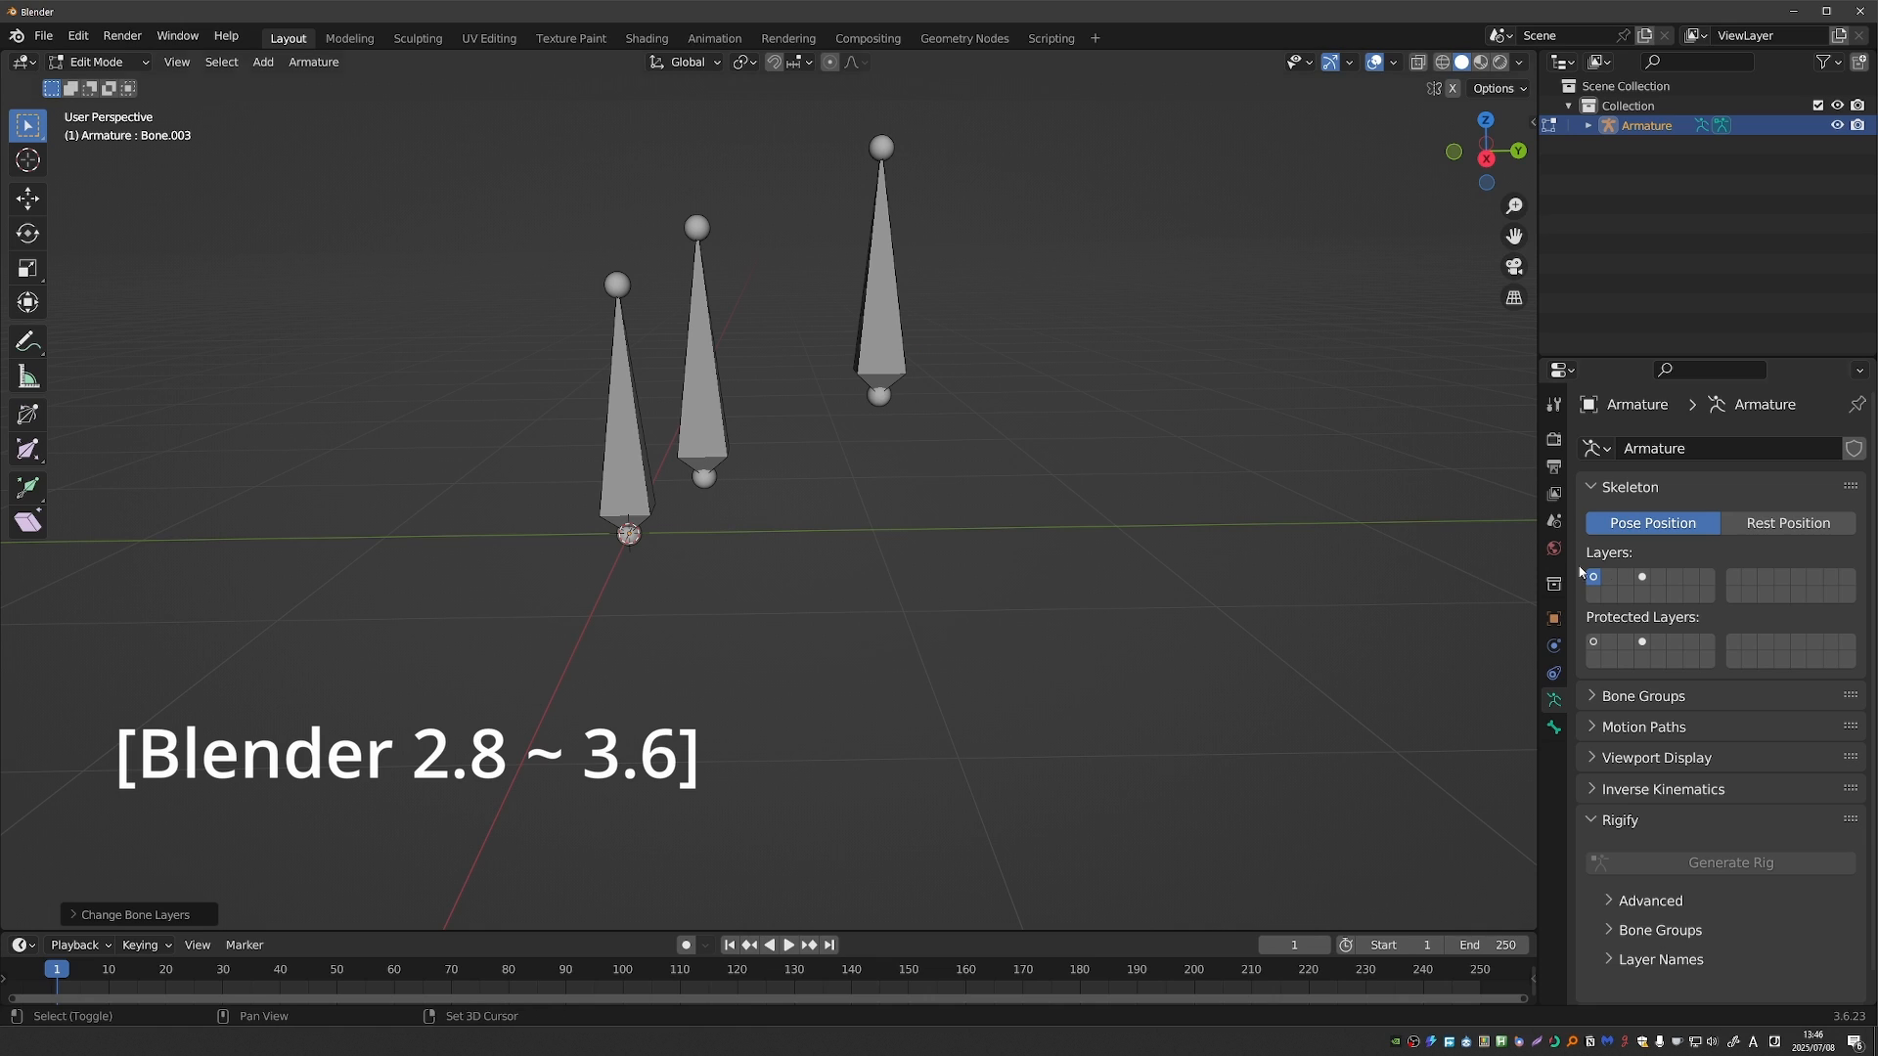
left_click(1642, 579)
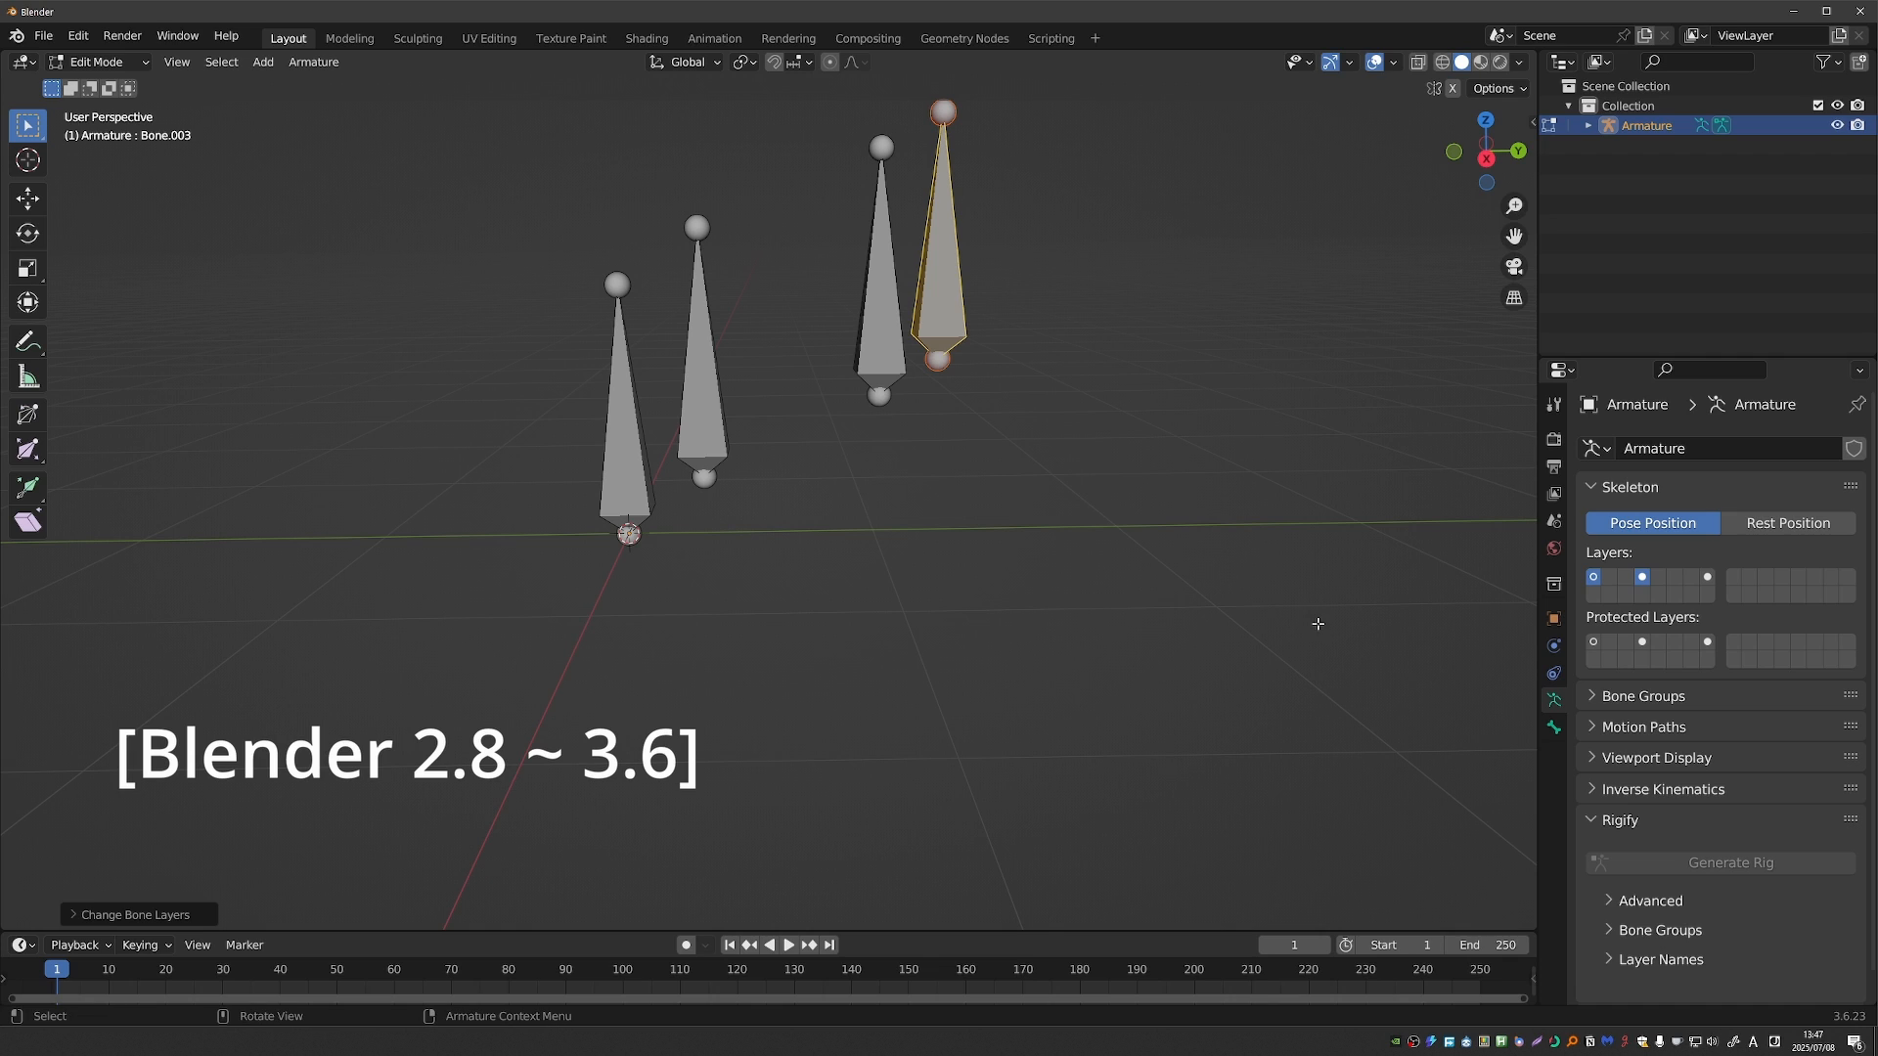
mouse_move(1464, 614)
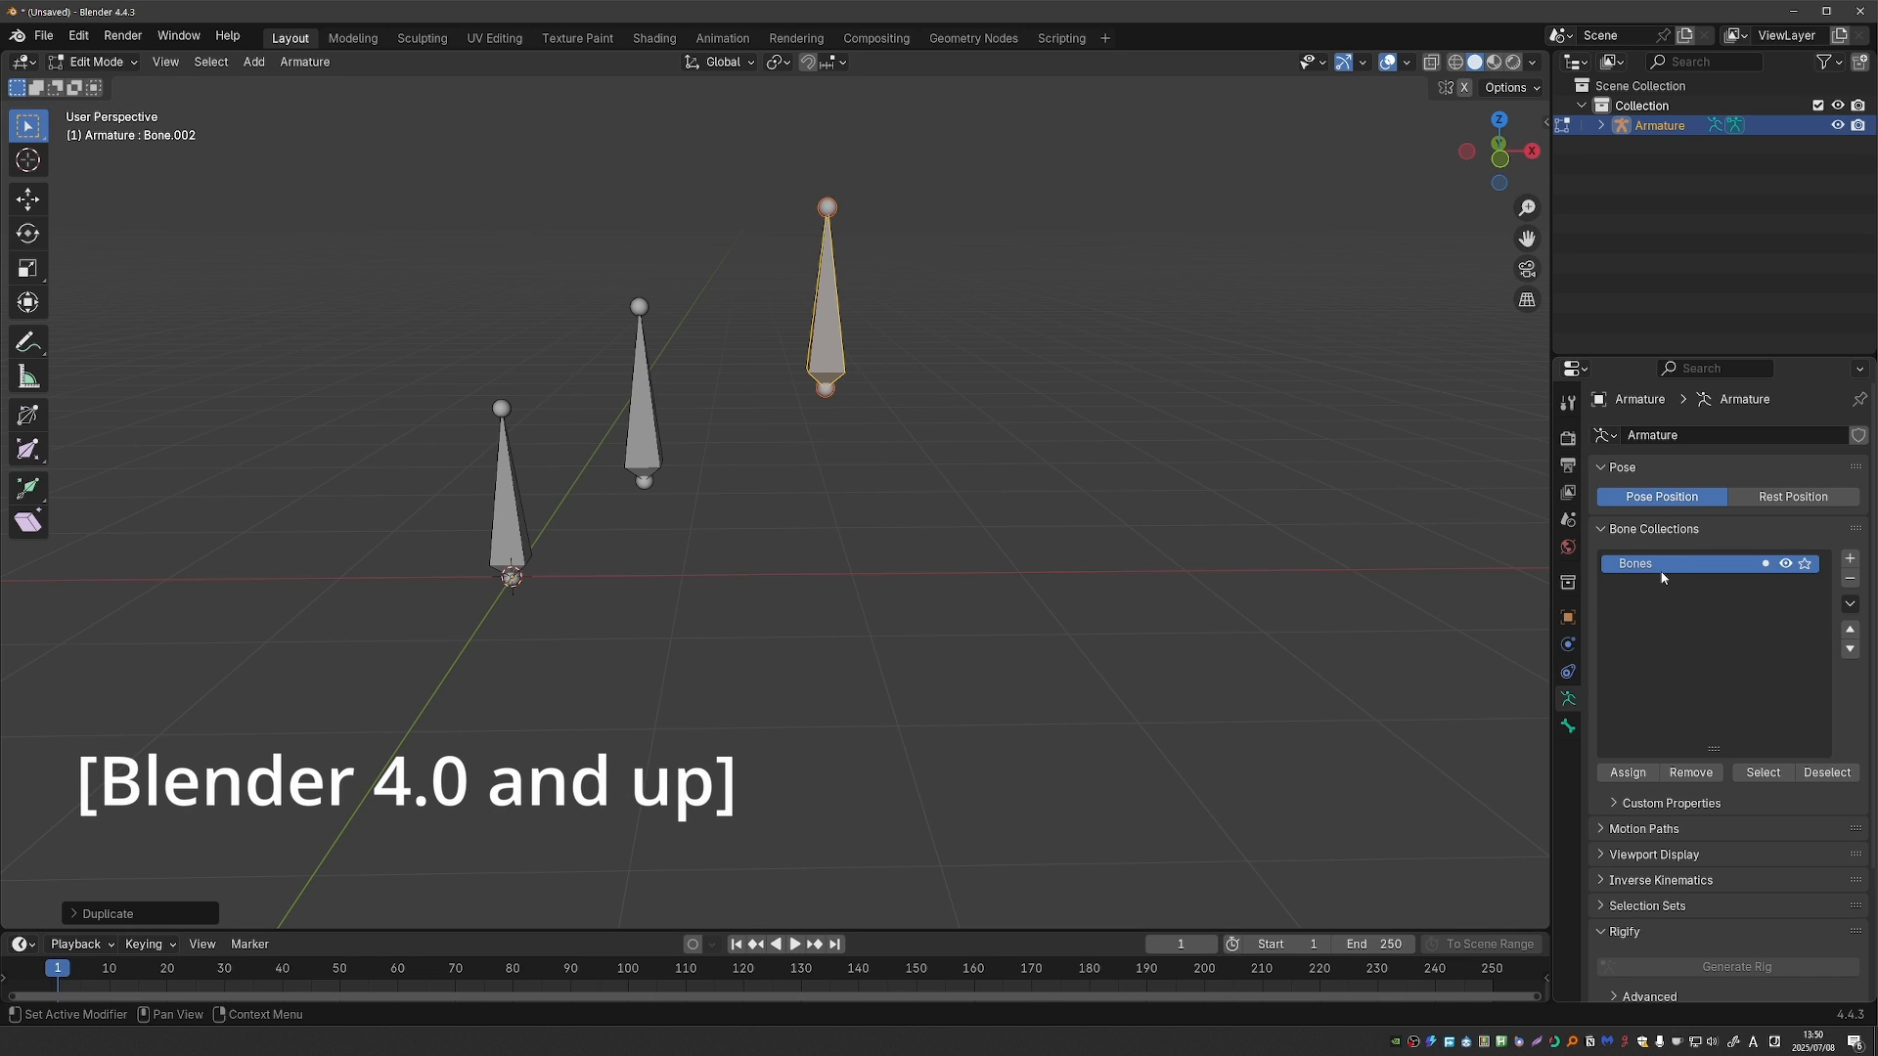
mouse_move(1695, 573)
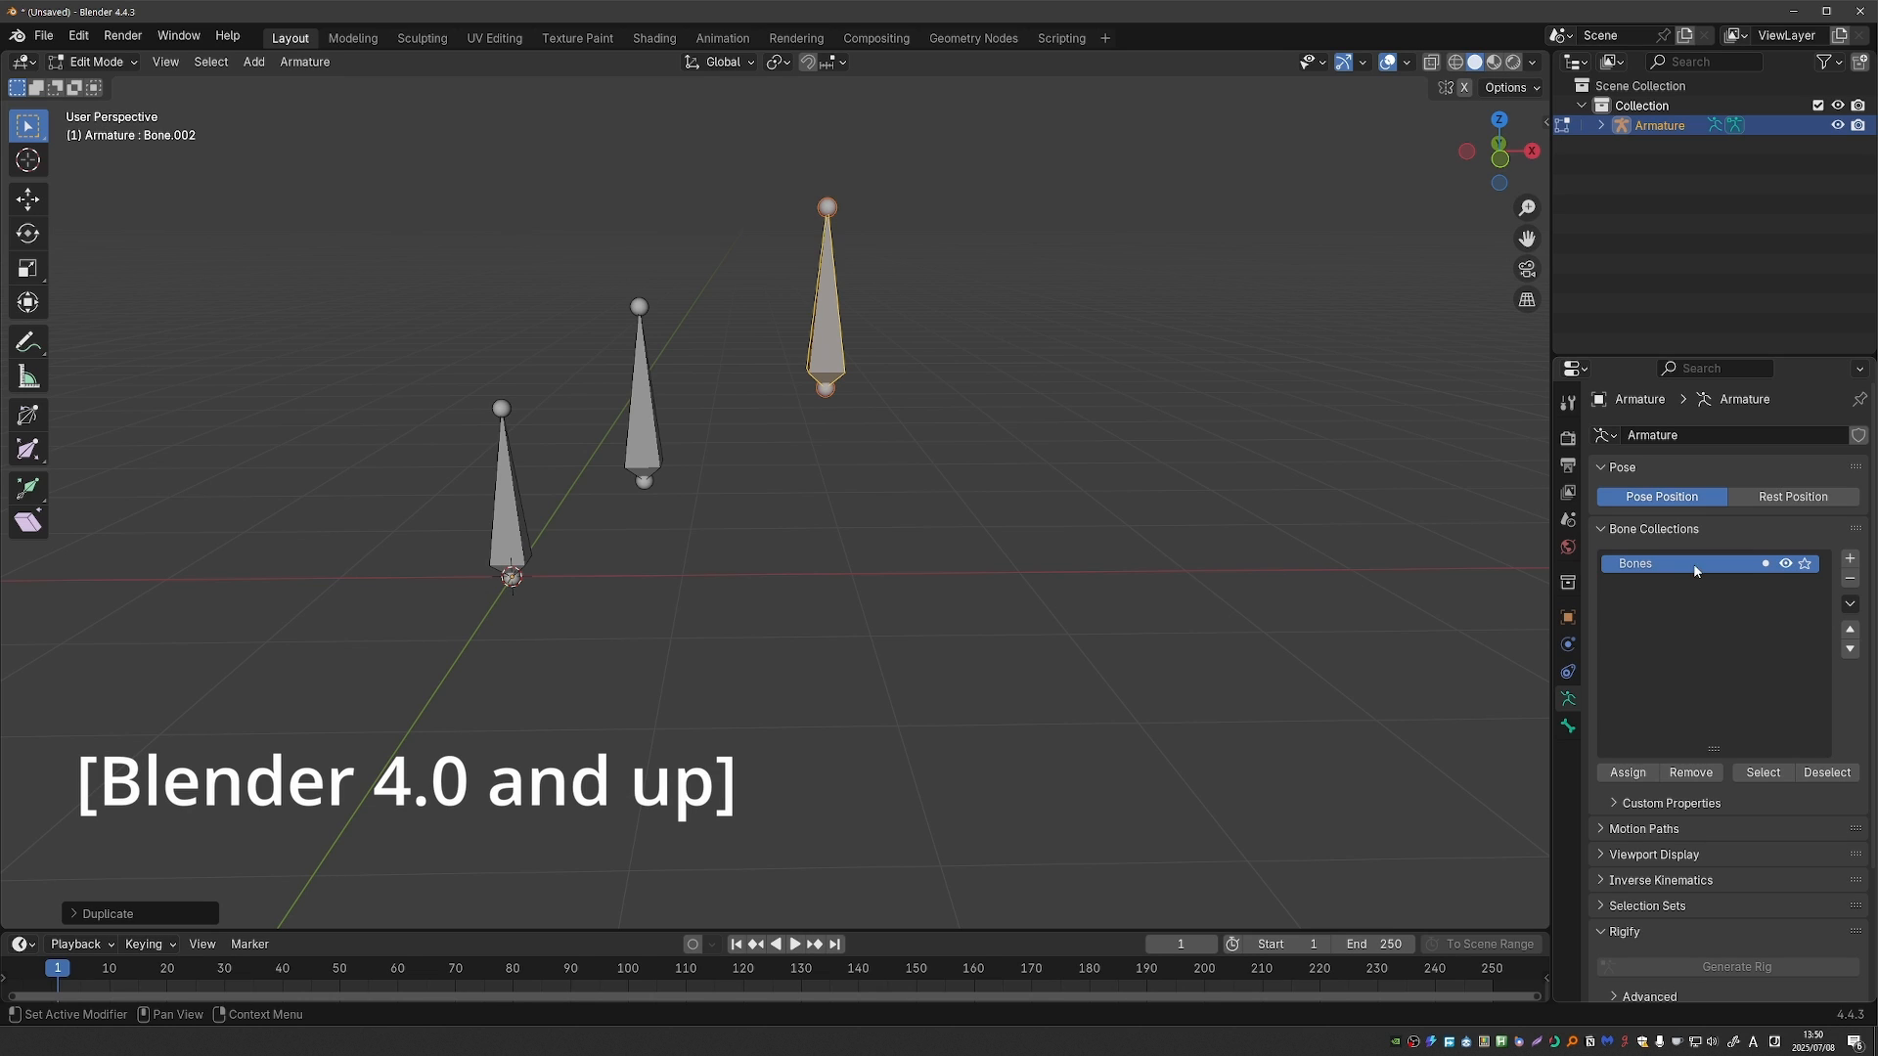
- Rename the first collection MyCollection, then move the top bone into Bones.003 and assign it to Bones
double_click(1676, 564)
type("MyCollection")
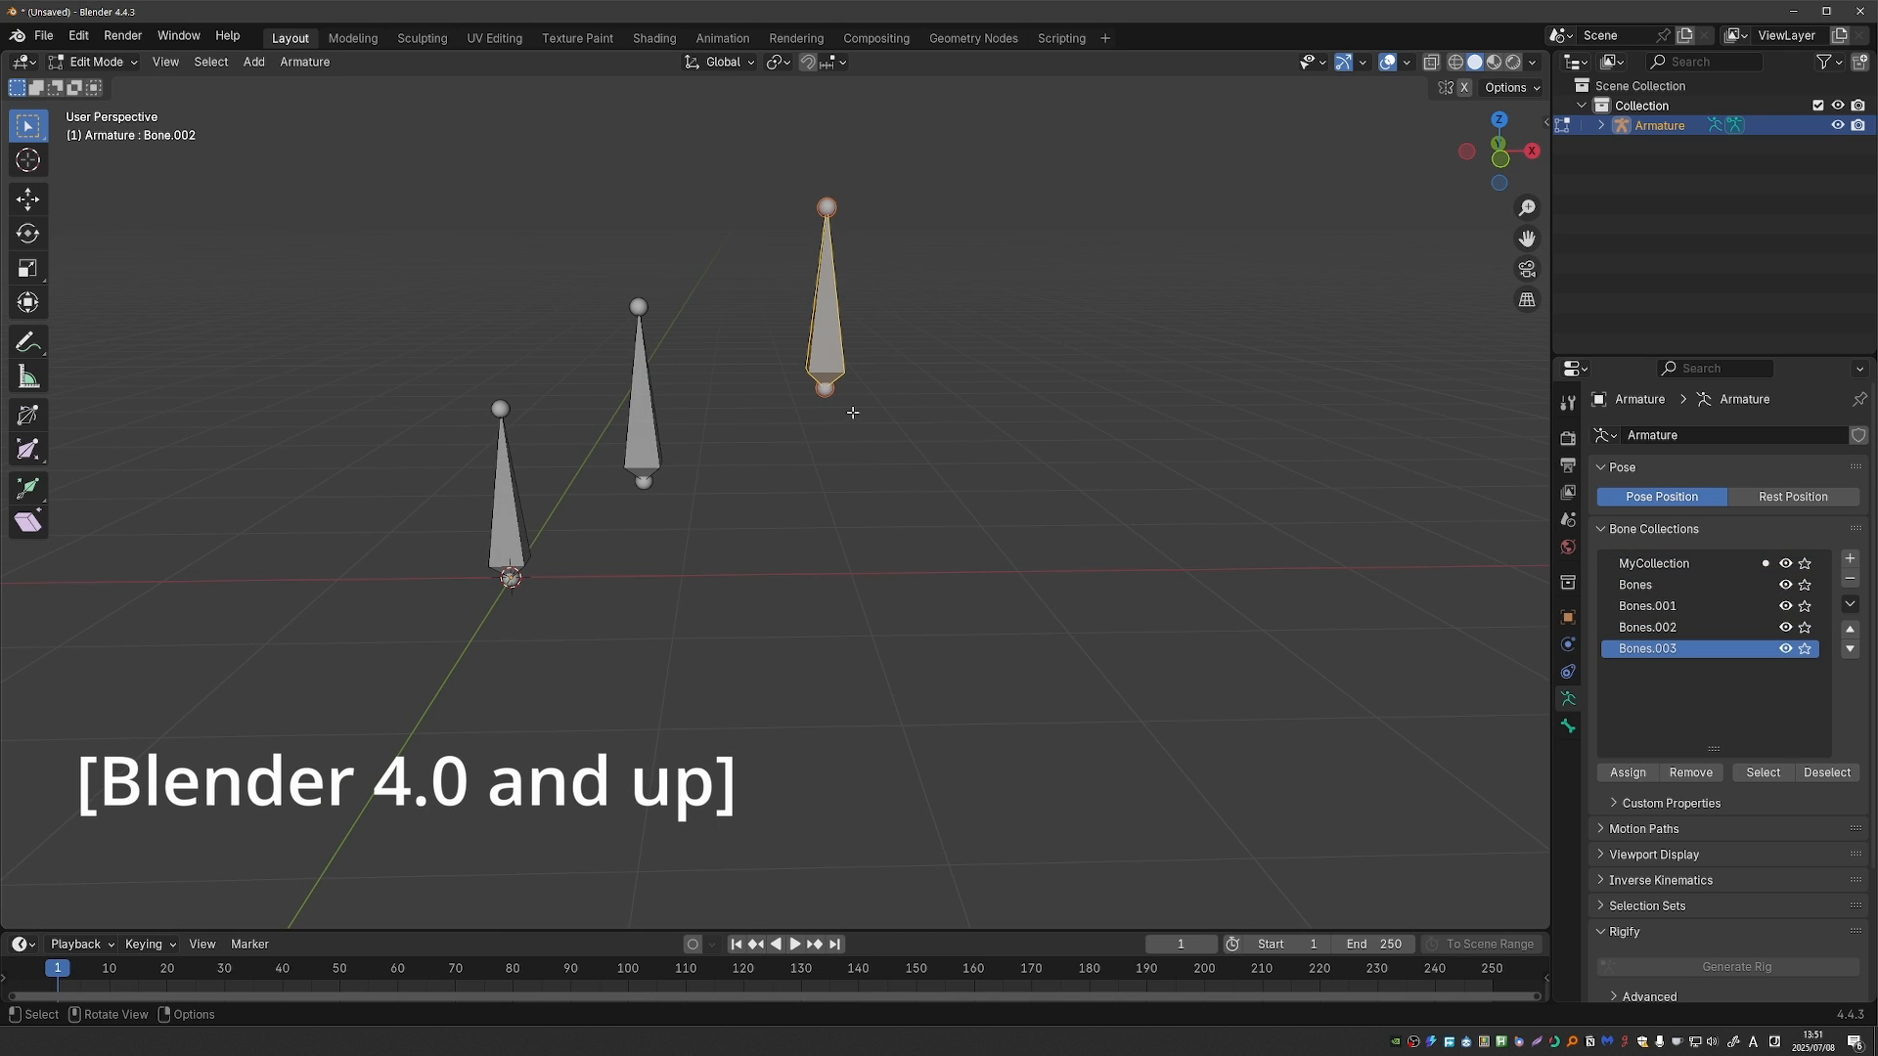
key("m")
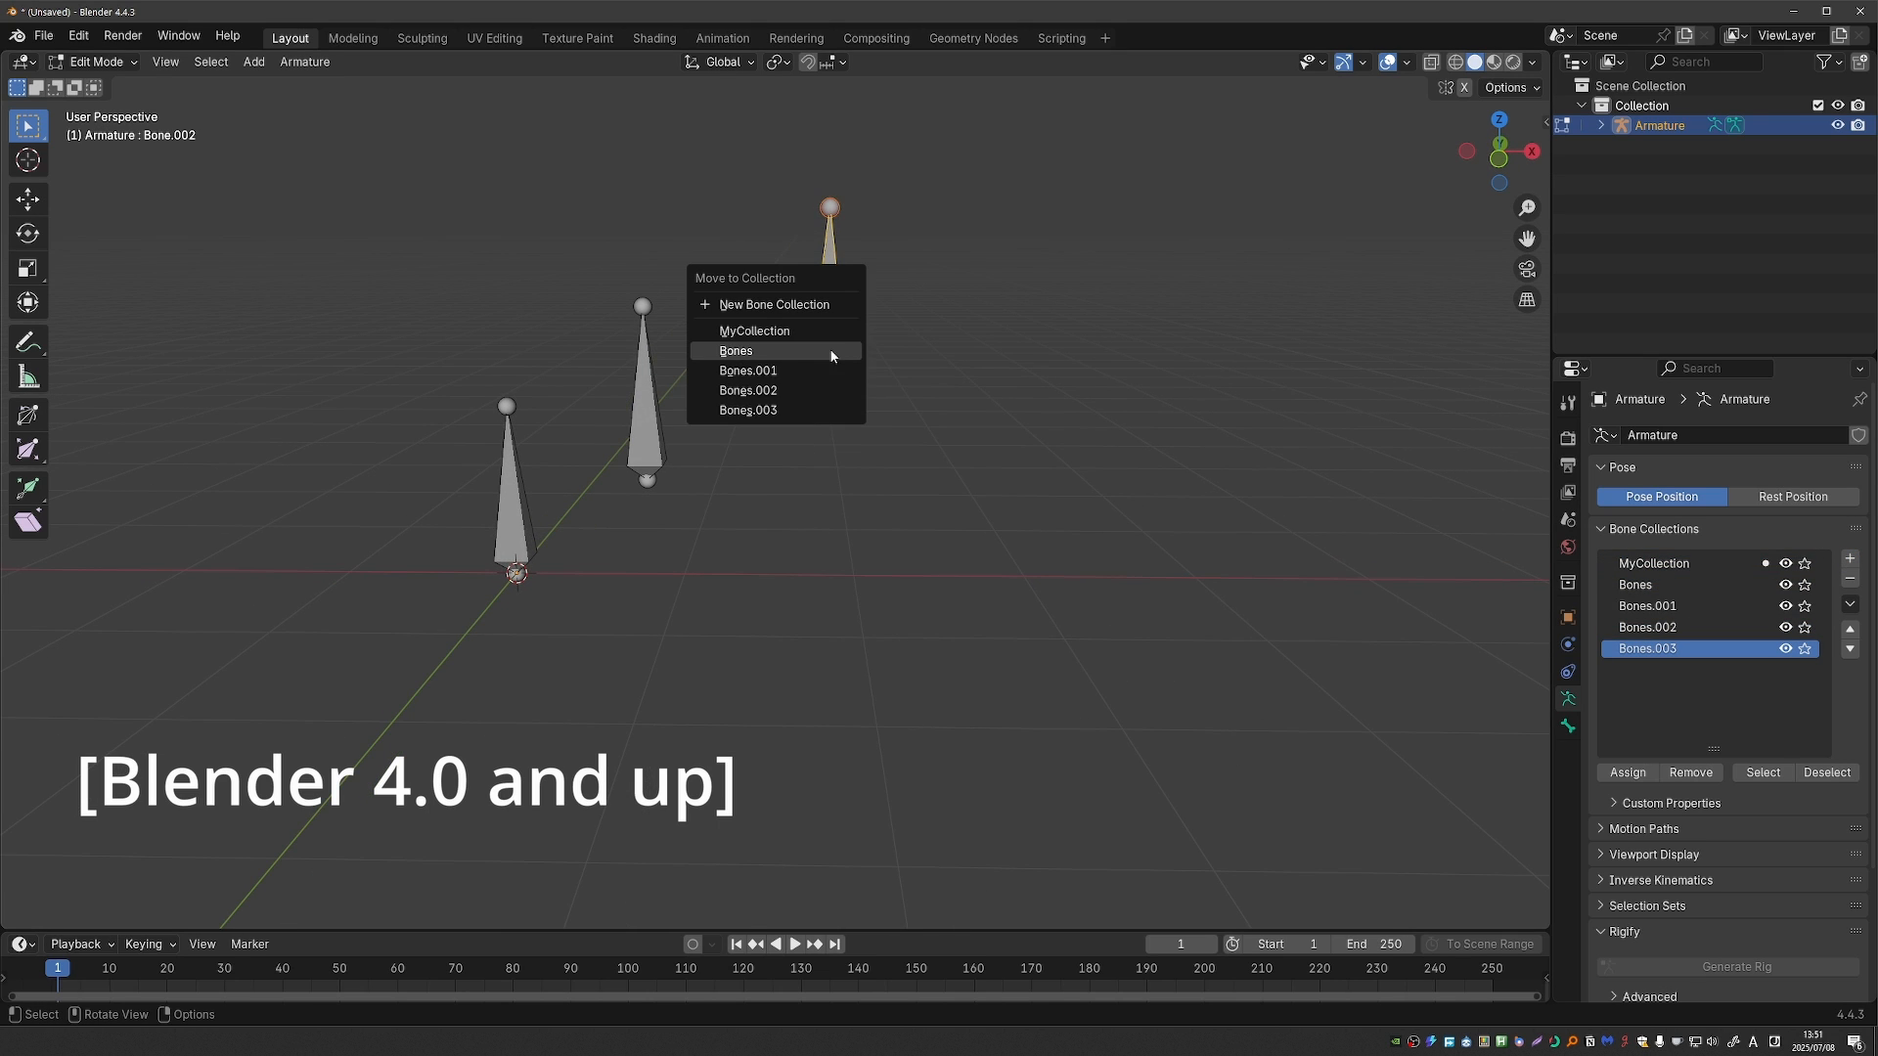
left_click(736, 350)
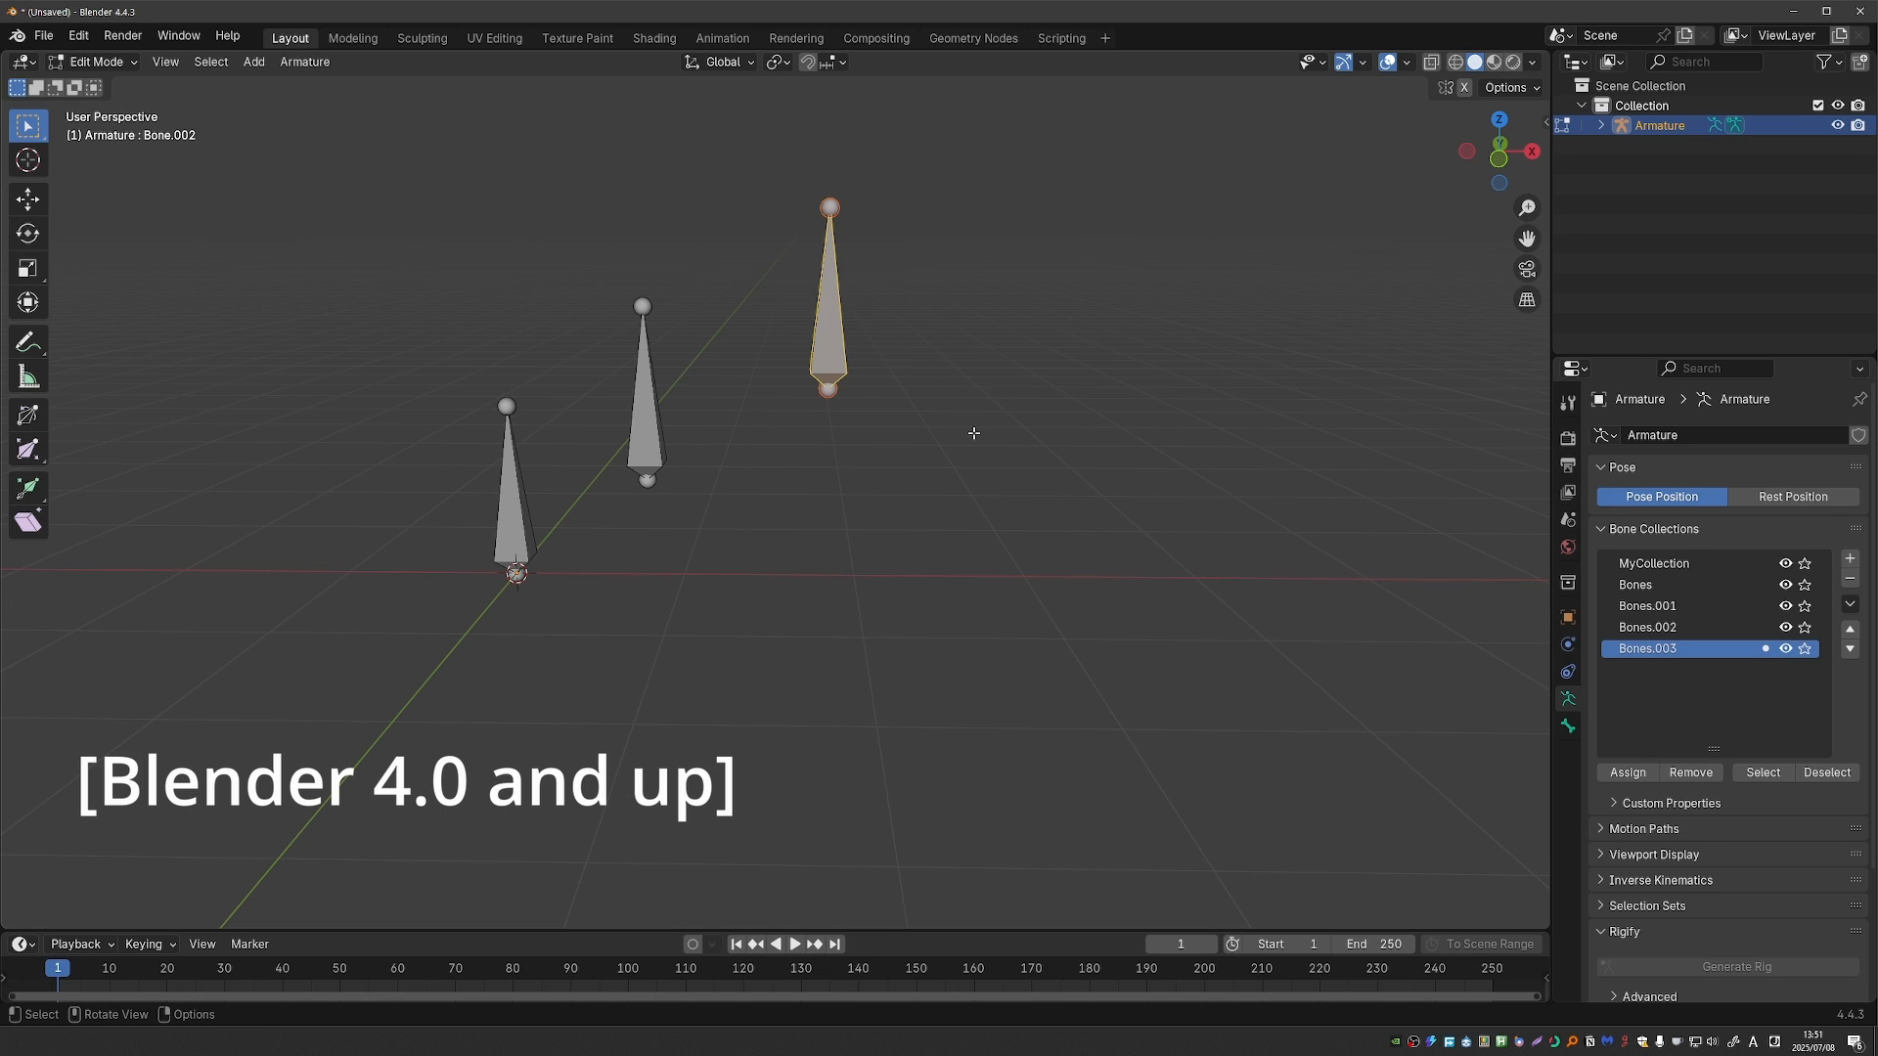
left_click(1626, 773)
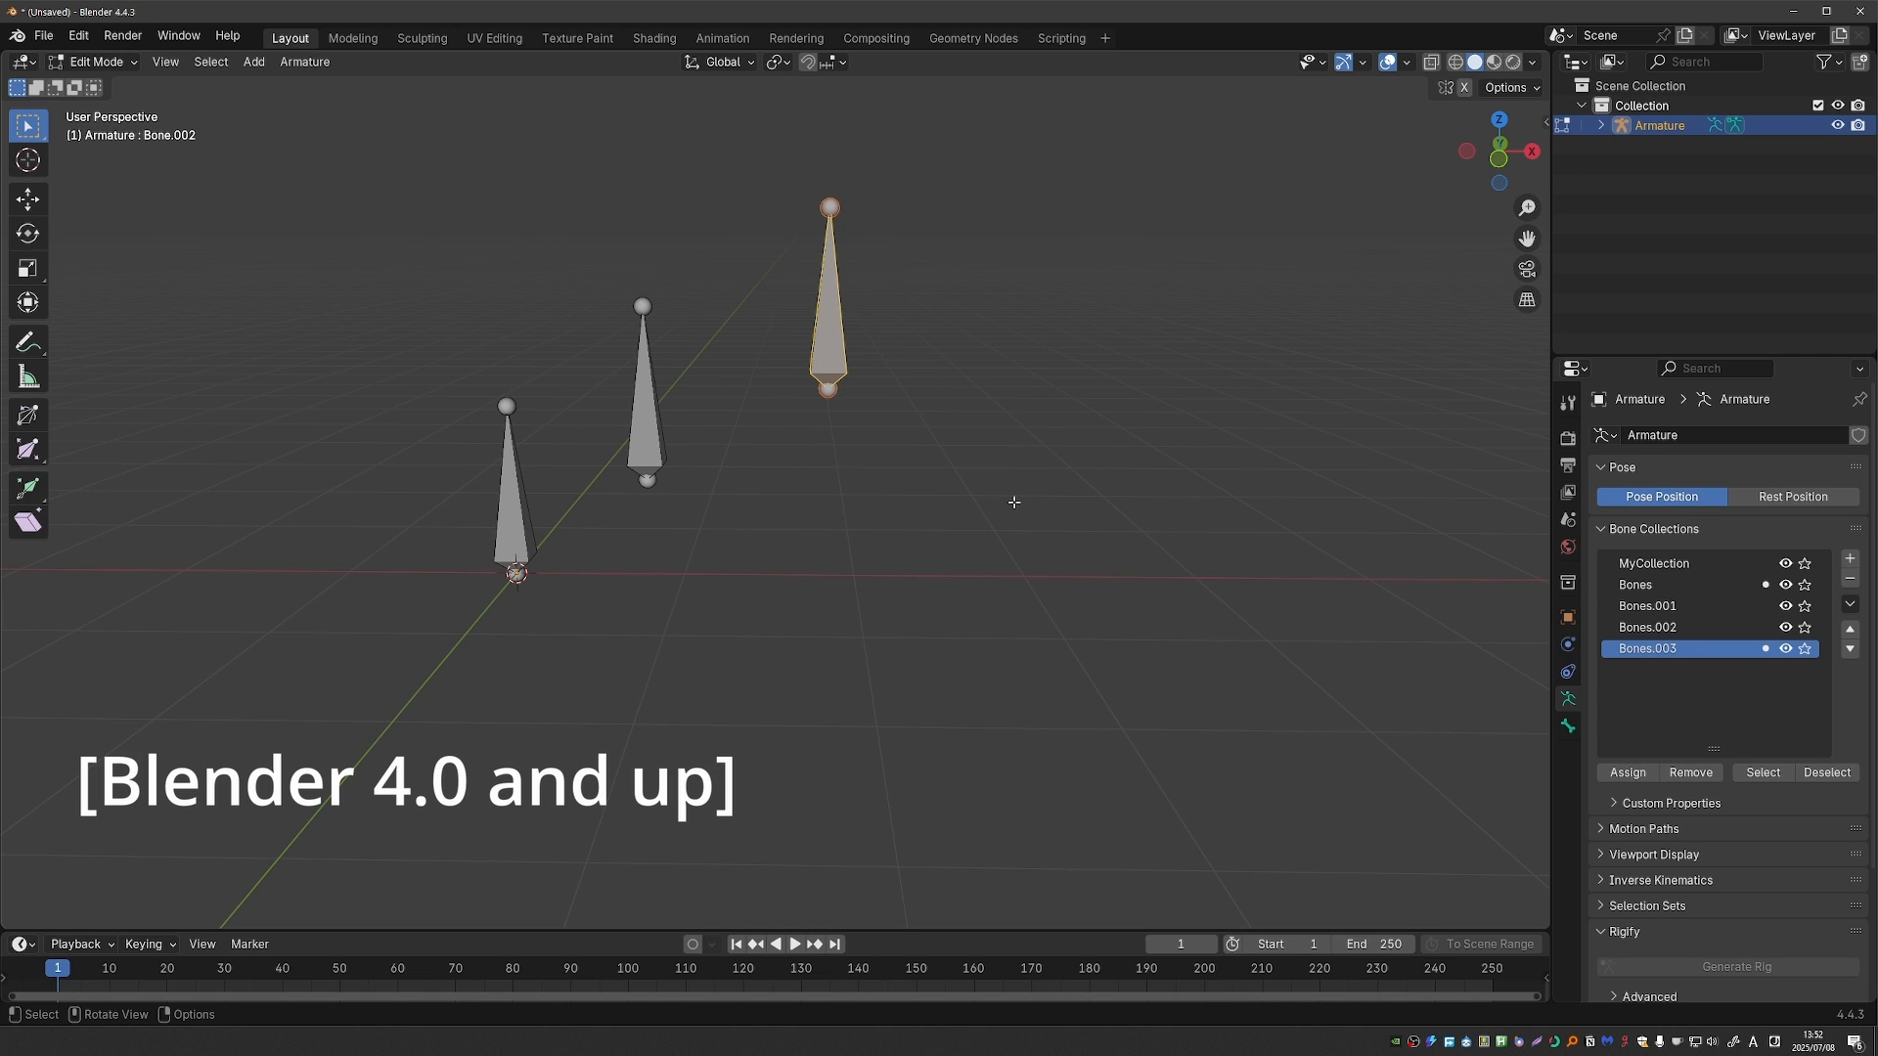
mouse_move(980, 522)
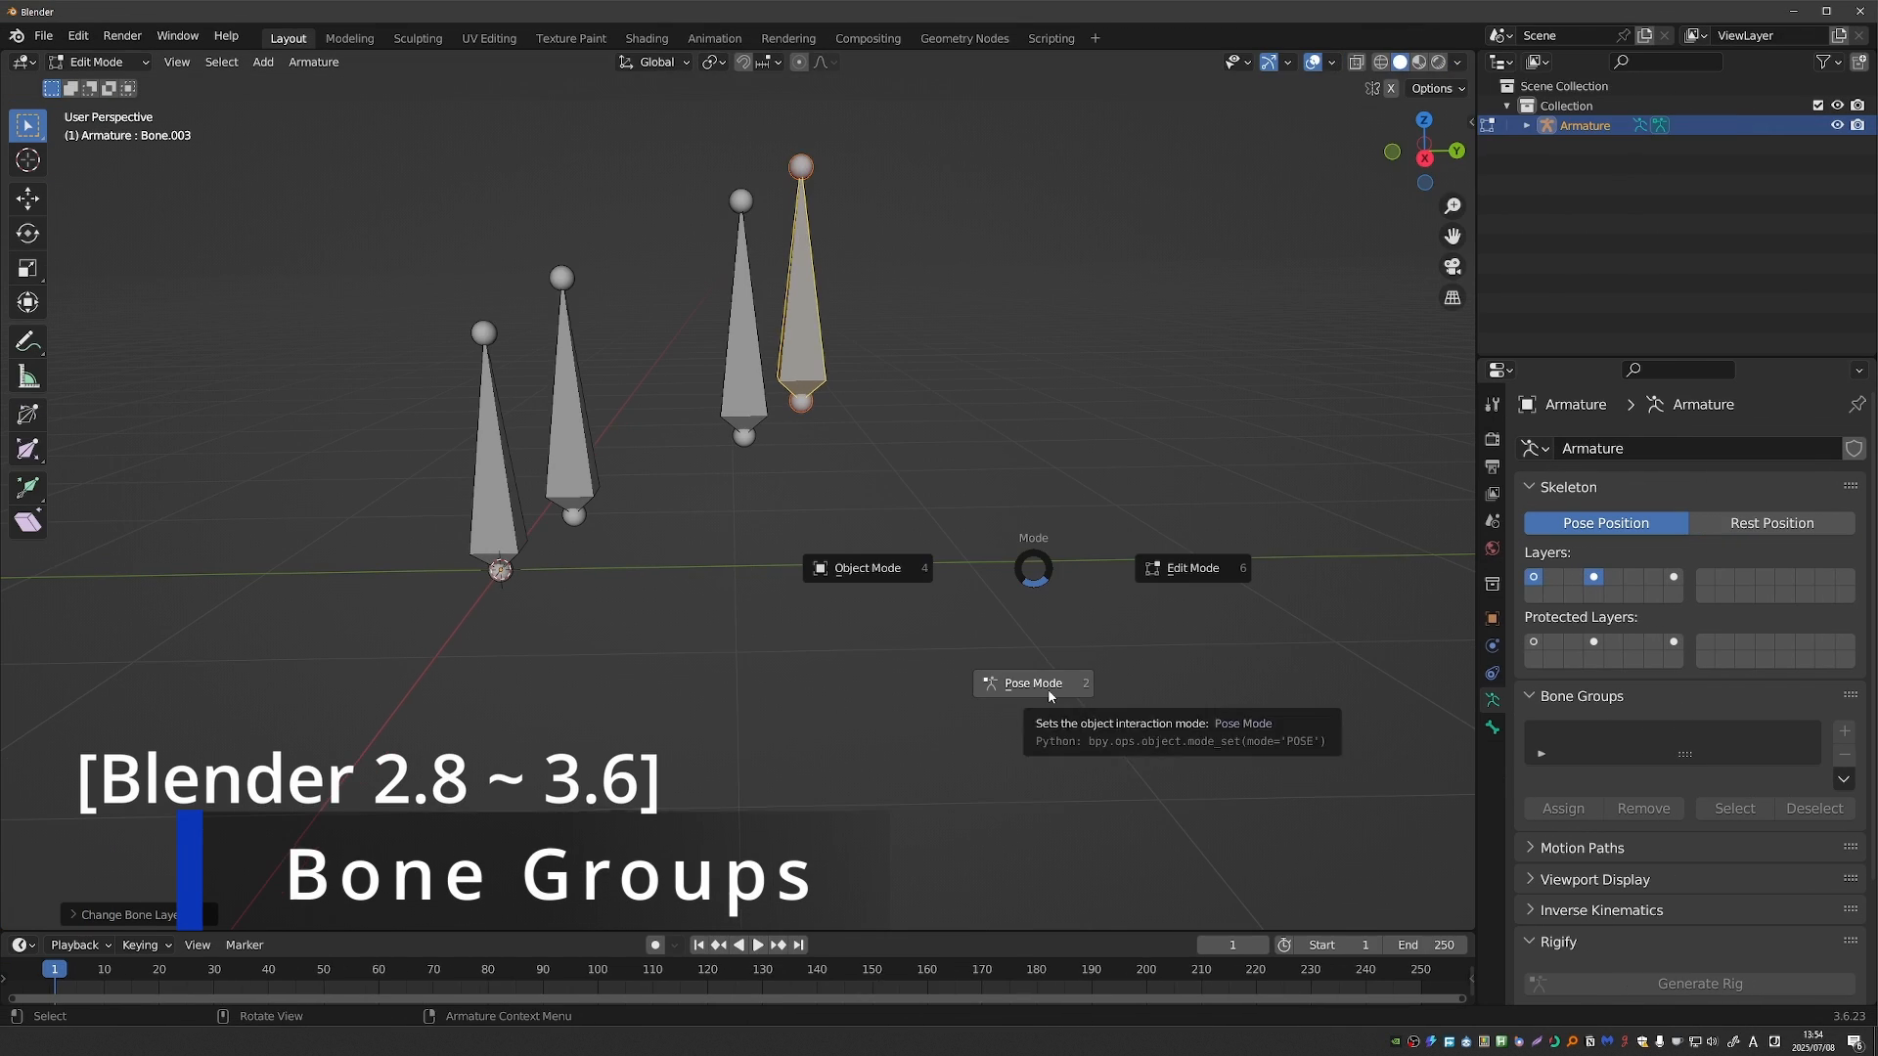
- Switch to Pose Mode and give the first bone group the red Theme Color Set
left_click(1031, 683)
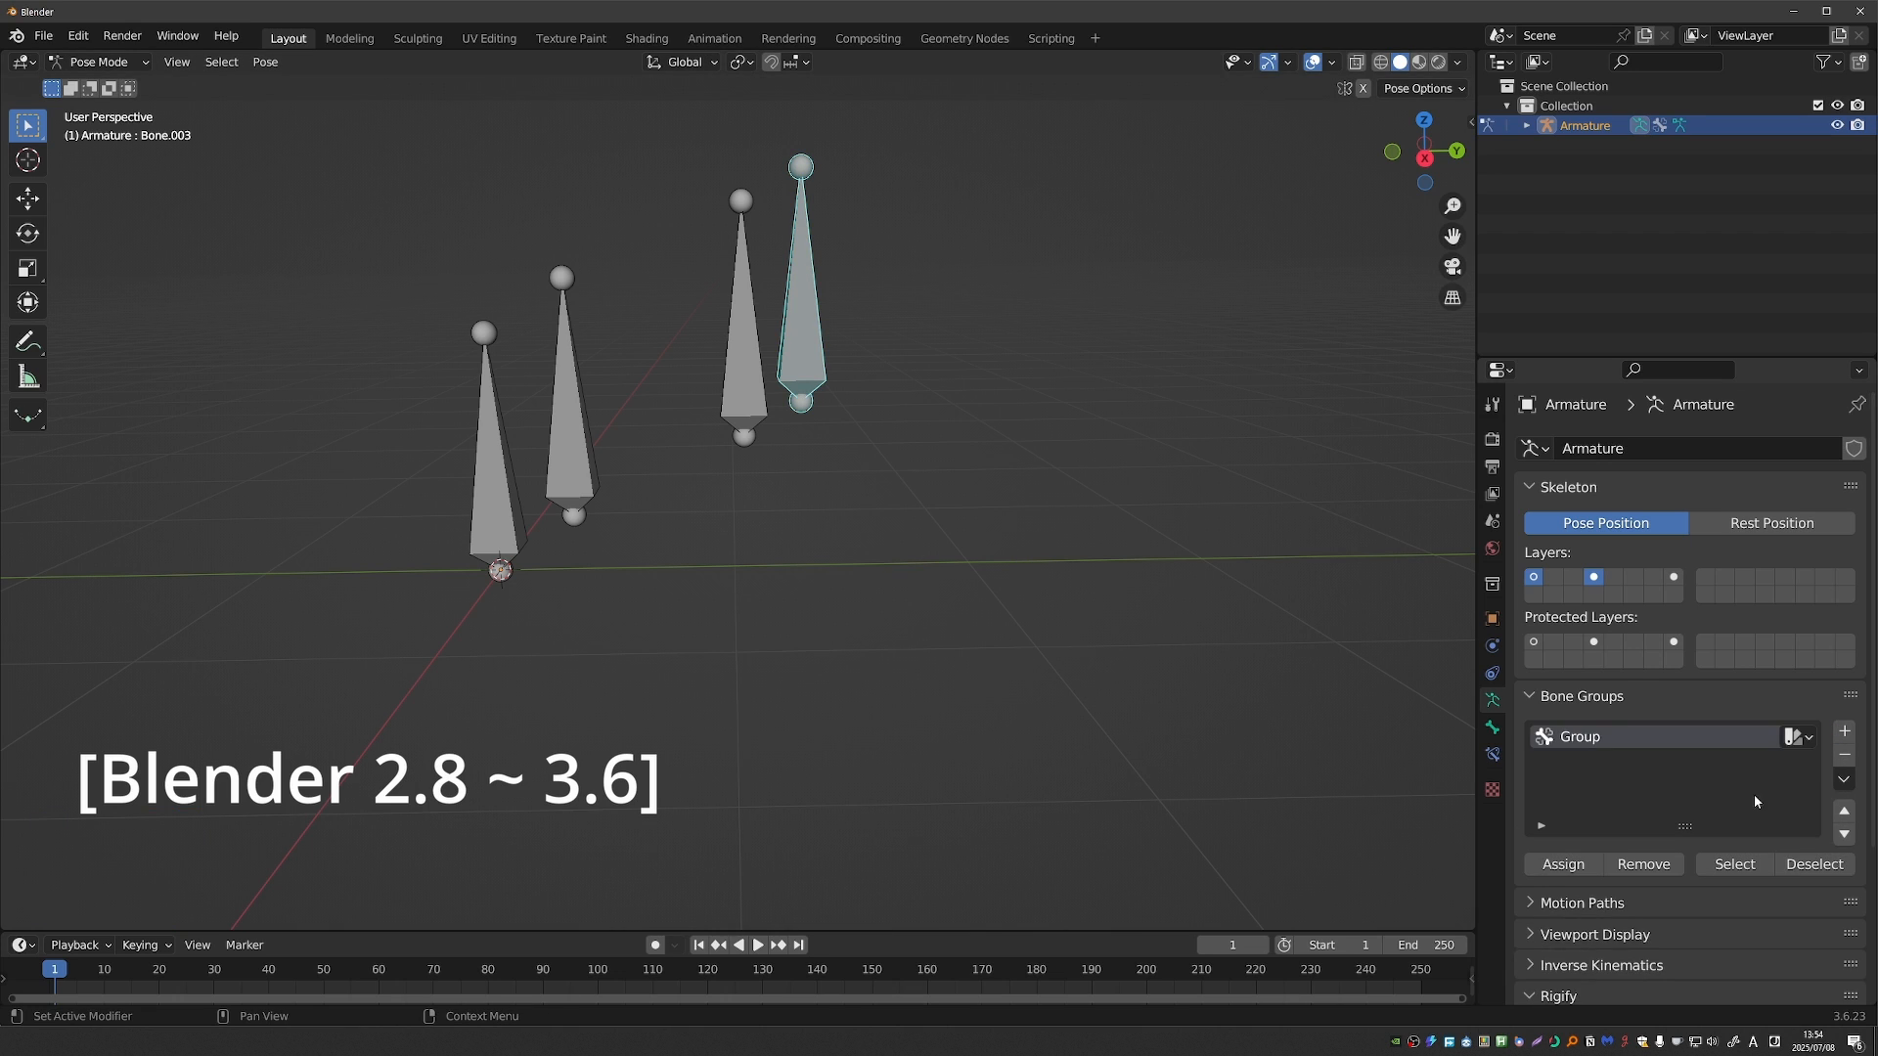
left_click(1796, 737)
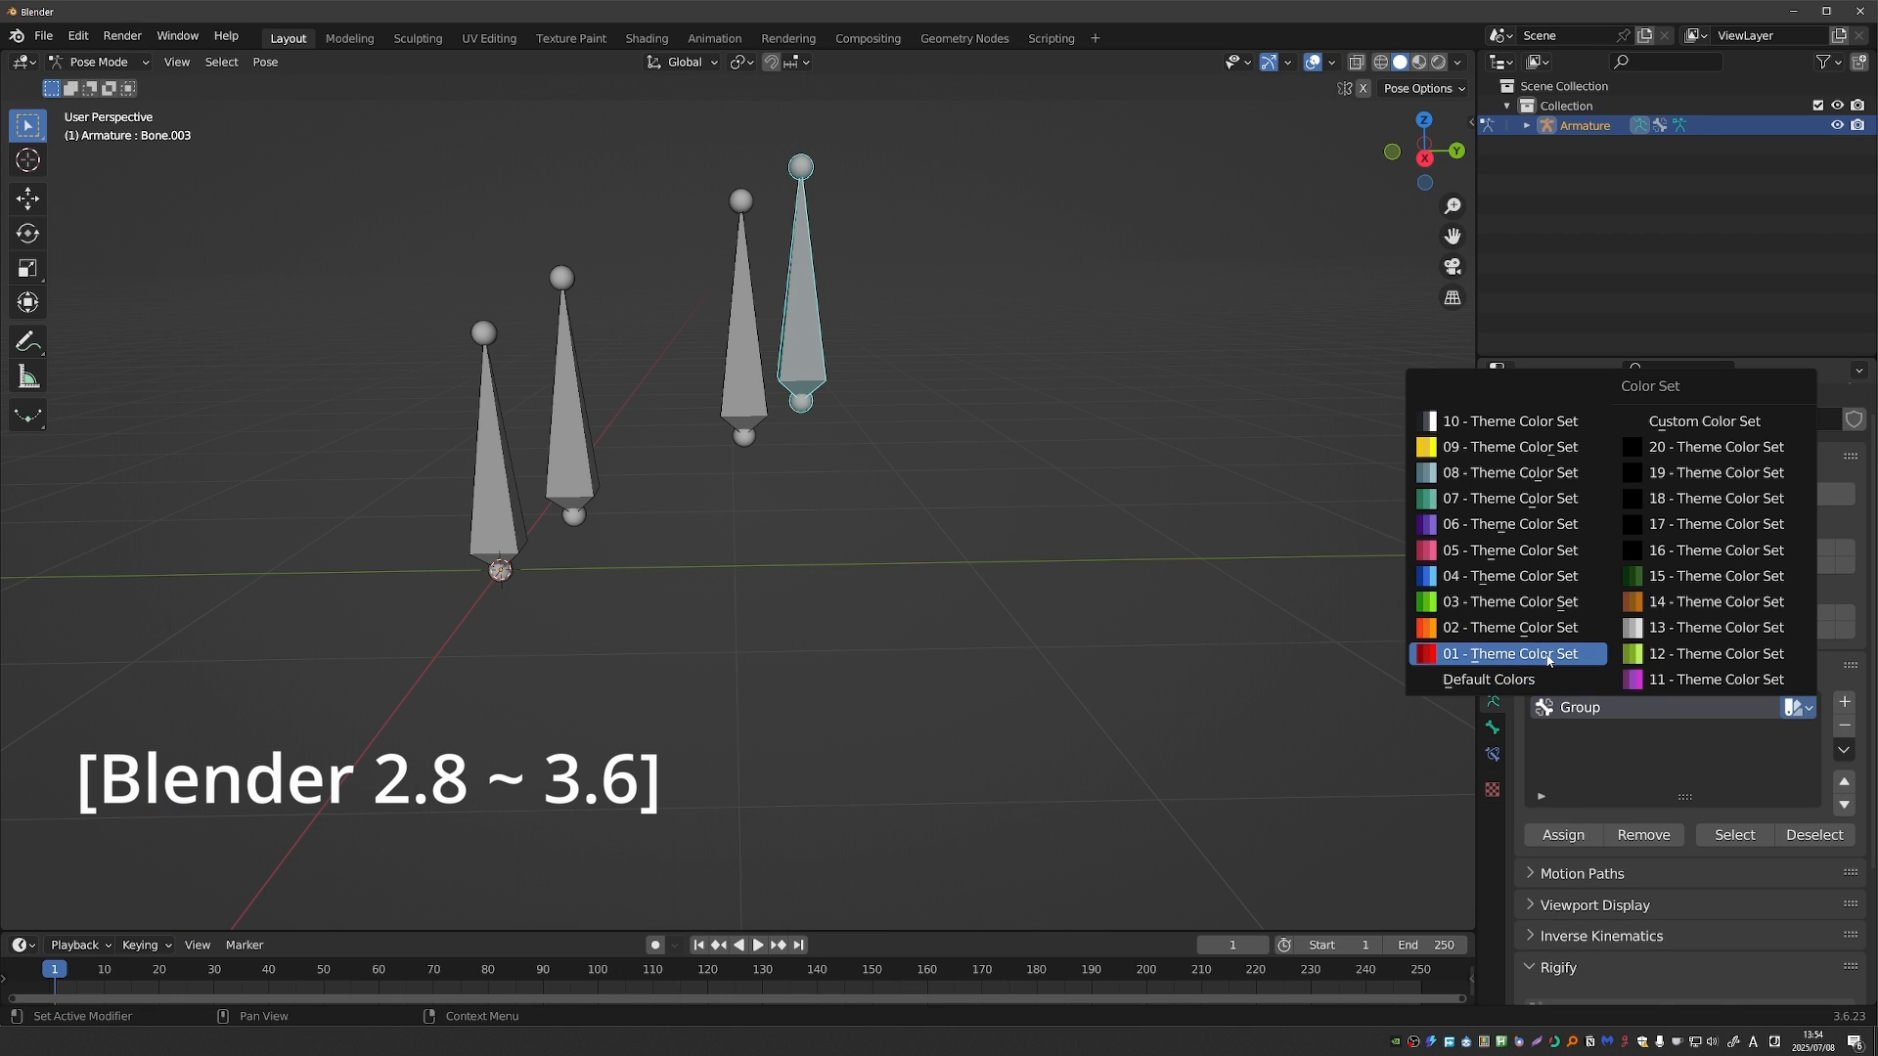
left_click(1509, 654)
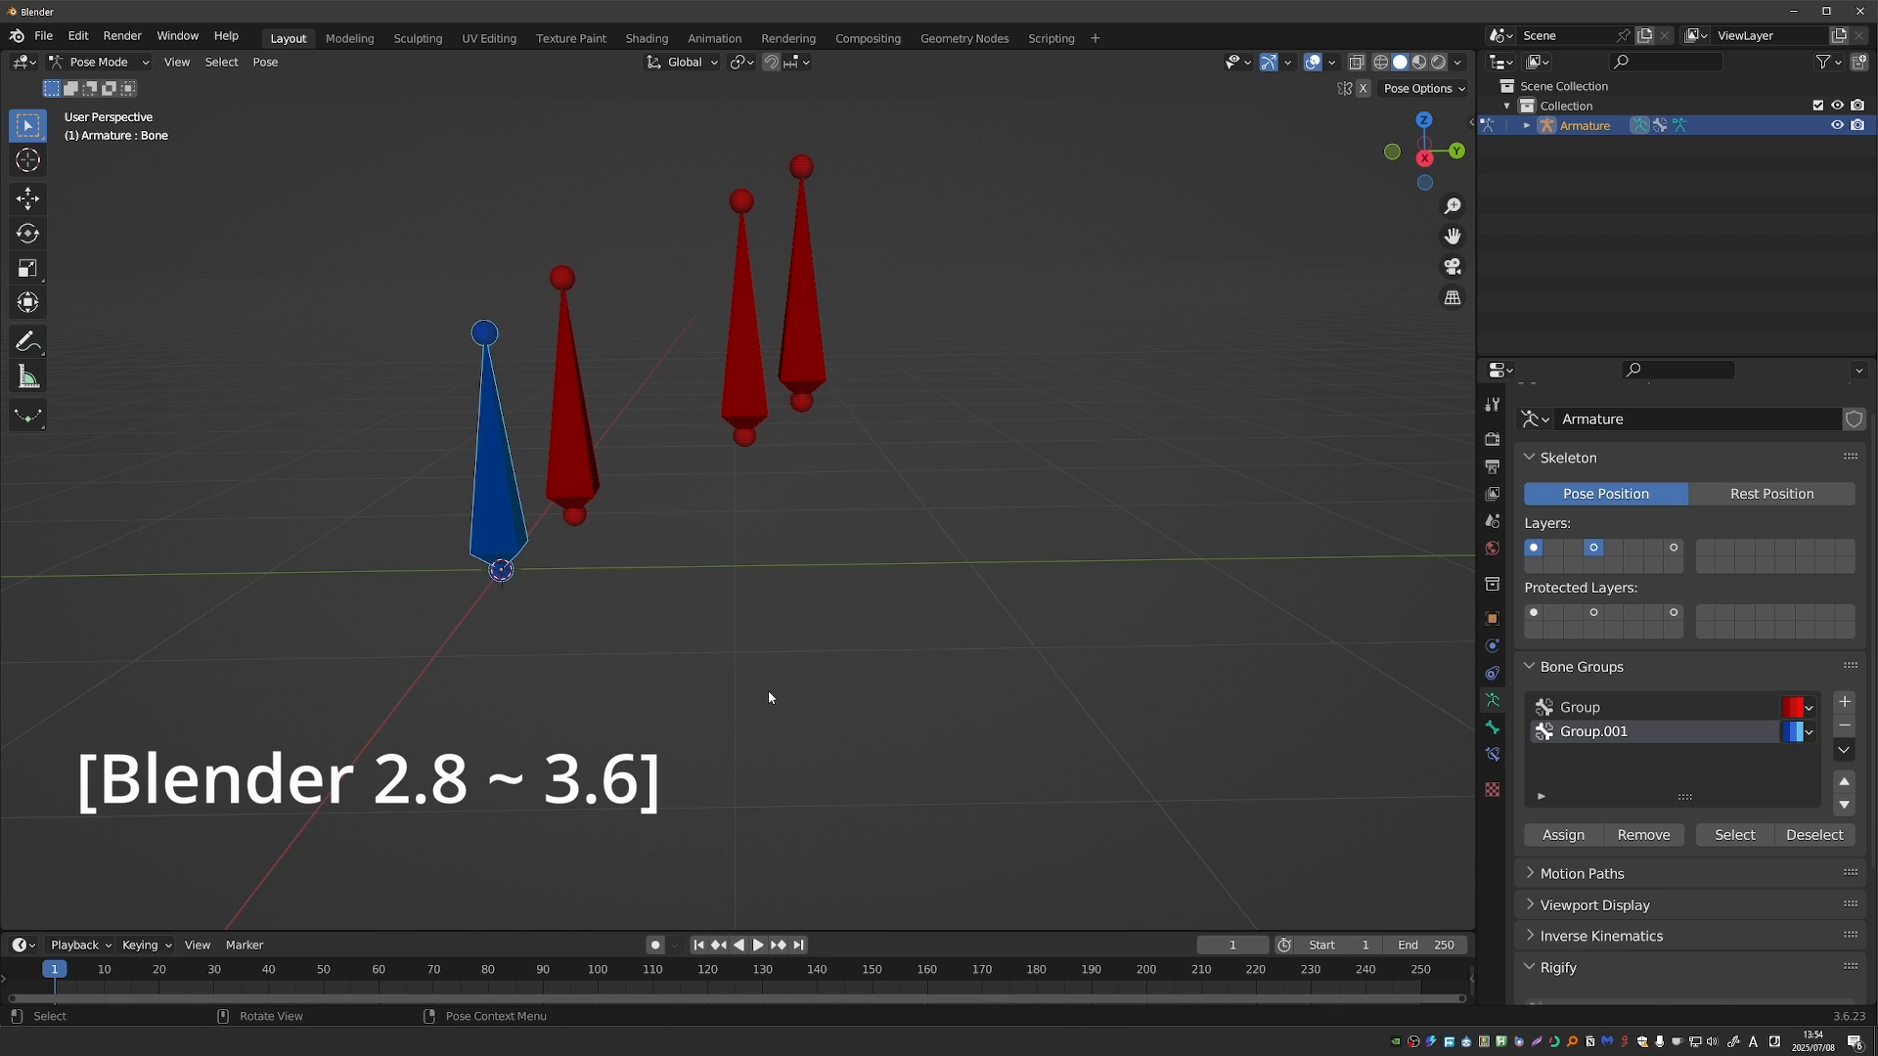
mouse_move(1323, 779)
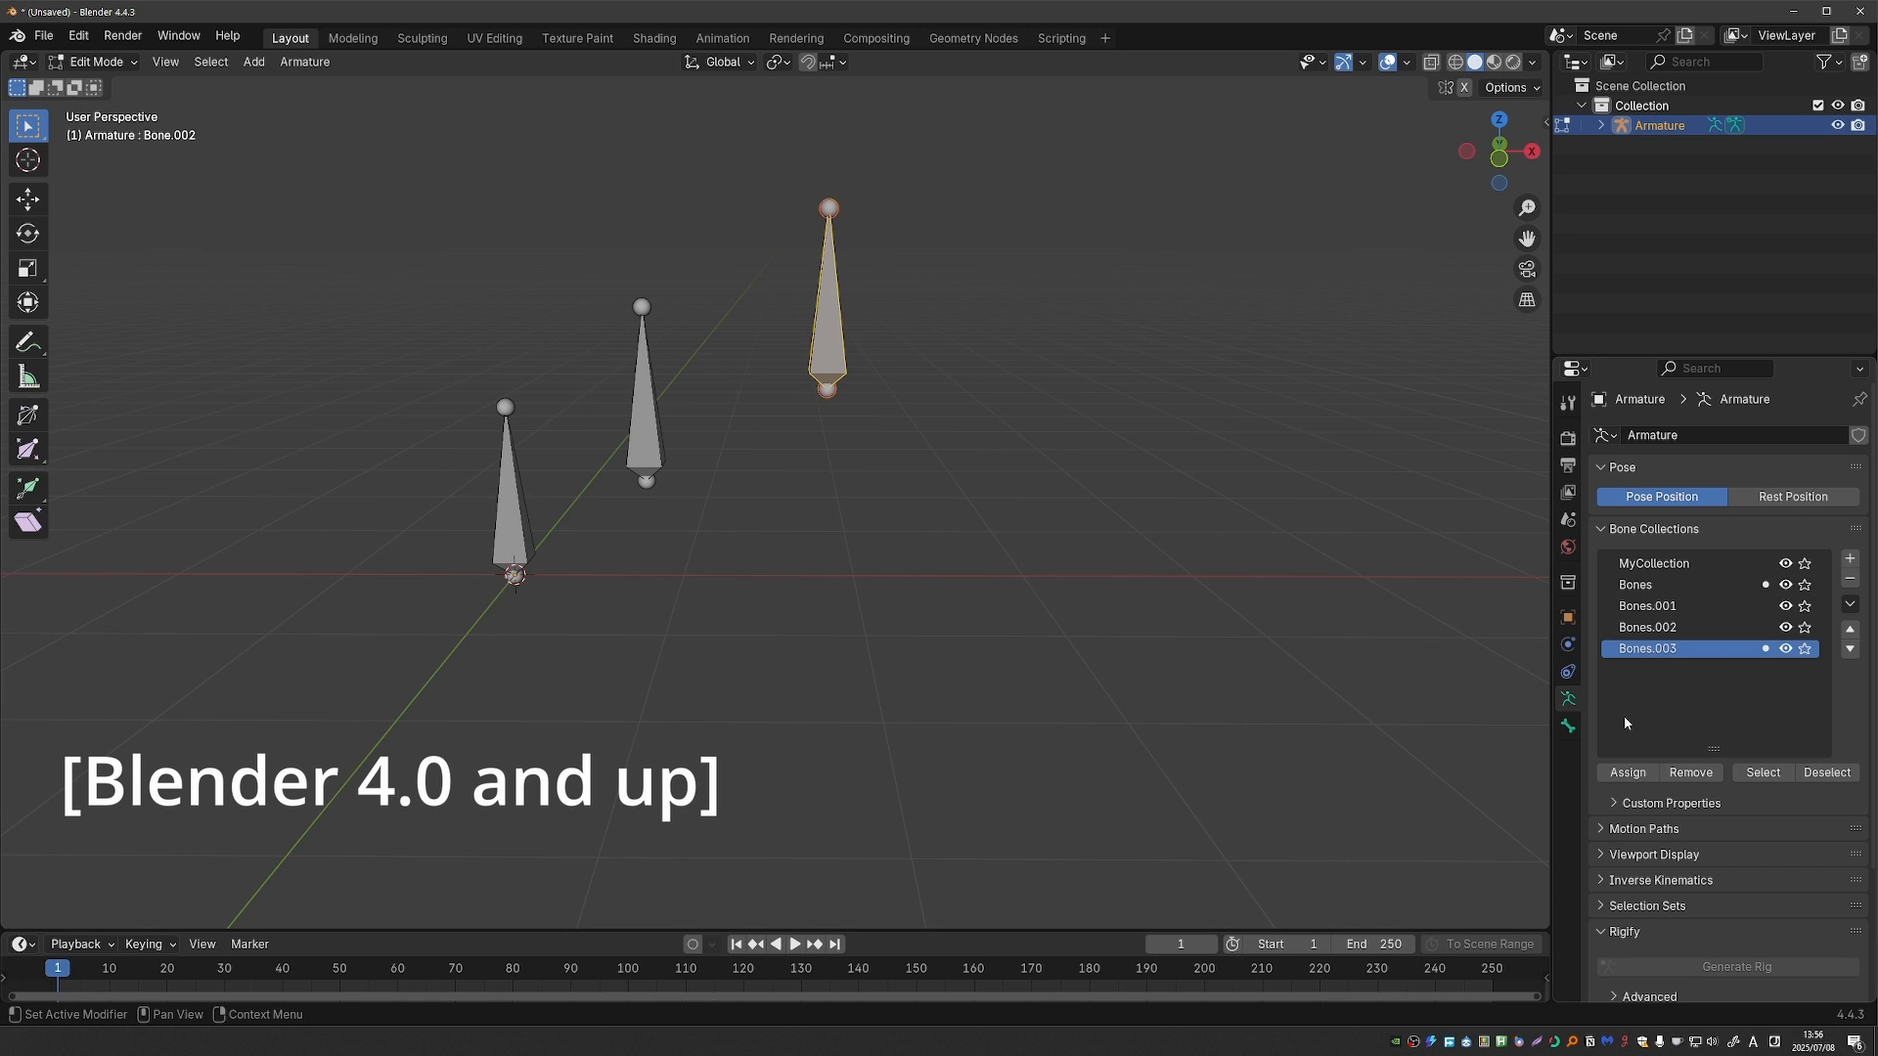
- Place the duplicated bones behind the top bone and set the newest one's Bone Color to 01 - Theme Color Set (red)
left_click_drag(829, 294, 884, 287)
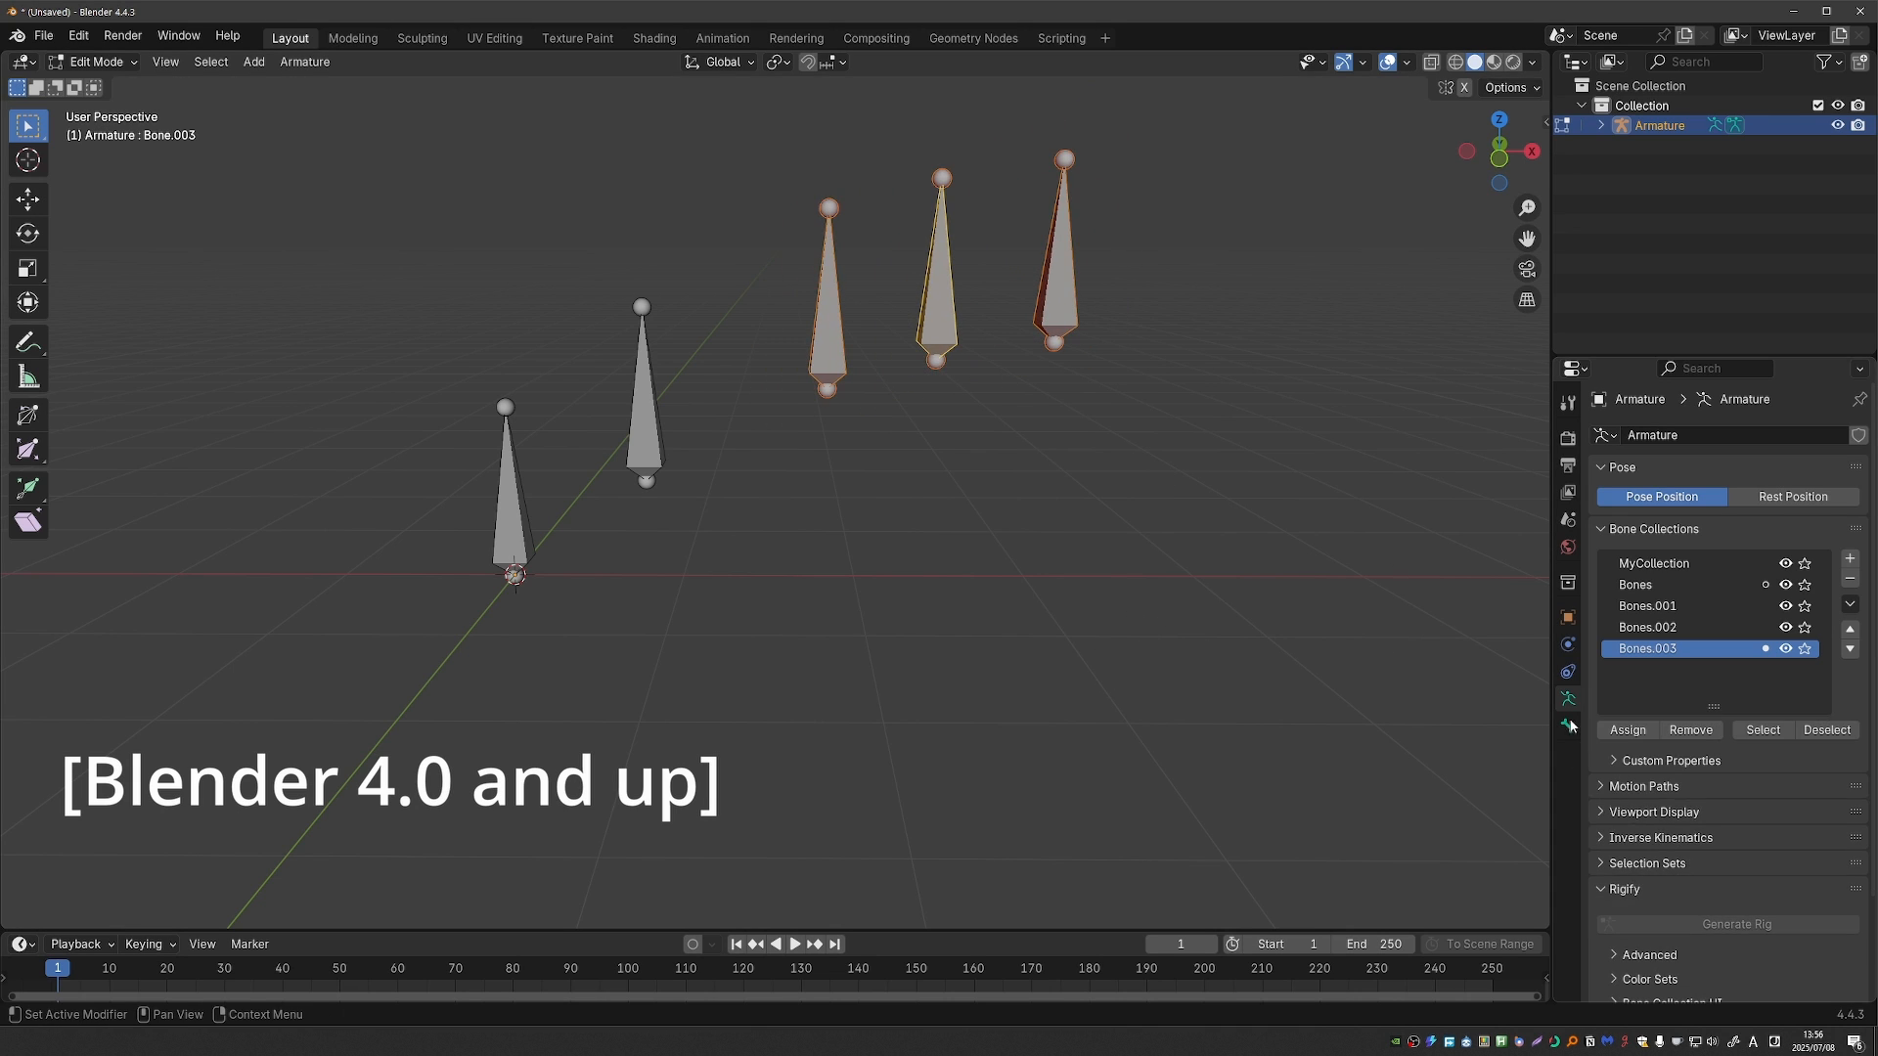
left_click(1567, 726)
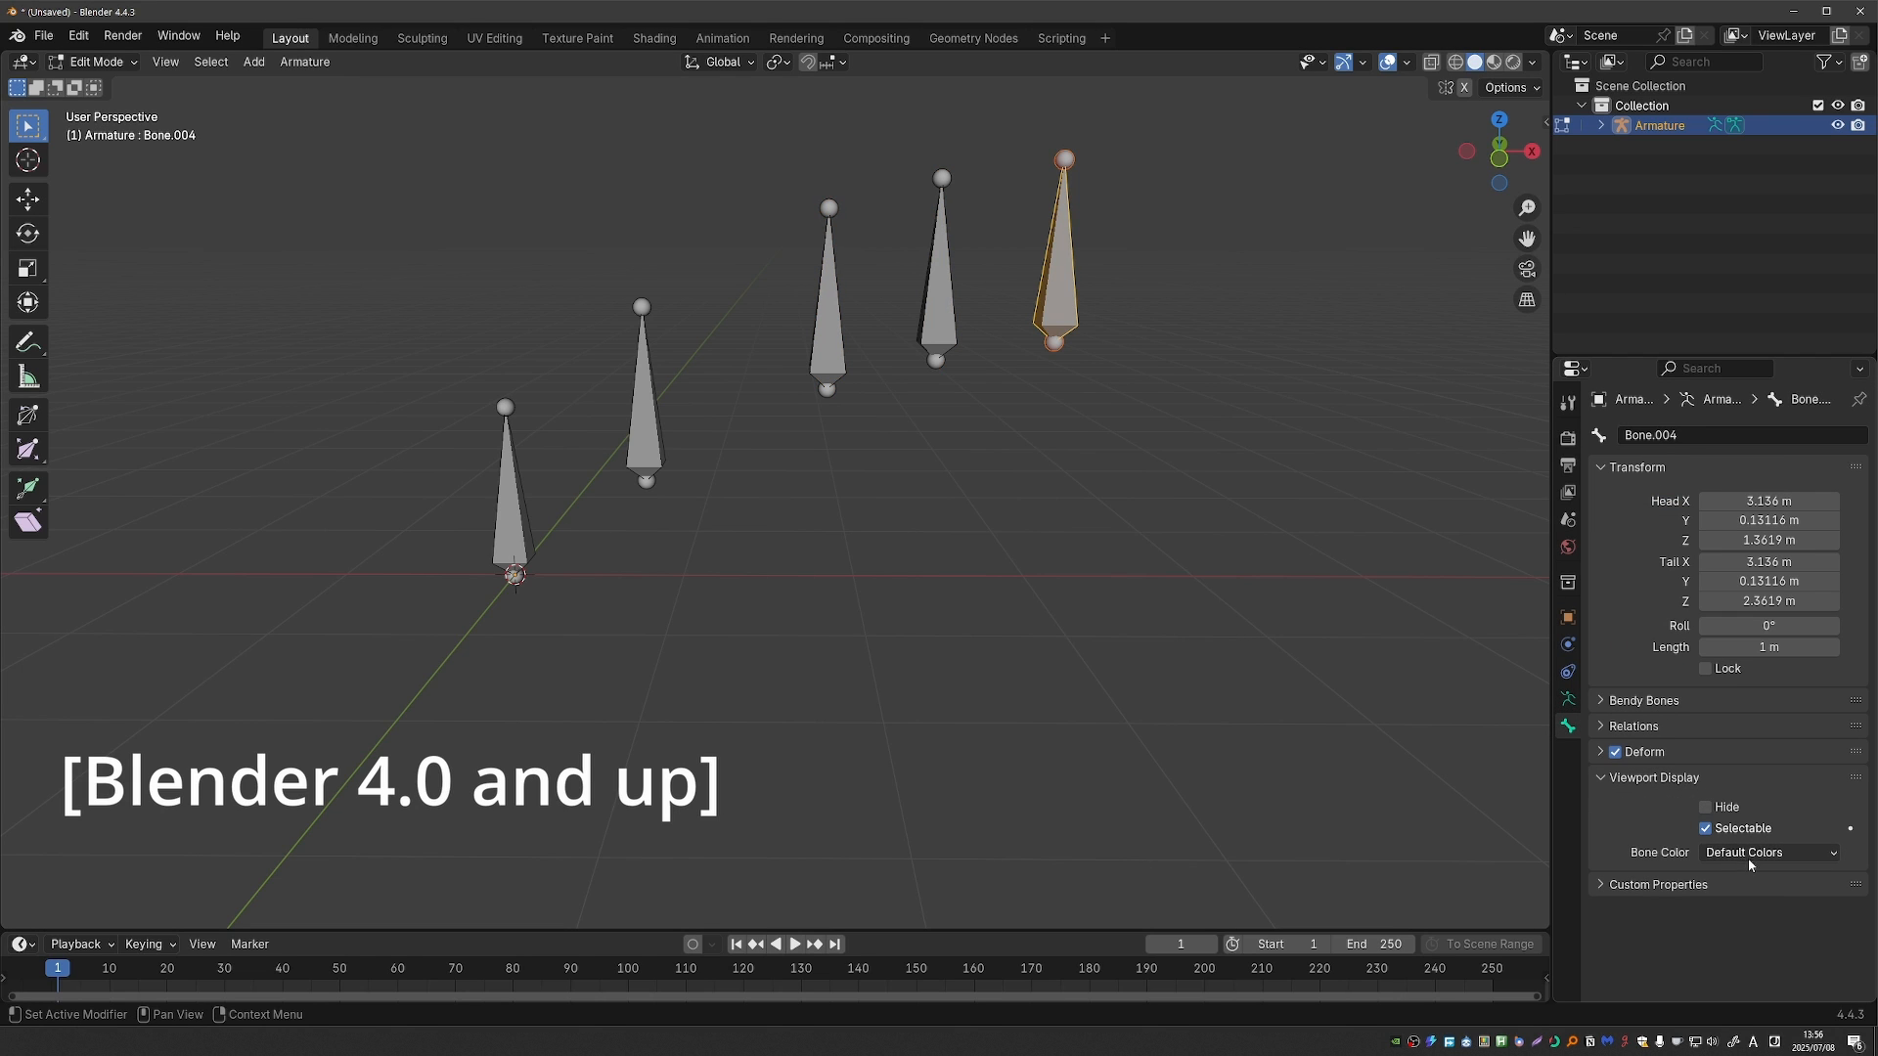
left_click(1768, 851)
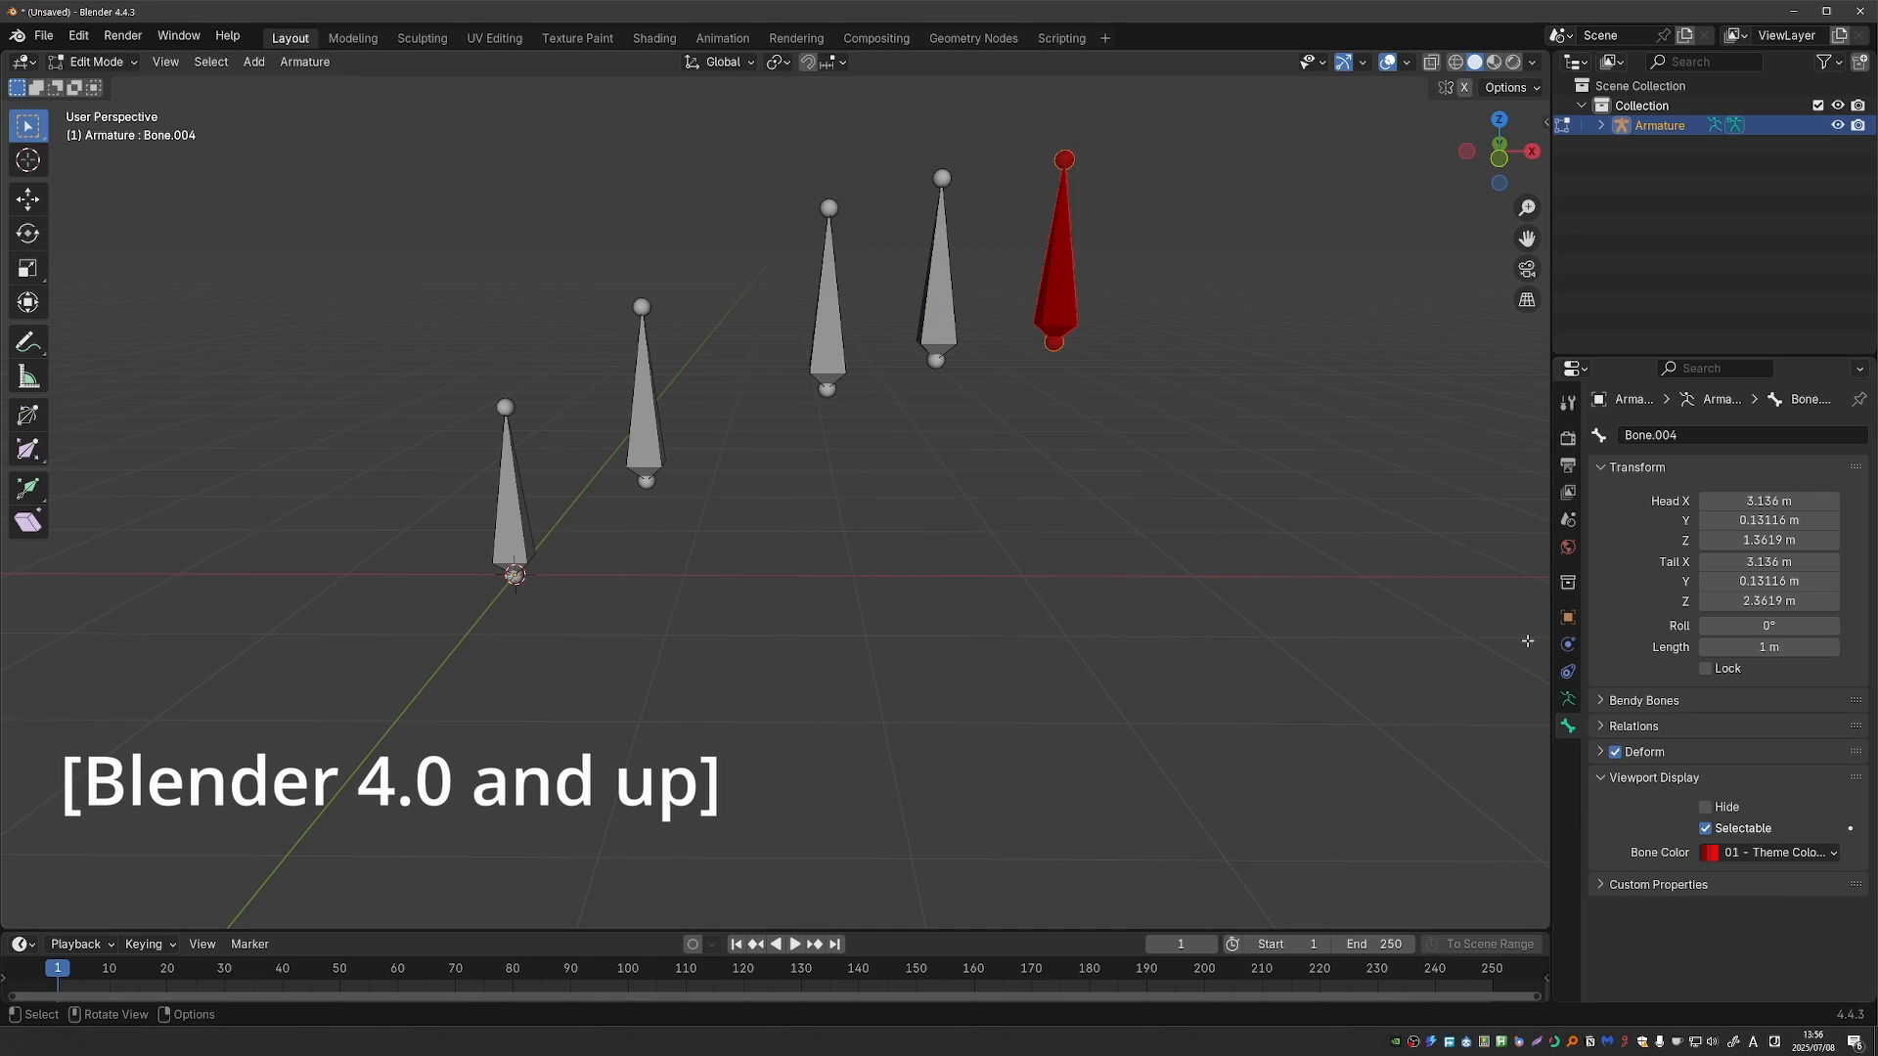
left_click(828, 288)
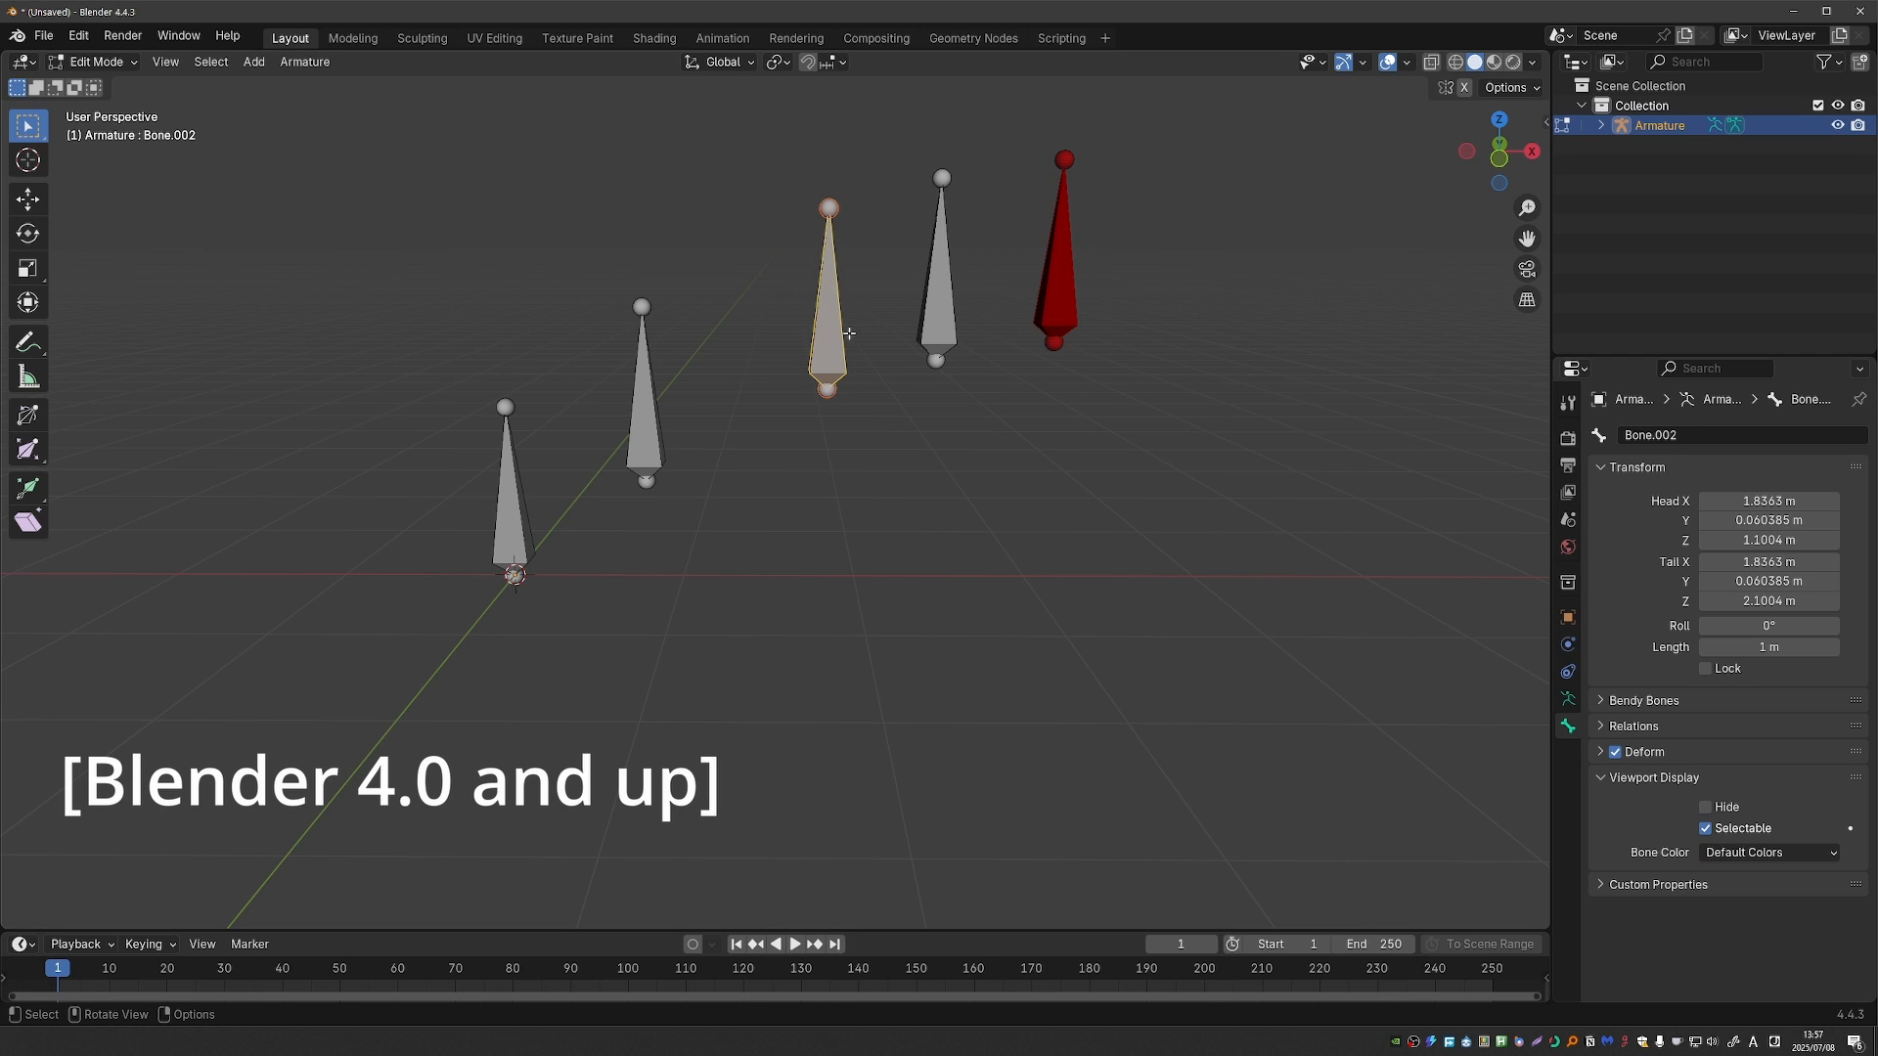
left_click(941, 265)
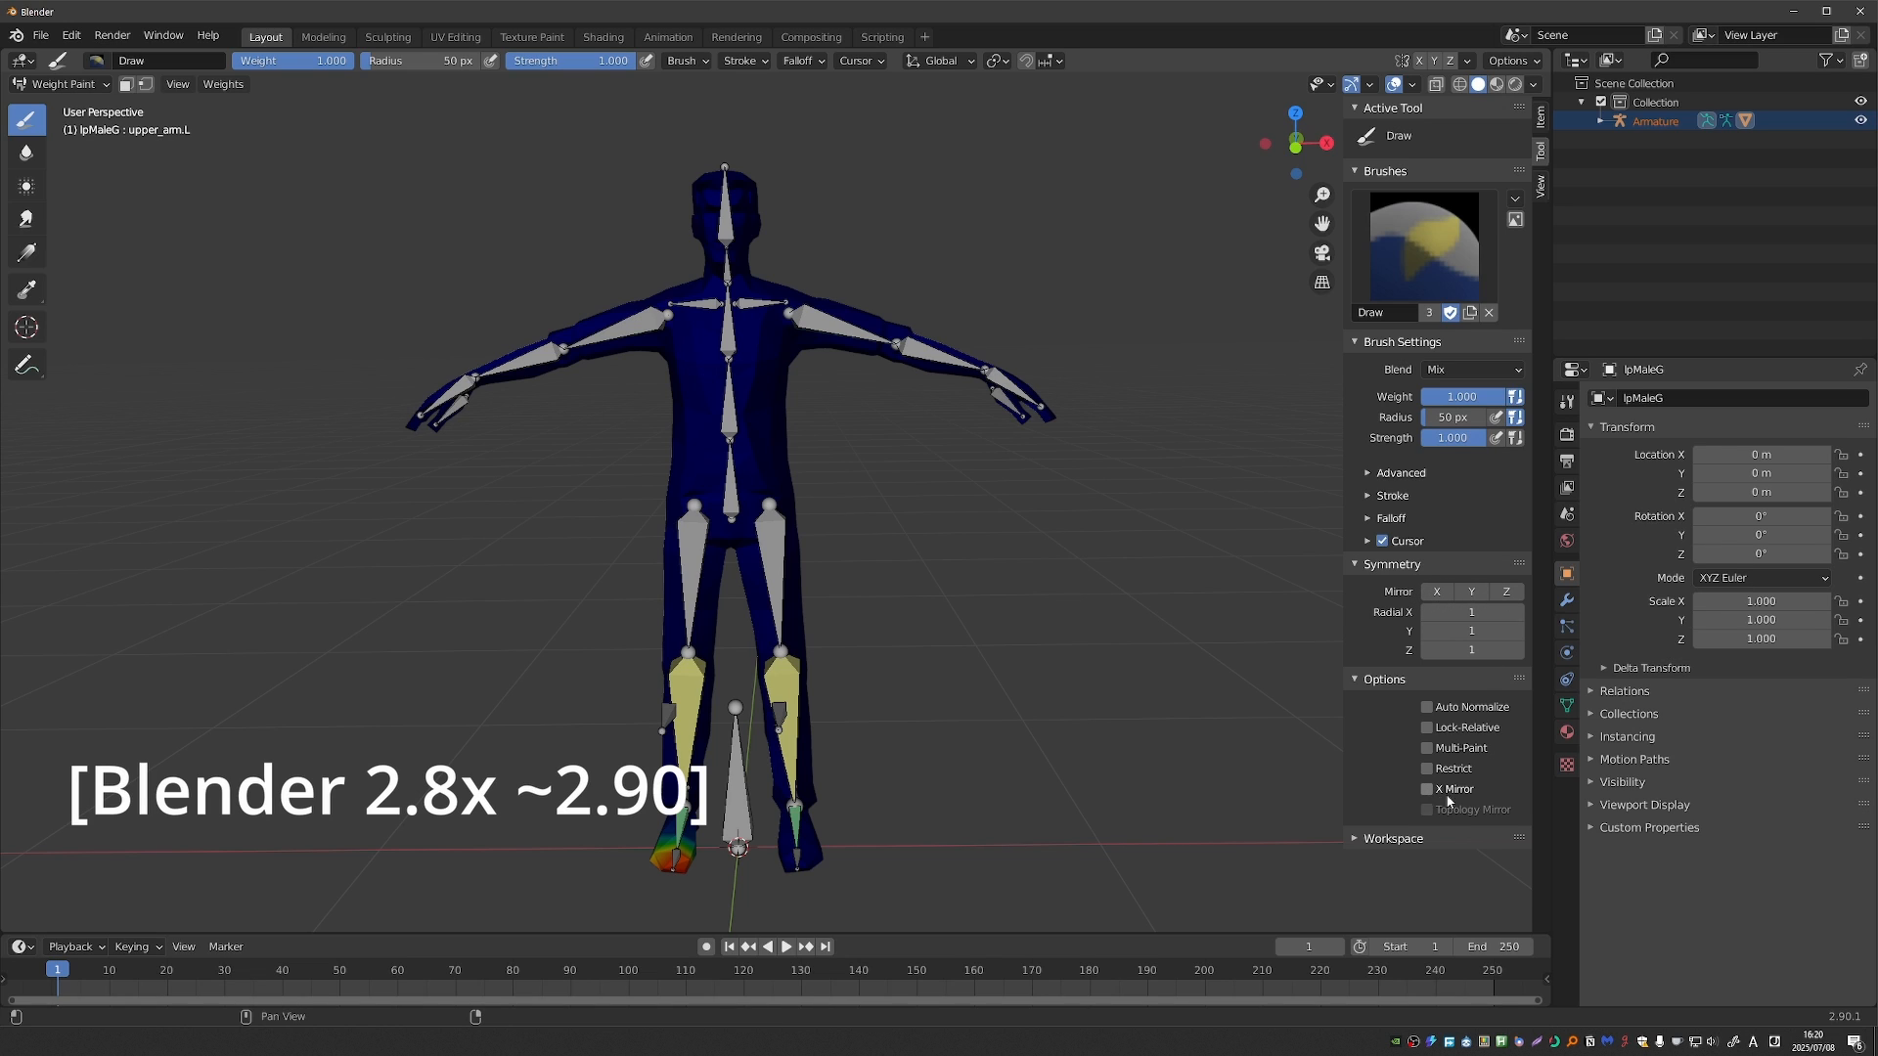
mouse_move(1446, 804)
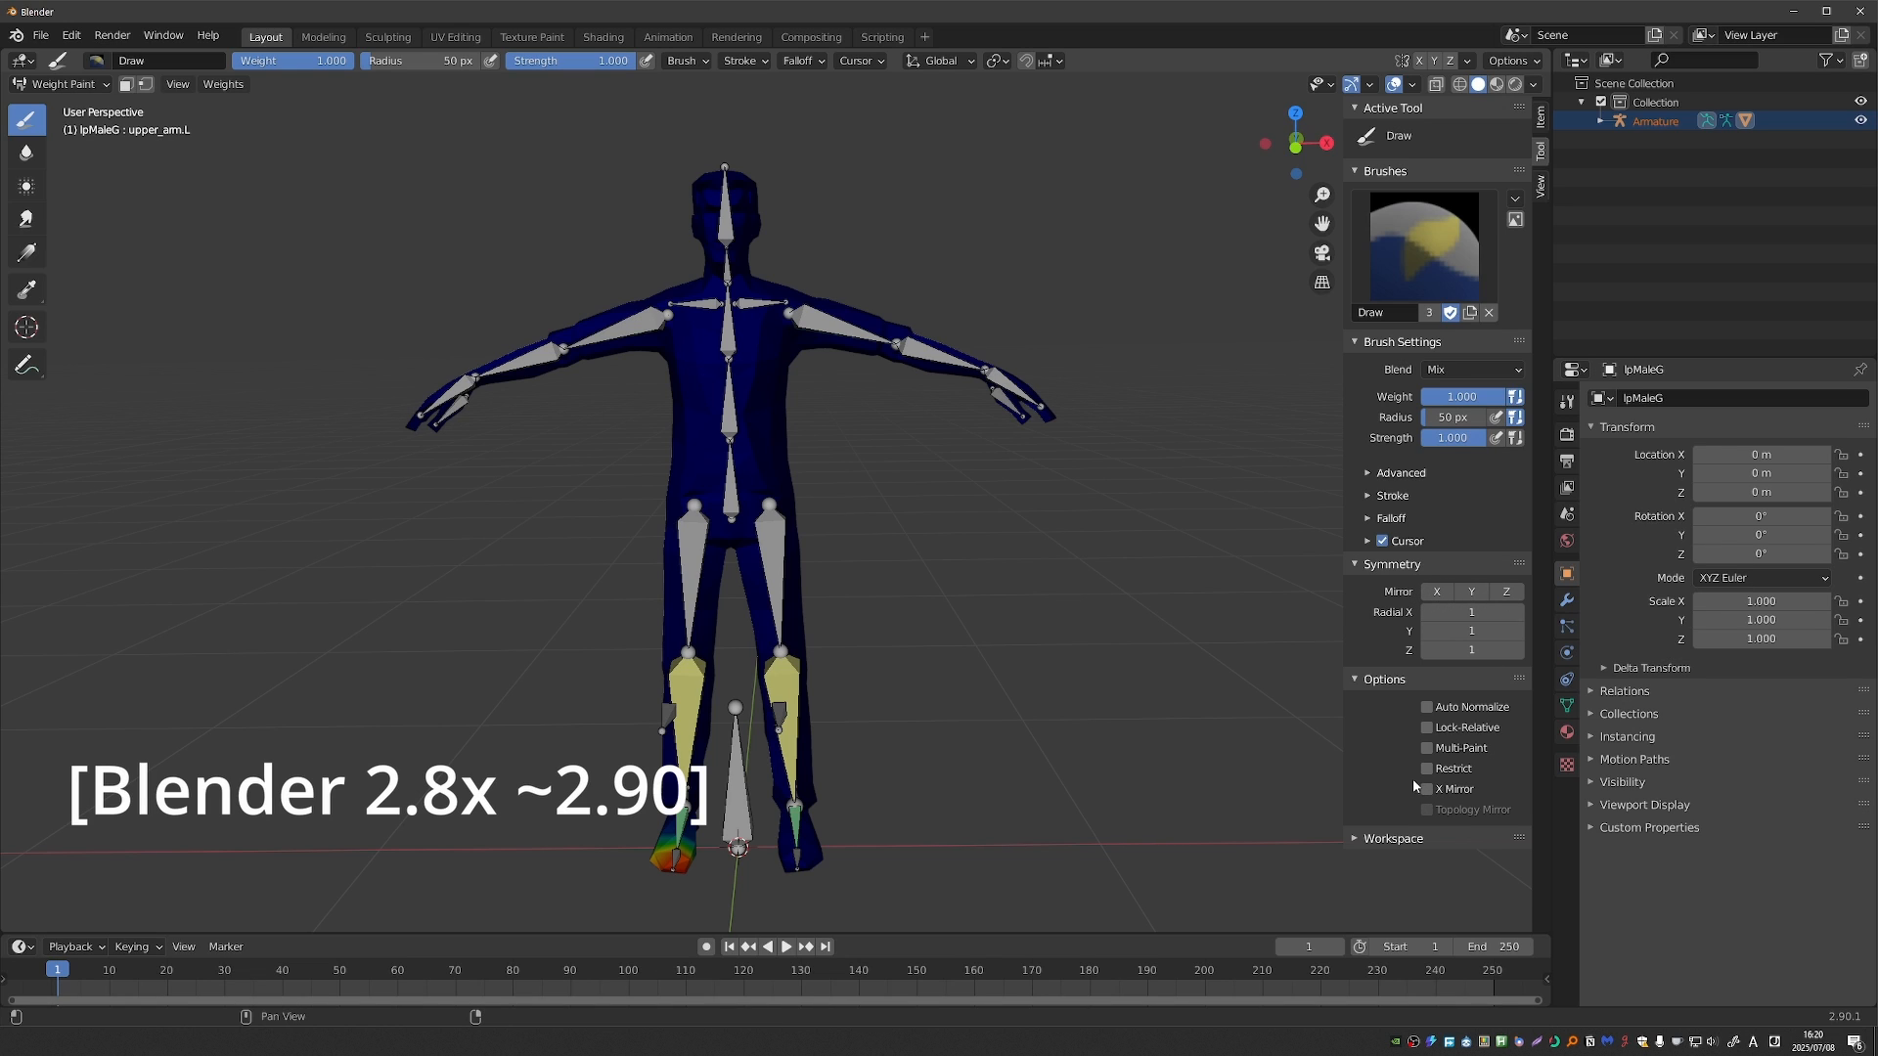
- Enable Options > X Mirror and paint Spine2 weight over the chest and belly with the Draw brush
left_click(1426, 789)
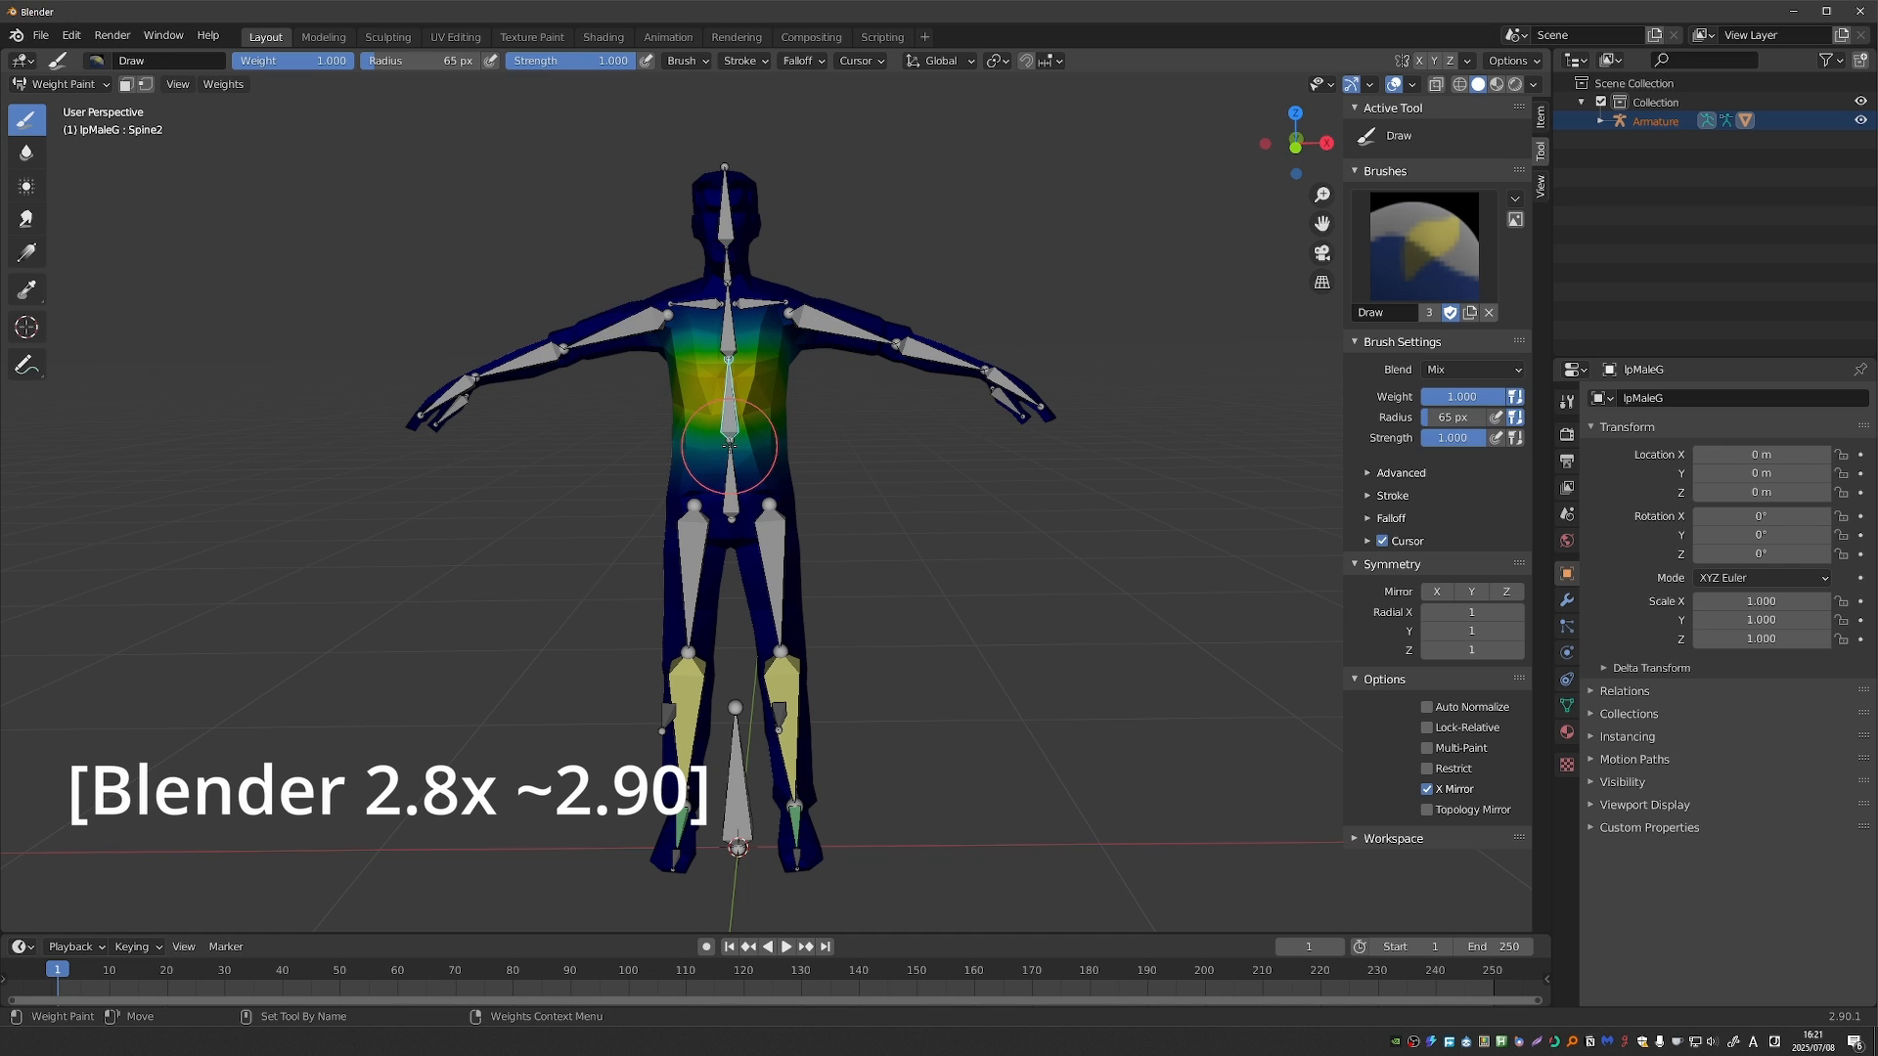
left_click_drag(730, 450, 778, 389)
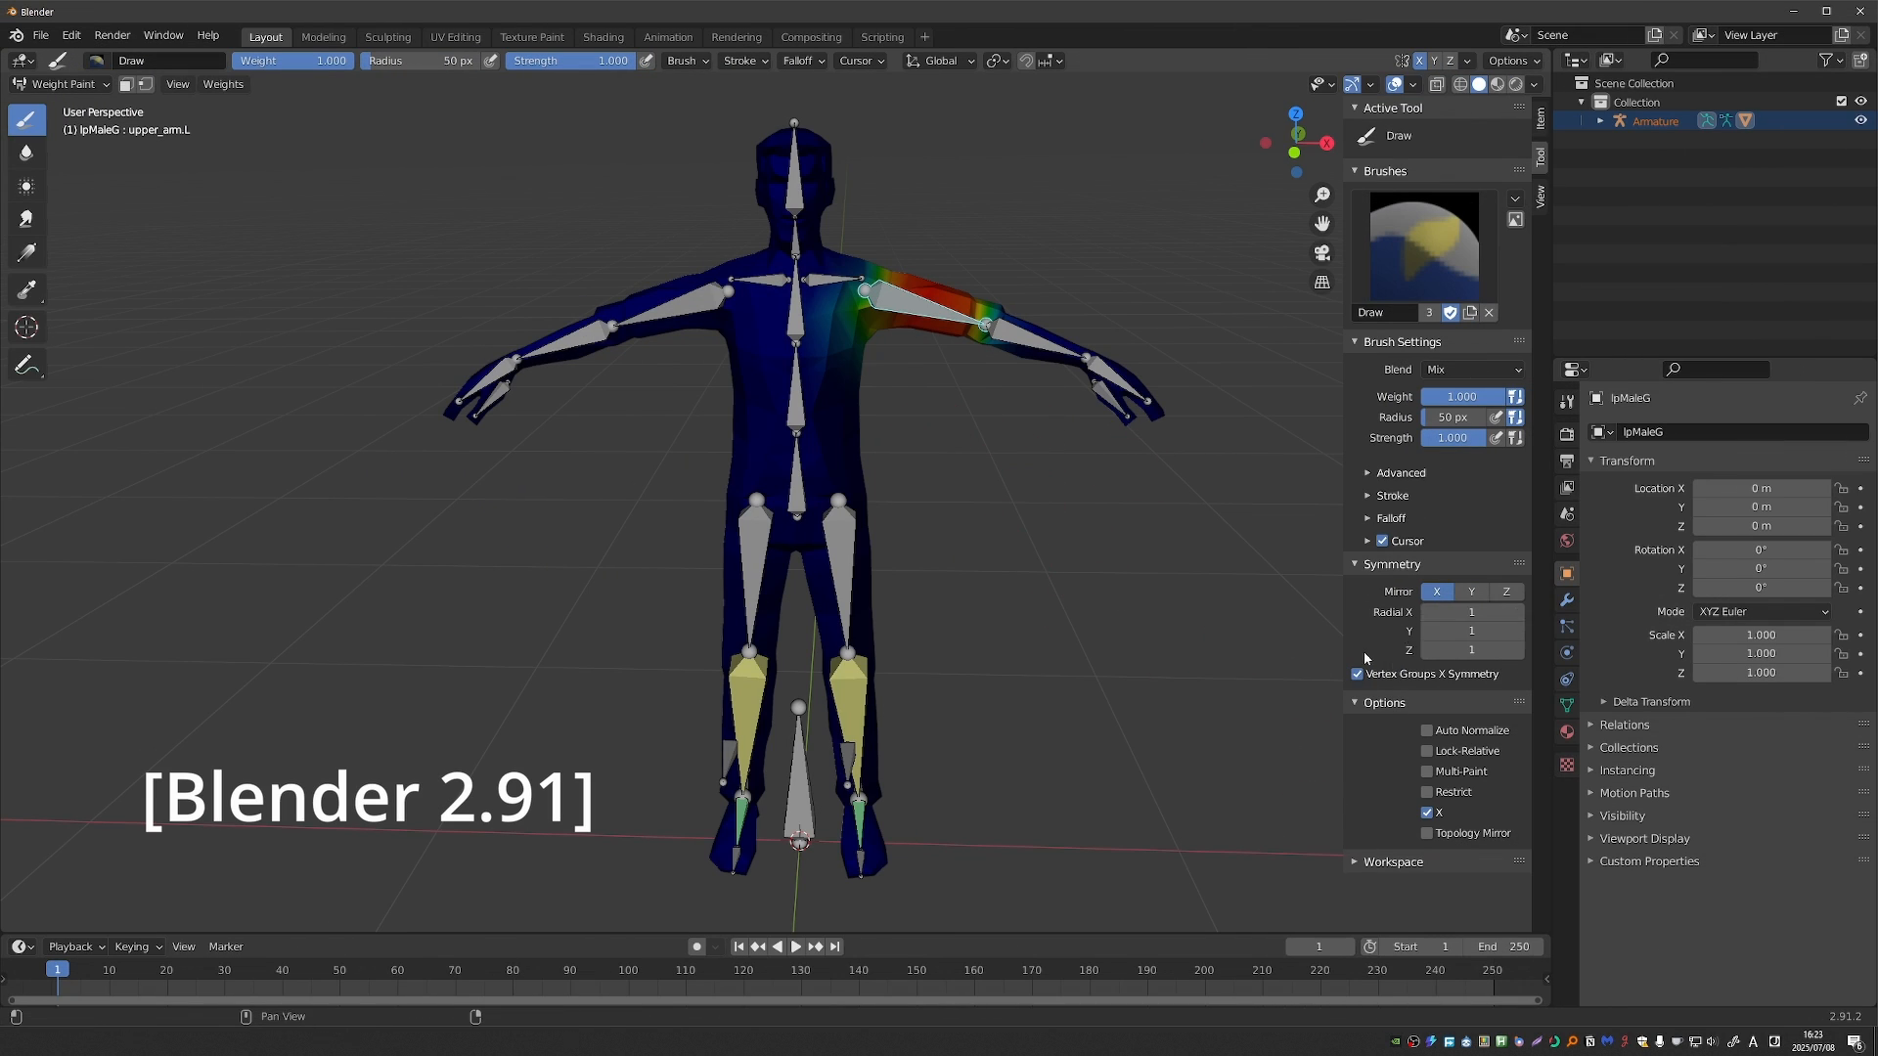
- Toggle Mirror X in the Symmetry panel, leaving it on with Vertex Group X Symmetry
left_click(1436, 591)
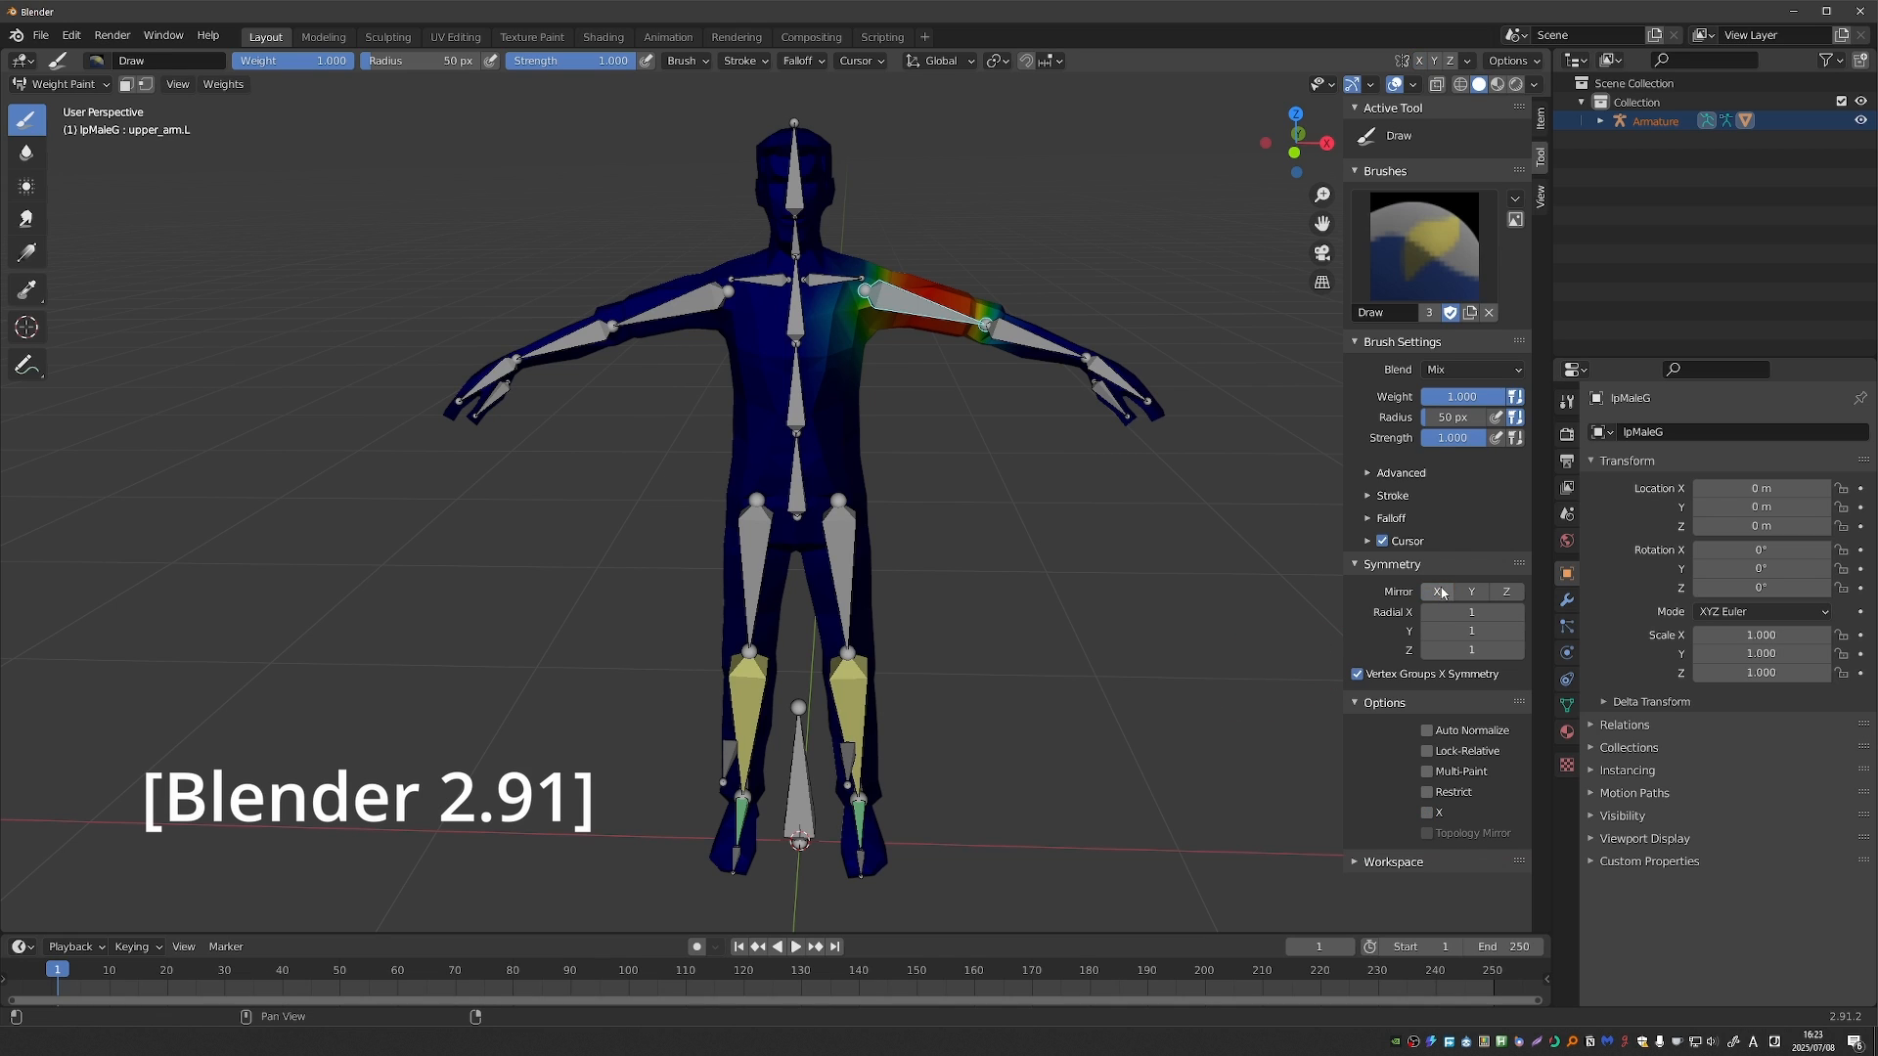
left_click(1436, 591)
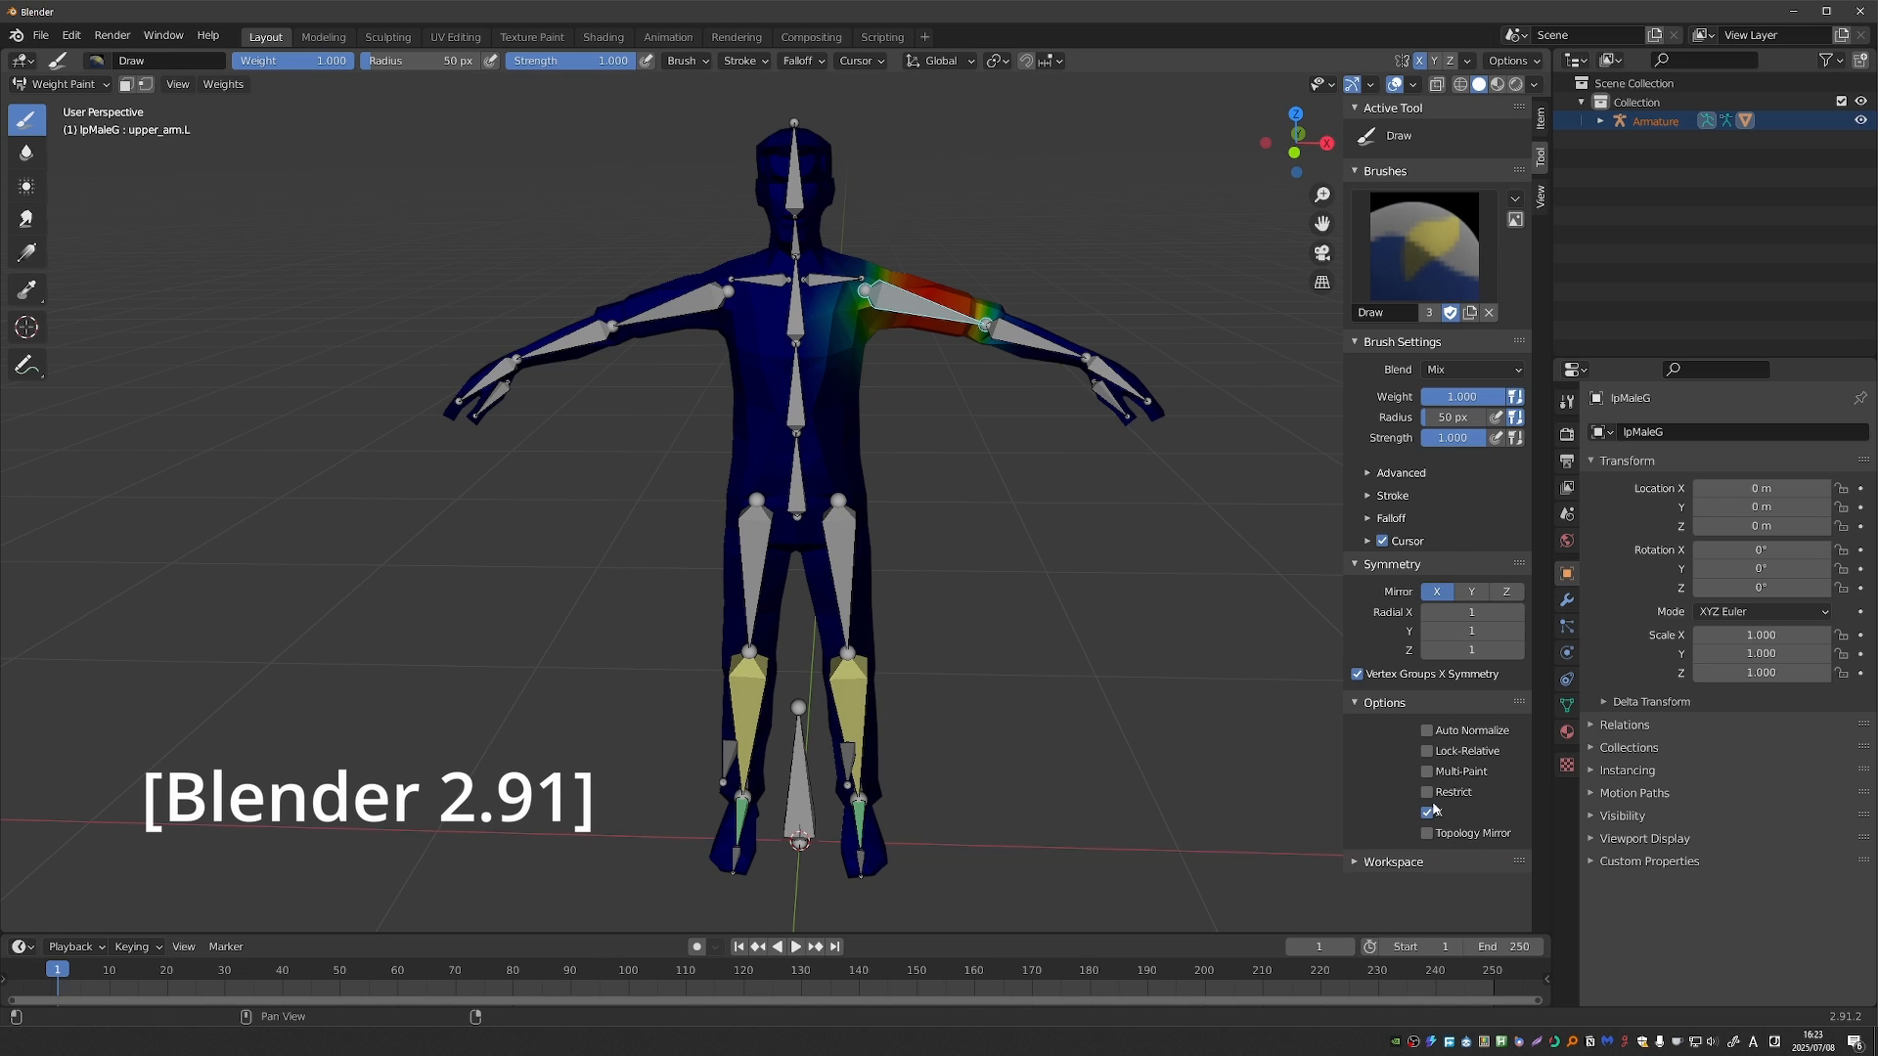
left_click(1426, 812)
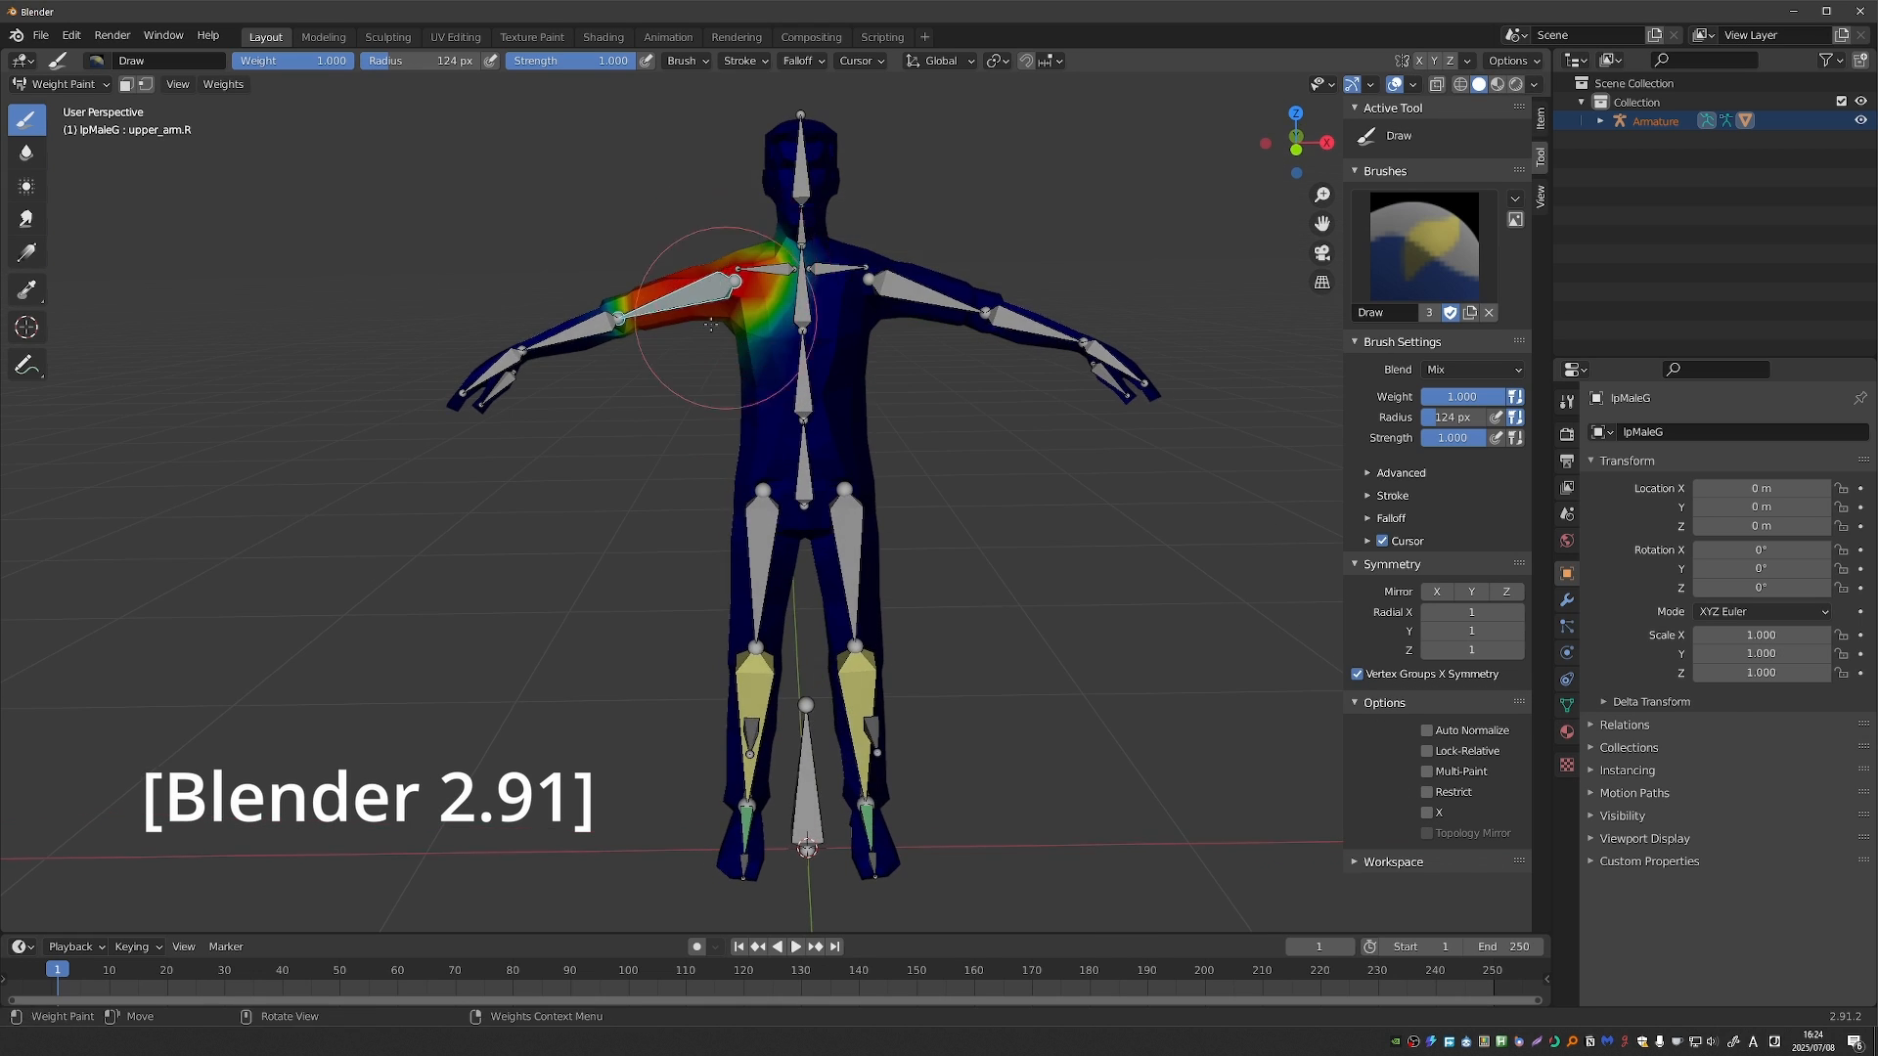
left_click(1436, 591)
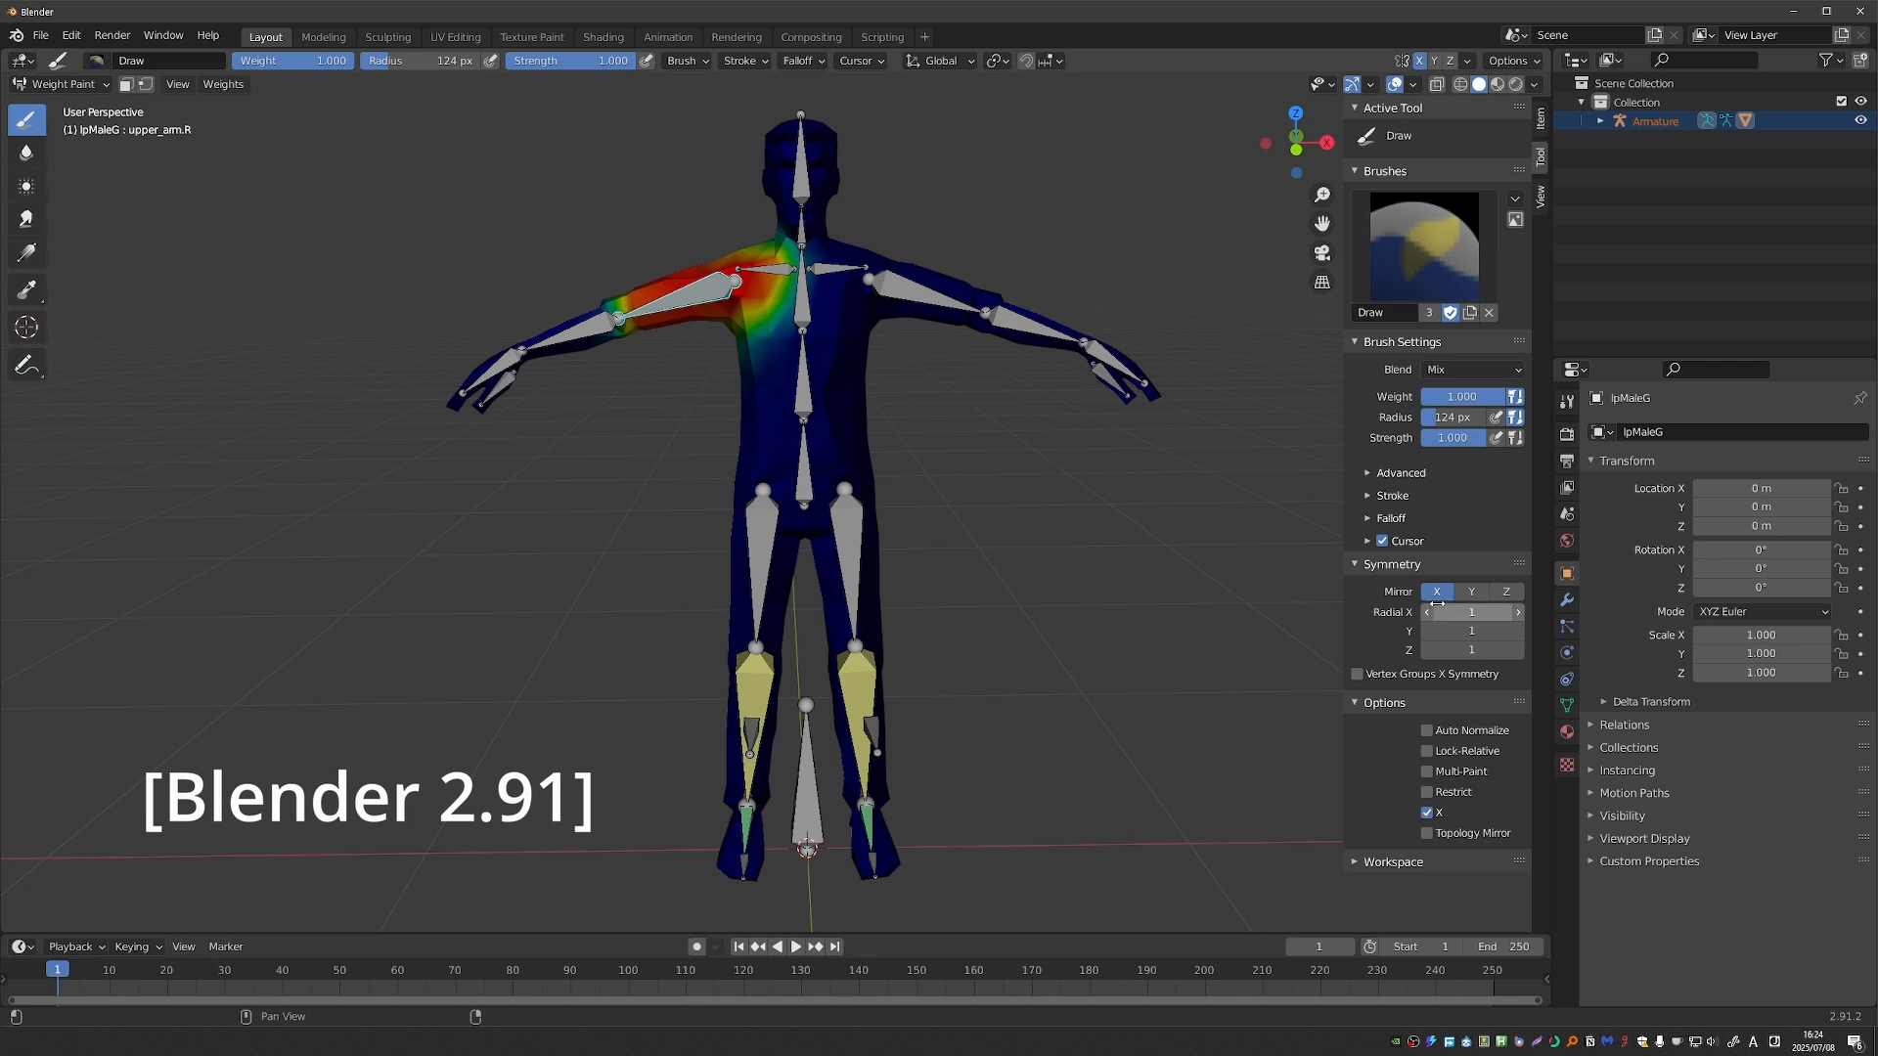
mouse_move(898, 287)
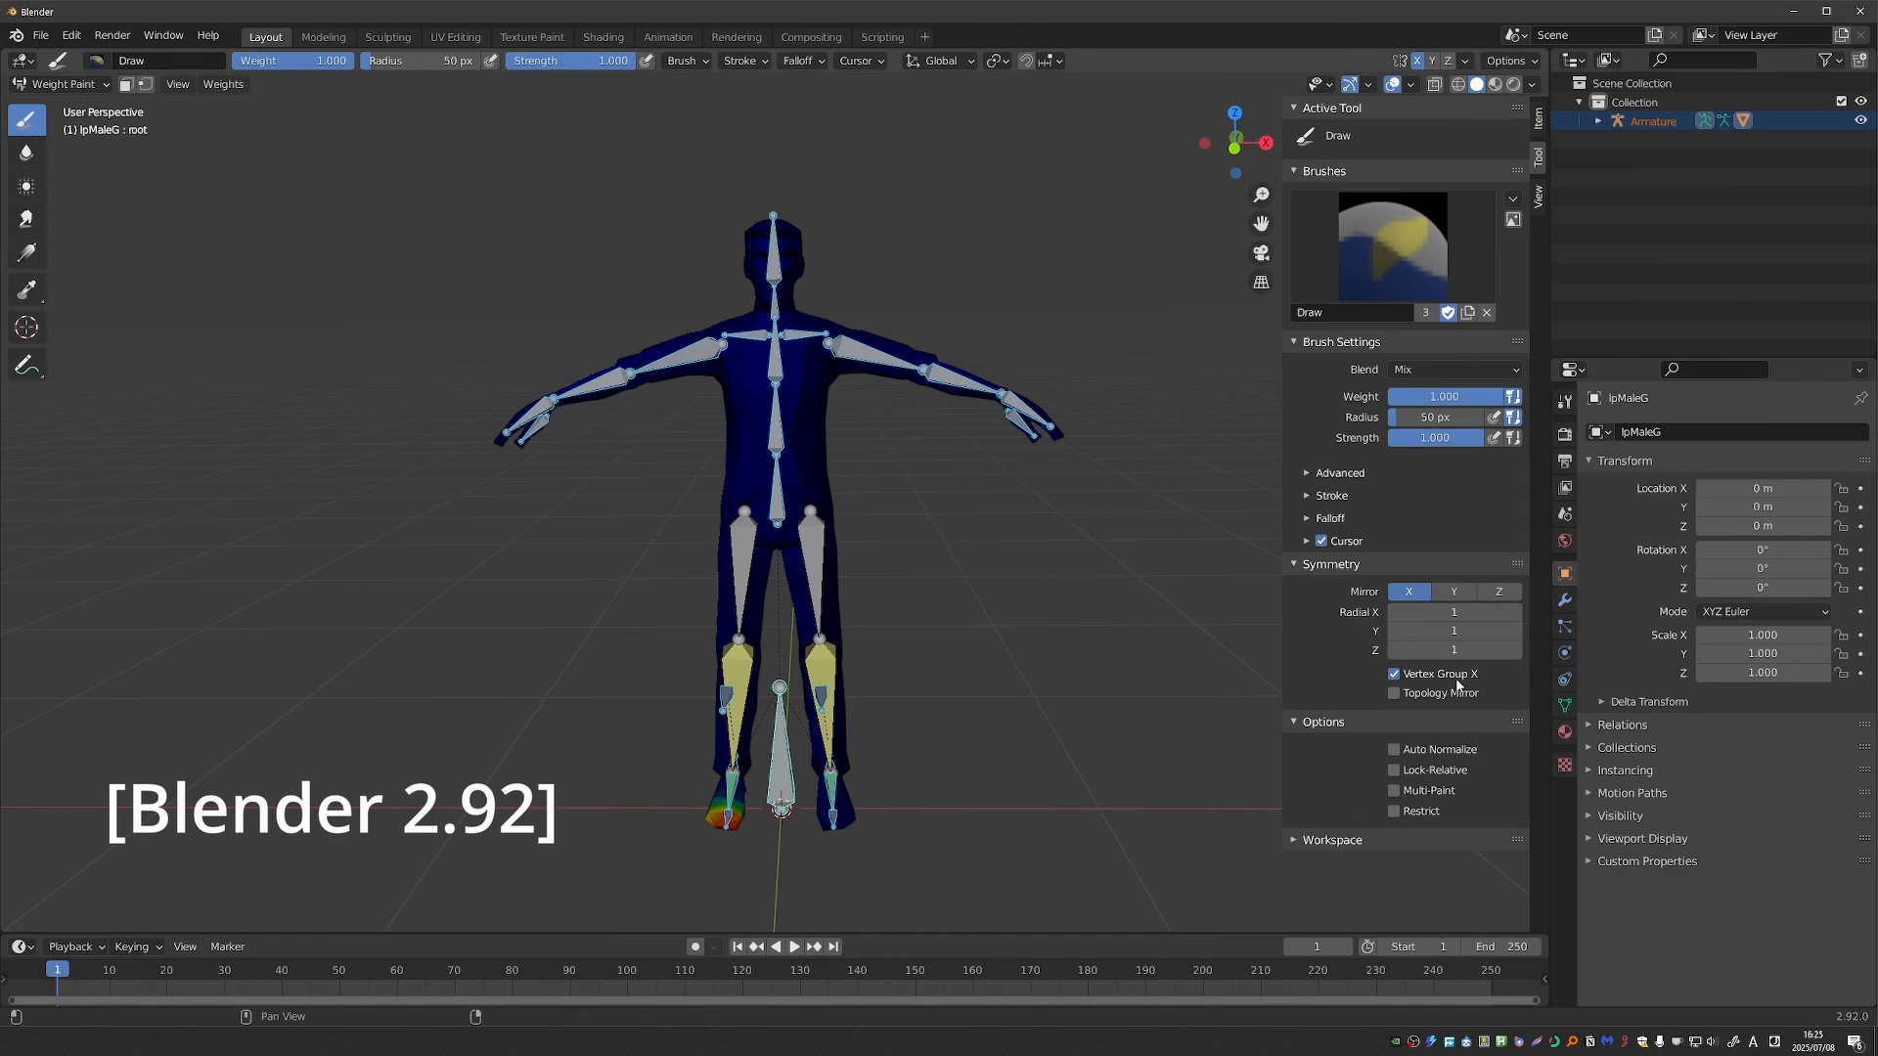
mouse_move(1321, 755)
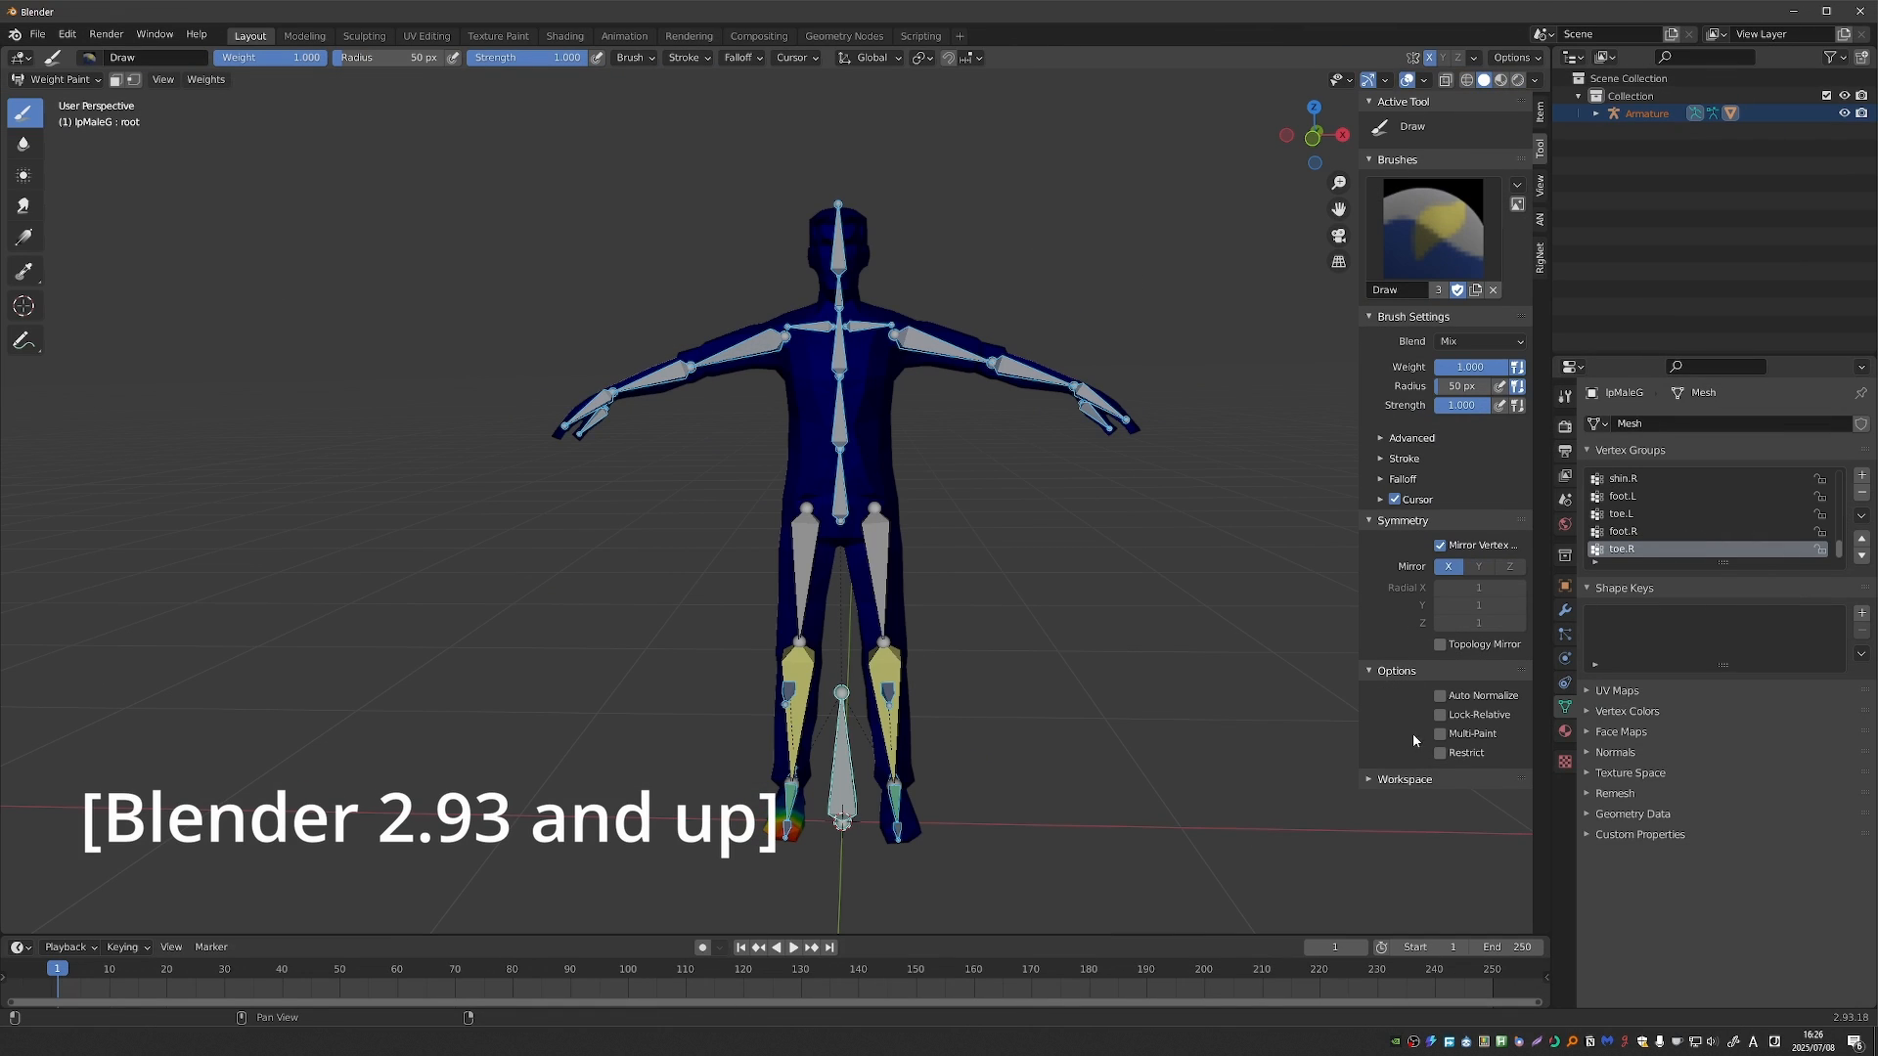
mouse_move(1362, 636)
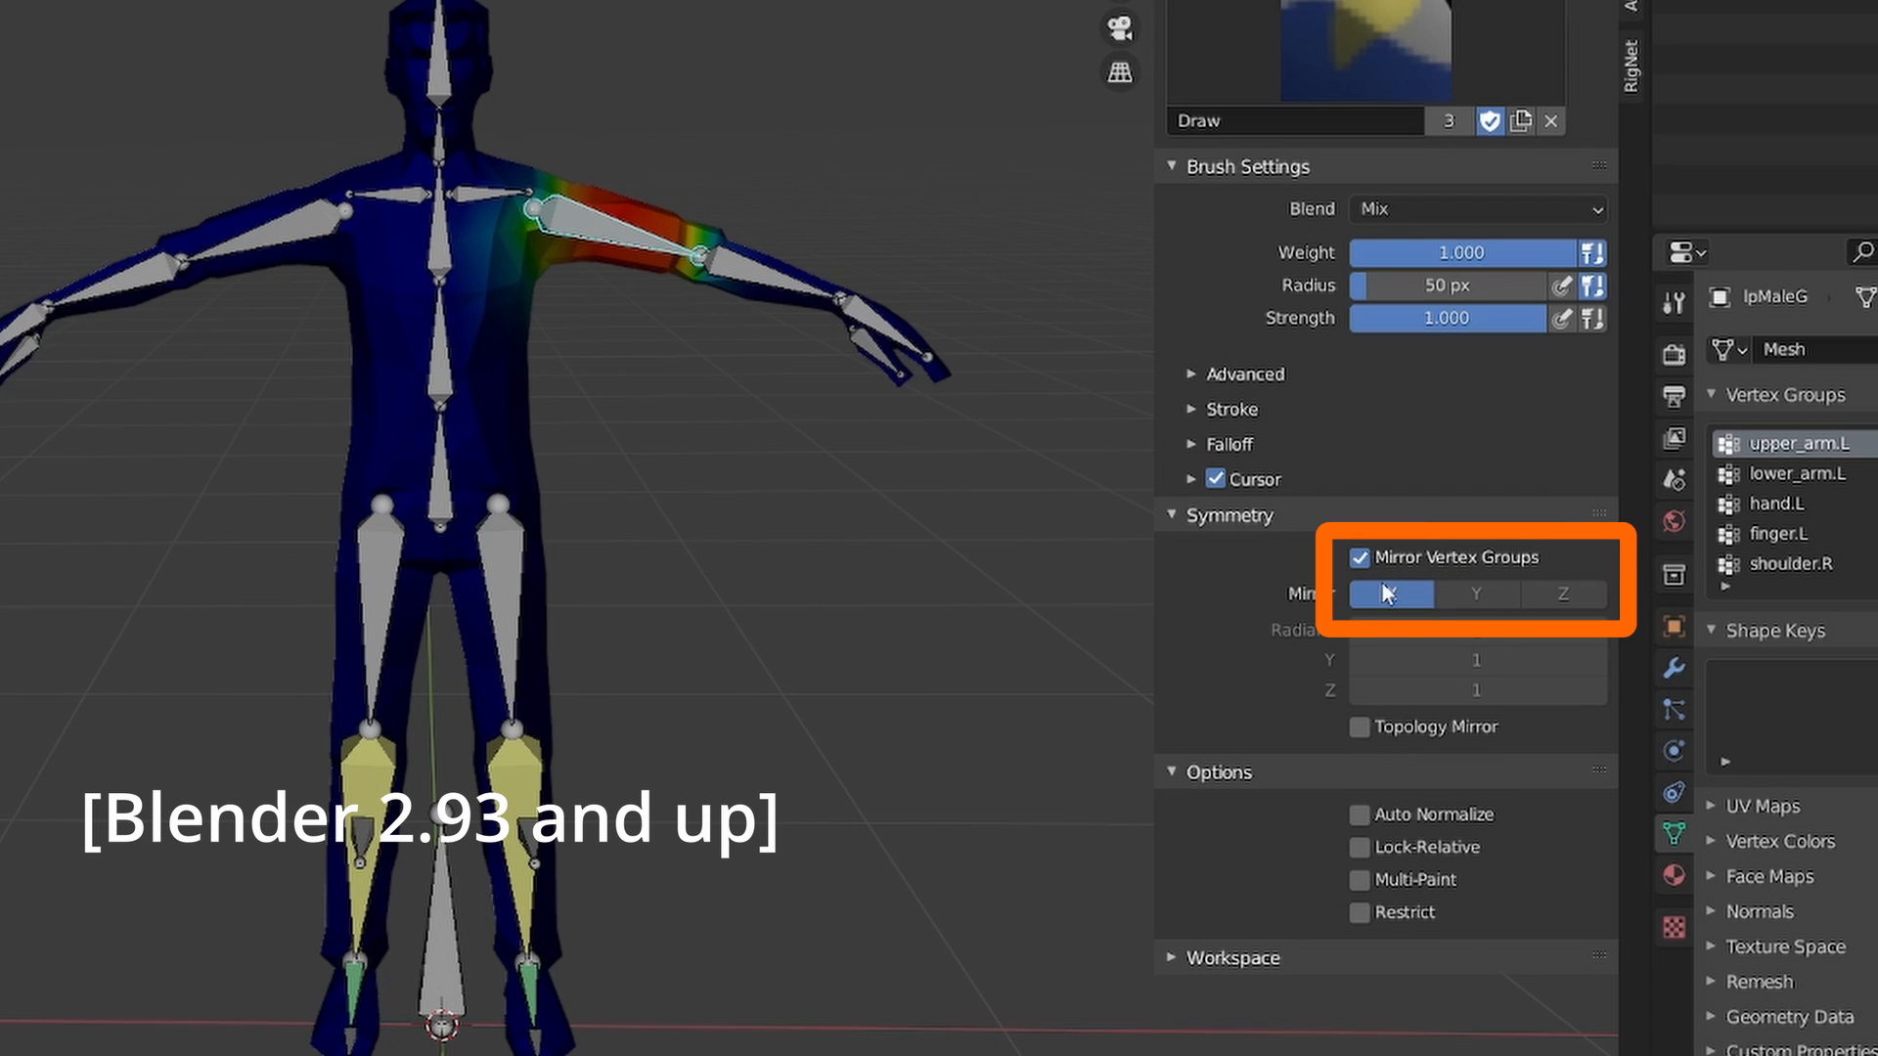
mouse_move(1391, 594)
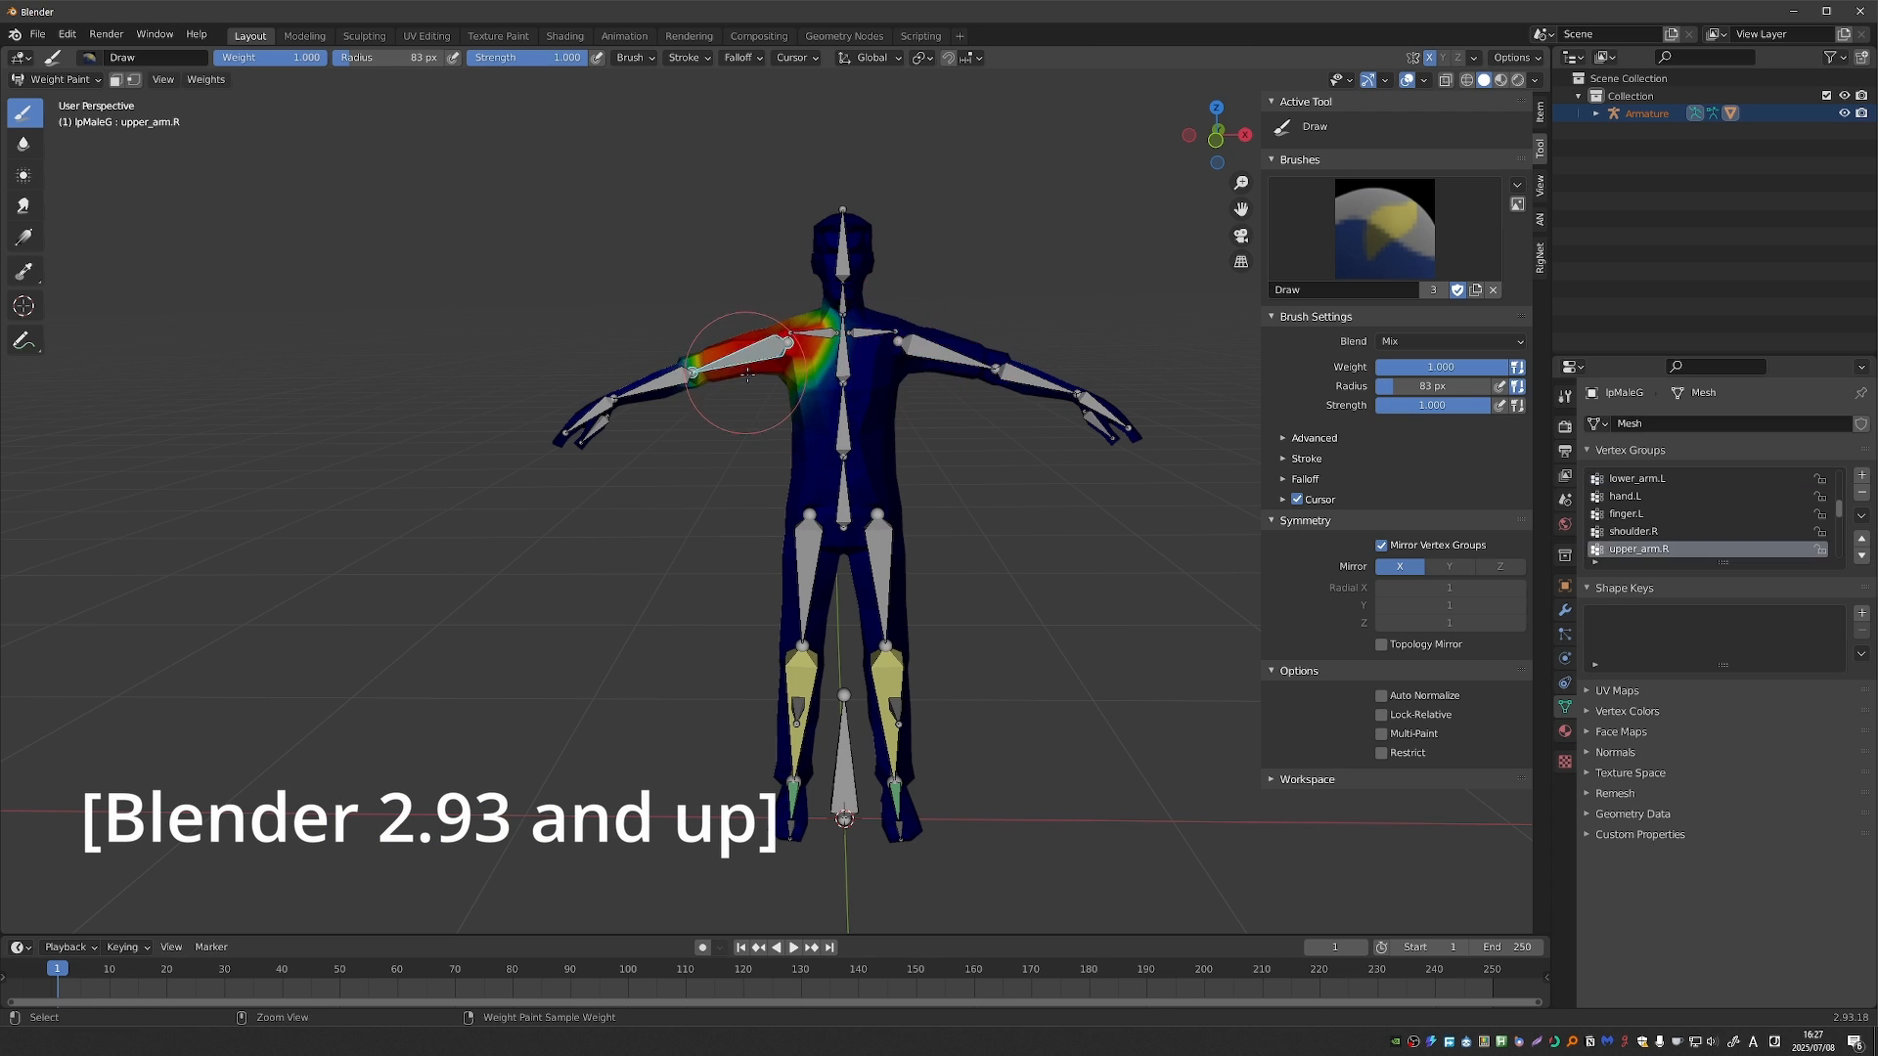
mouse_move(1019, 499)
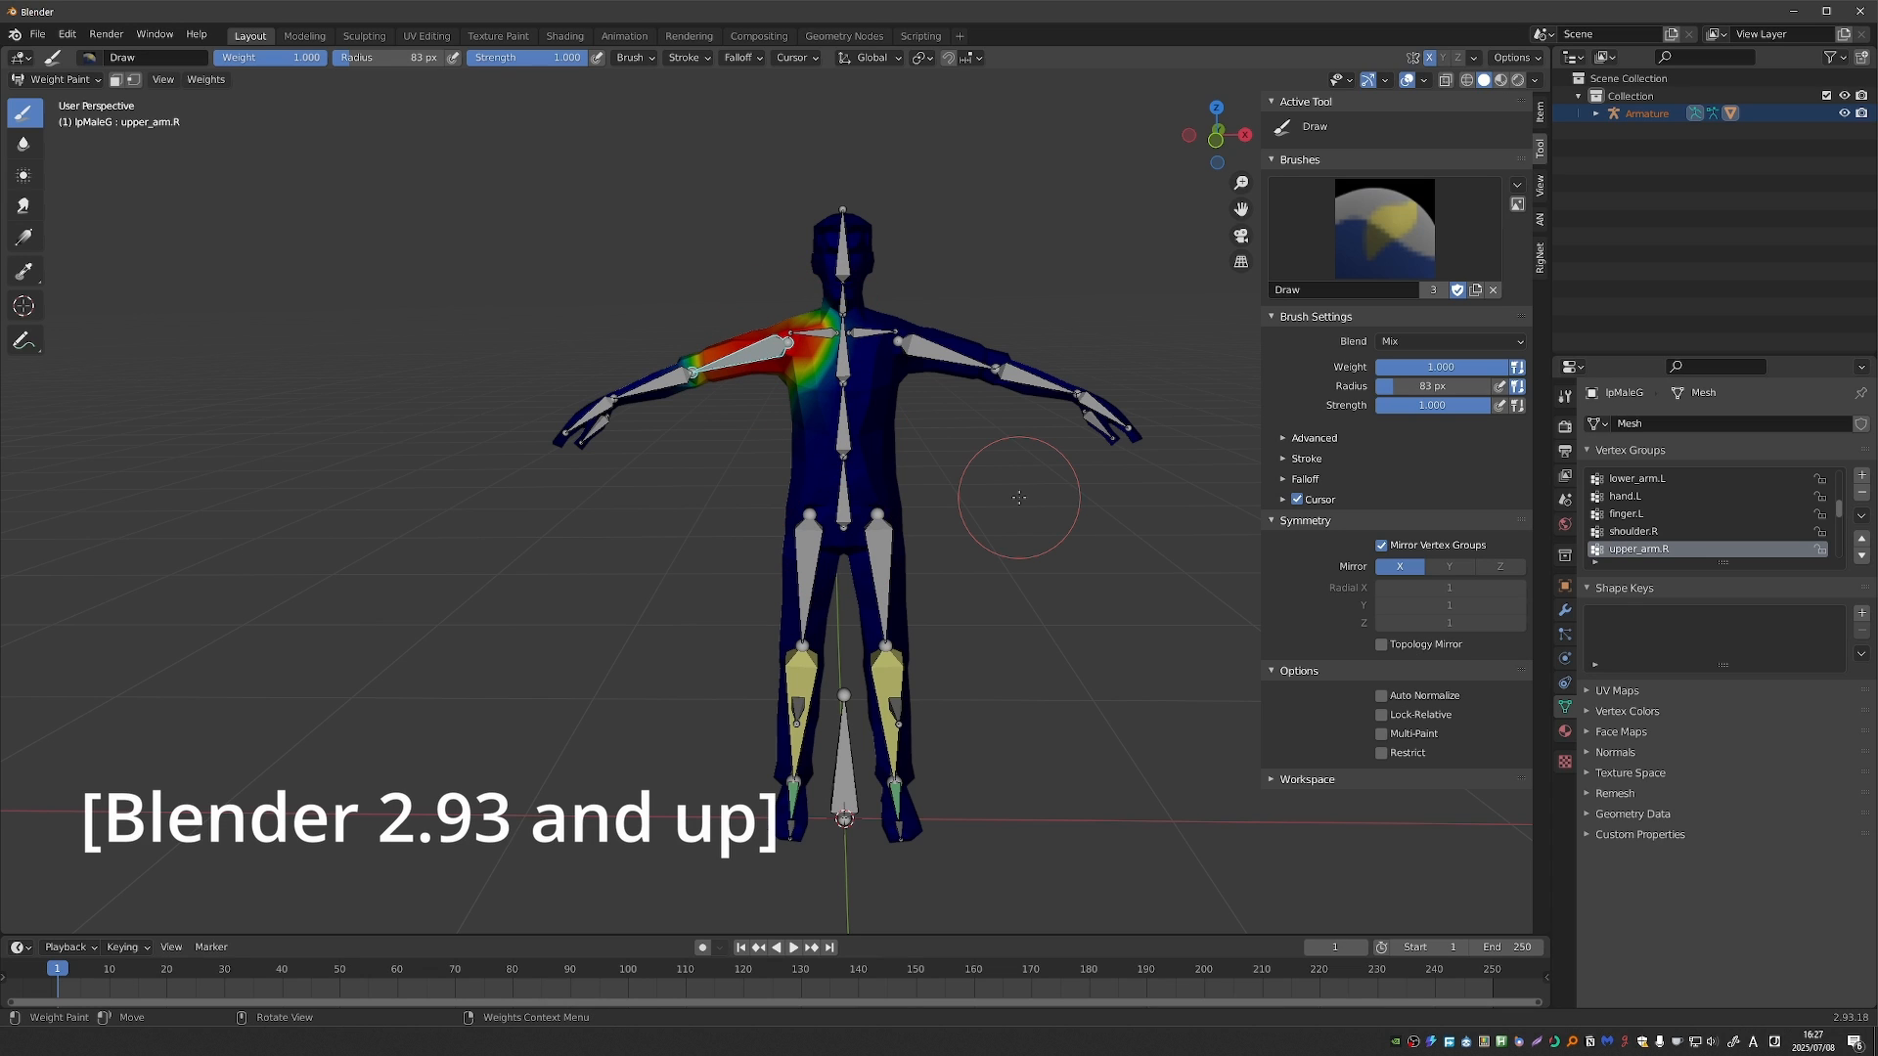
mouse_move(992, 423)
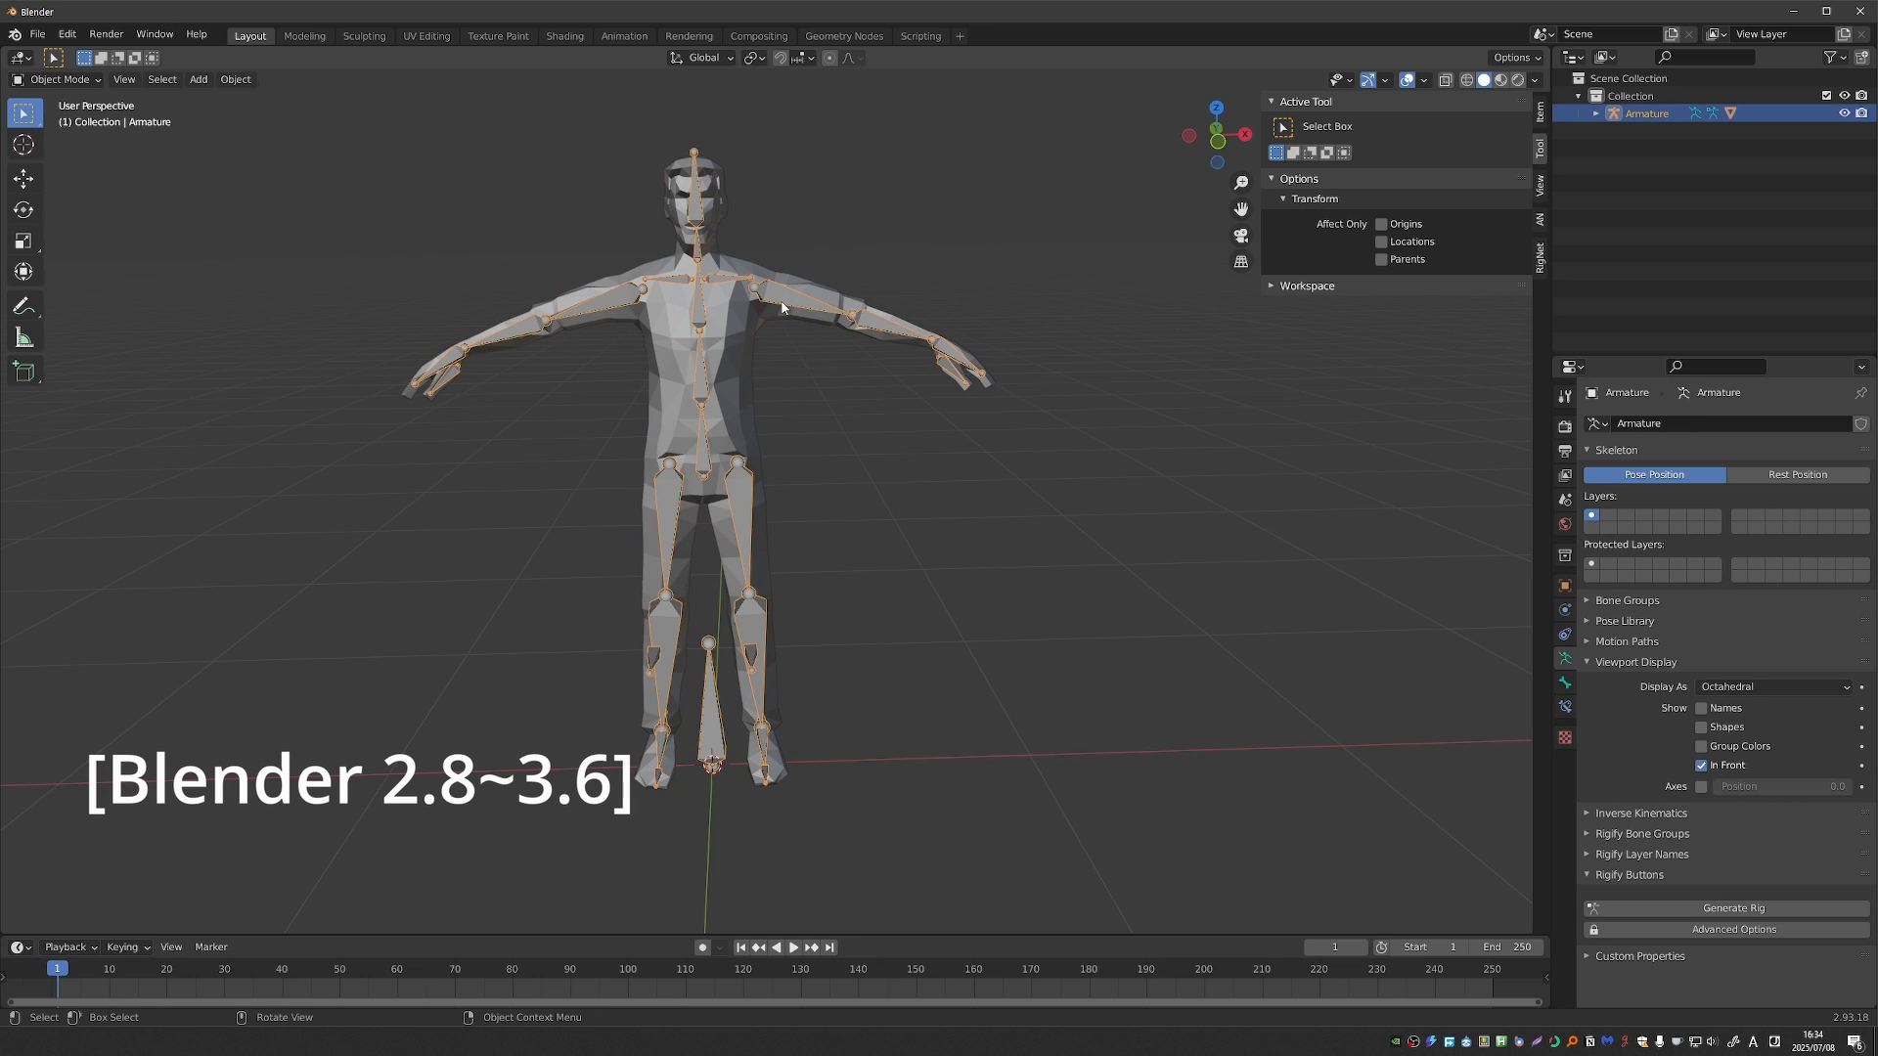
- Select the character mesh, enter Weight Paint mode and Ctrl+click the Spine3 bone
left_click(59, 78)
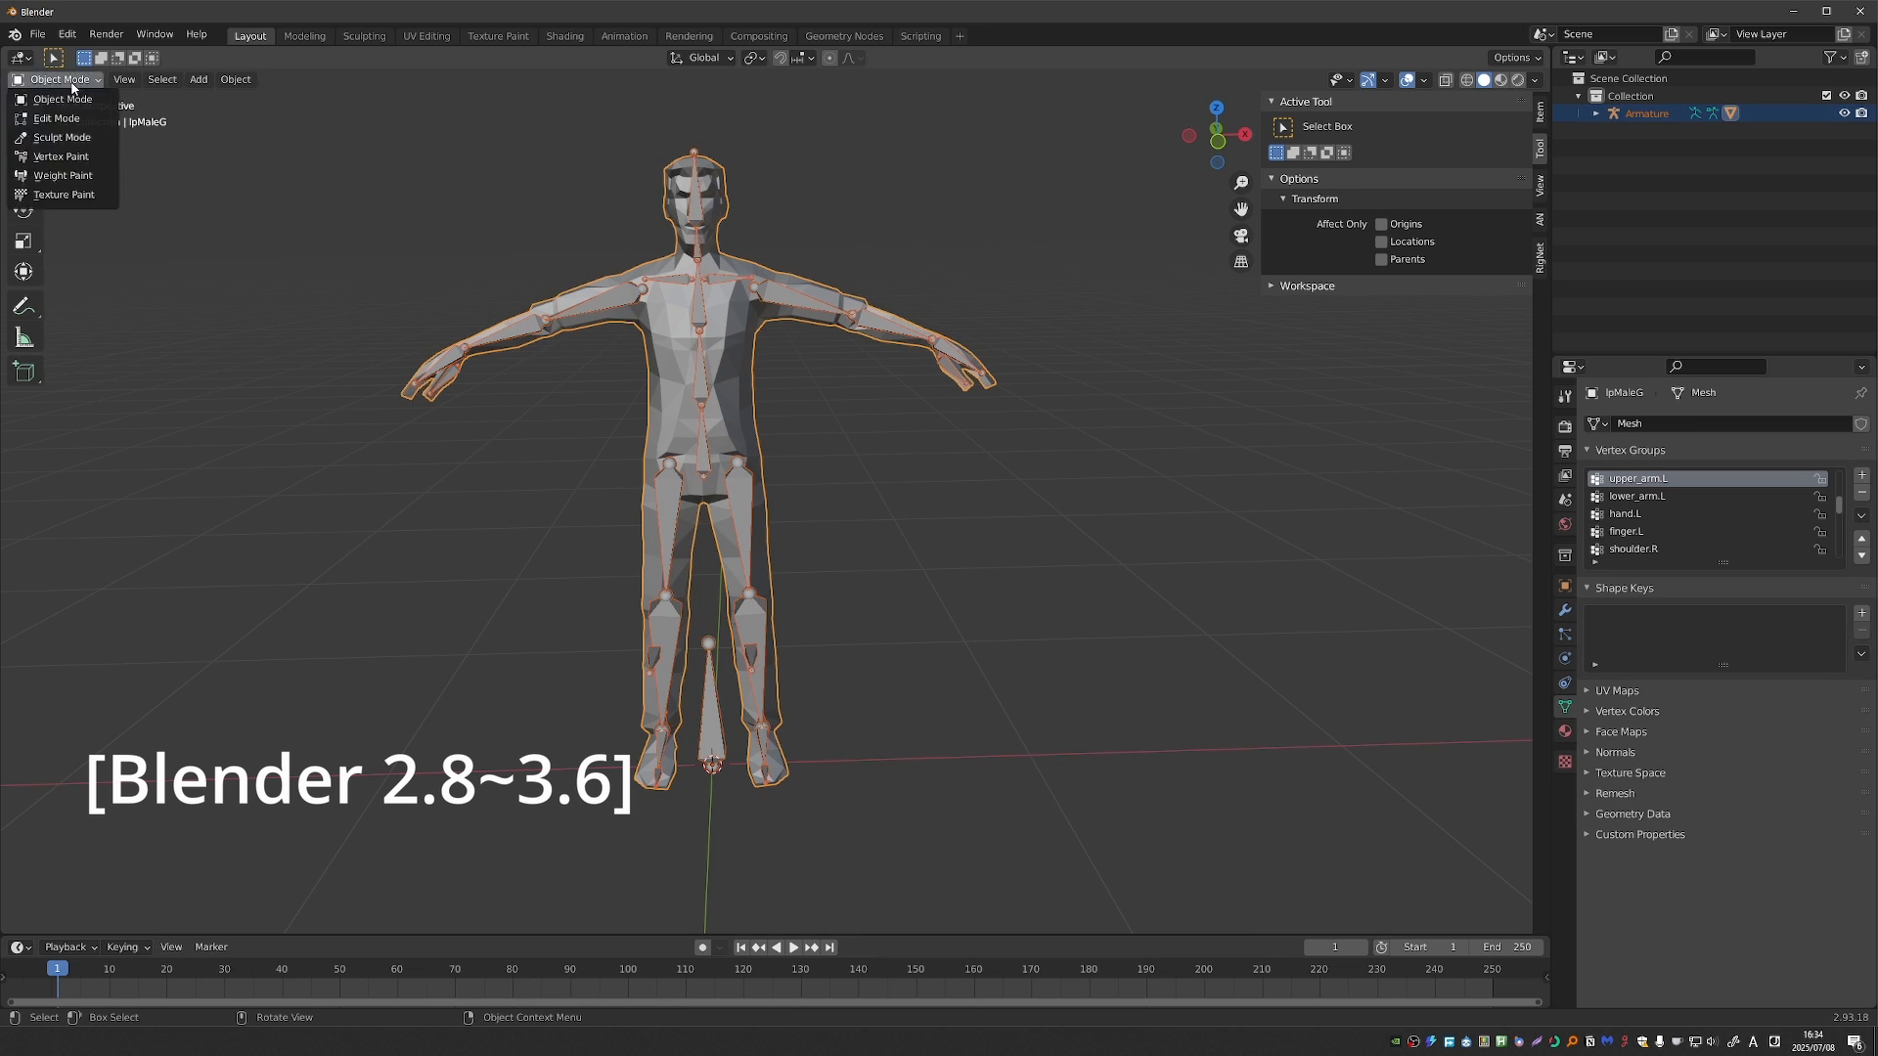
left_click(62, 174)
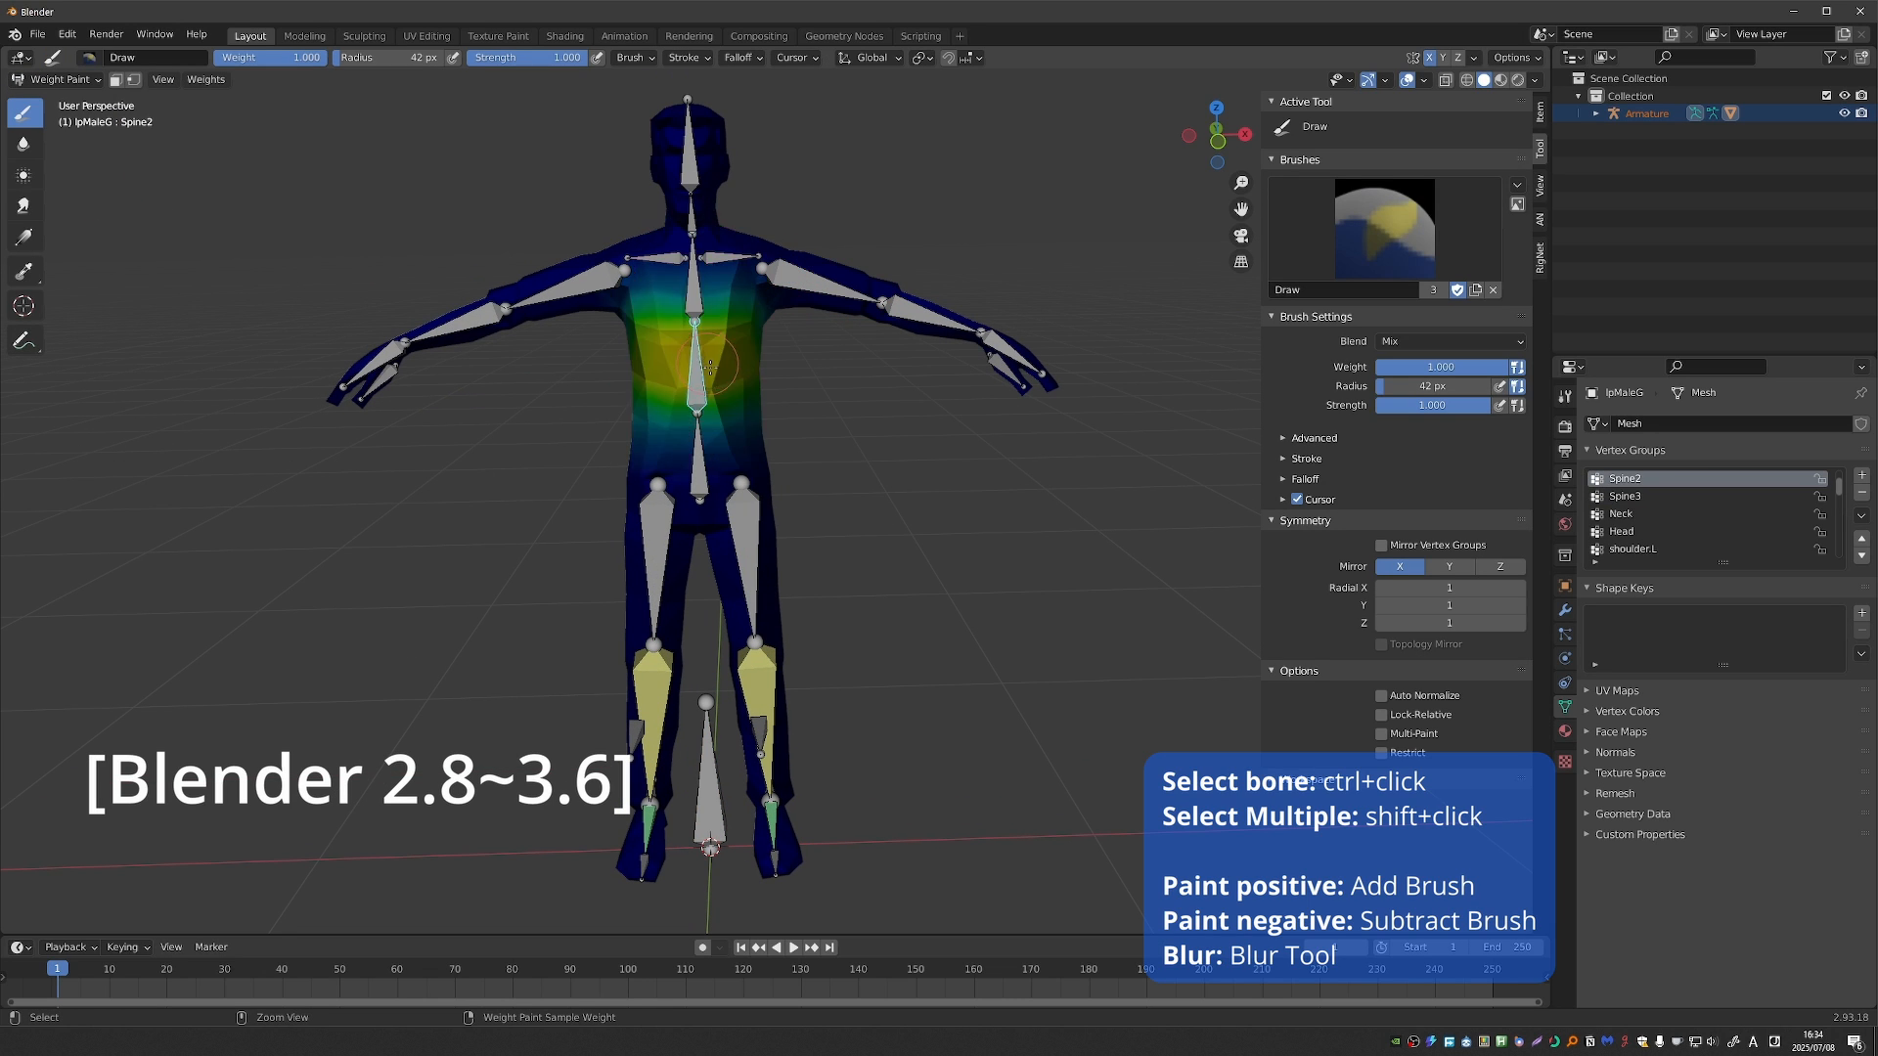
left_click(740, 372)
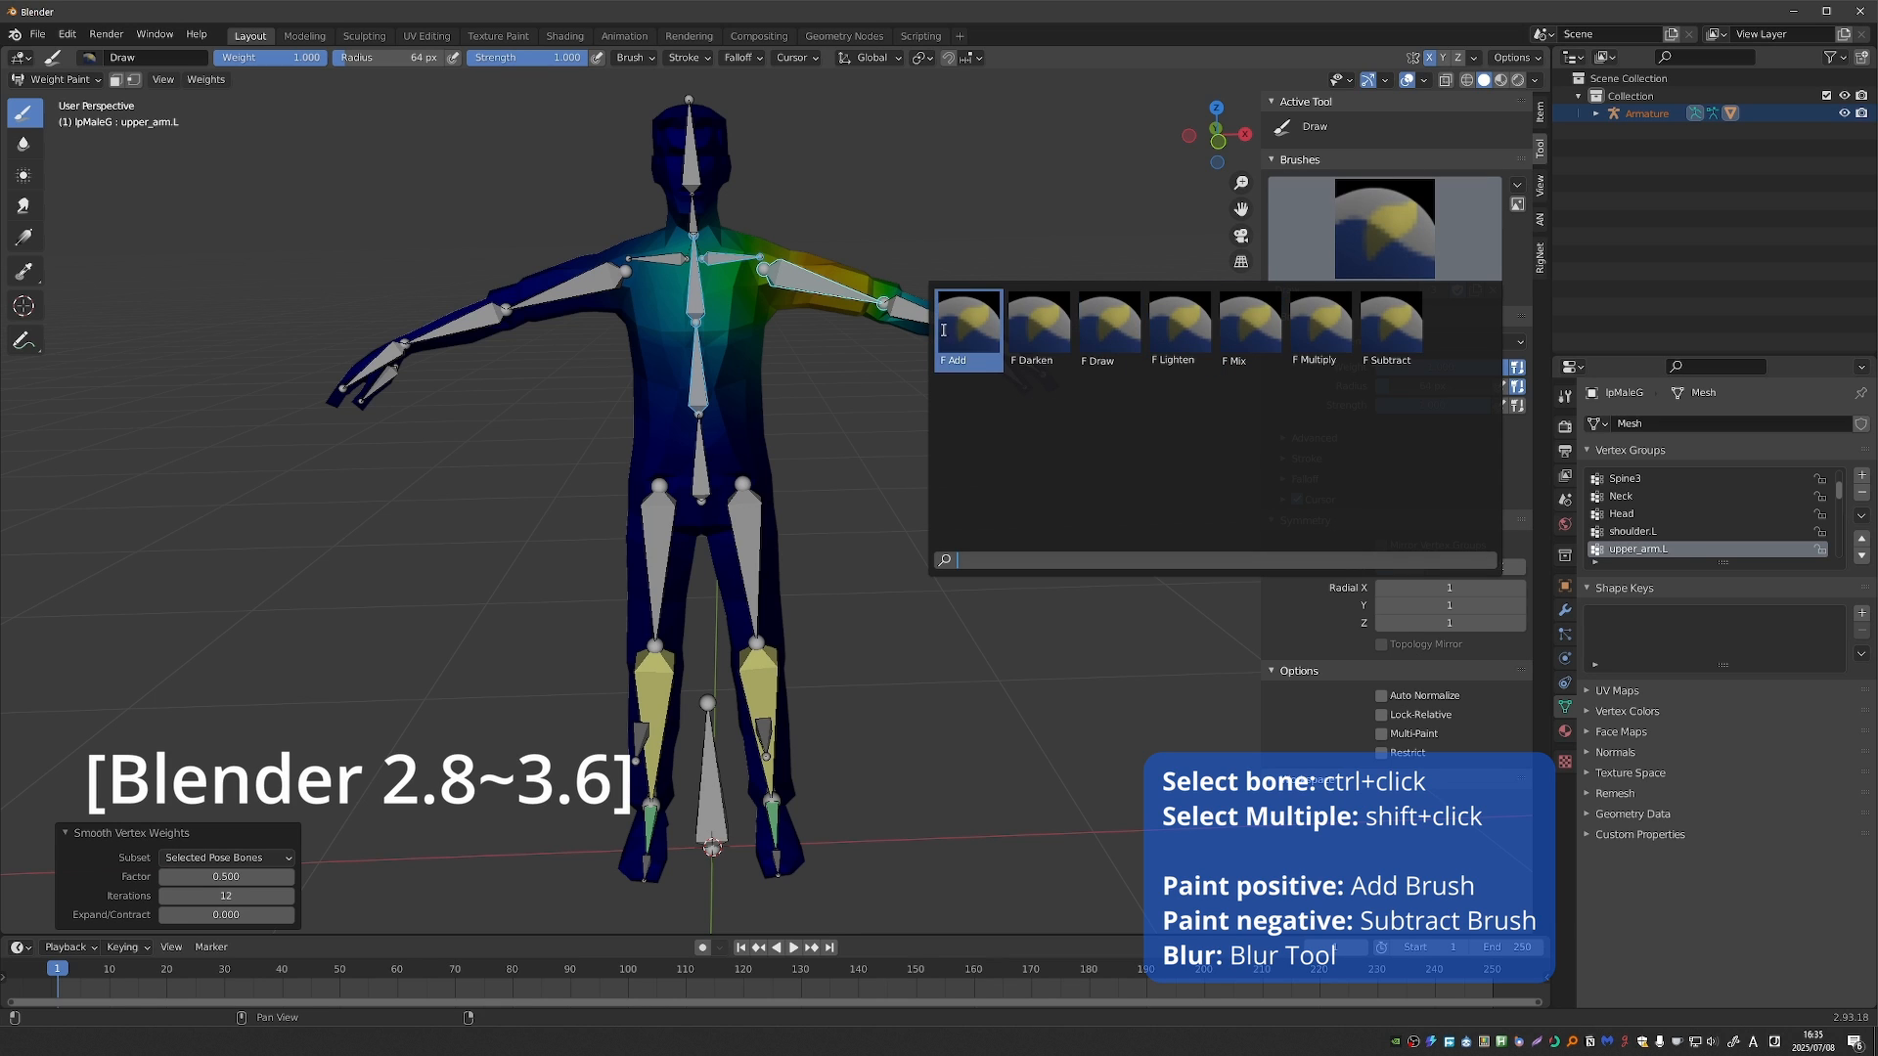
- Alternate between Add and Subtract brushes and paint Spine3 influence onto the chest
left_click(965, 327)
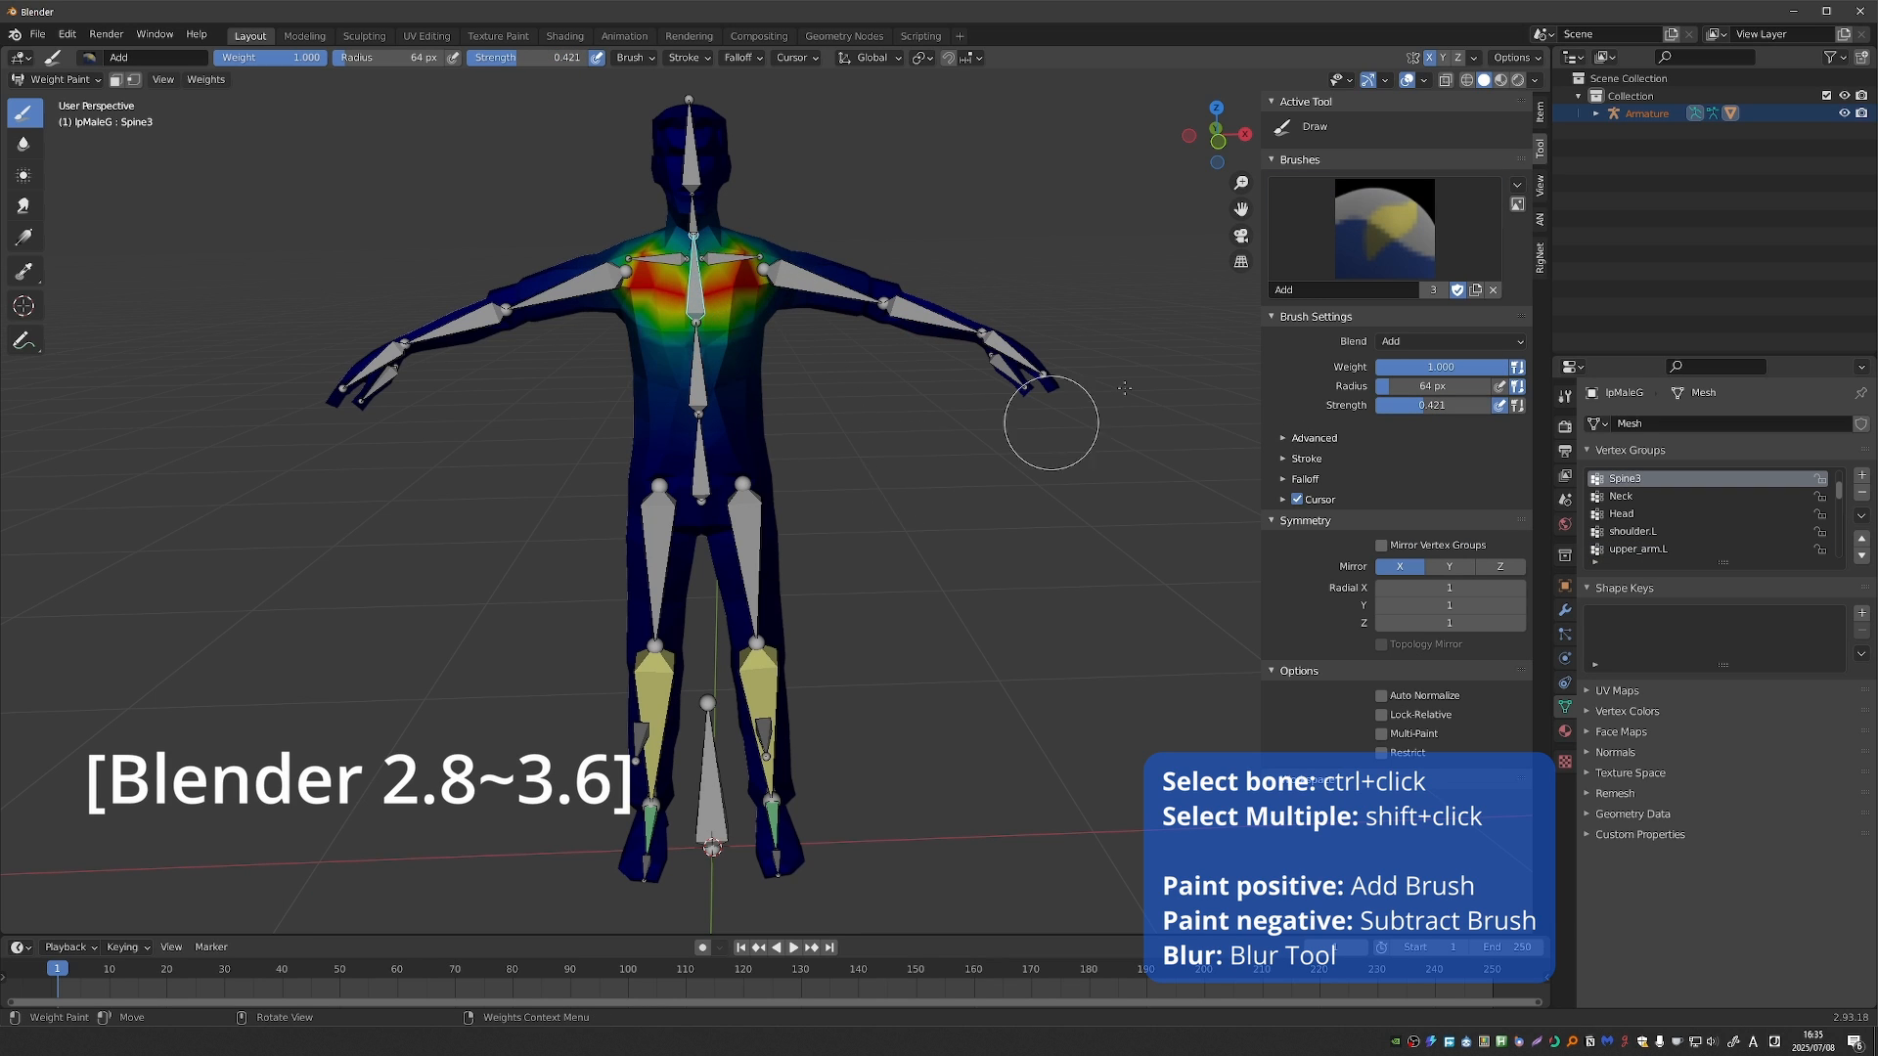
left_click(1383, 227)
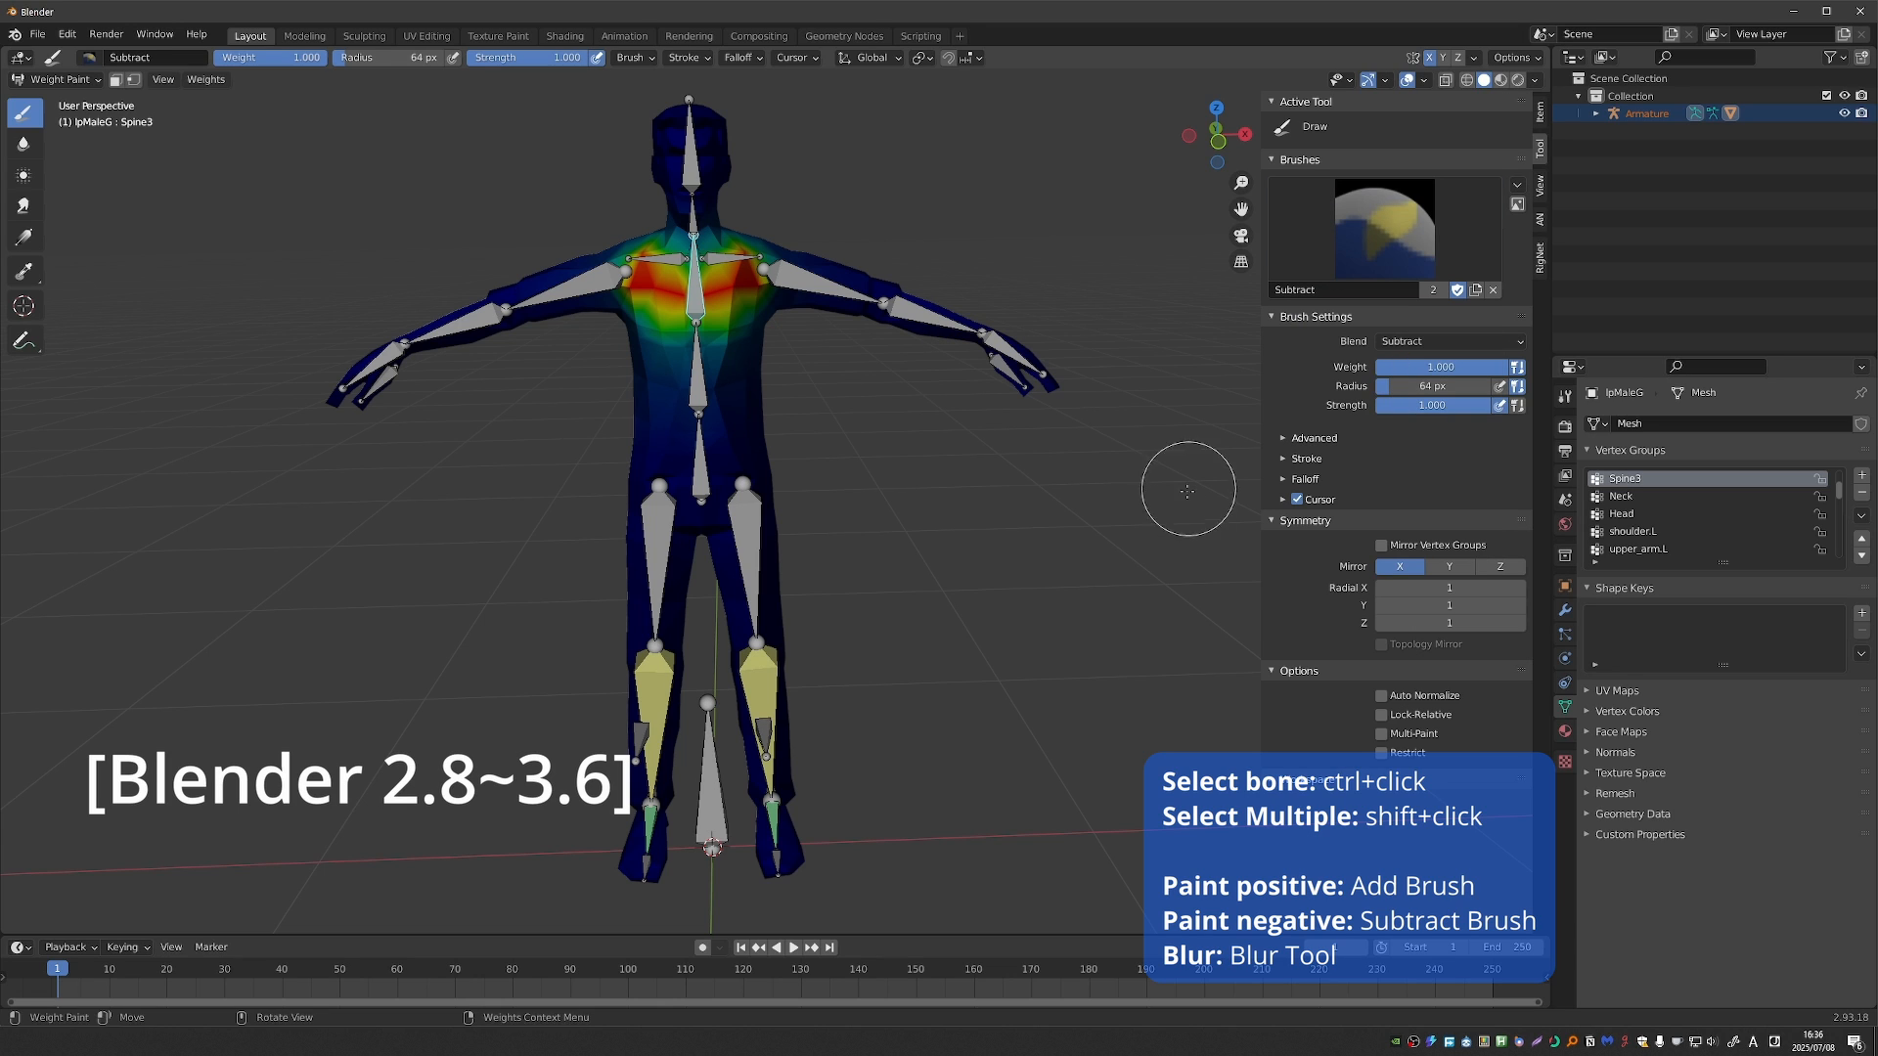
left_click(1449, 341)
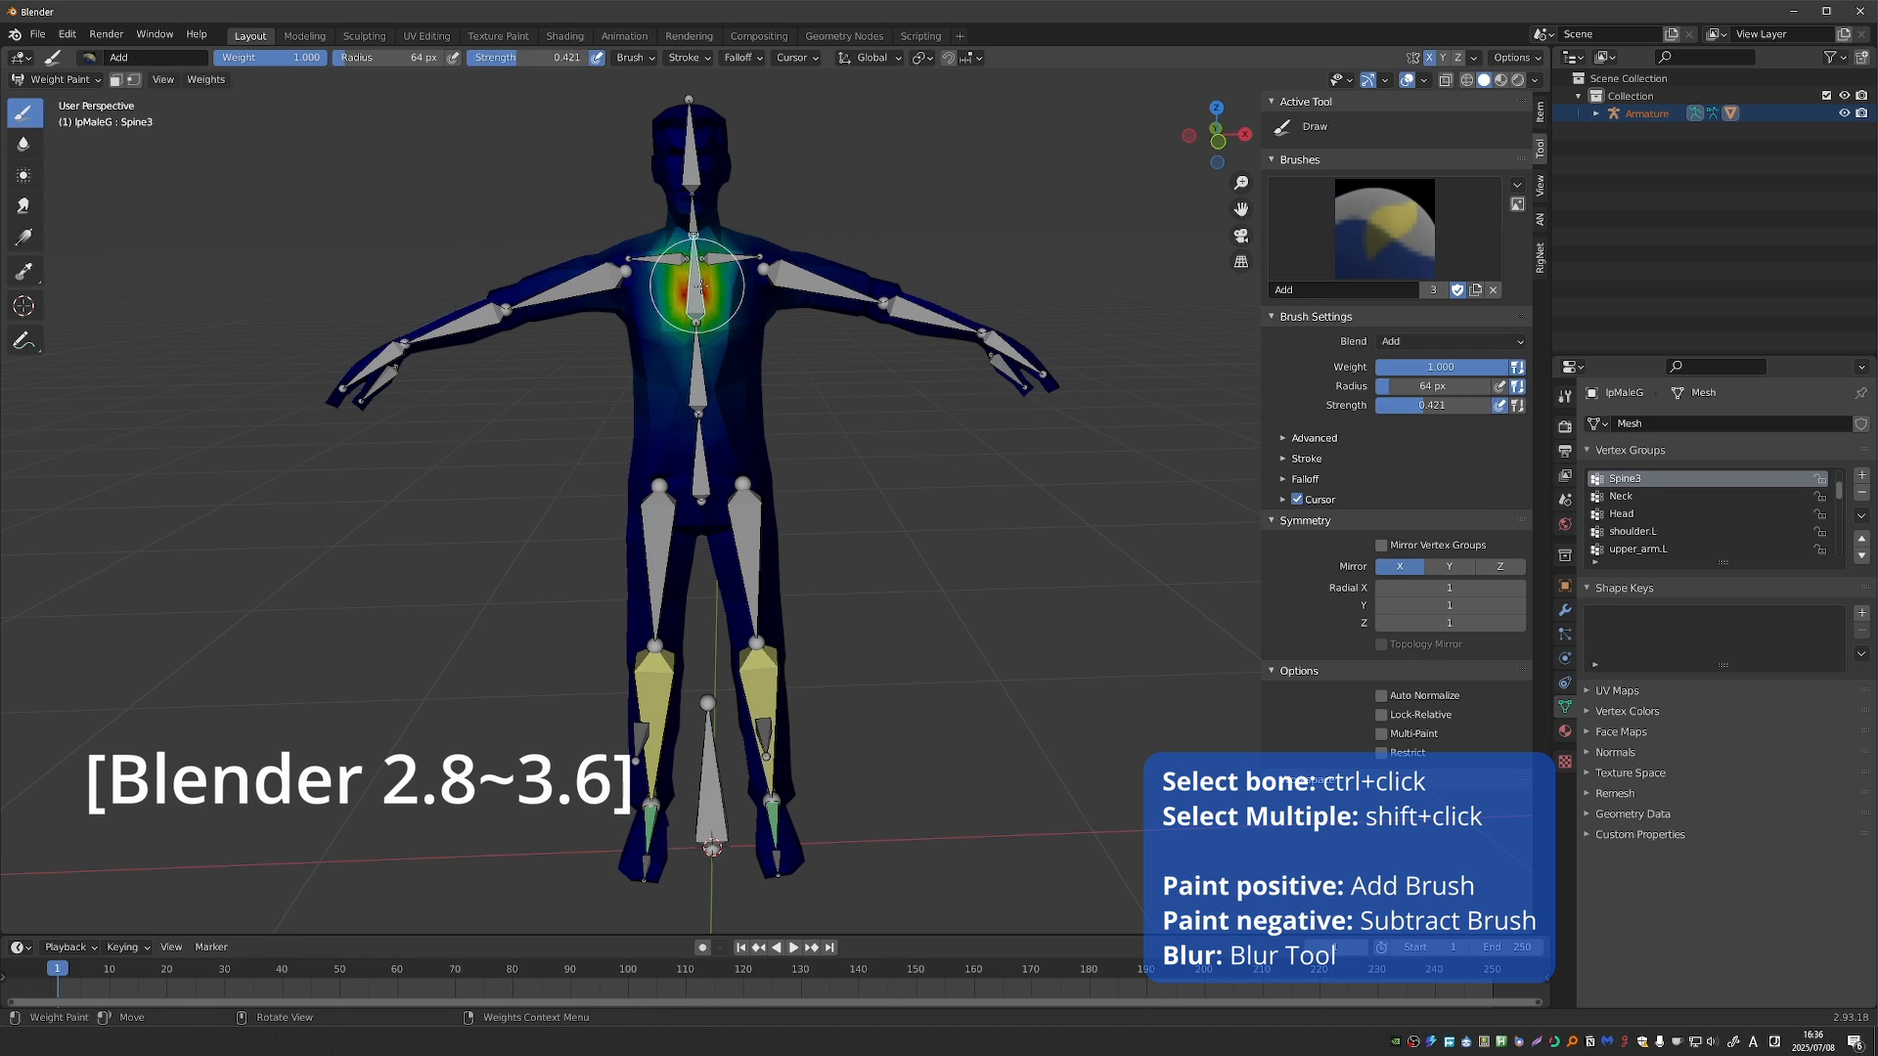
left_click(689, 283)
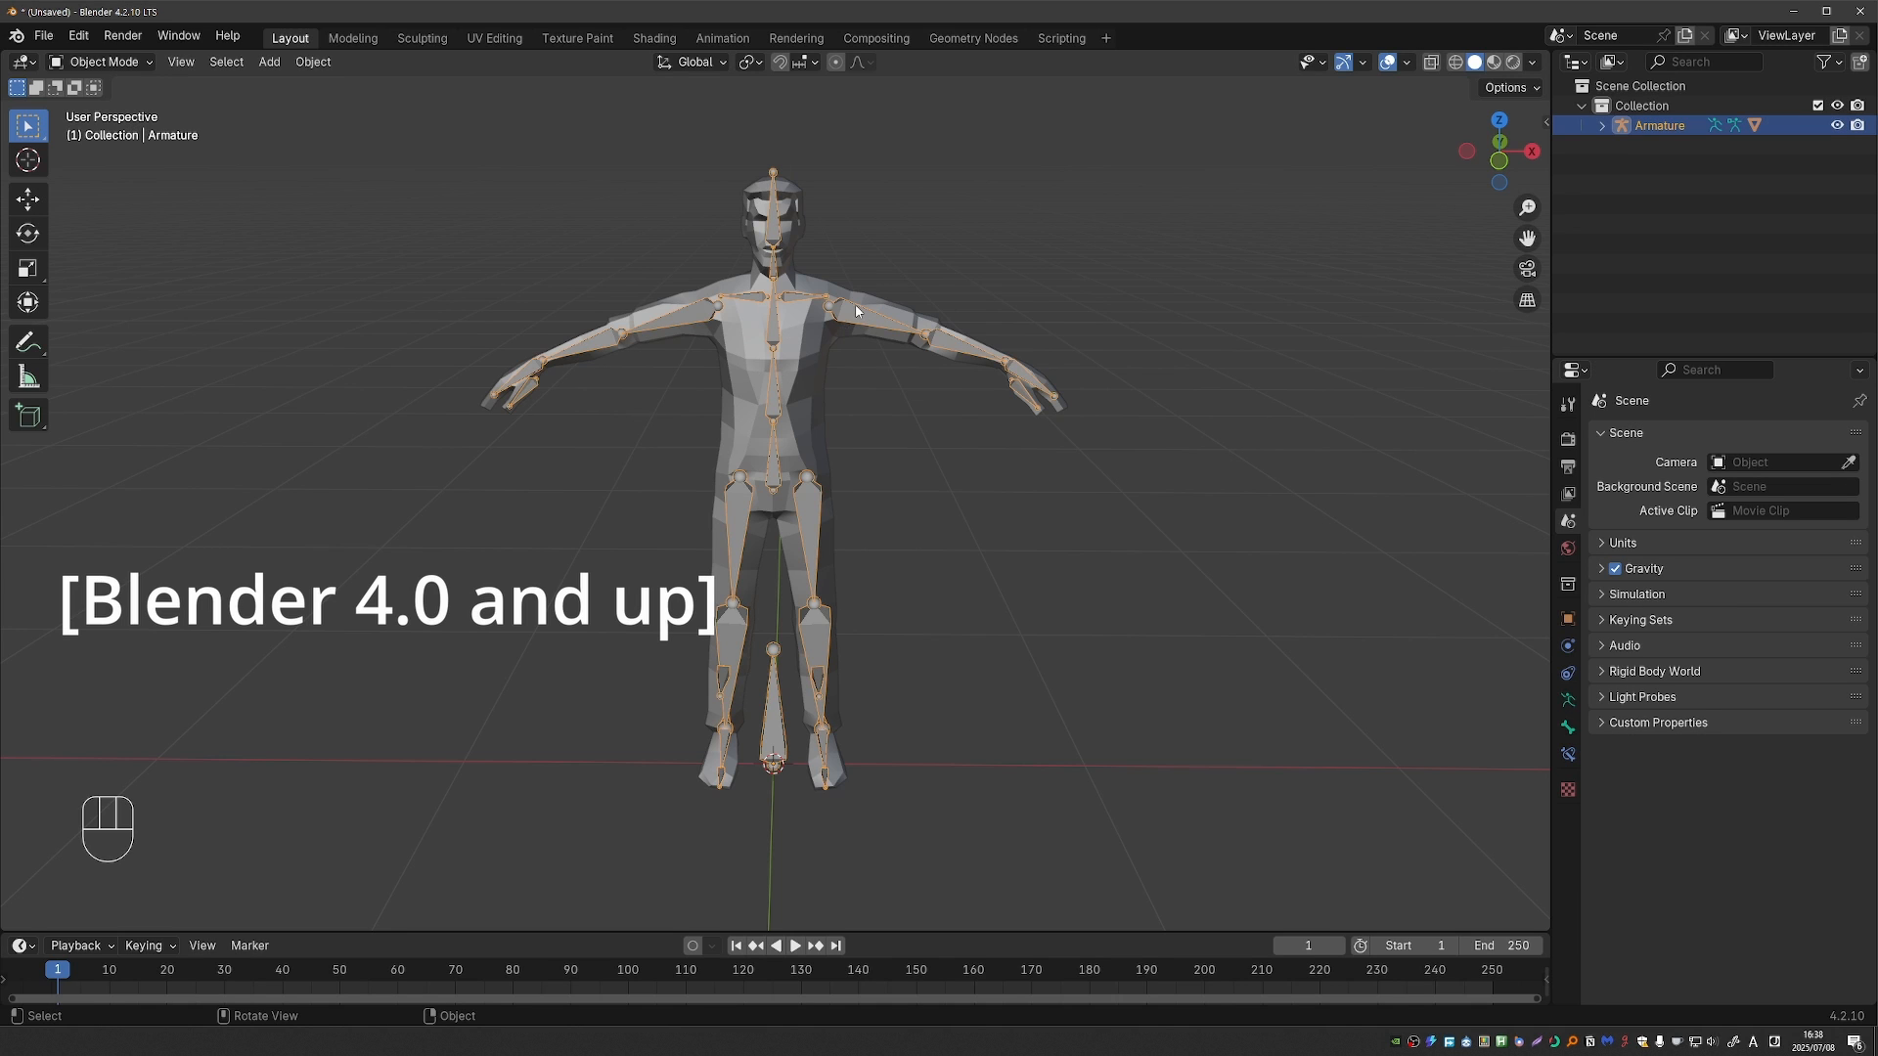
- Enter Weight Paint with Ctrl+Tab, Alt+click the Head bone to show its weights, then deselect all bones
key("Tab")
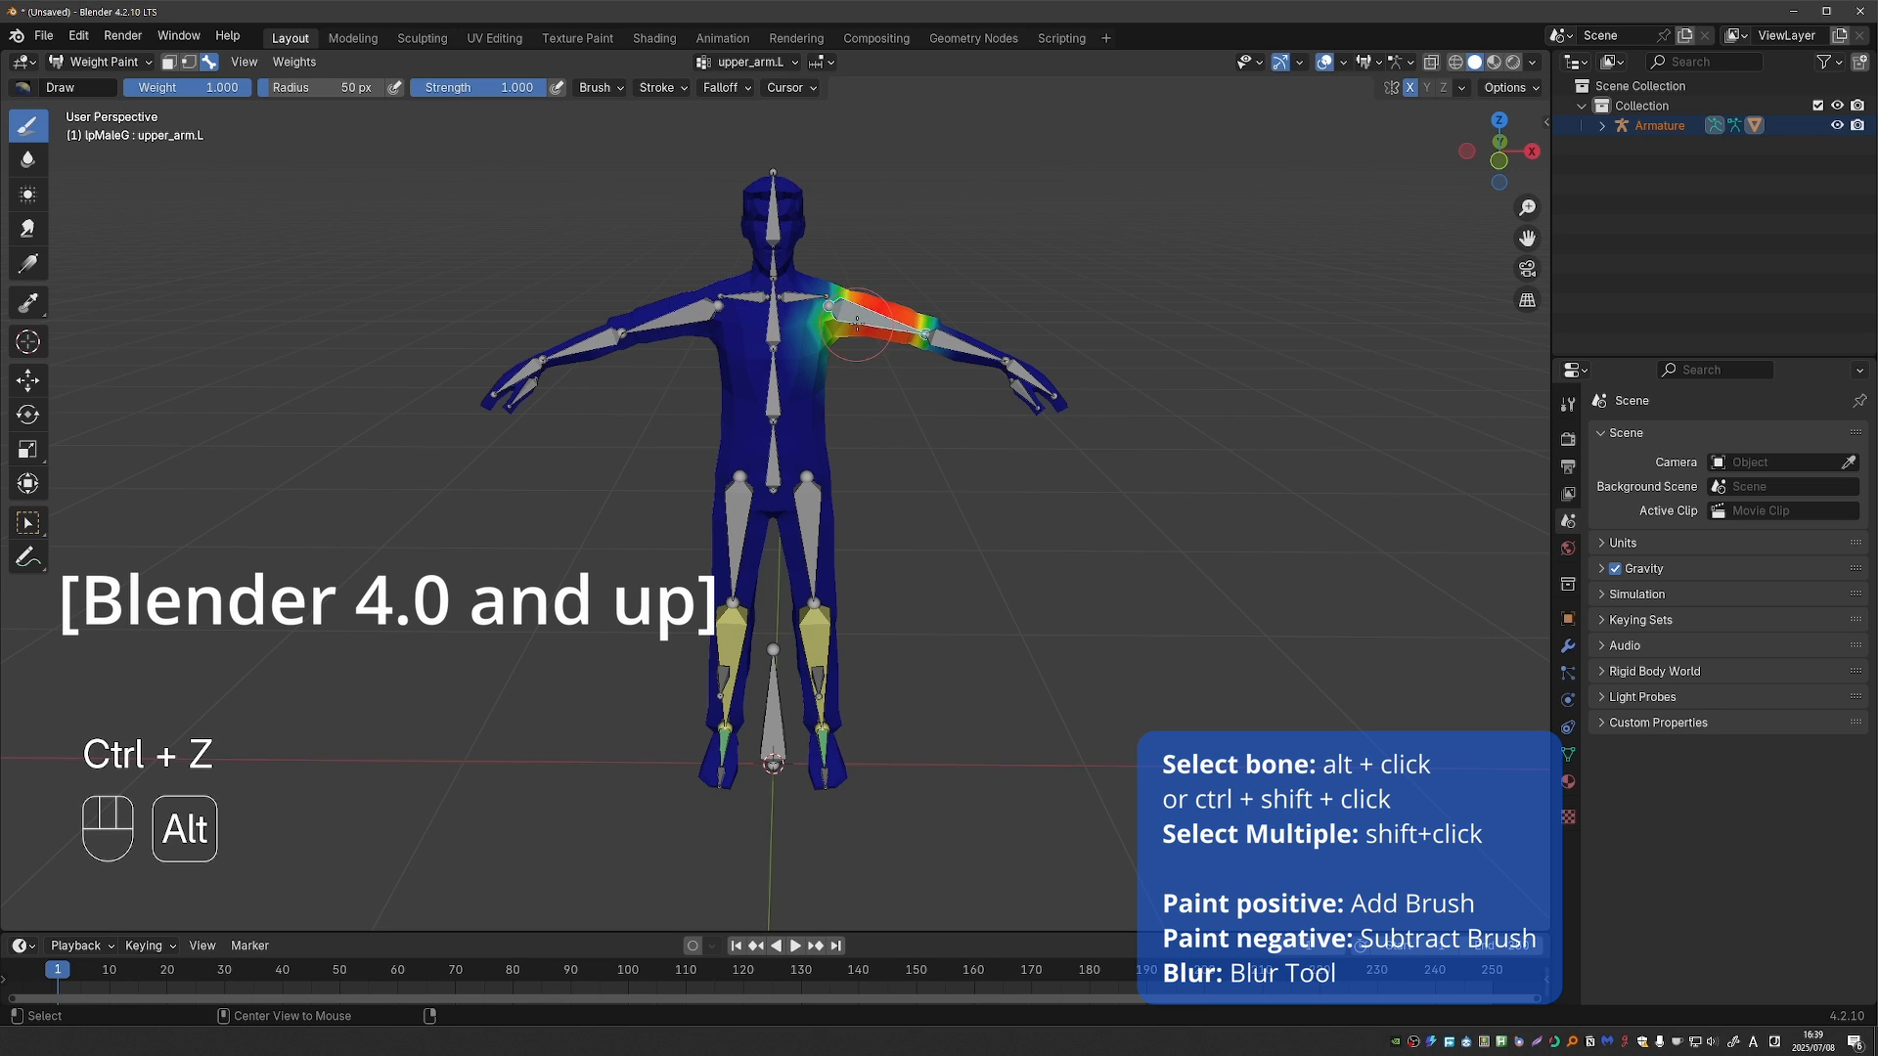
left_click(808, 299)
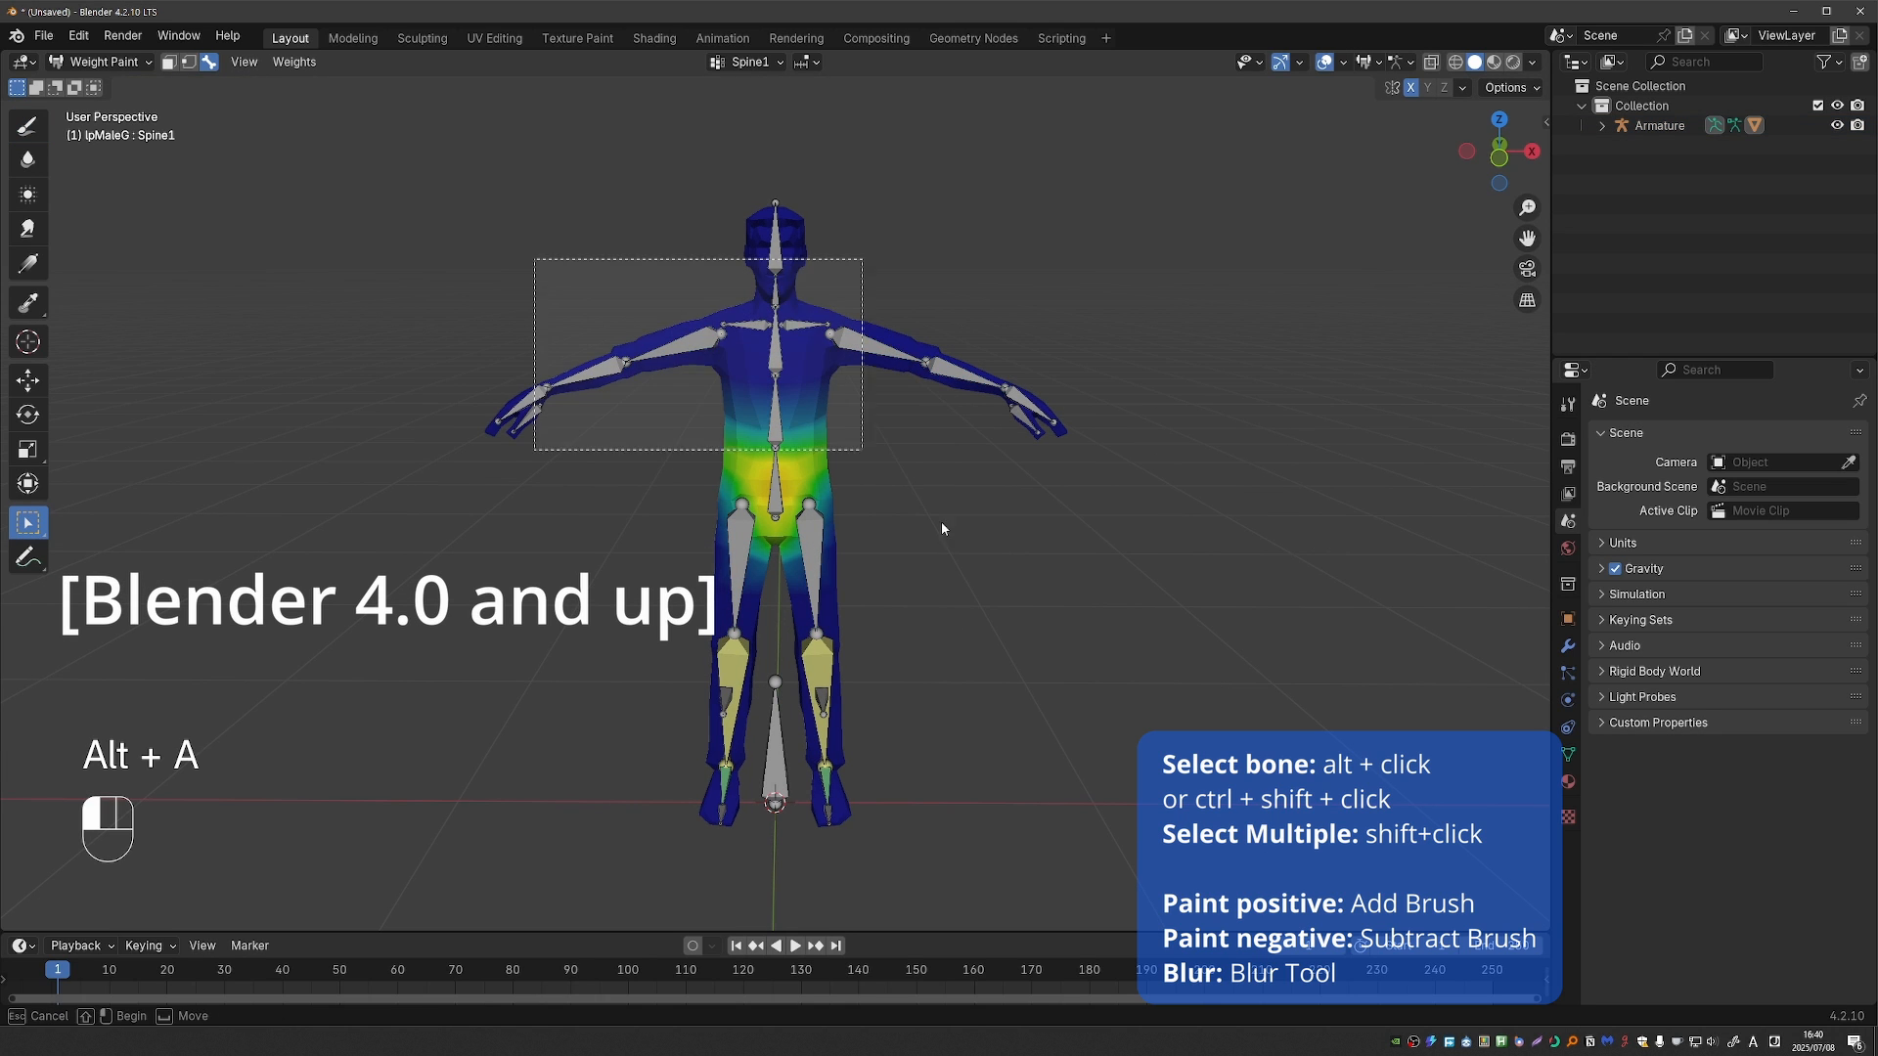
key("ctrl+z")
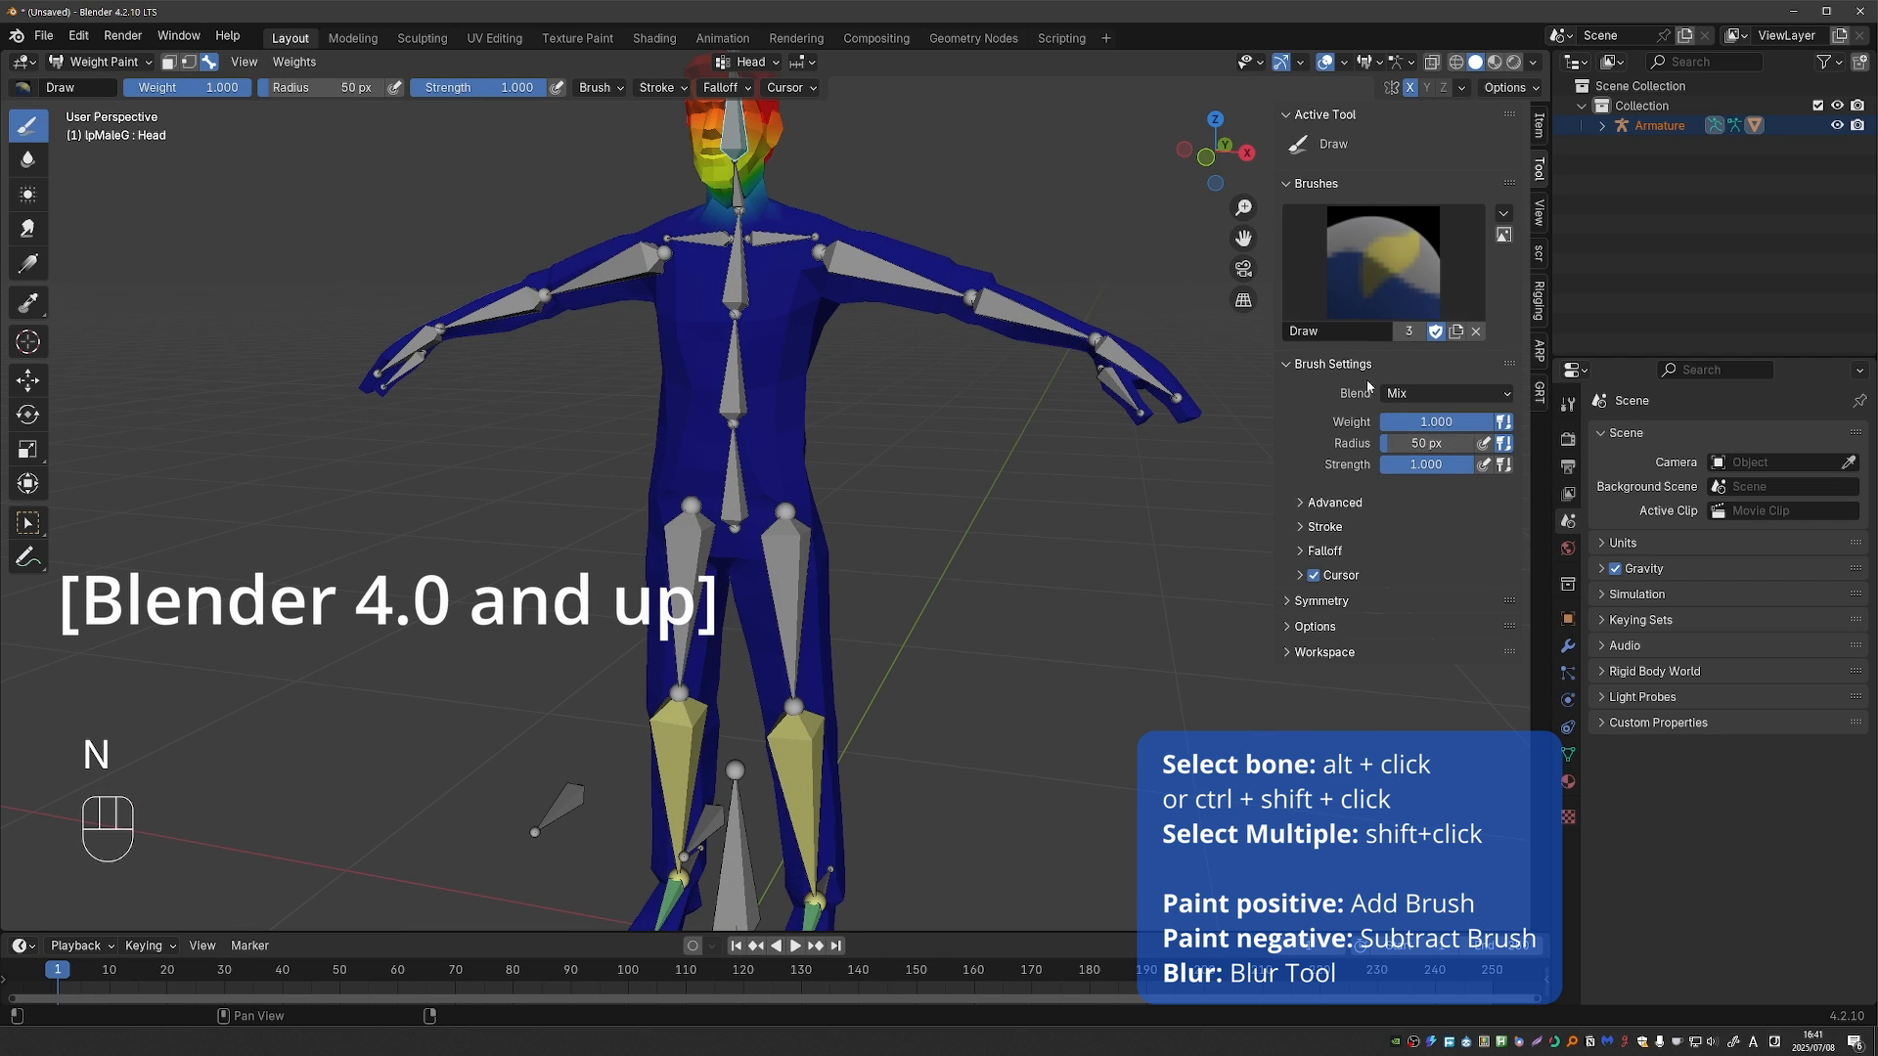
- Choose the Add brush and enlarge it with F to cover the head
left_click(1380, 265)
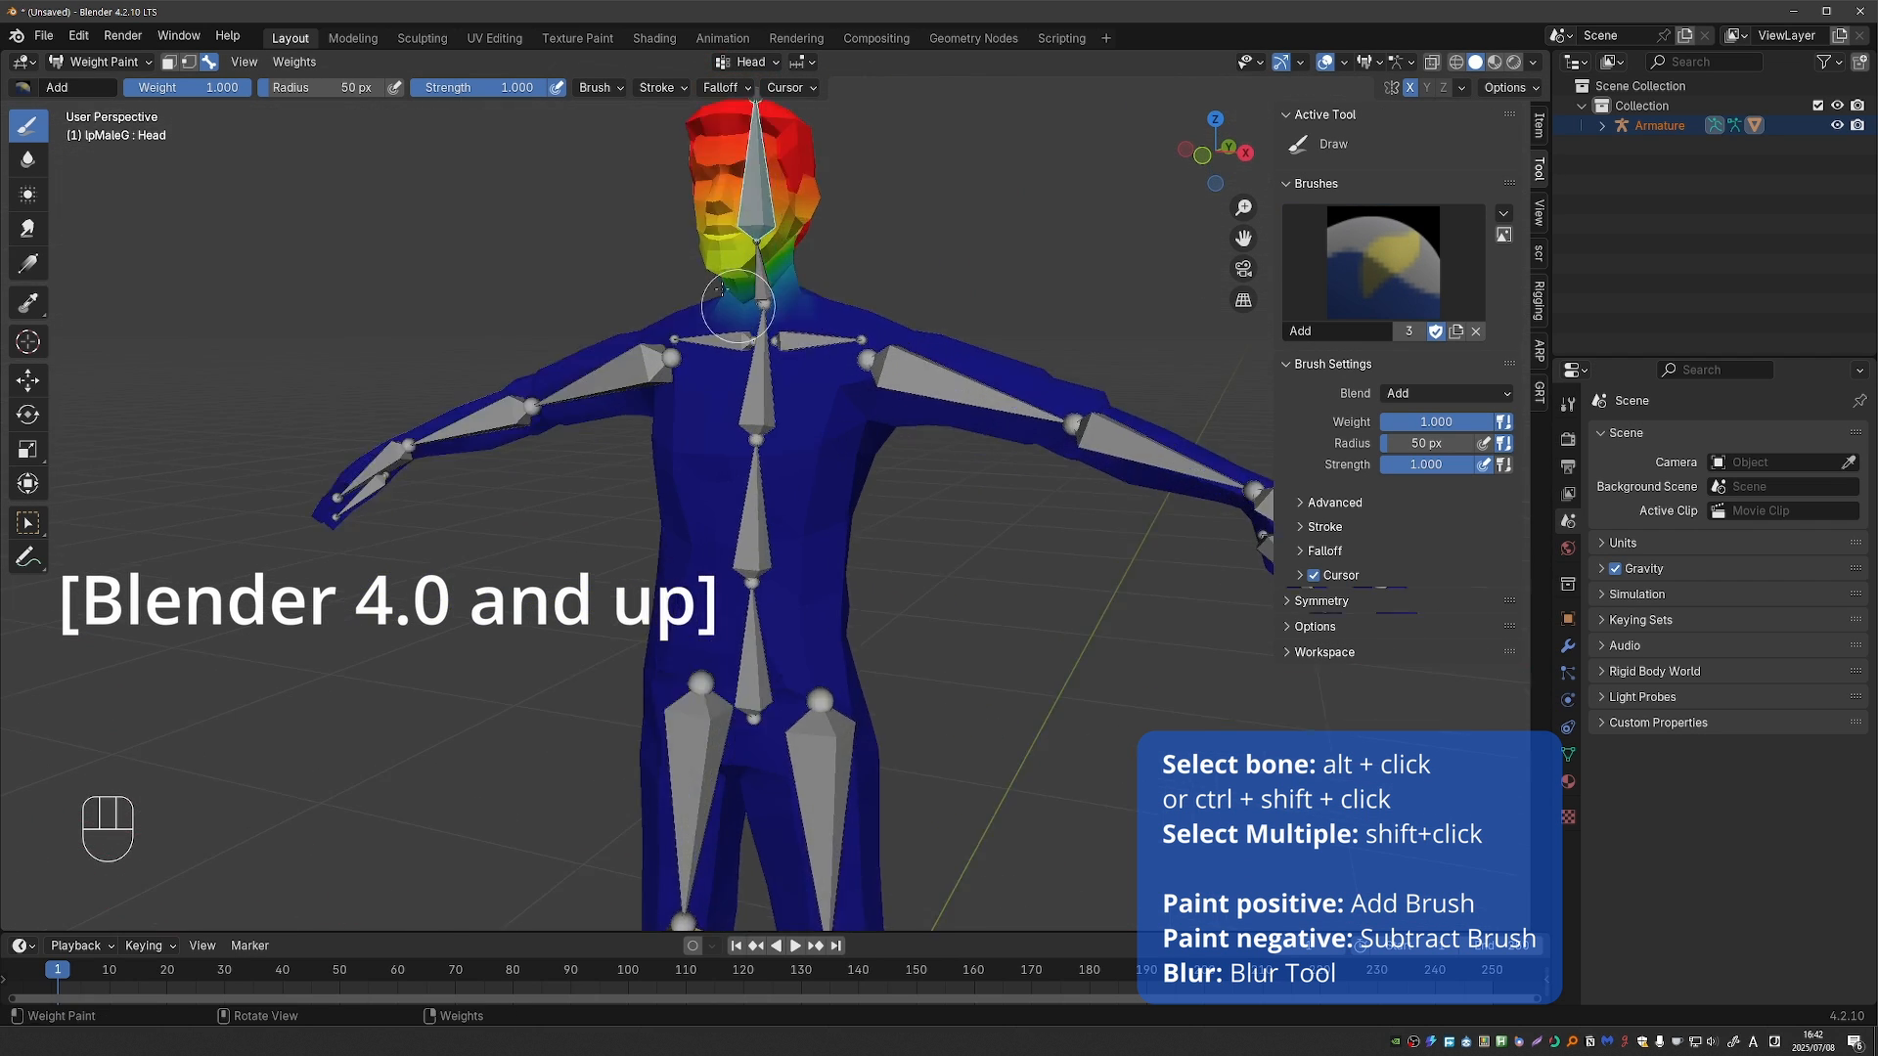
key("f")
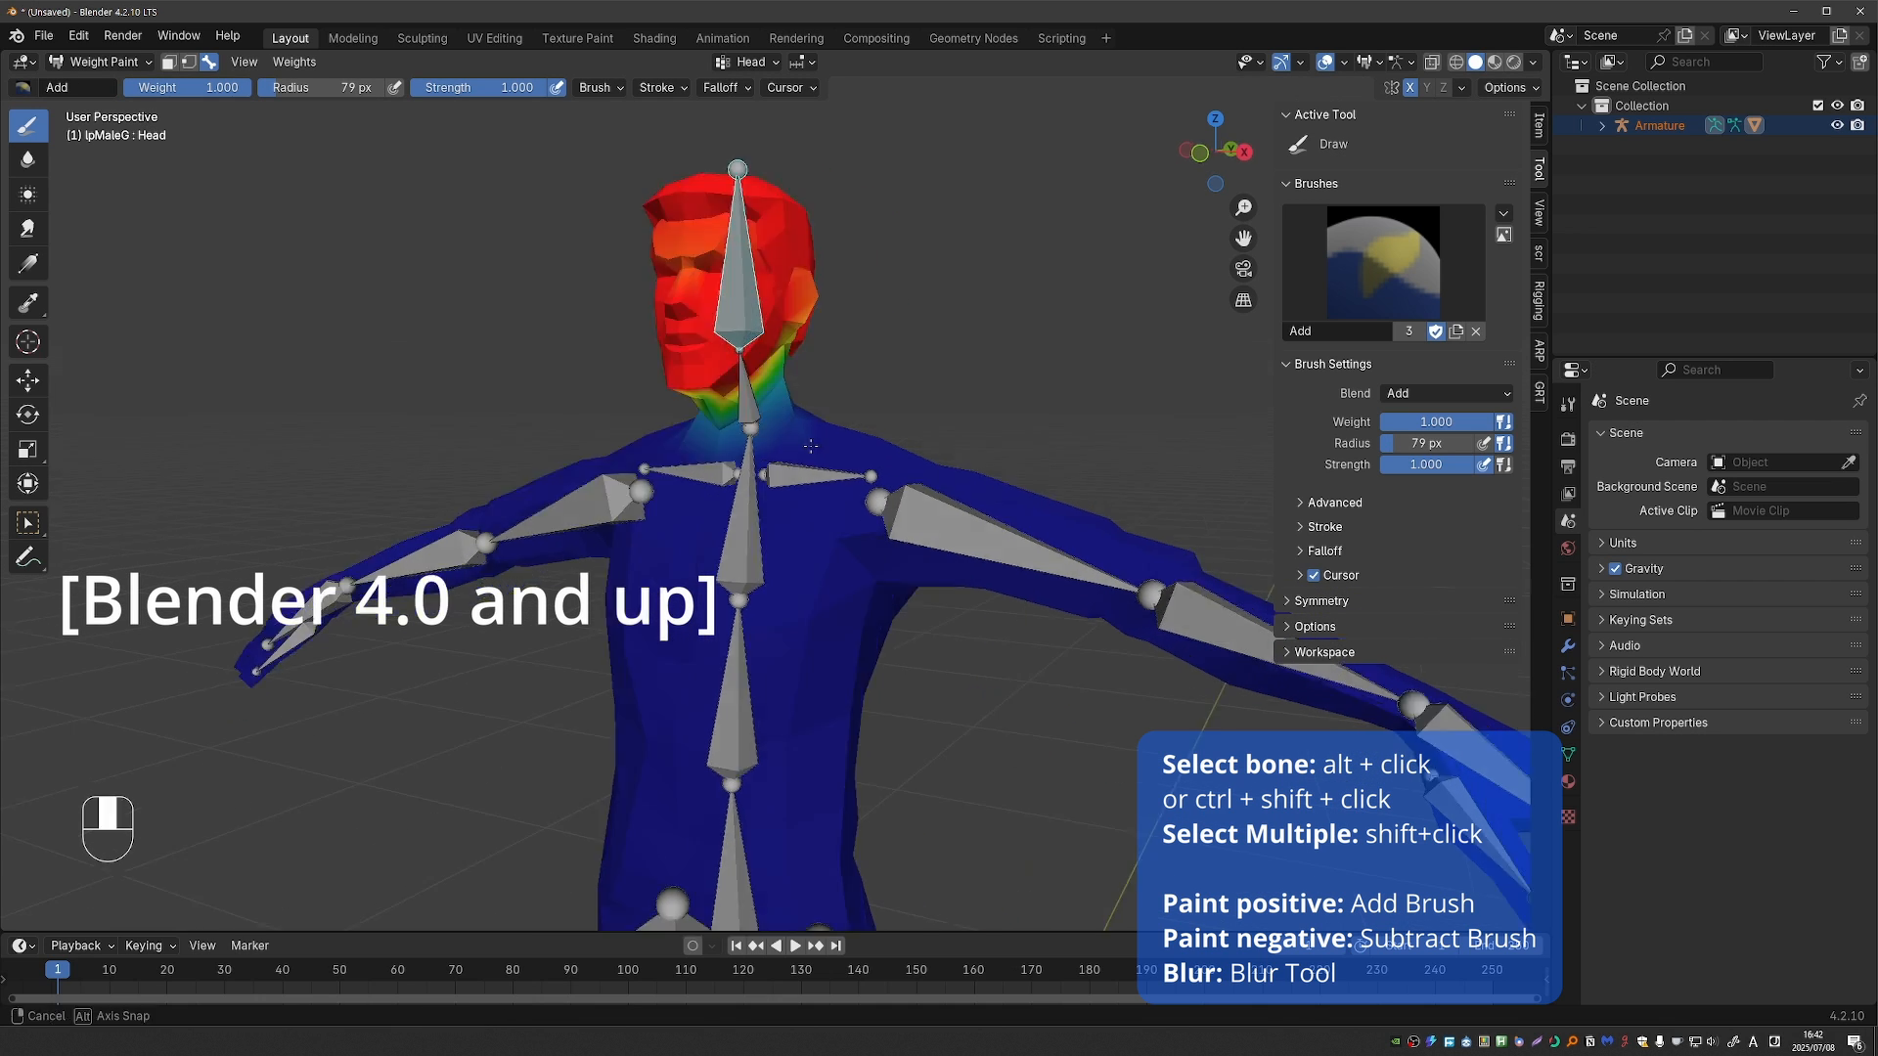
key("f")
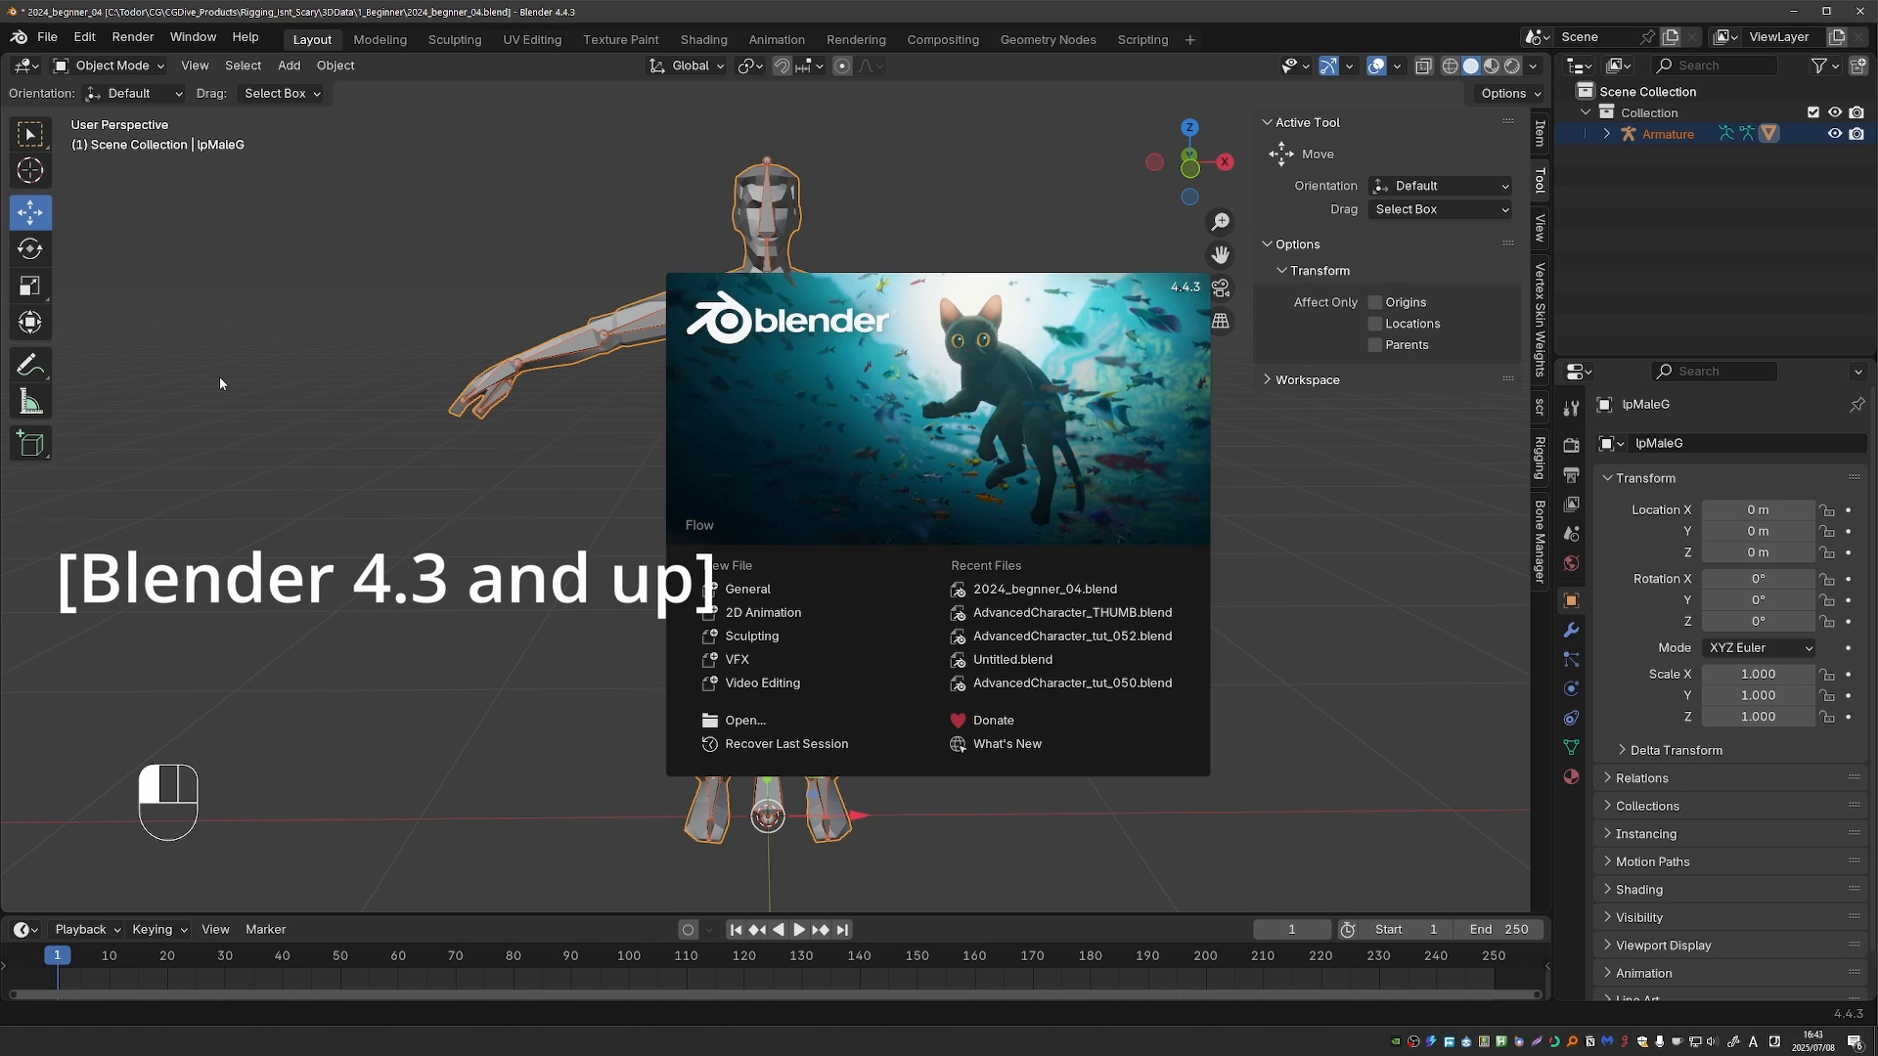
mouse_move(341, 325)
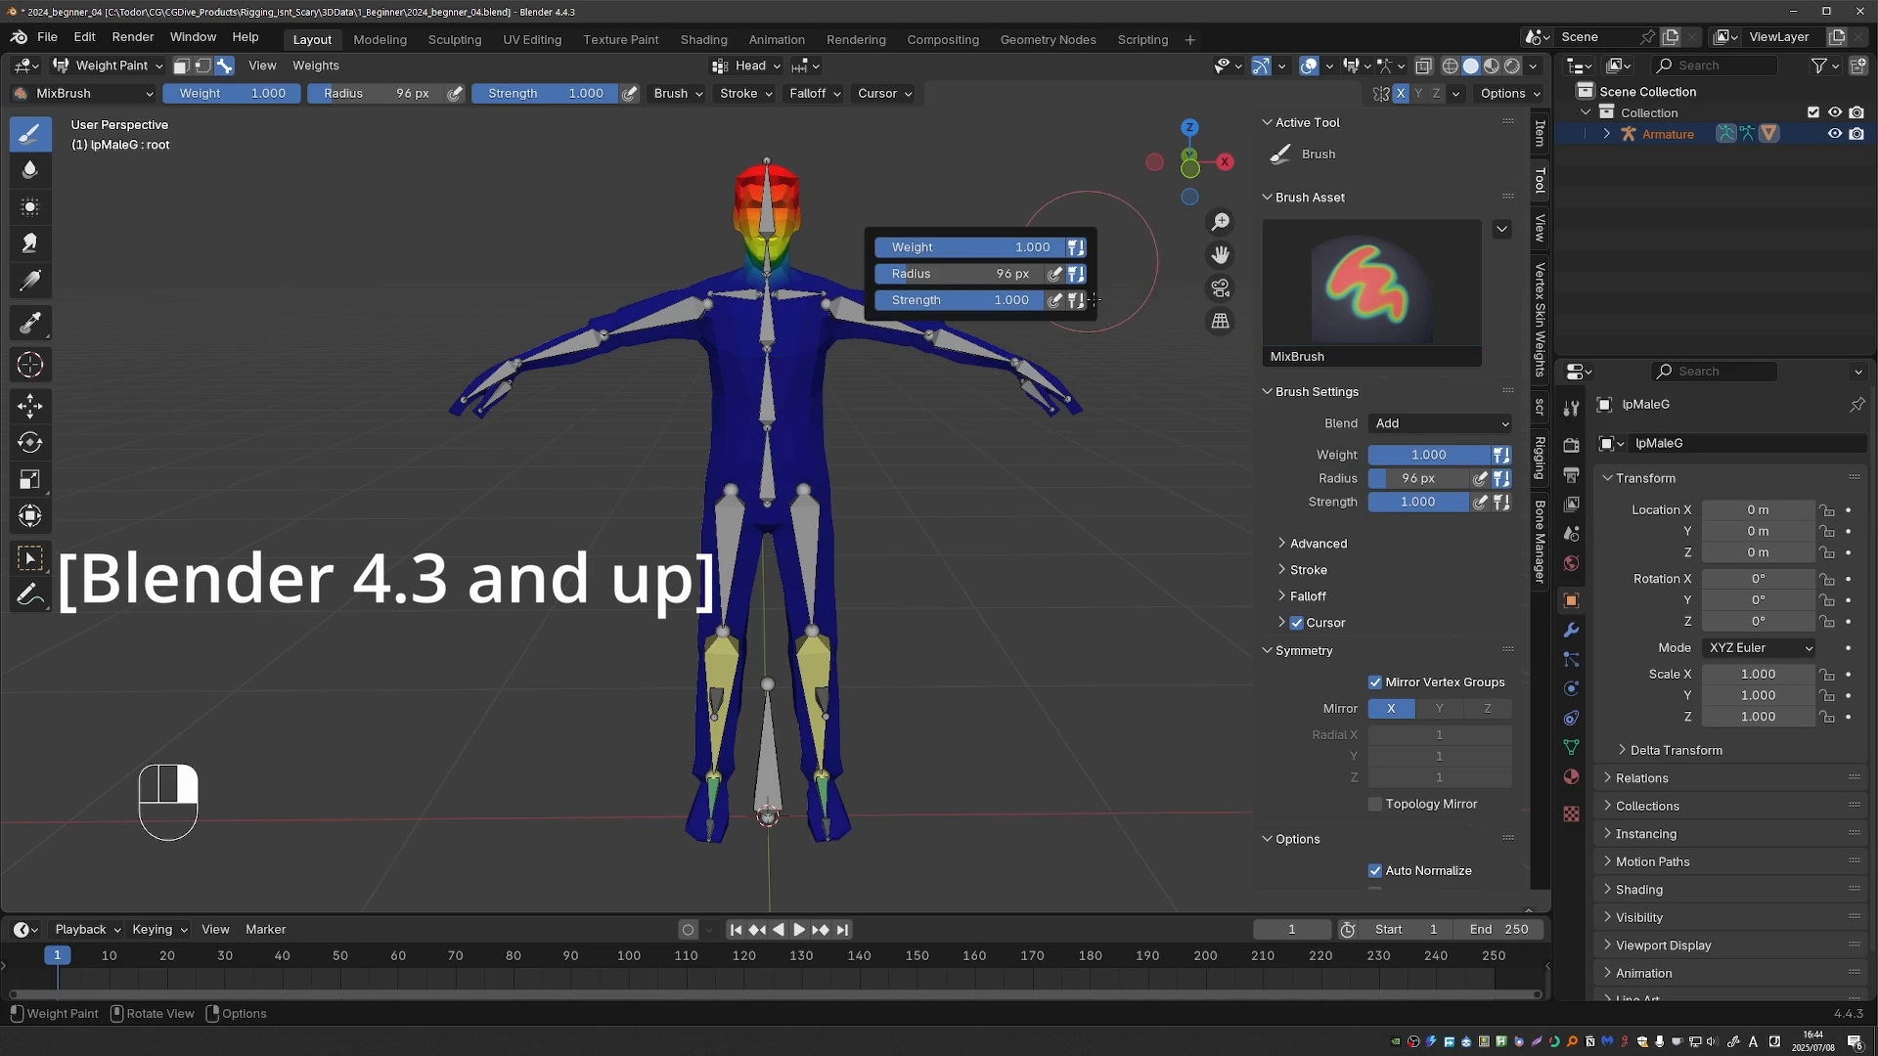
- Set Brush Settings > Blend to Add so head strokes add weight instead of mixing
left_click(1438, 422)
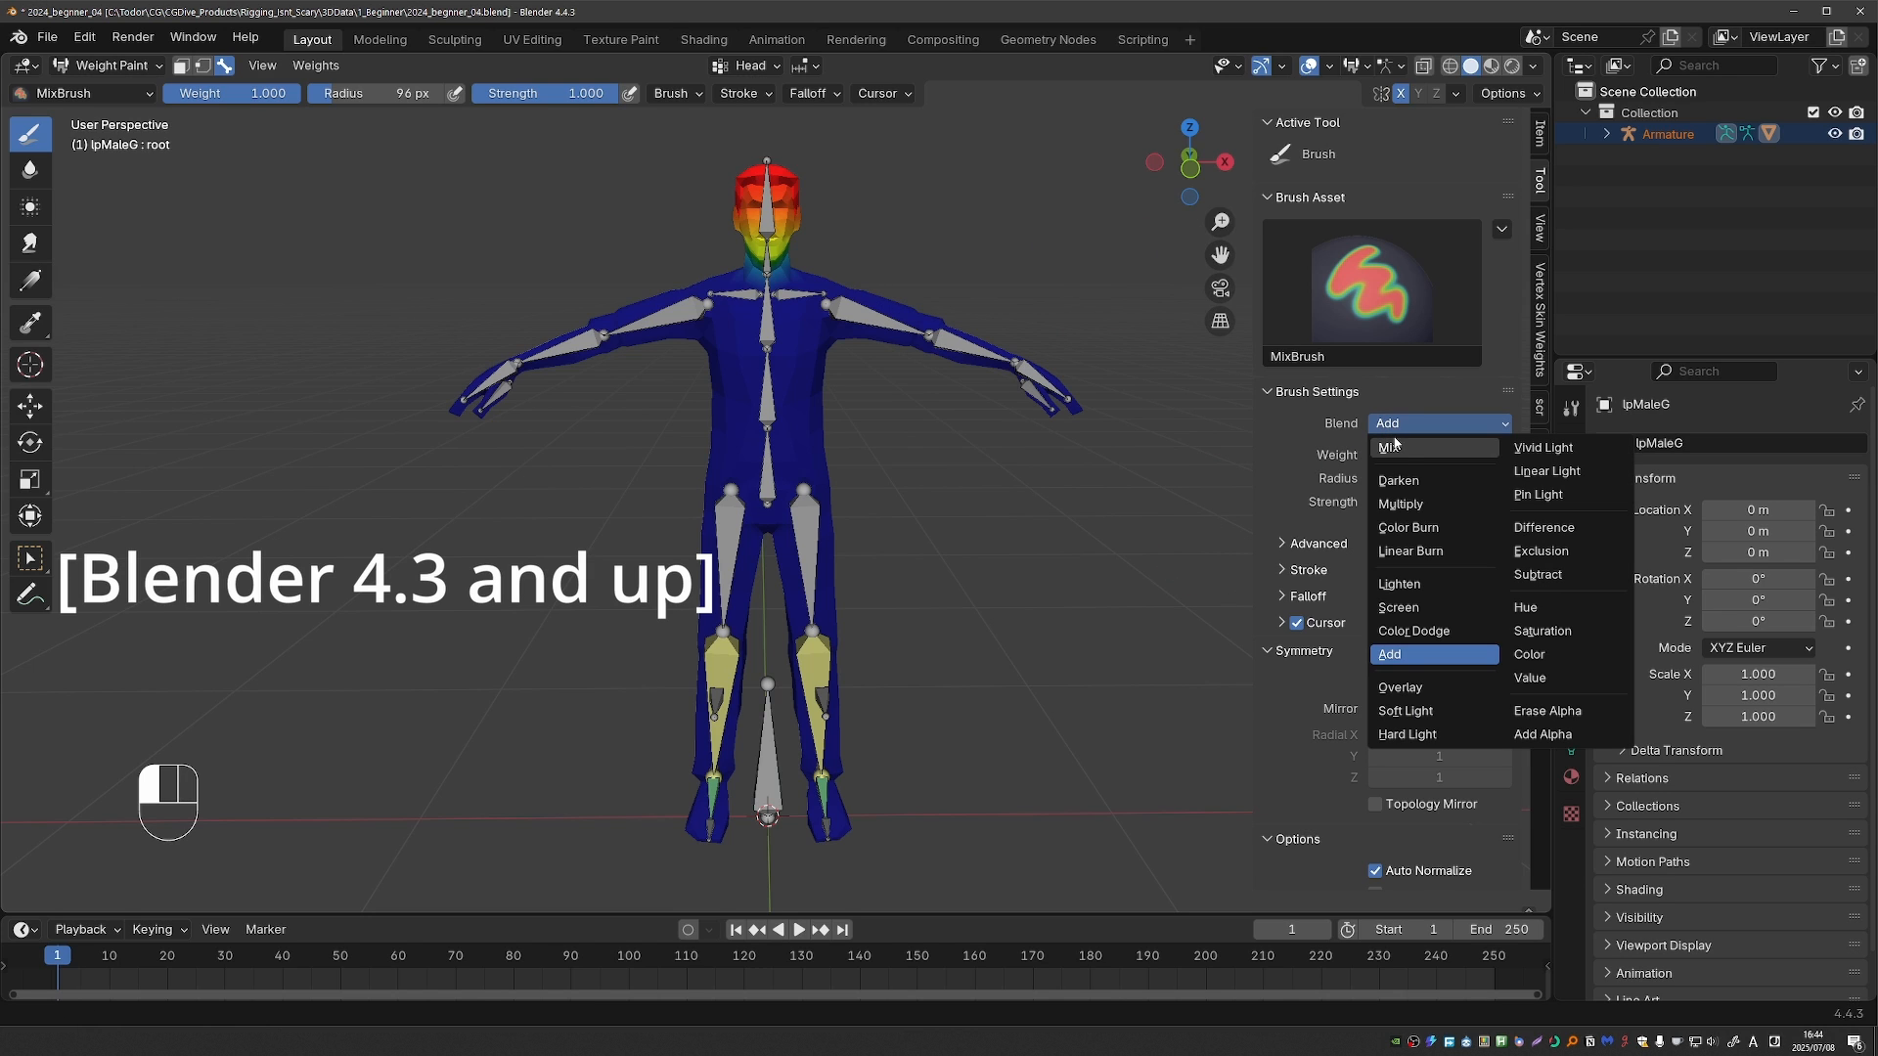
mouse_move(1402, 653)
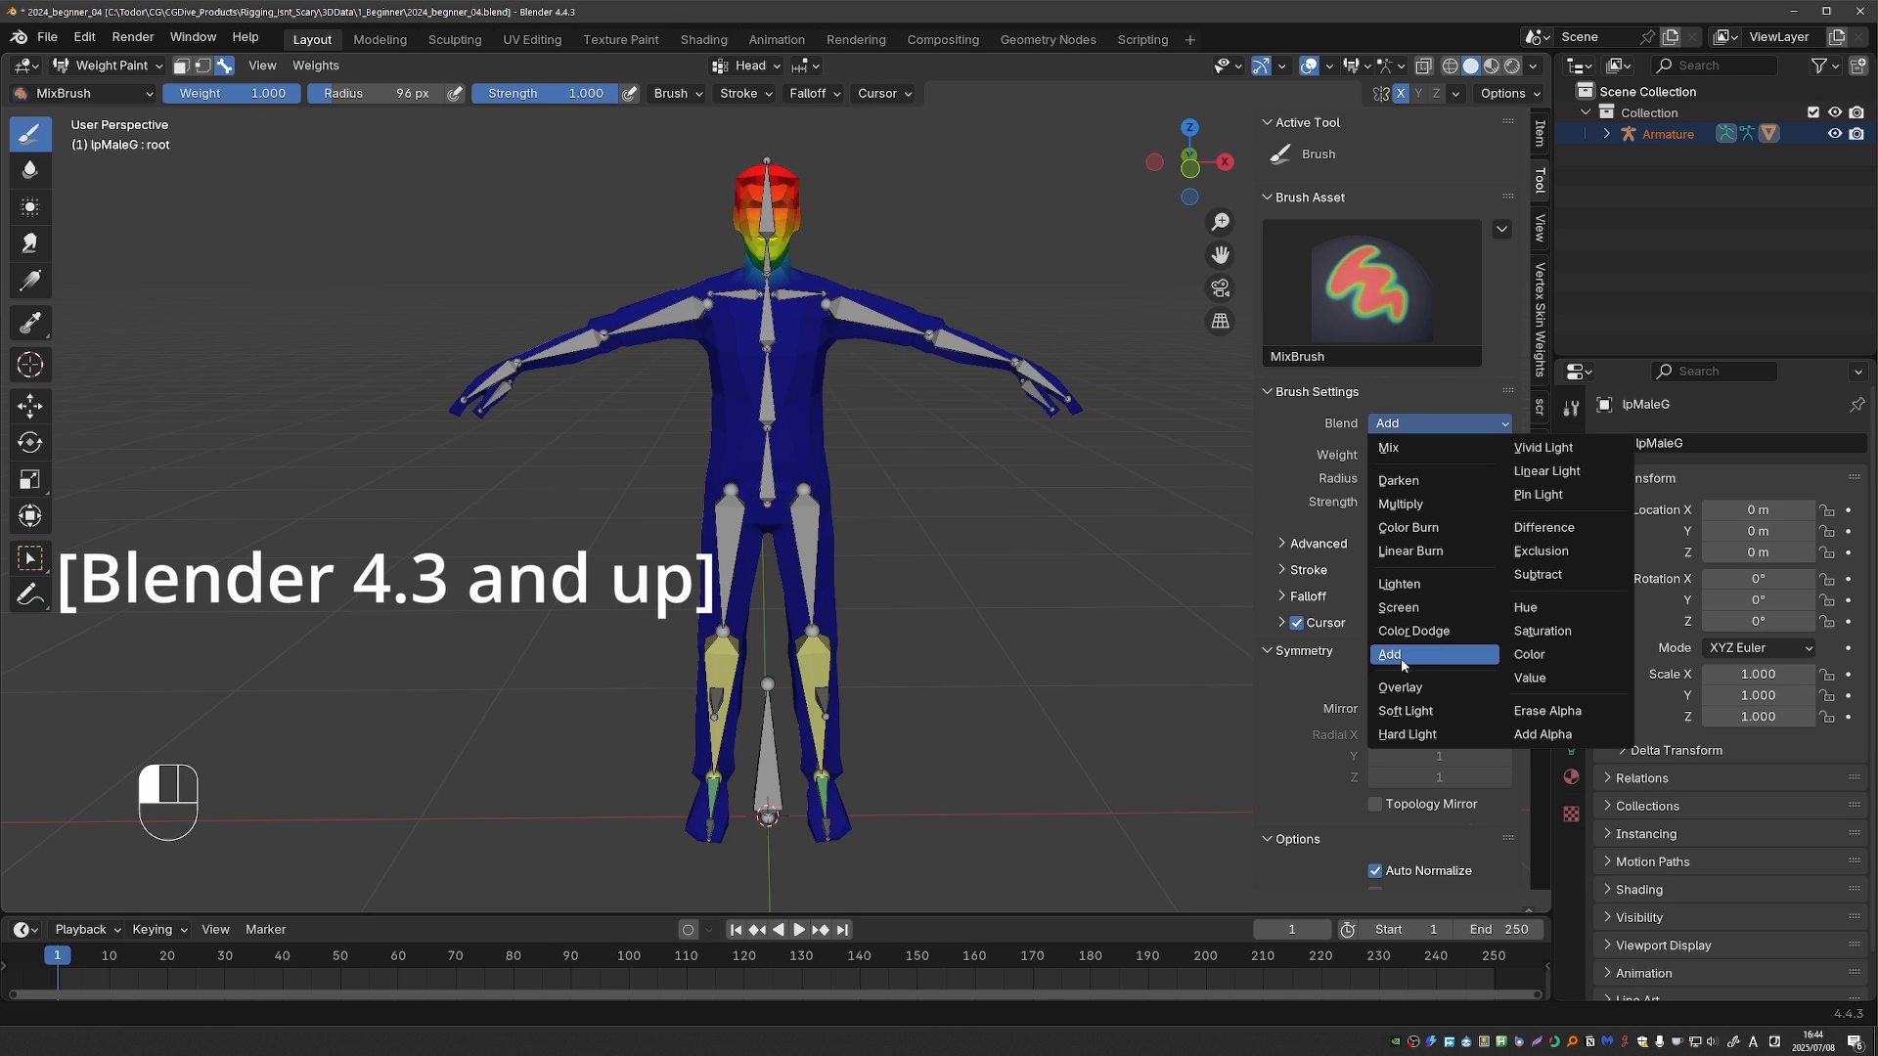
left_click(1387, 654)
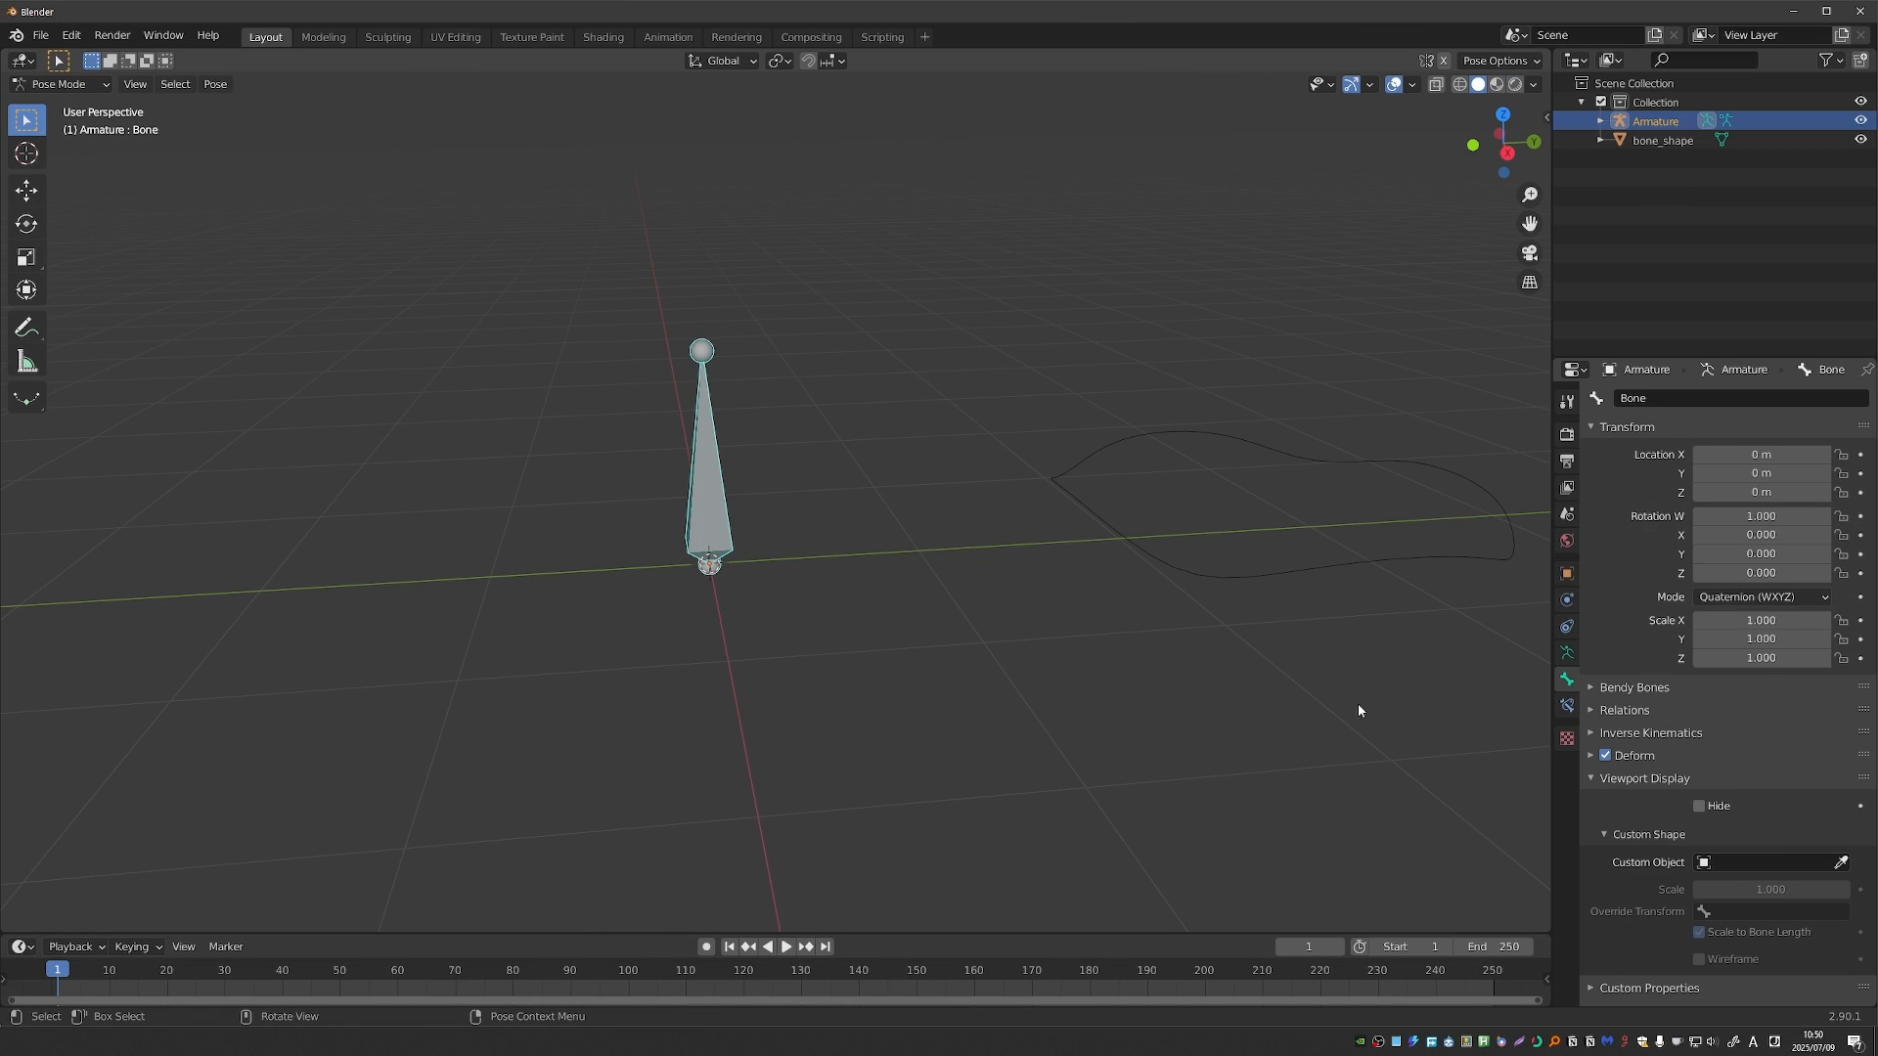
- Select the bone_shape object, briefly edit its points, and return it to Object Mode via the pie menu
left_click(1767, 863)
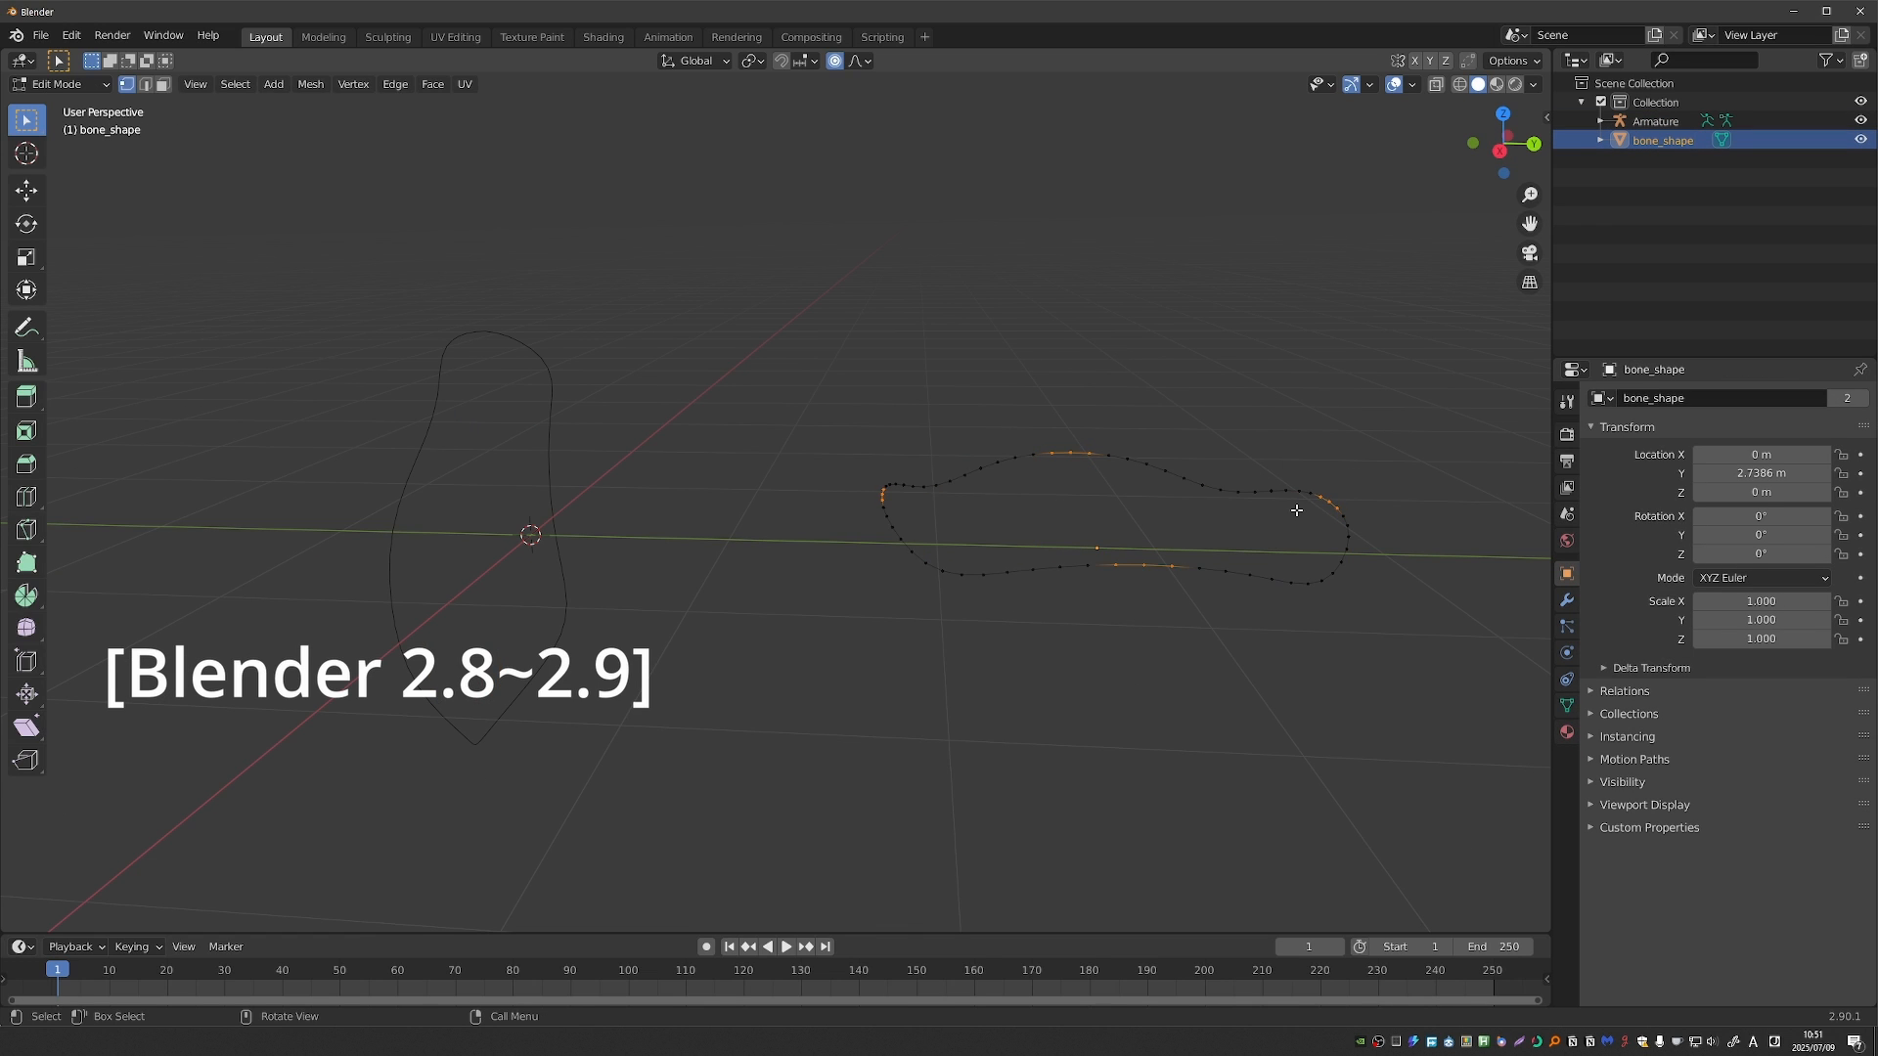
key("r")
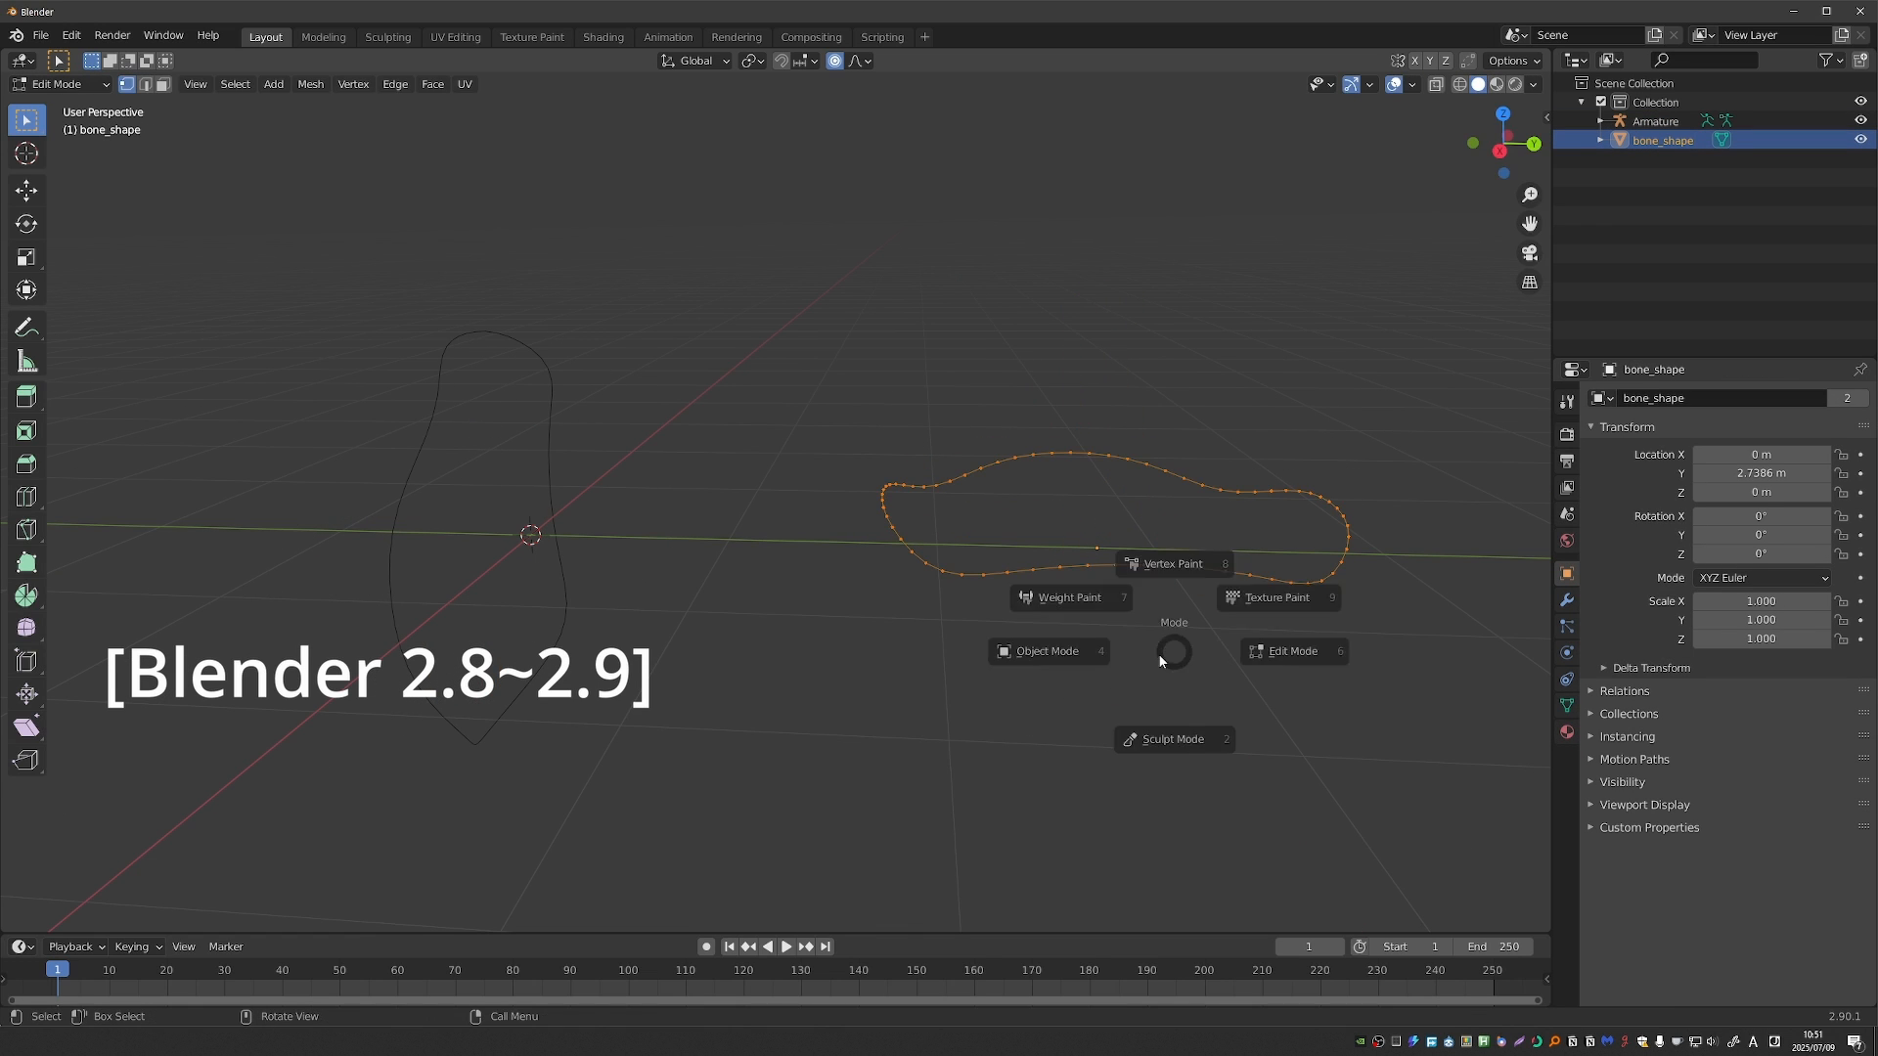
left_click(1045, 649)
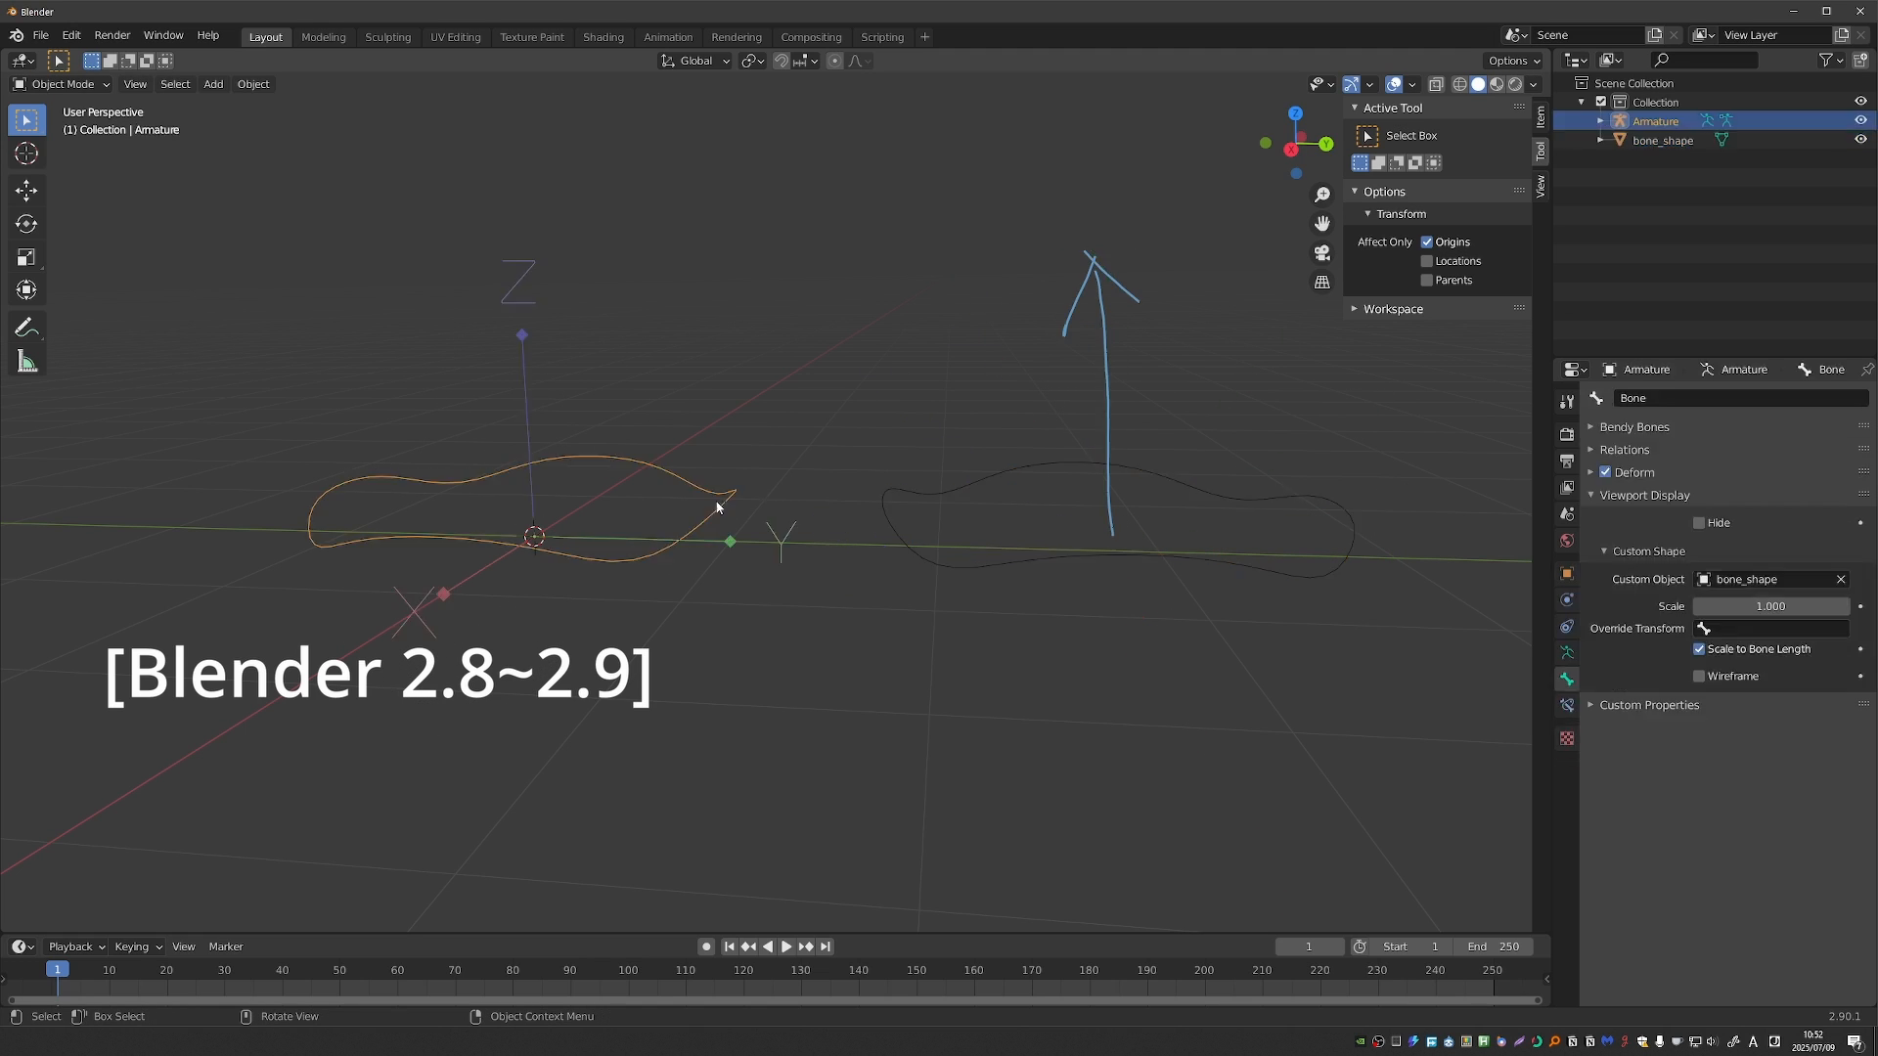
- Select the Armature and switch it into Pose Mode, its bone shown as a plain bone
left_click(61, 84)
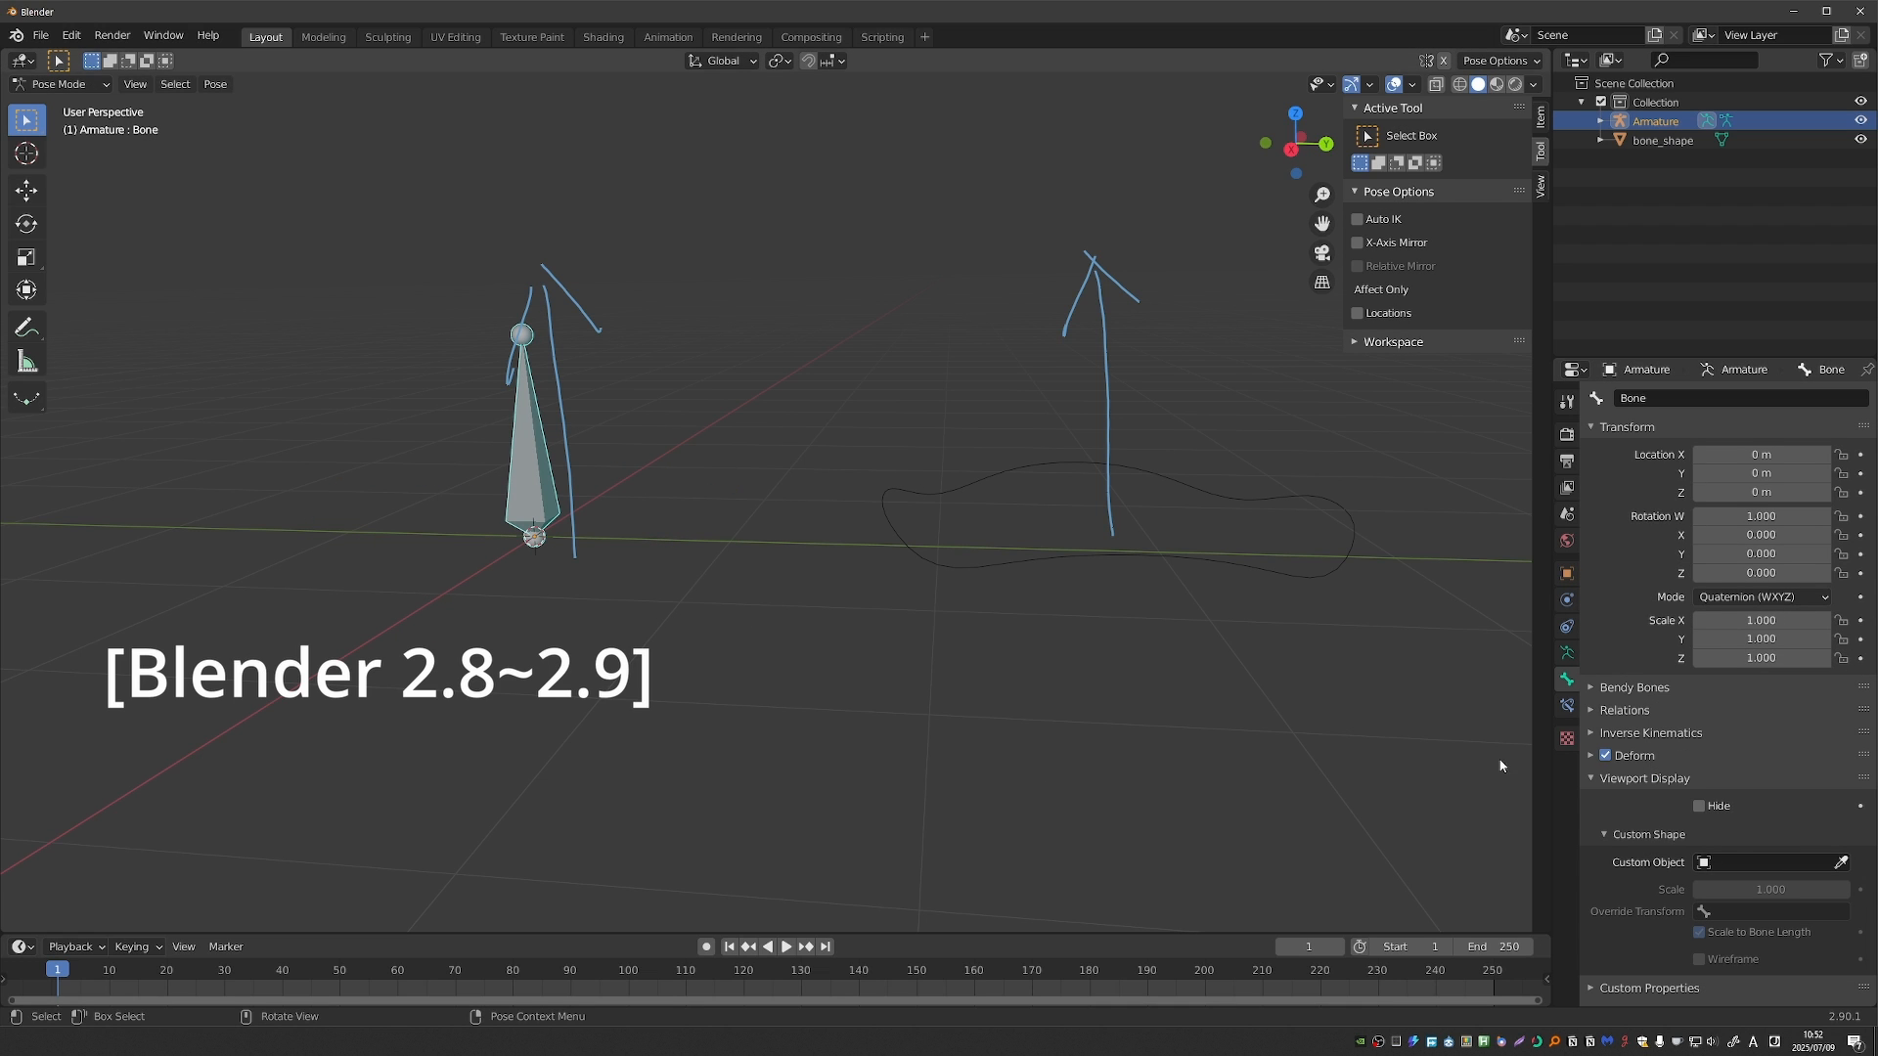
left_click(1704, 861)
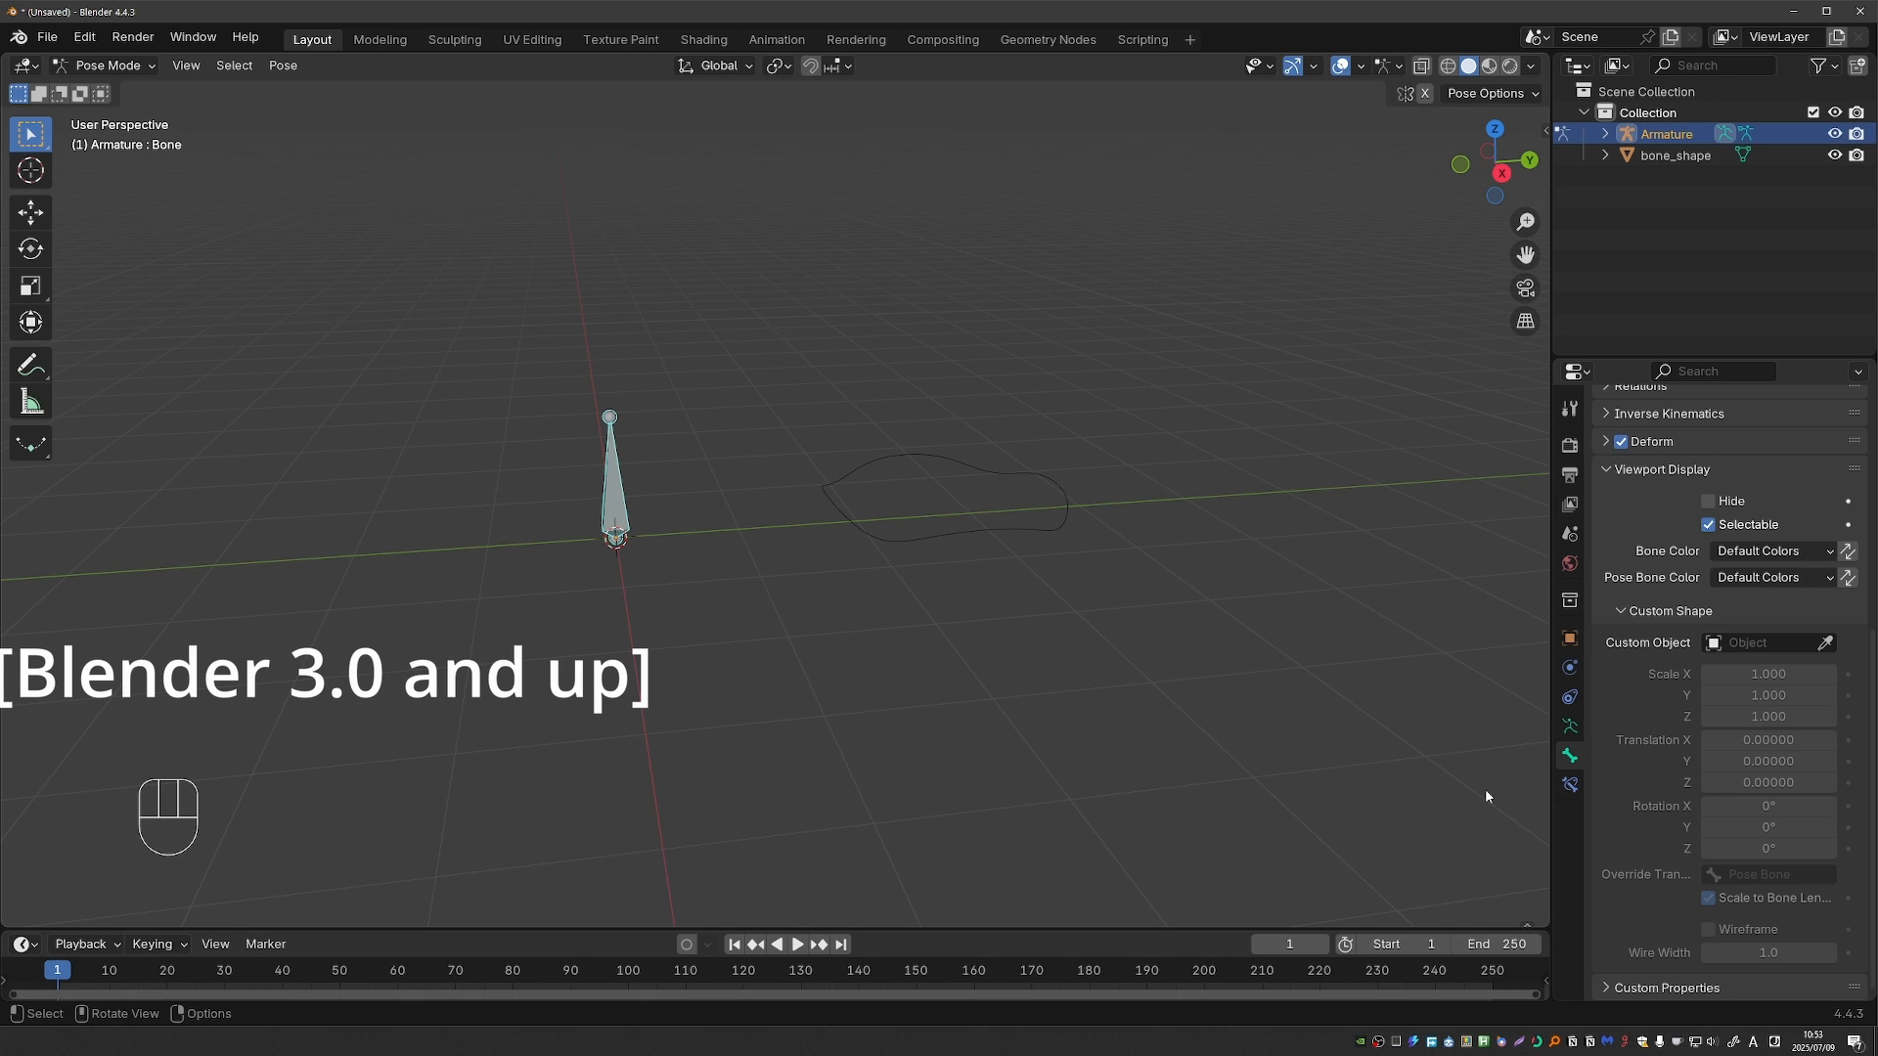
- Set the bone's Custom Object to bone_shape and adjust its Rotation X
left_click(1762, 643)
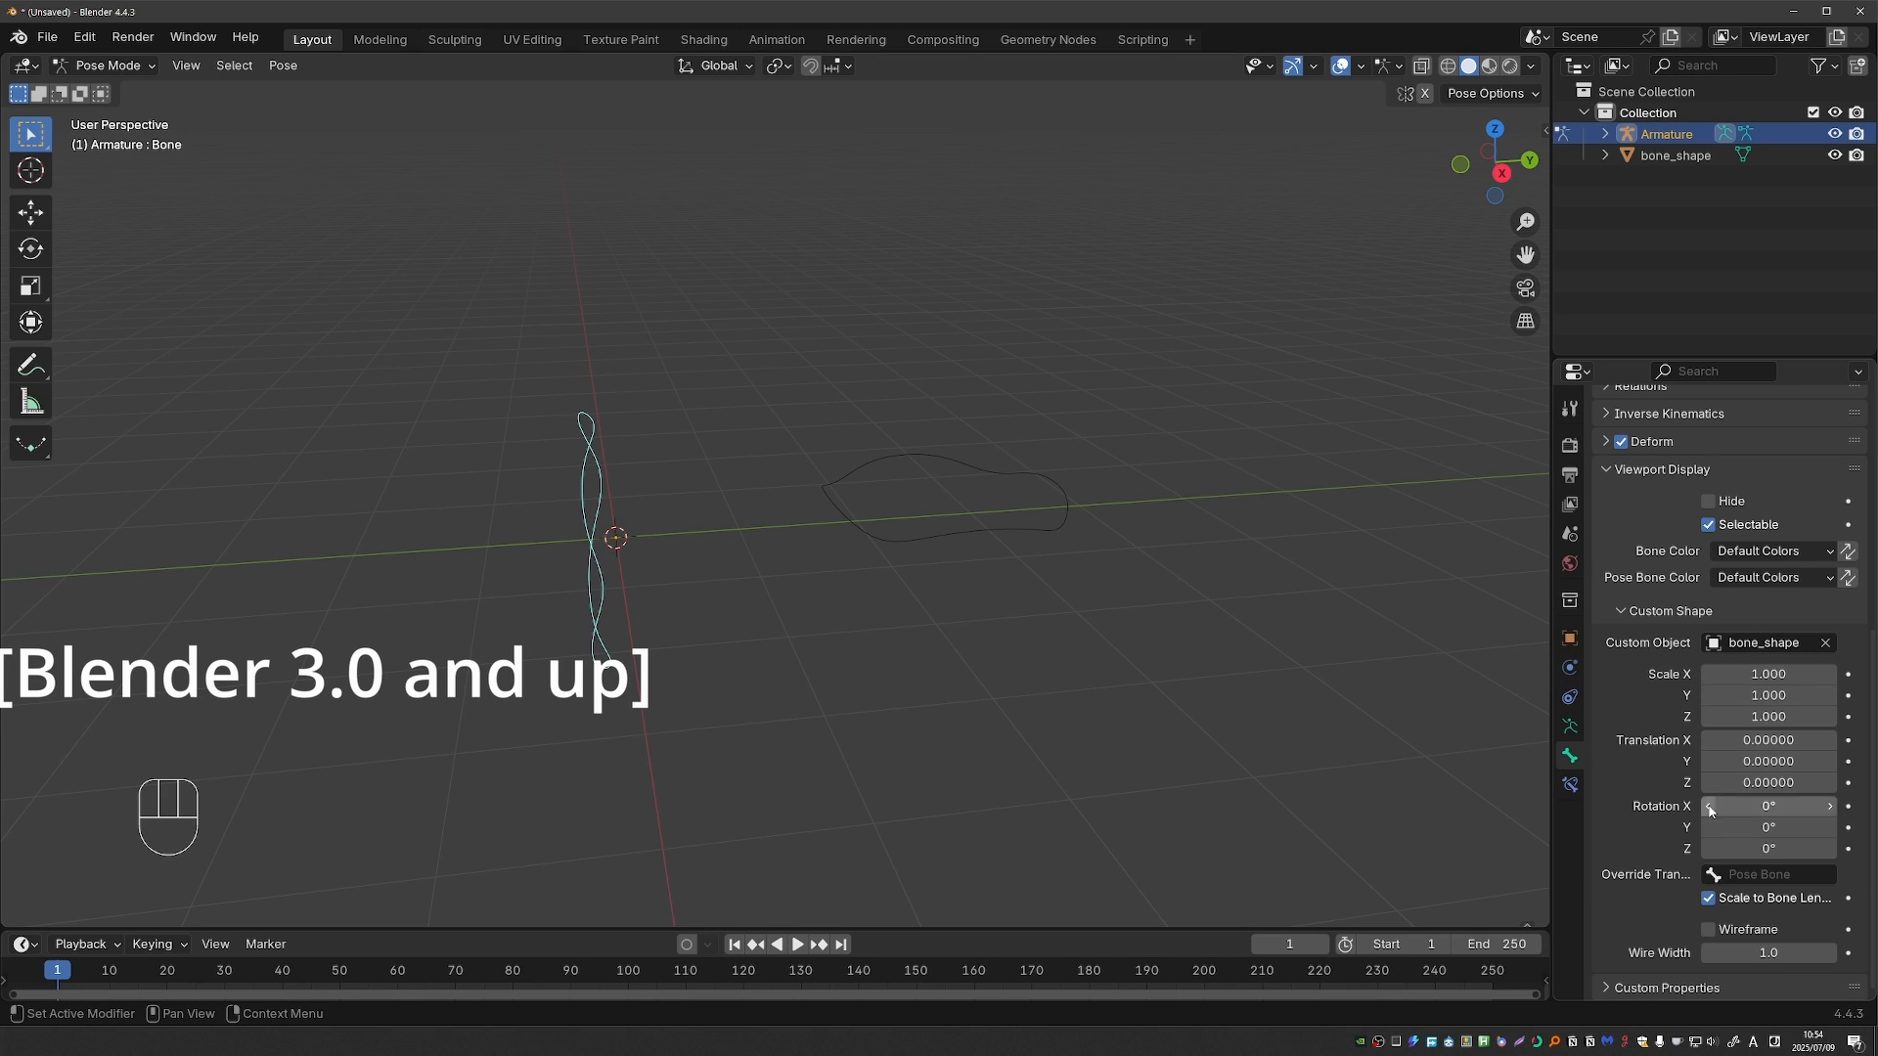
left_click_drag(1769, 761, 1784, 761)
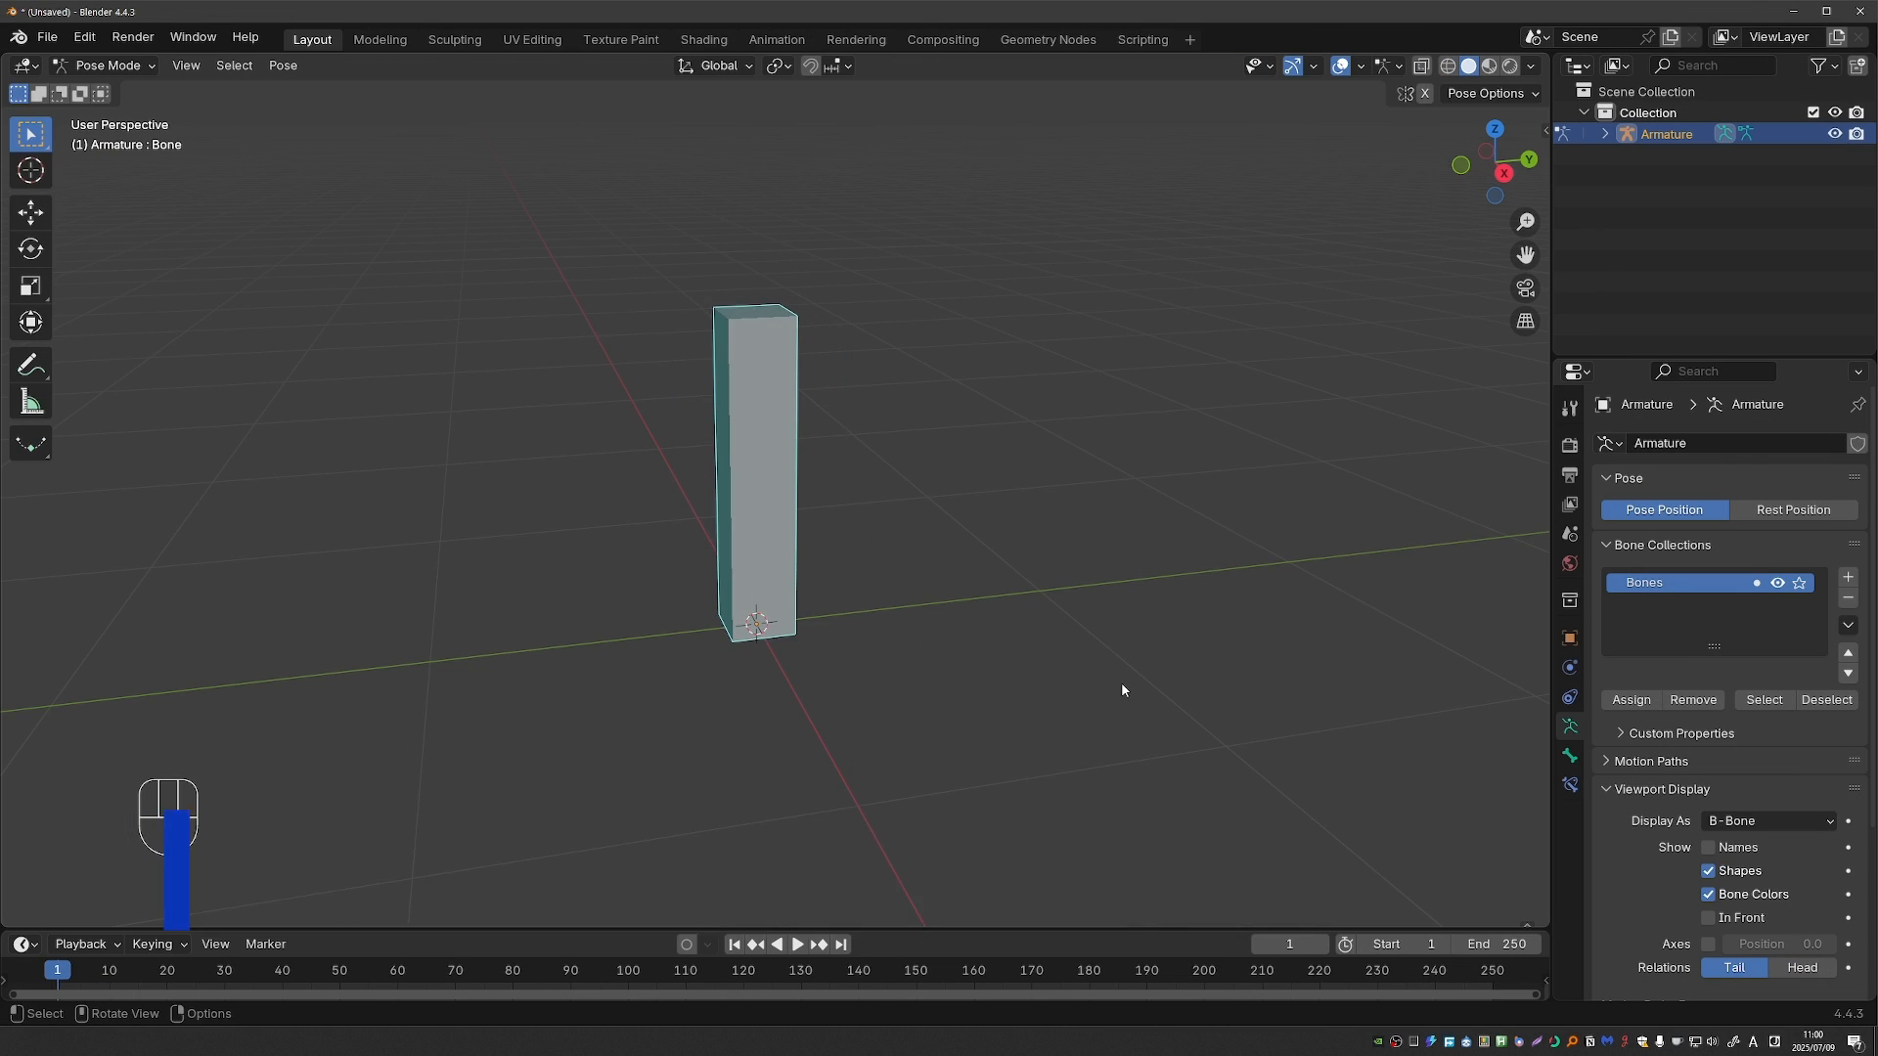
key("ctrl+alt+s")
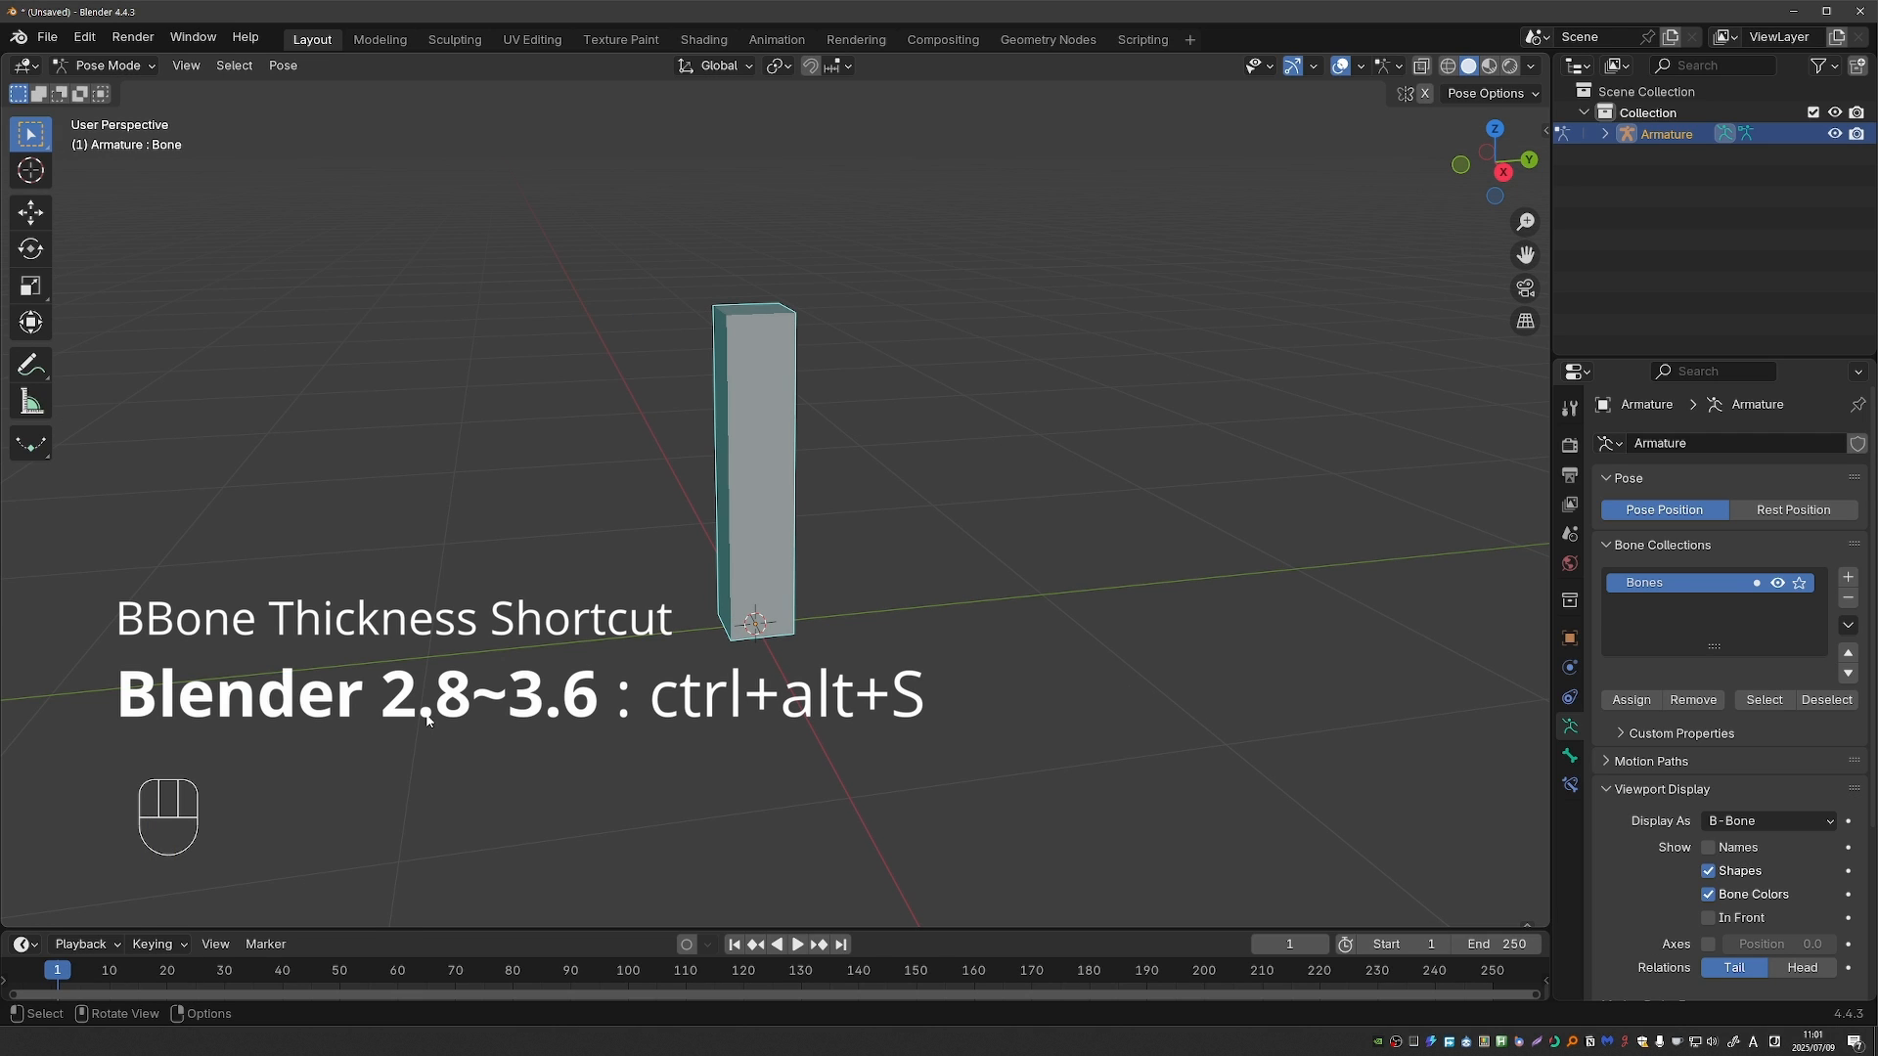
mouse_move(342, 425)
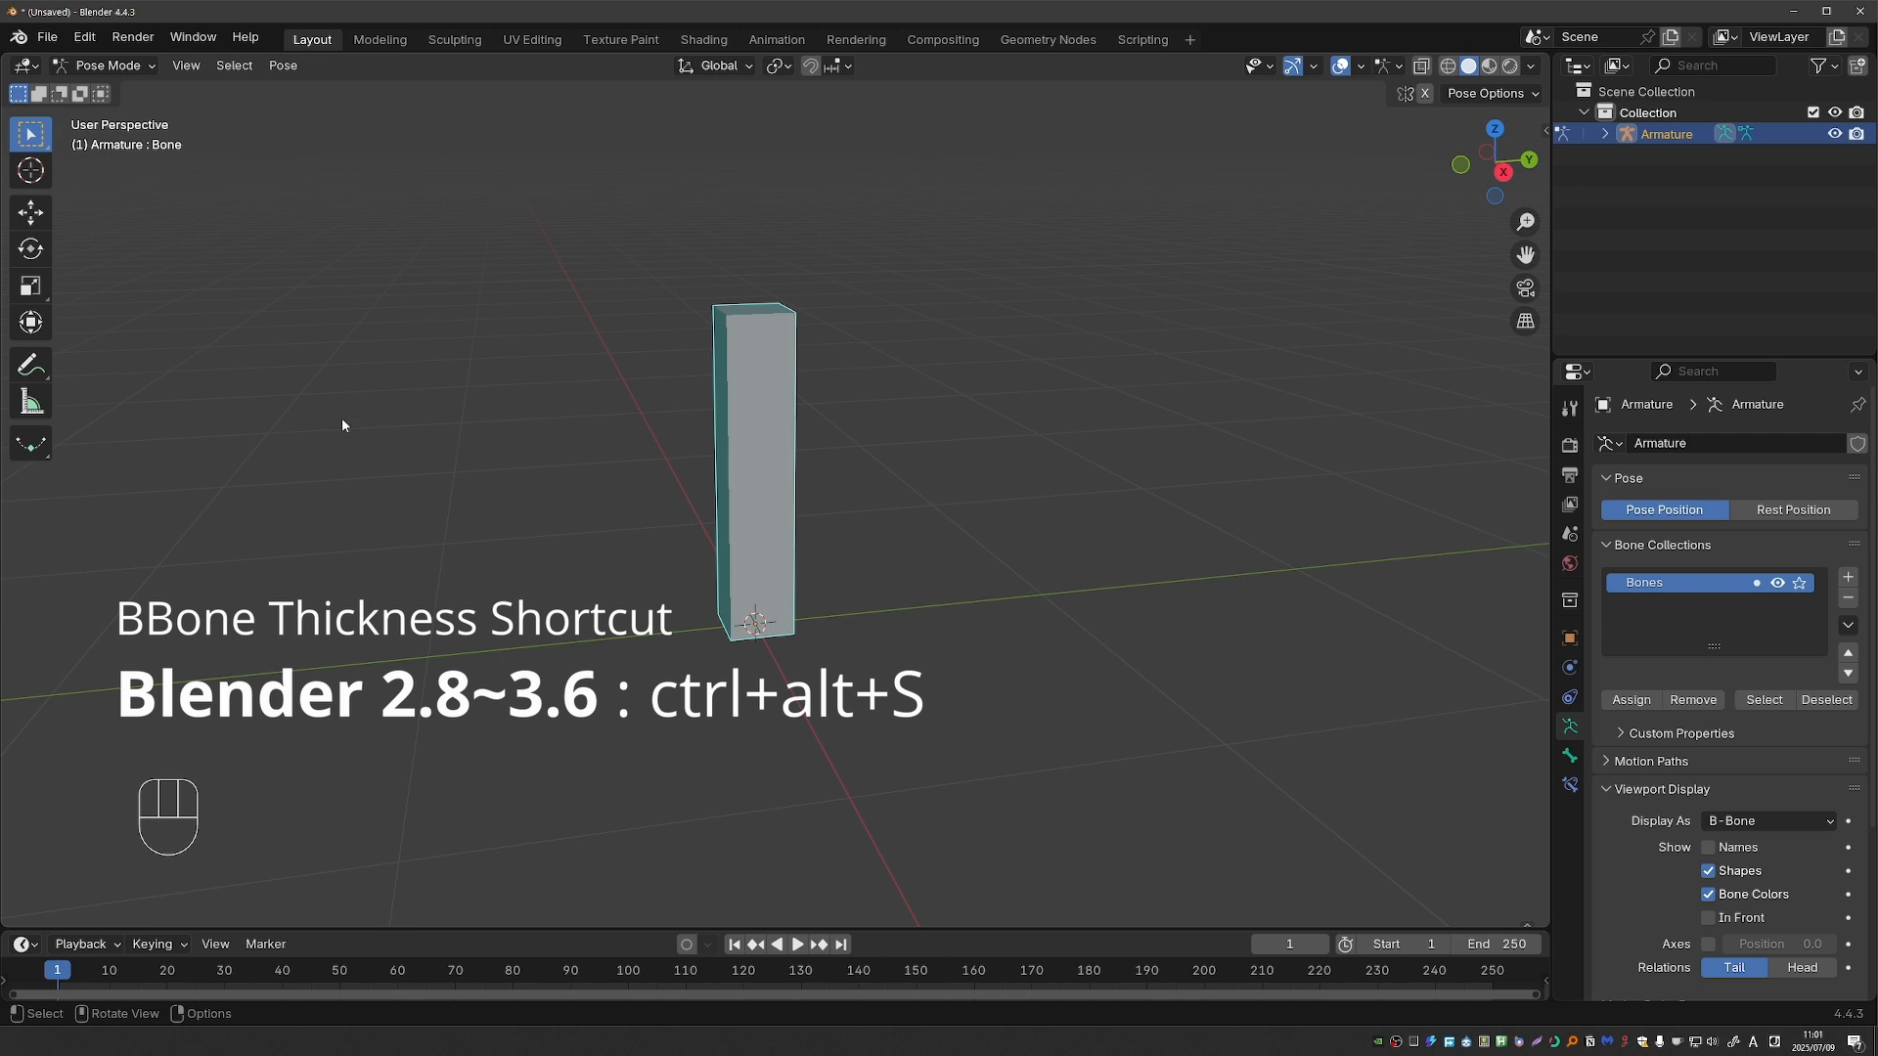
left_click(47, 37)
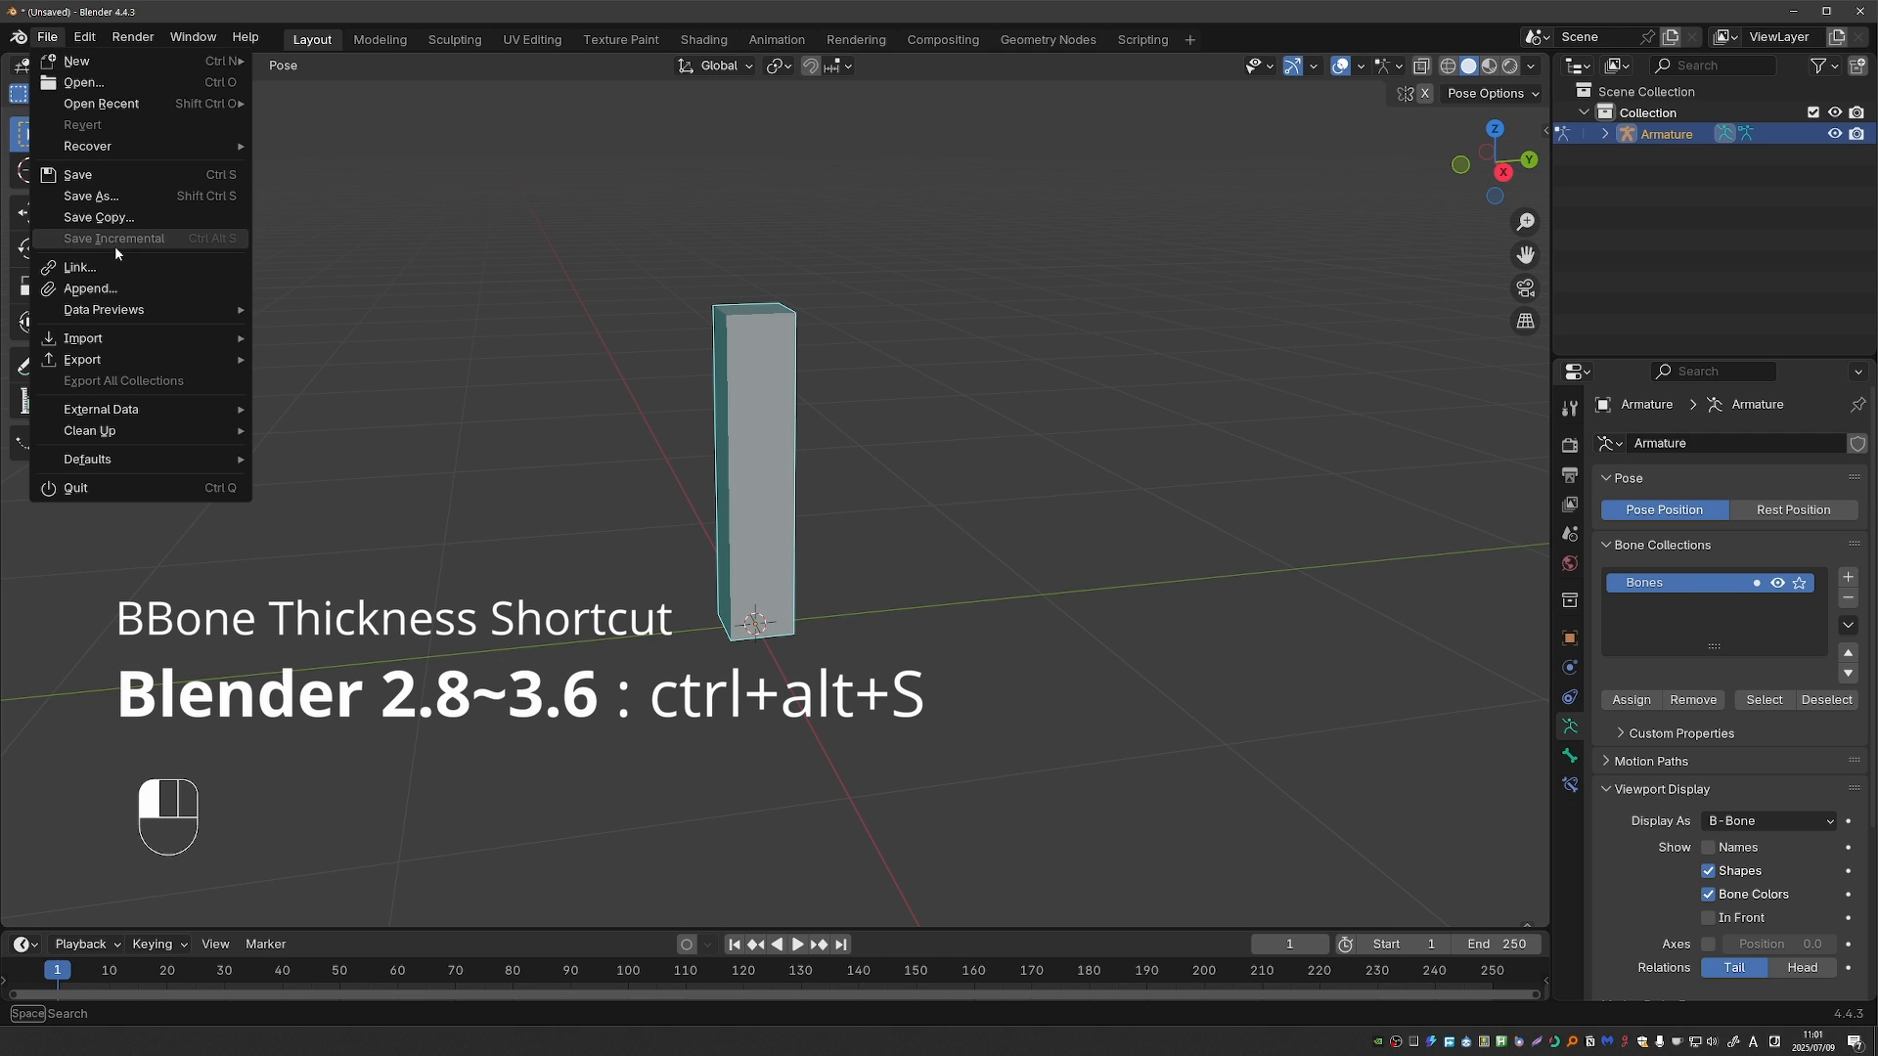
mouse_move(119, 246)
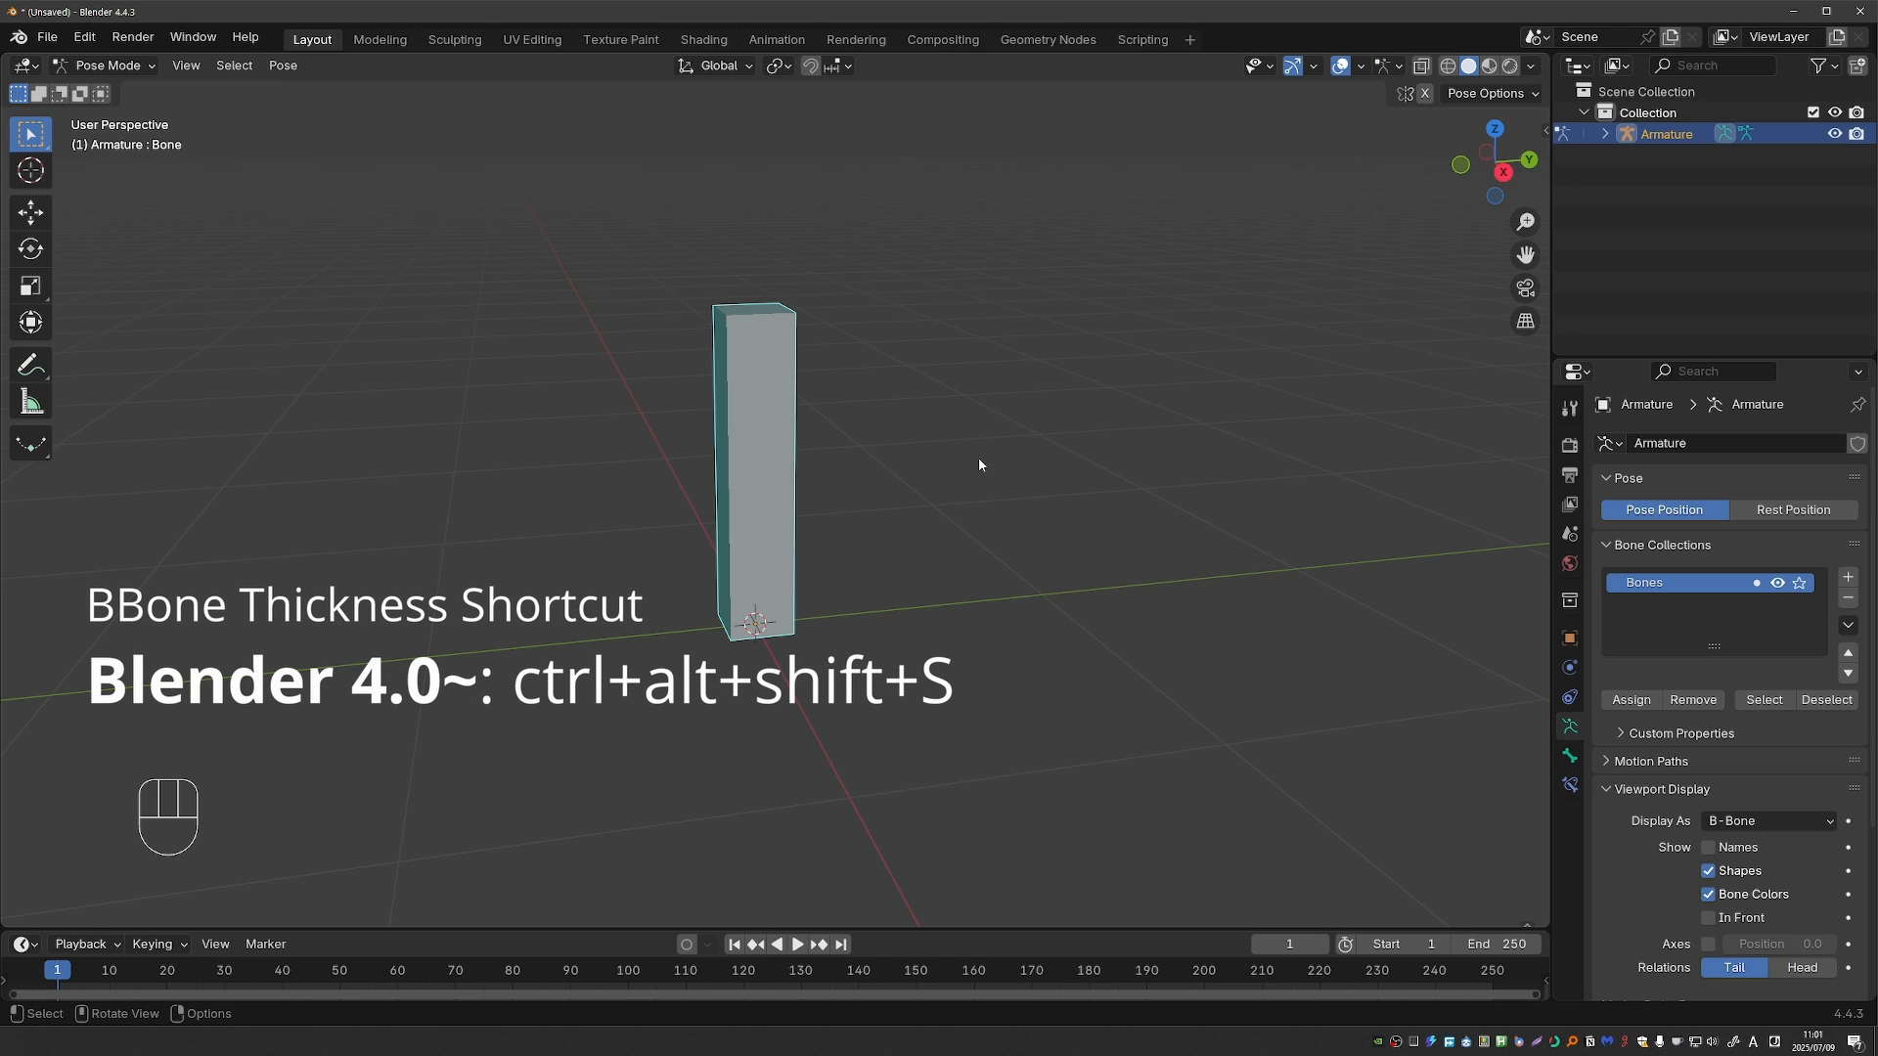
key("shift+ctrl+alt")
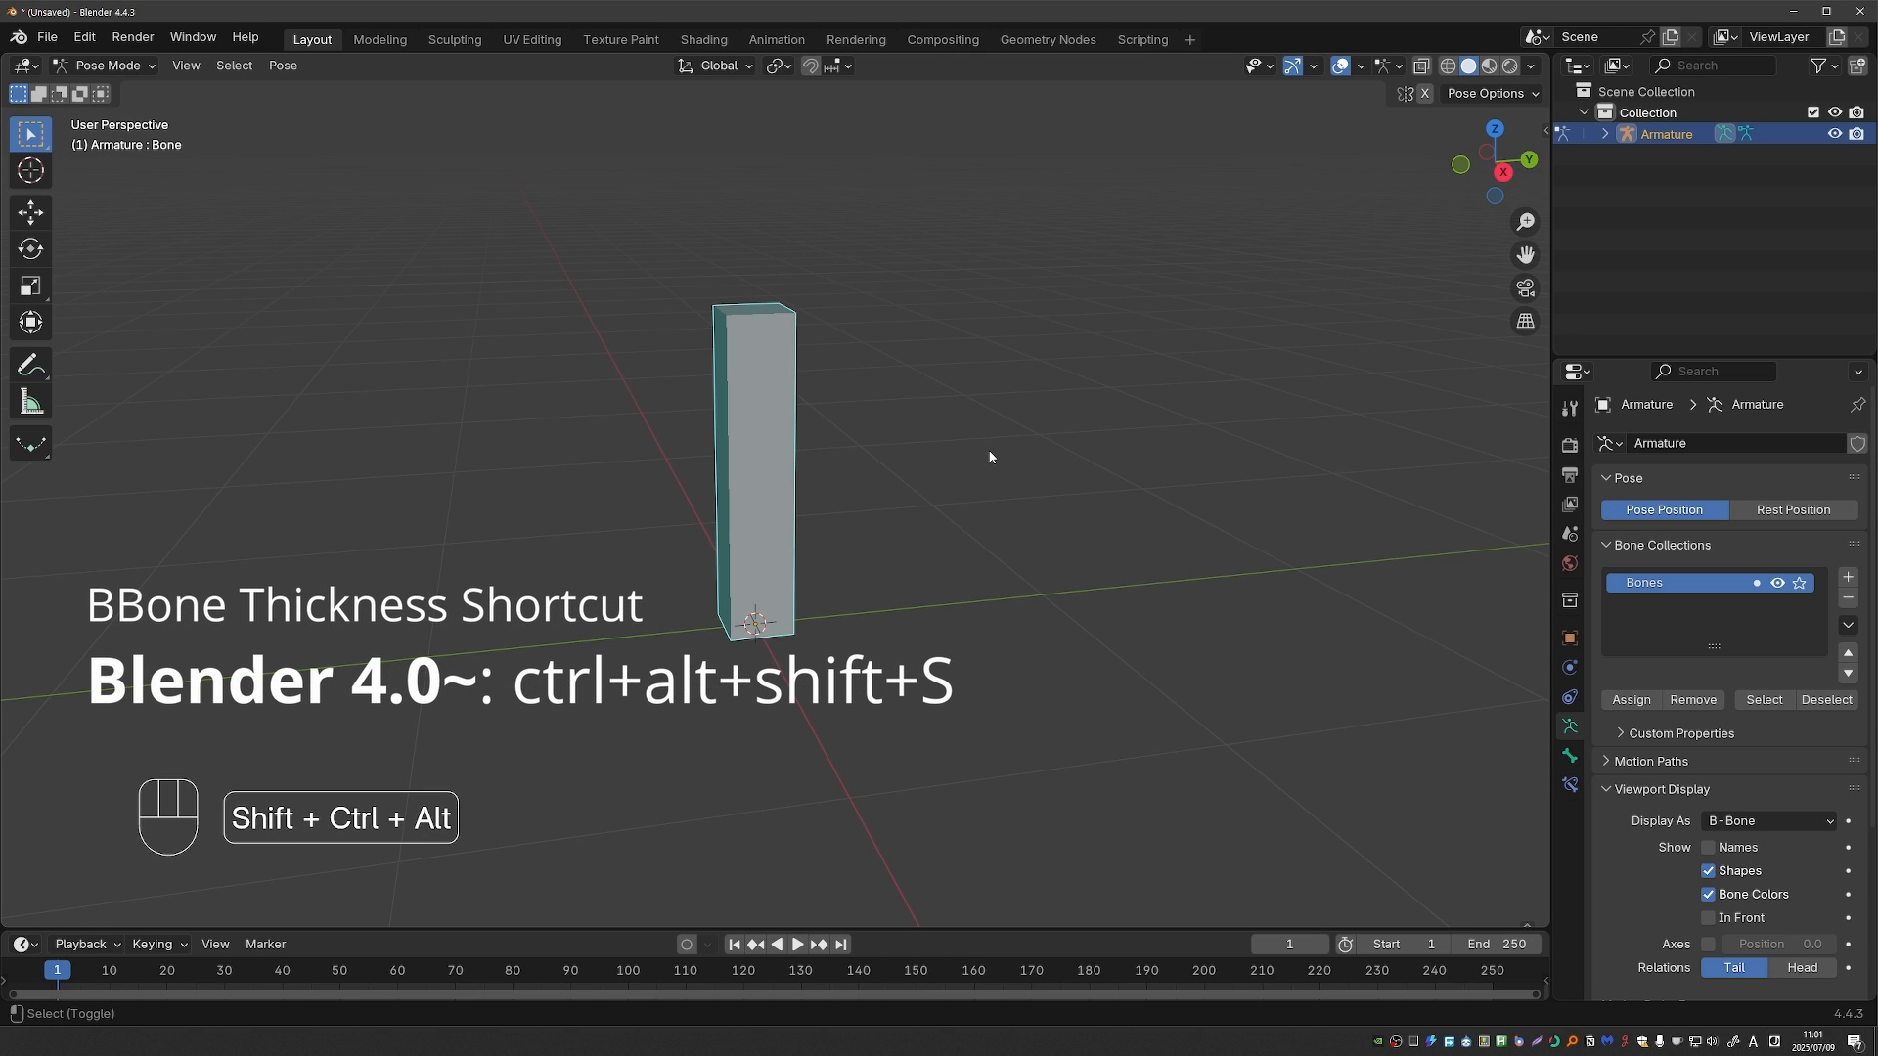
key("shift+ctrl+alt+s")
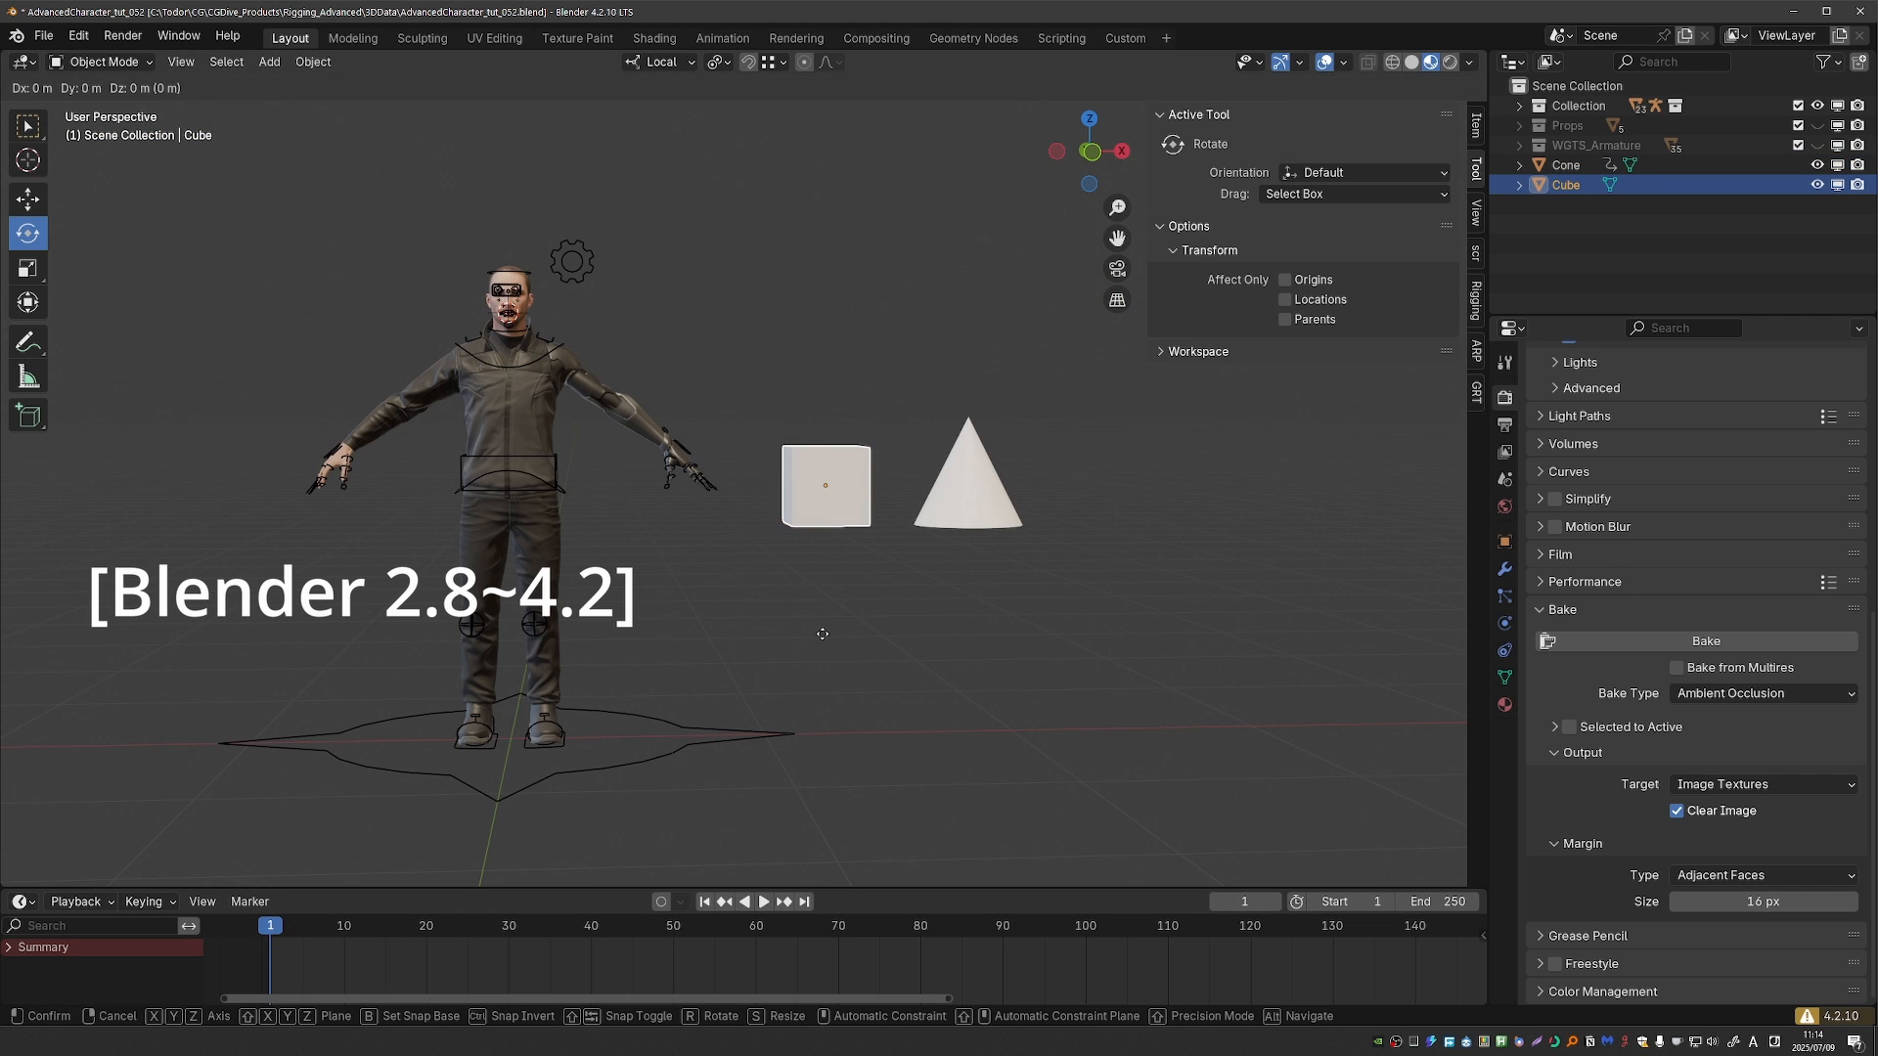
- Rotate the cube, switch the timeline to the Action Editor and move to frame 14 to keyframe
left_click_drag(824, 485, 771, 354)
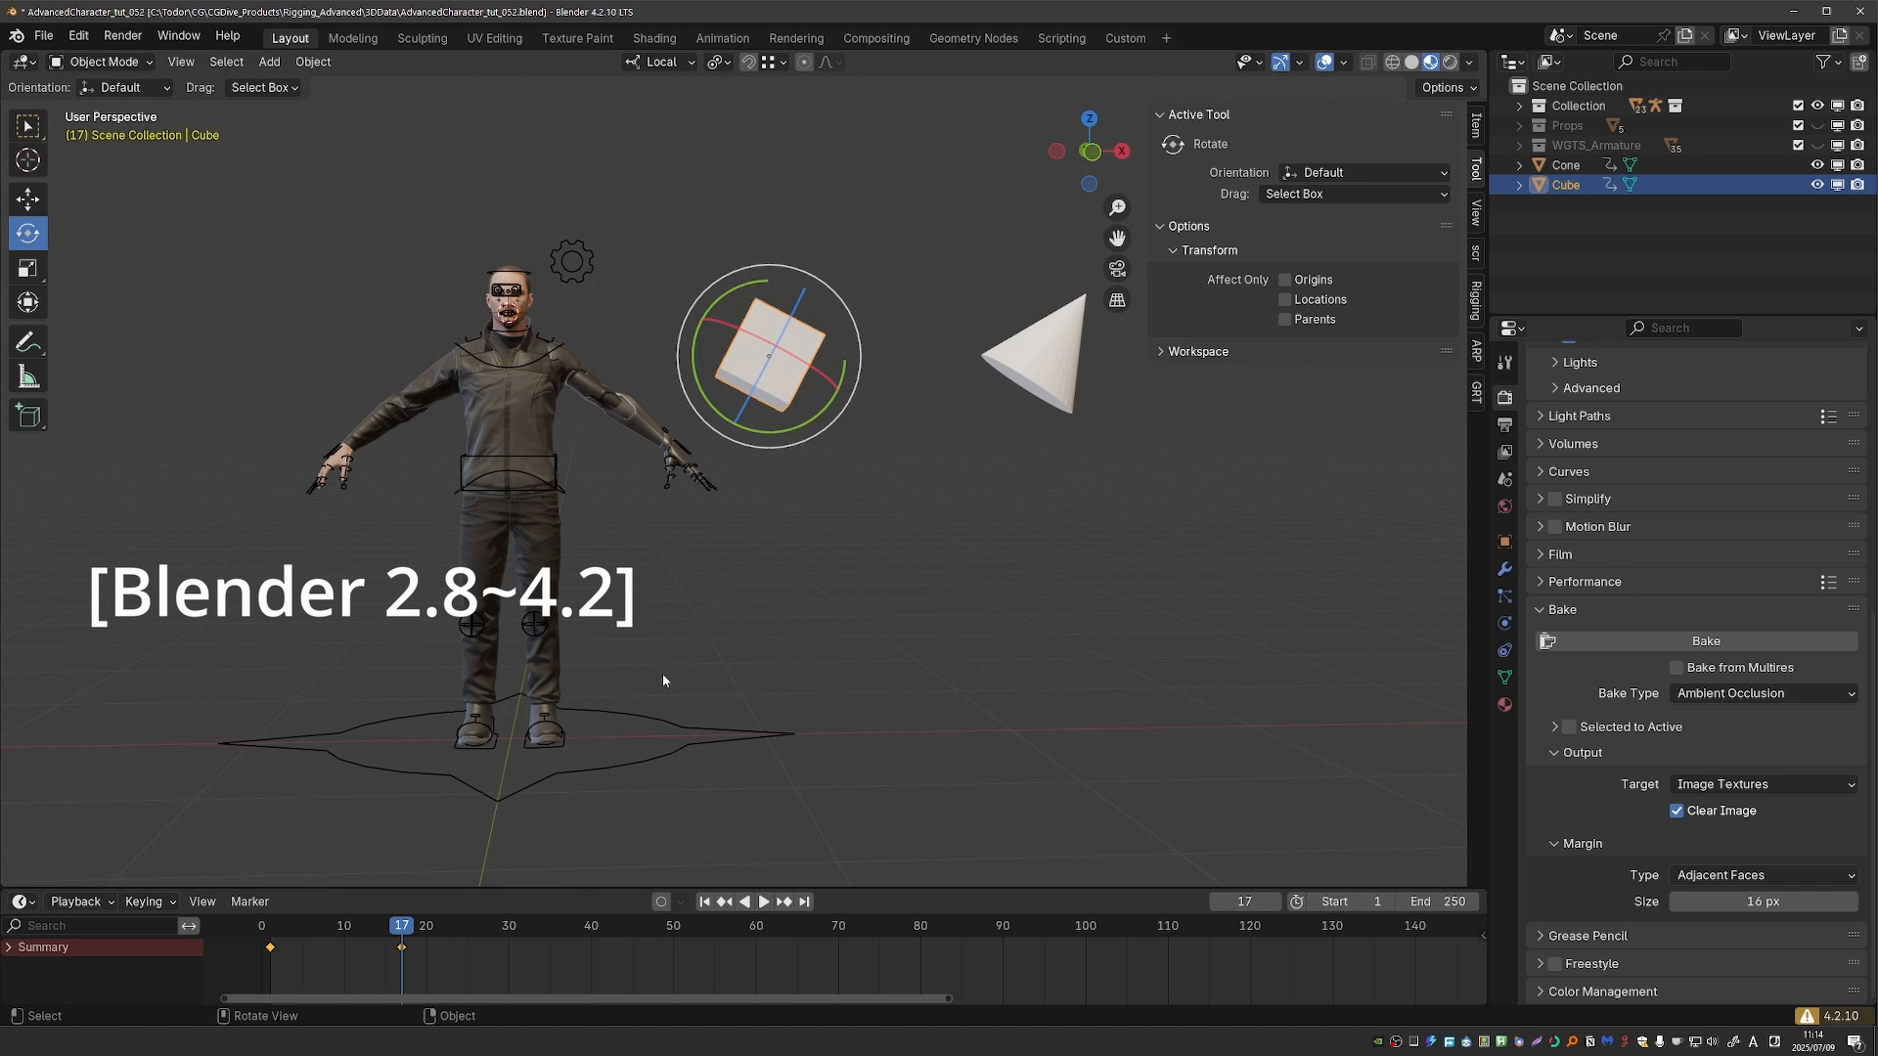
left_click(20, 900)
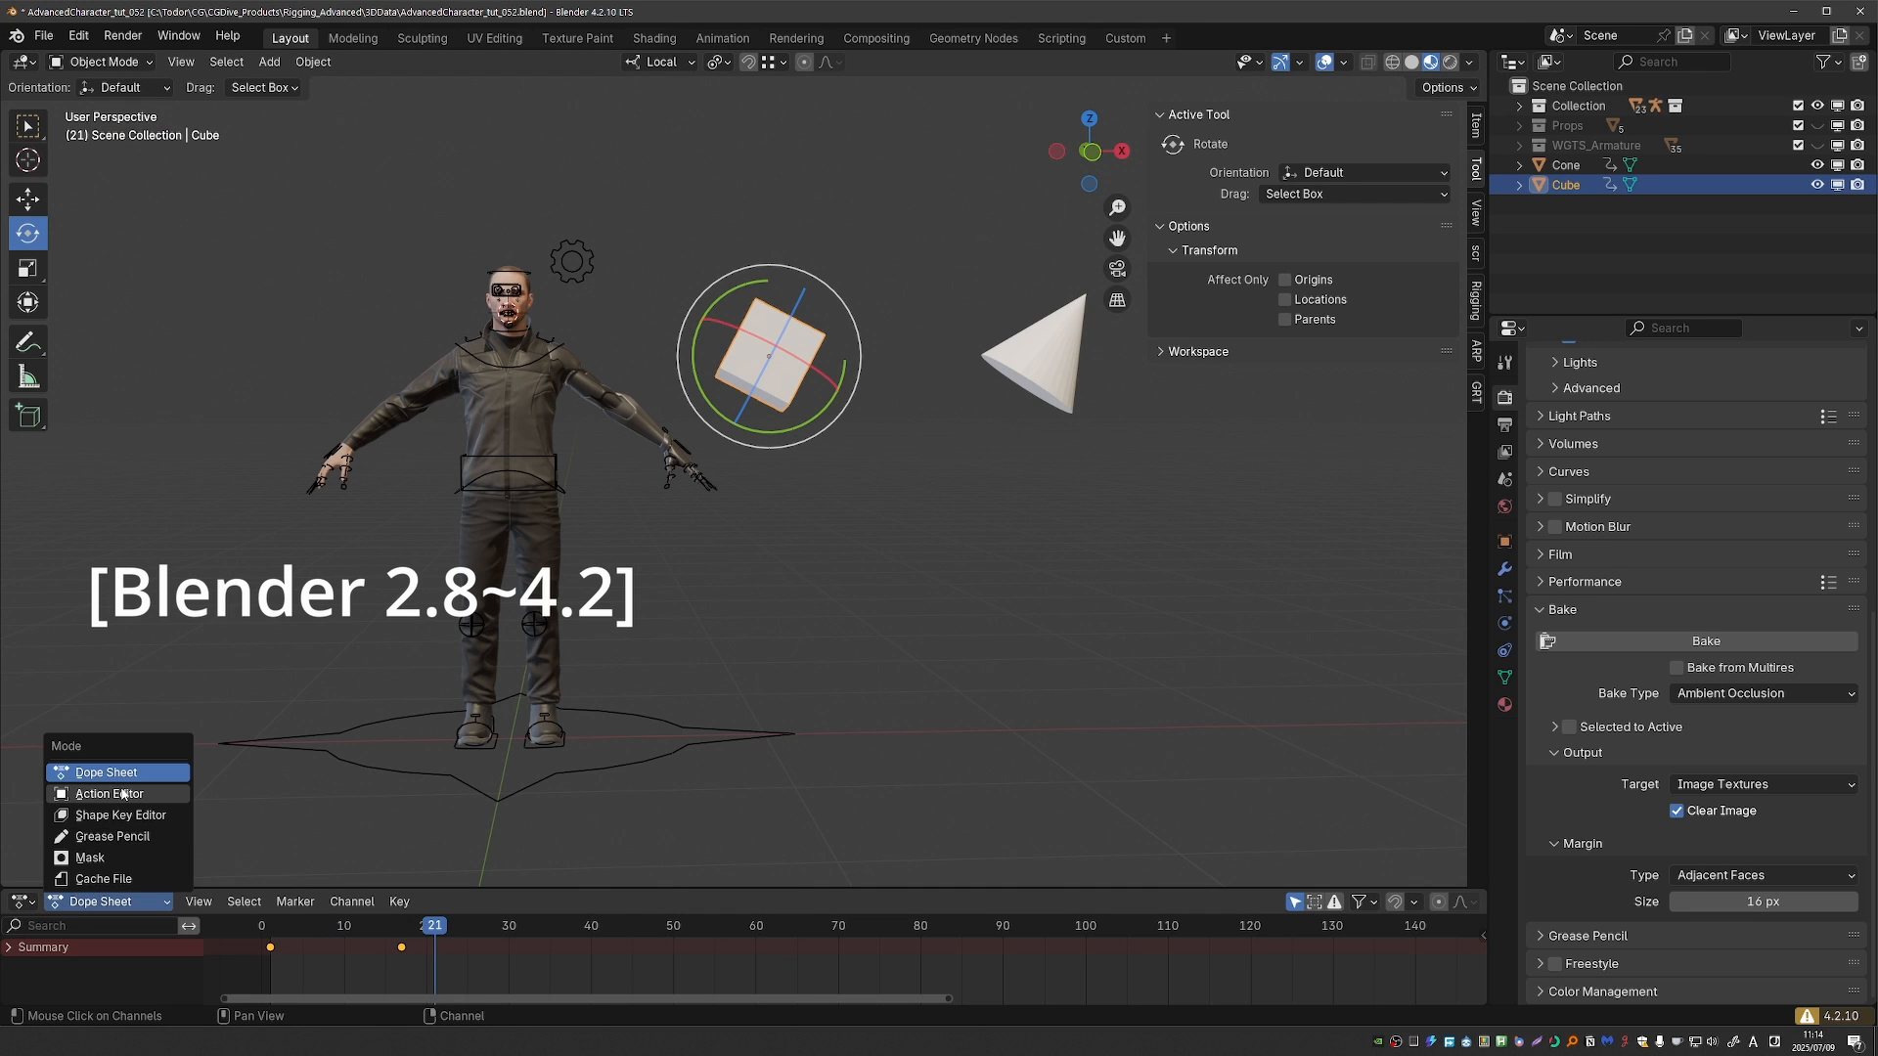
left_click(108, 793)
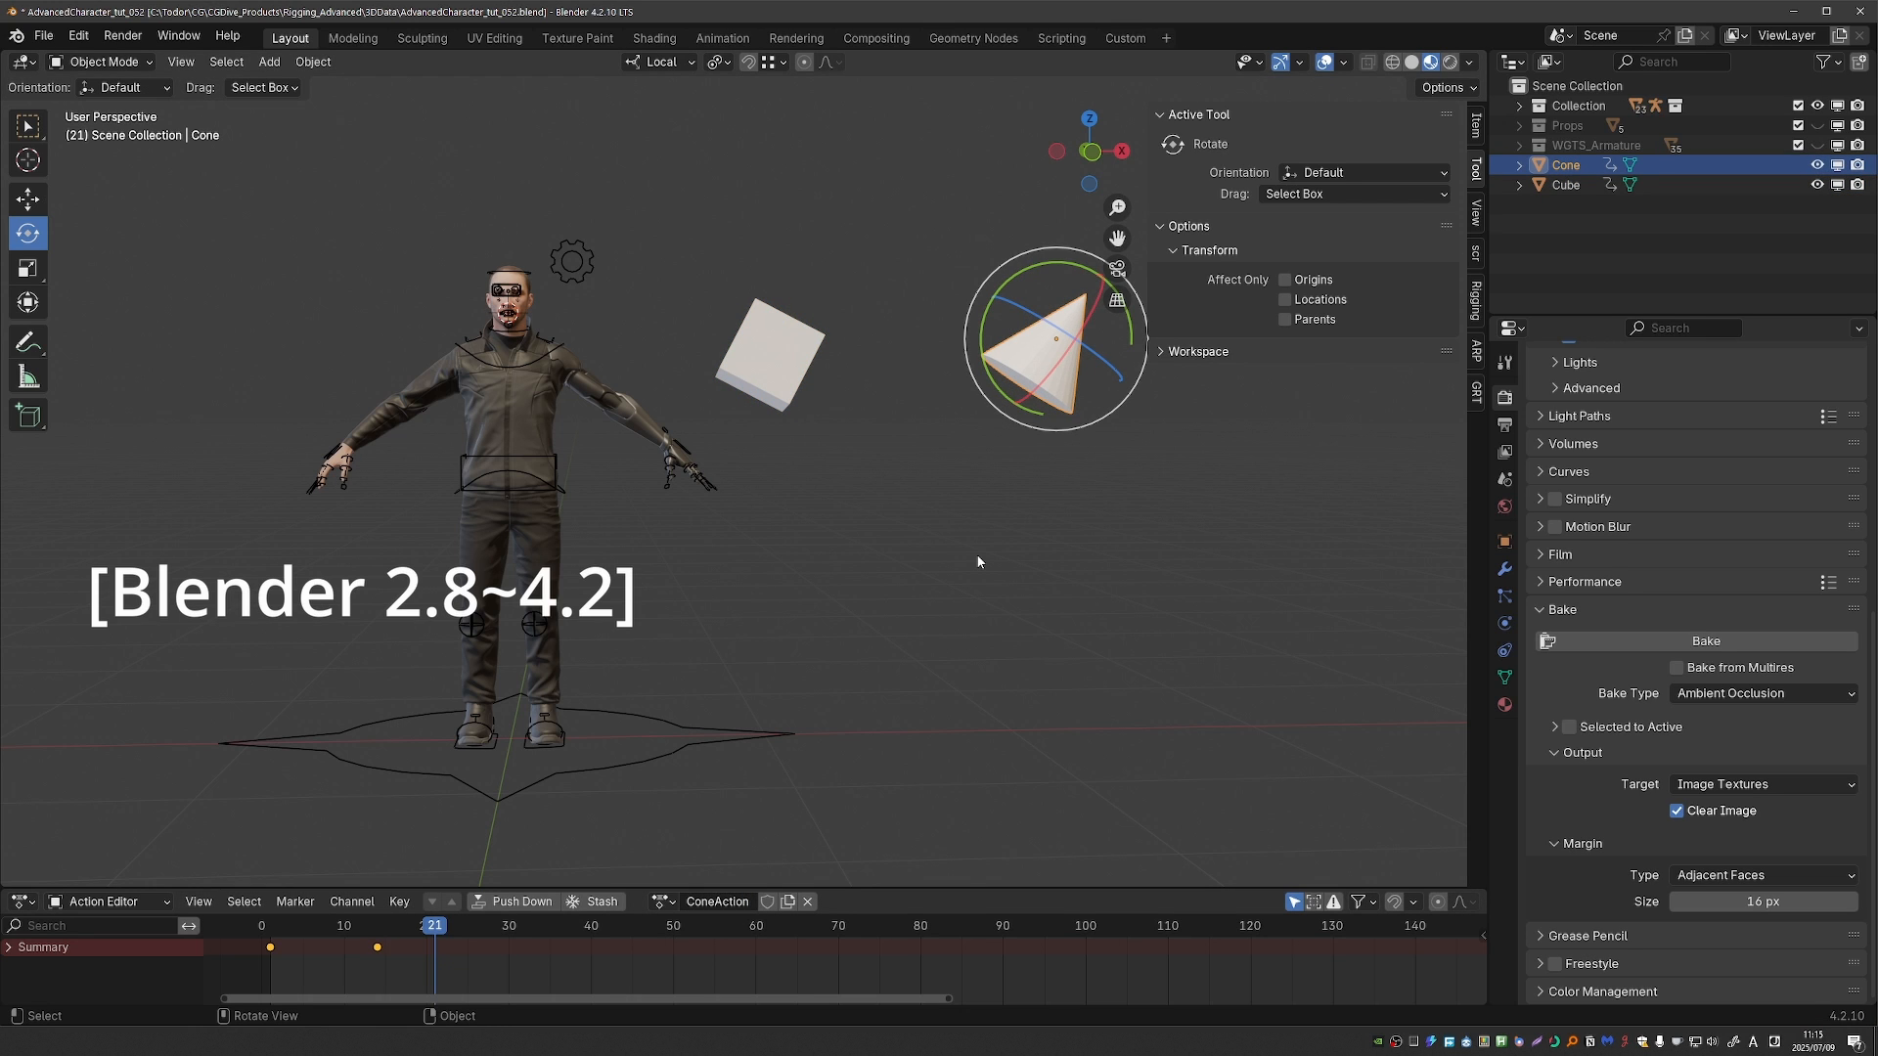
mouse_move(720, 467)
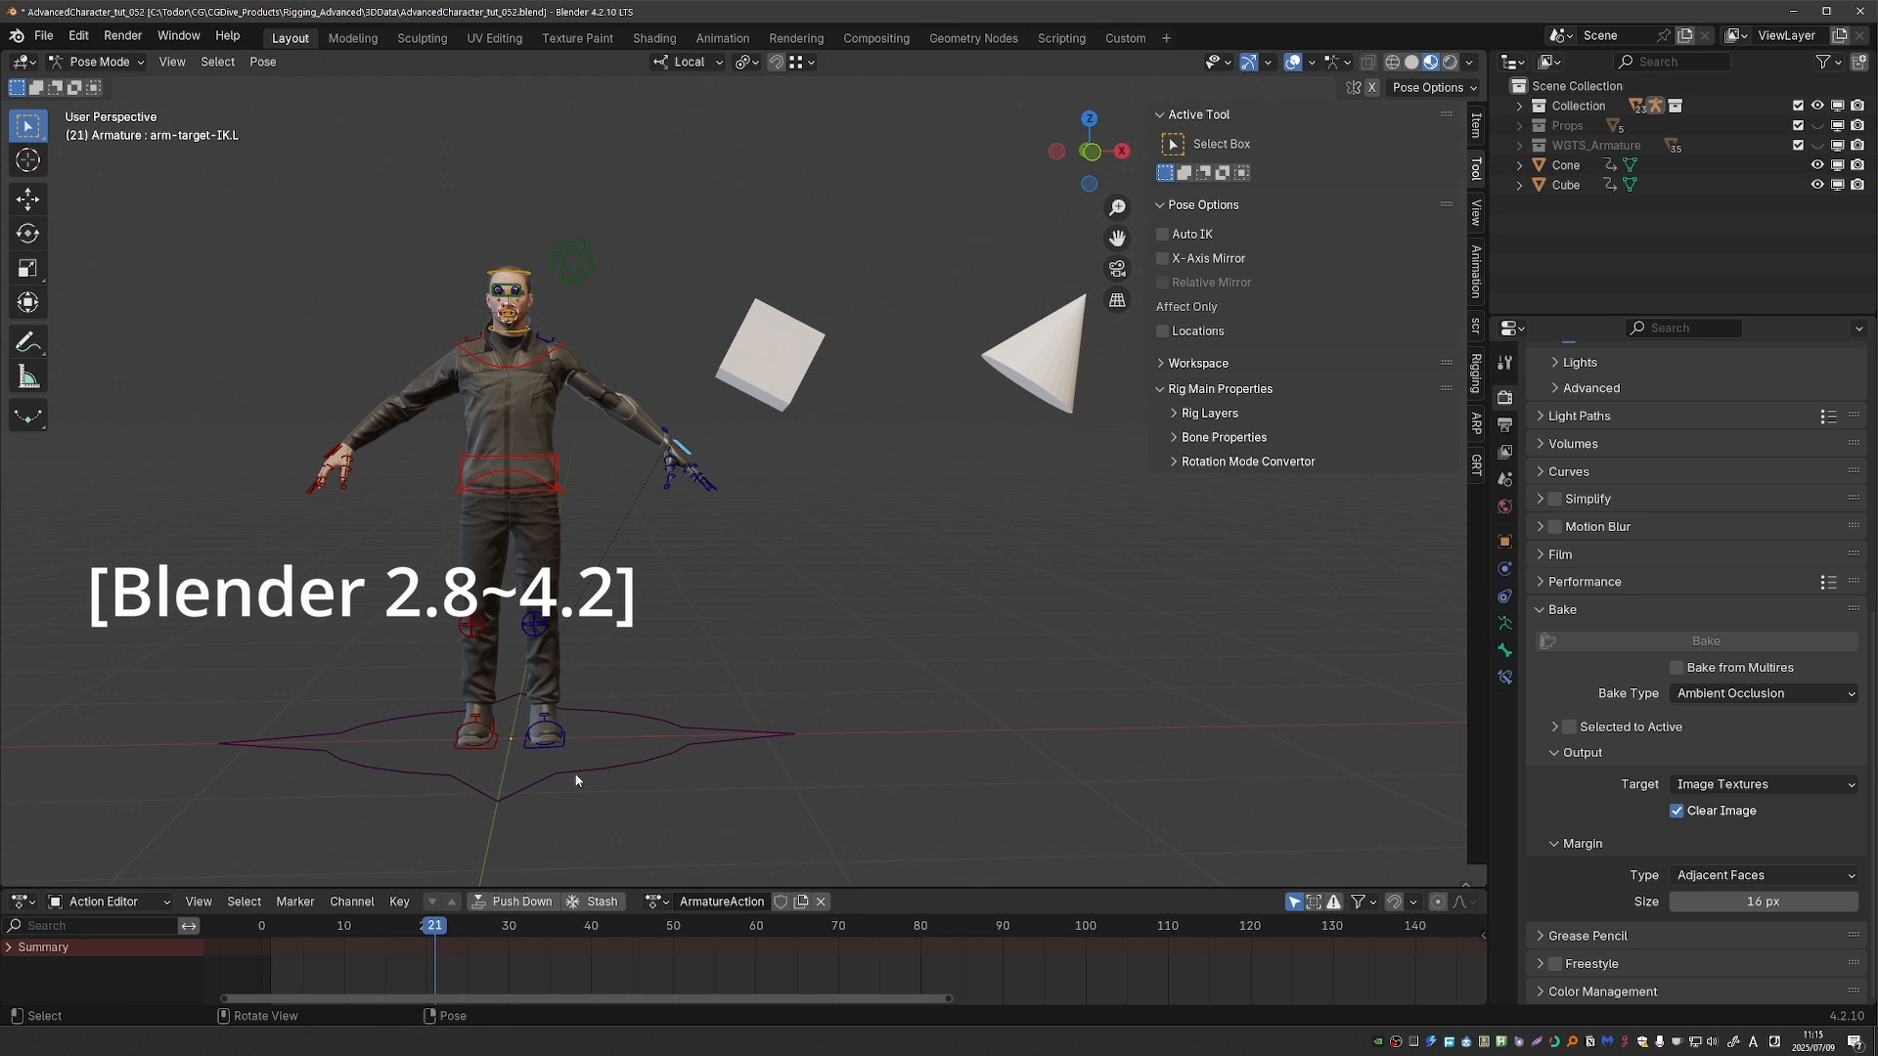
left_click(278, 925)
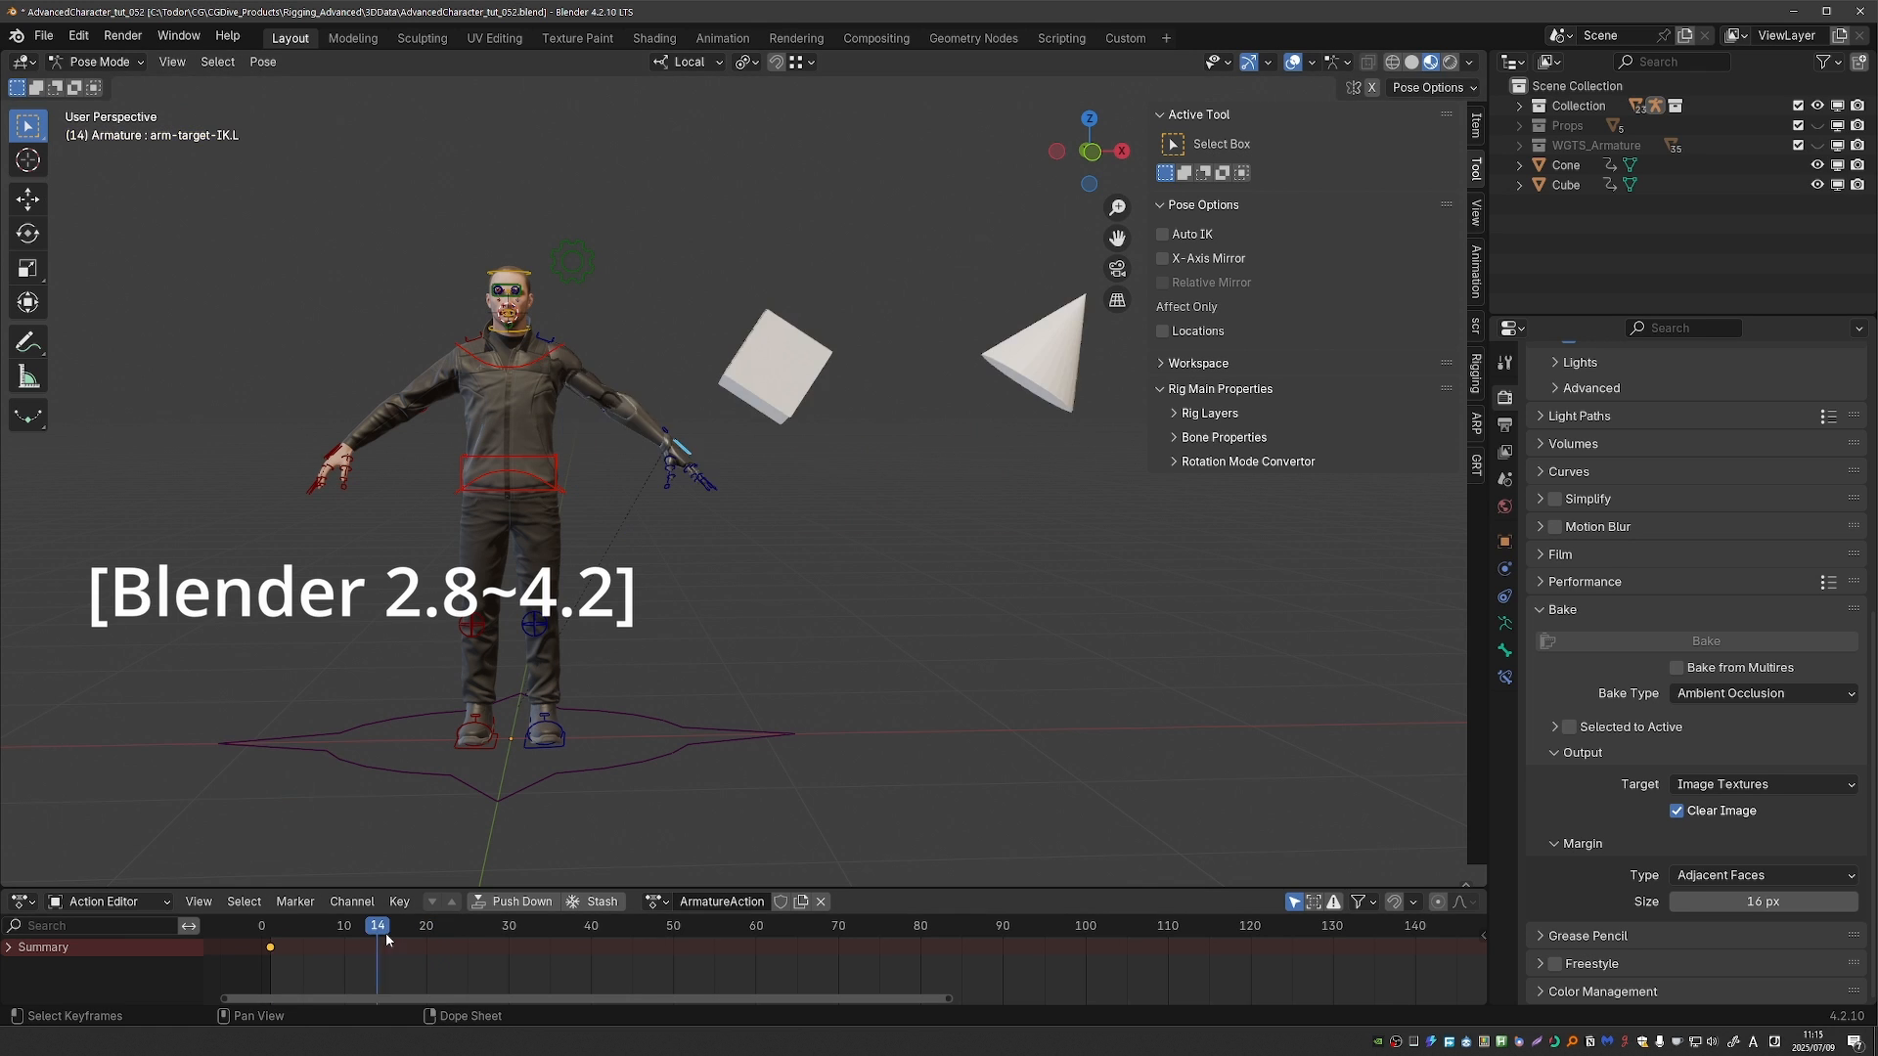
left_click(360, 845)
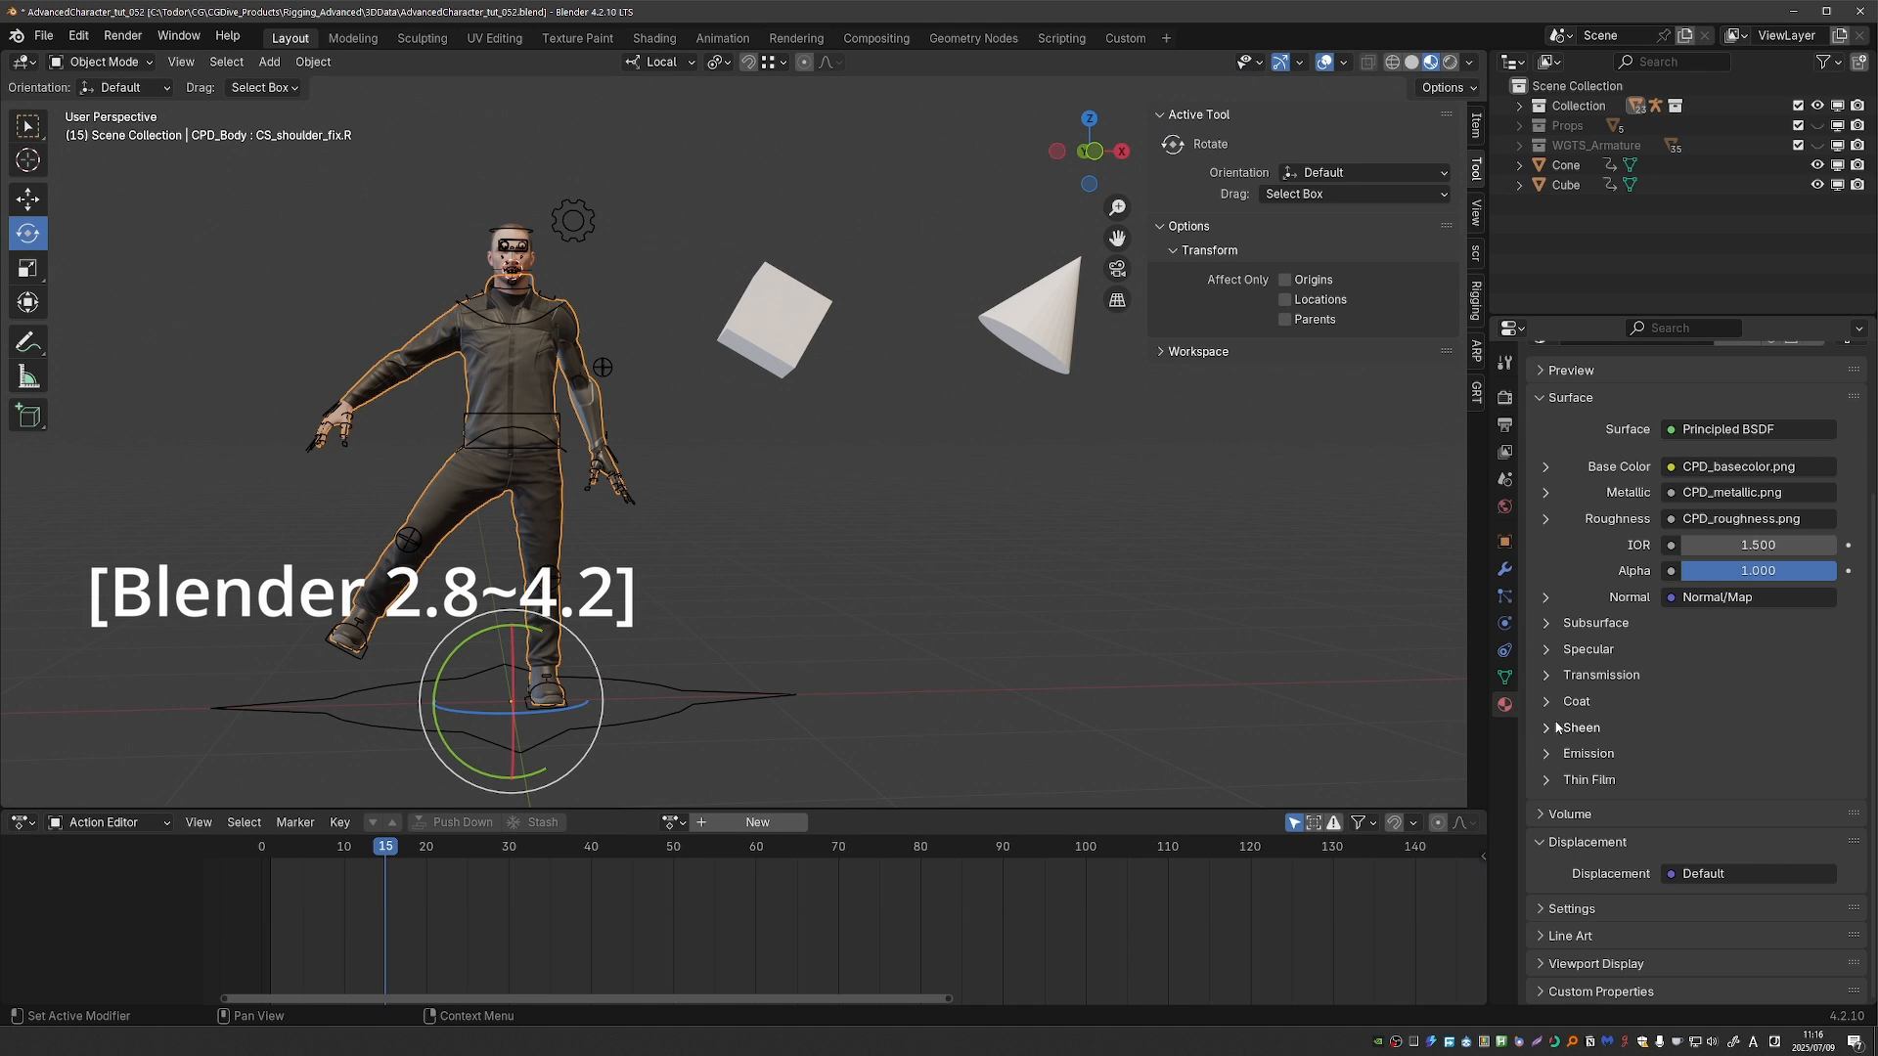
- Keyframe the coat Weight at a later frame and switch the Action Editor to Dope Sheet
left_click(1546, 700)
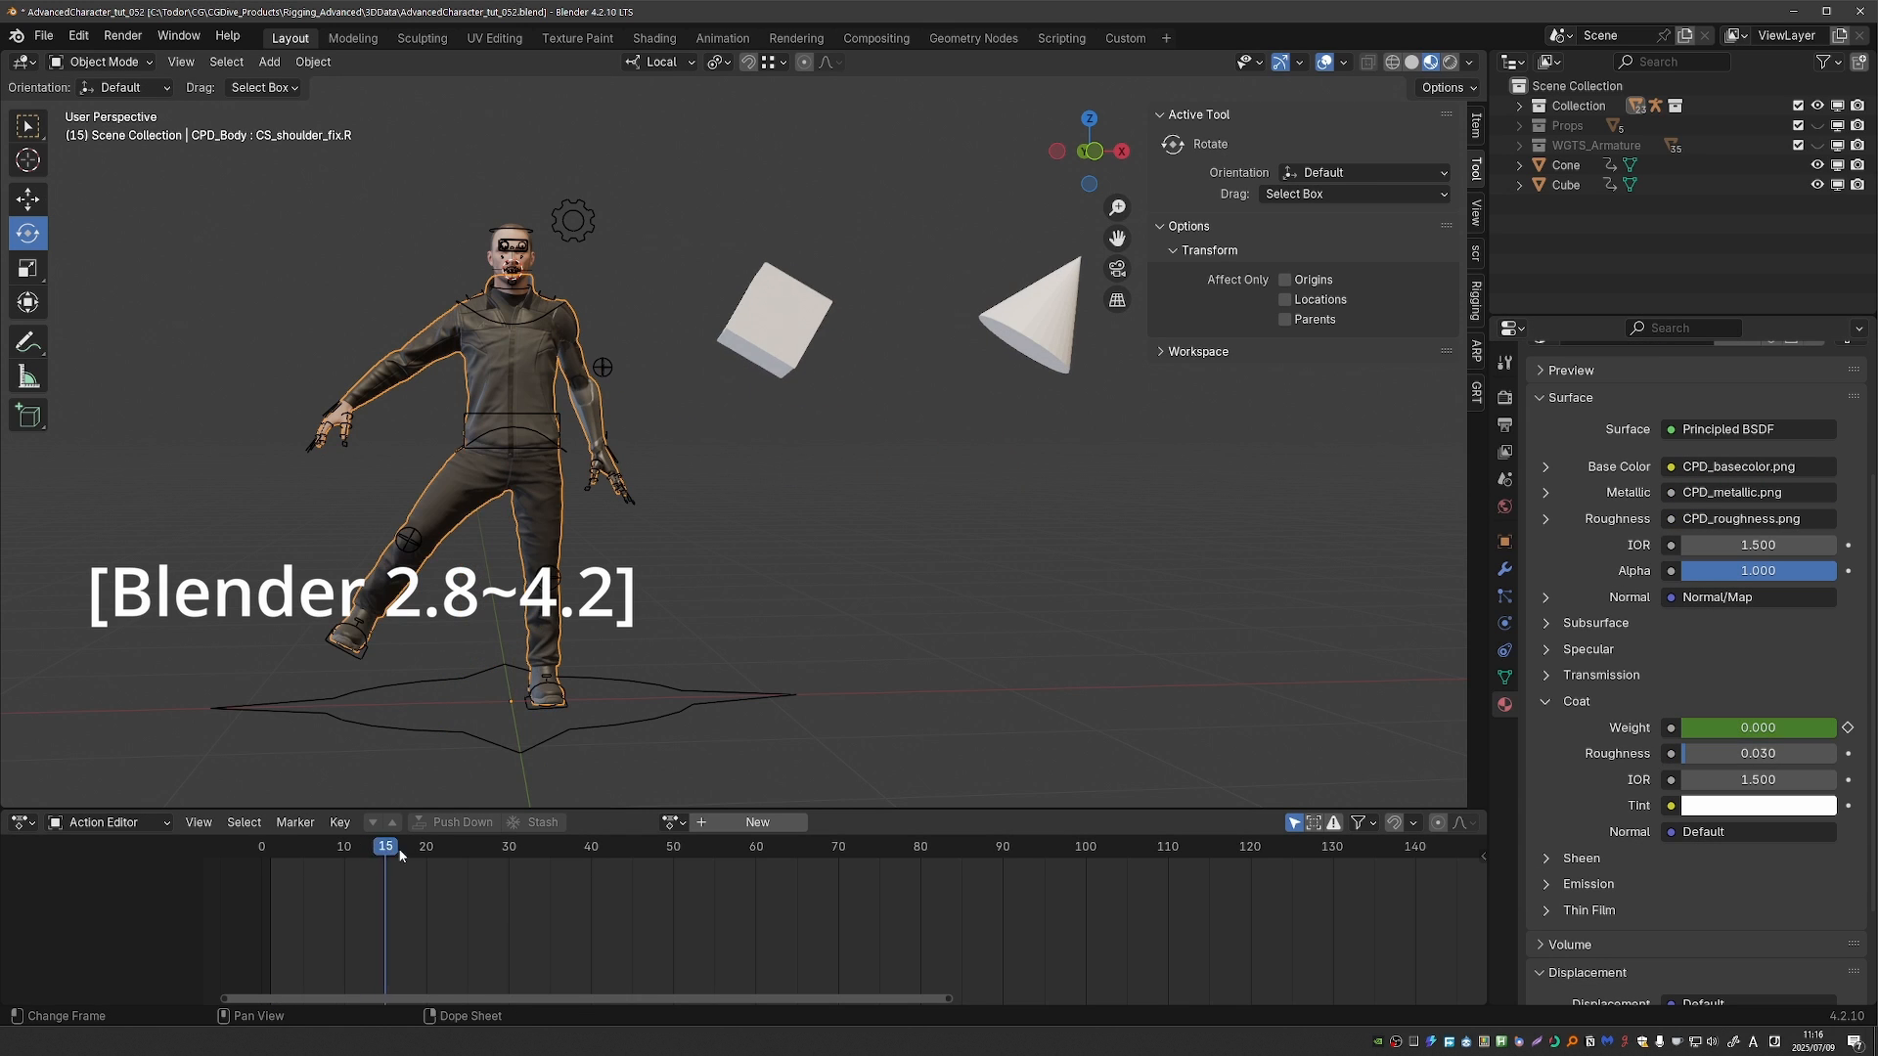
left_click(260, 847)
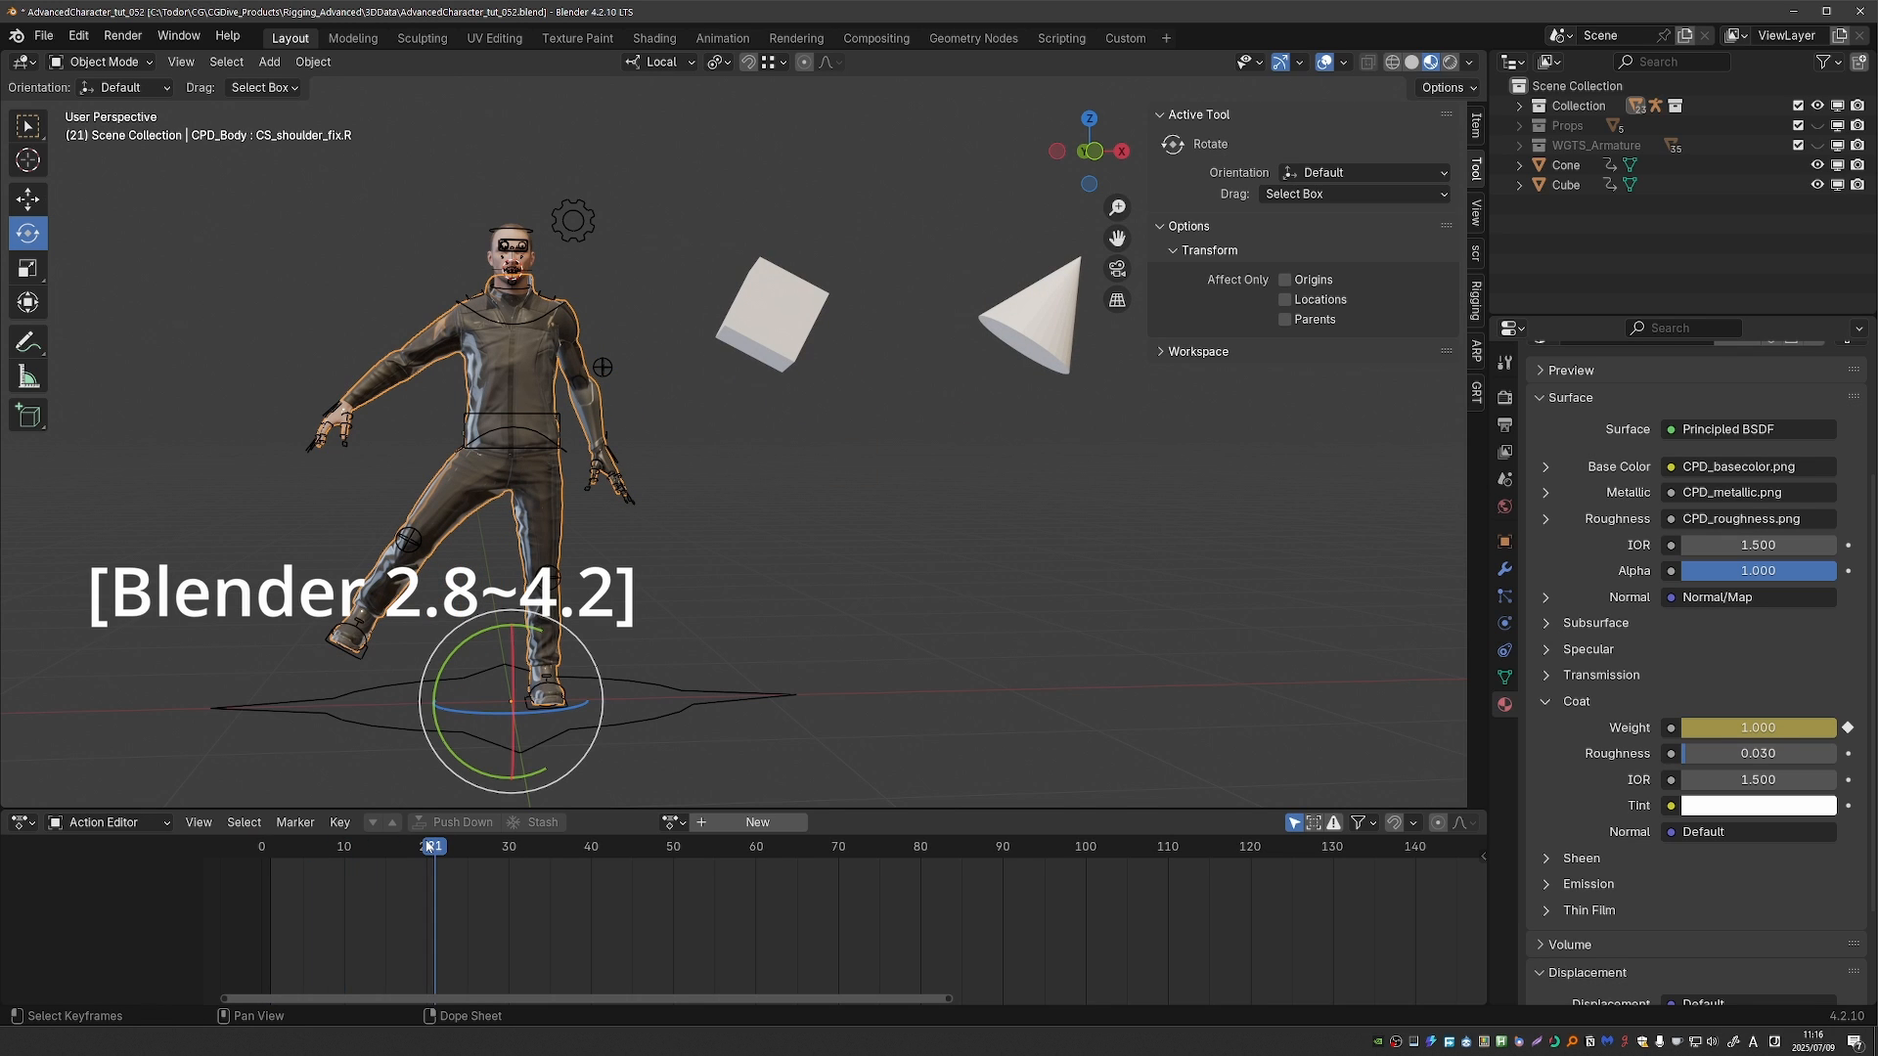
left_click(106, 824)
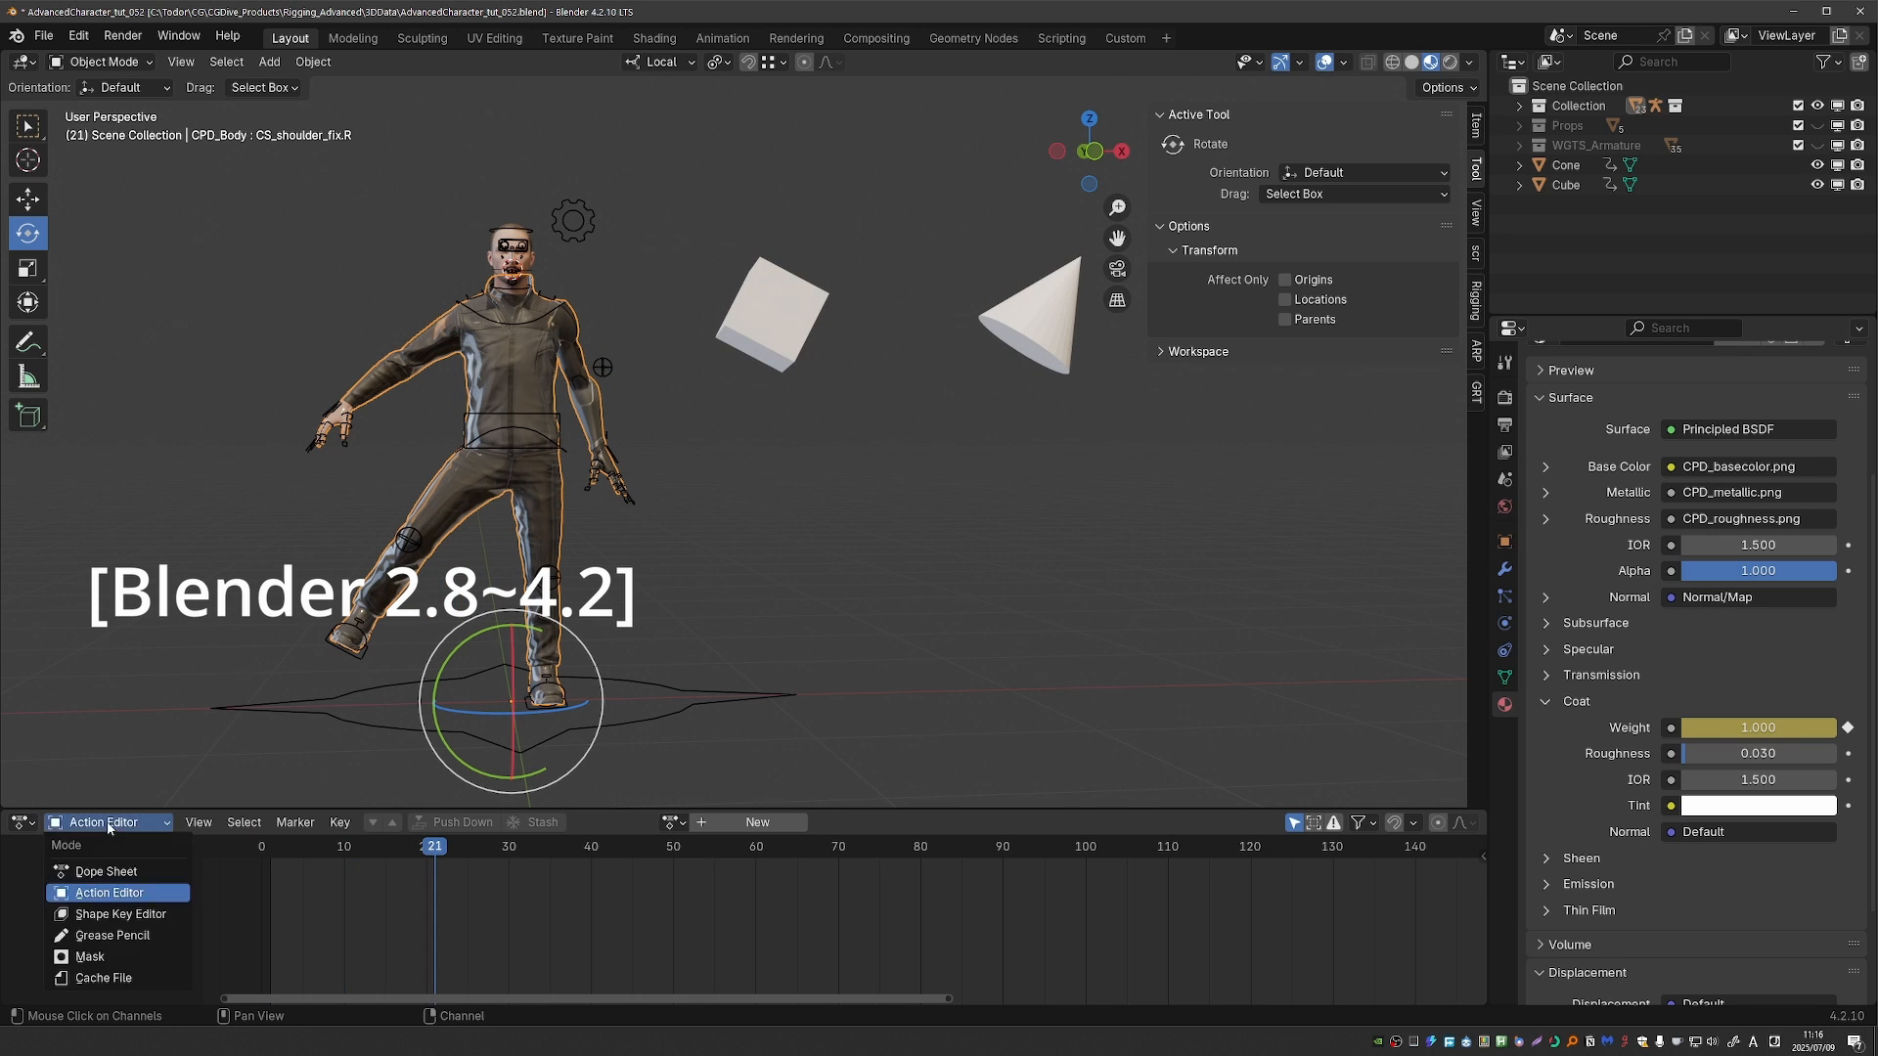
left_click(105, 871)
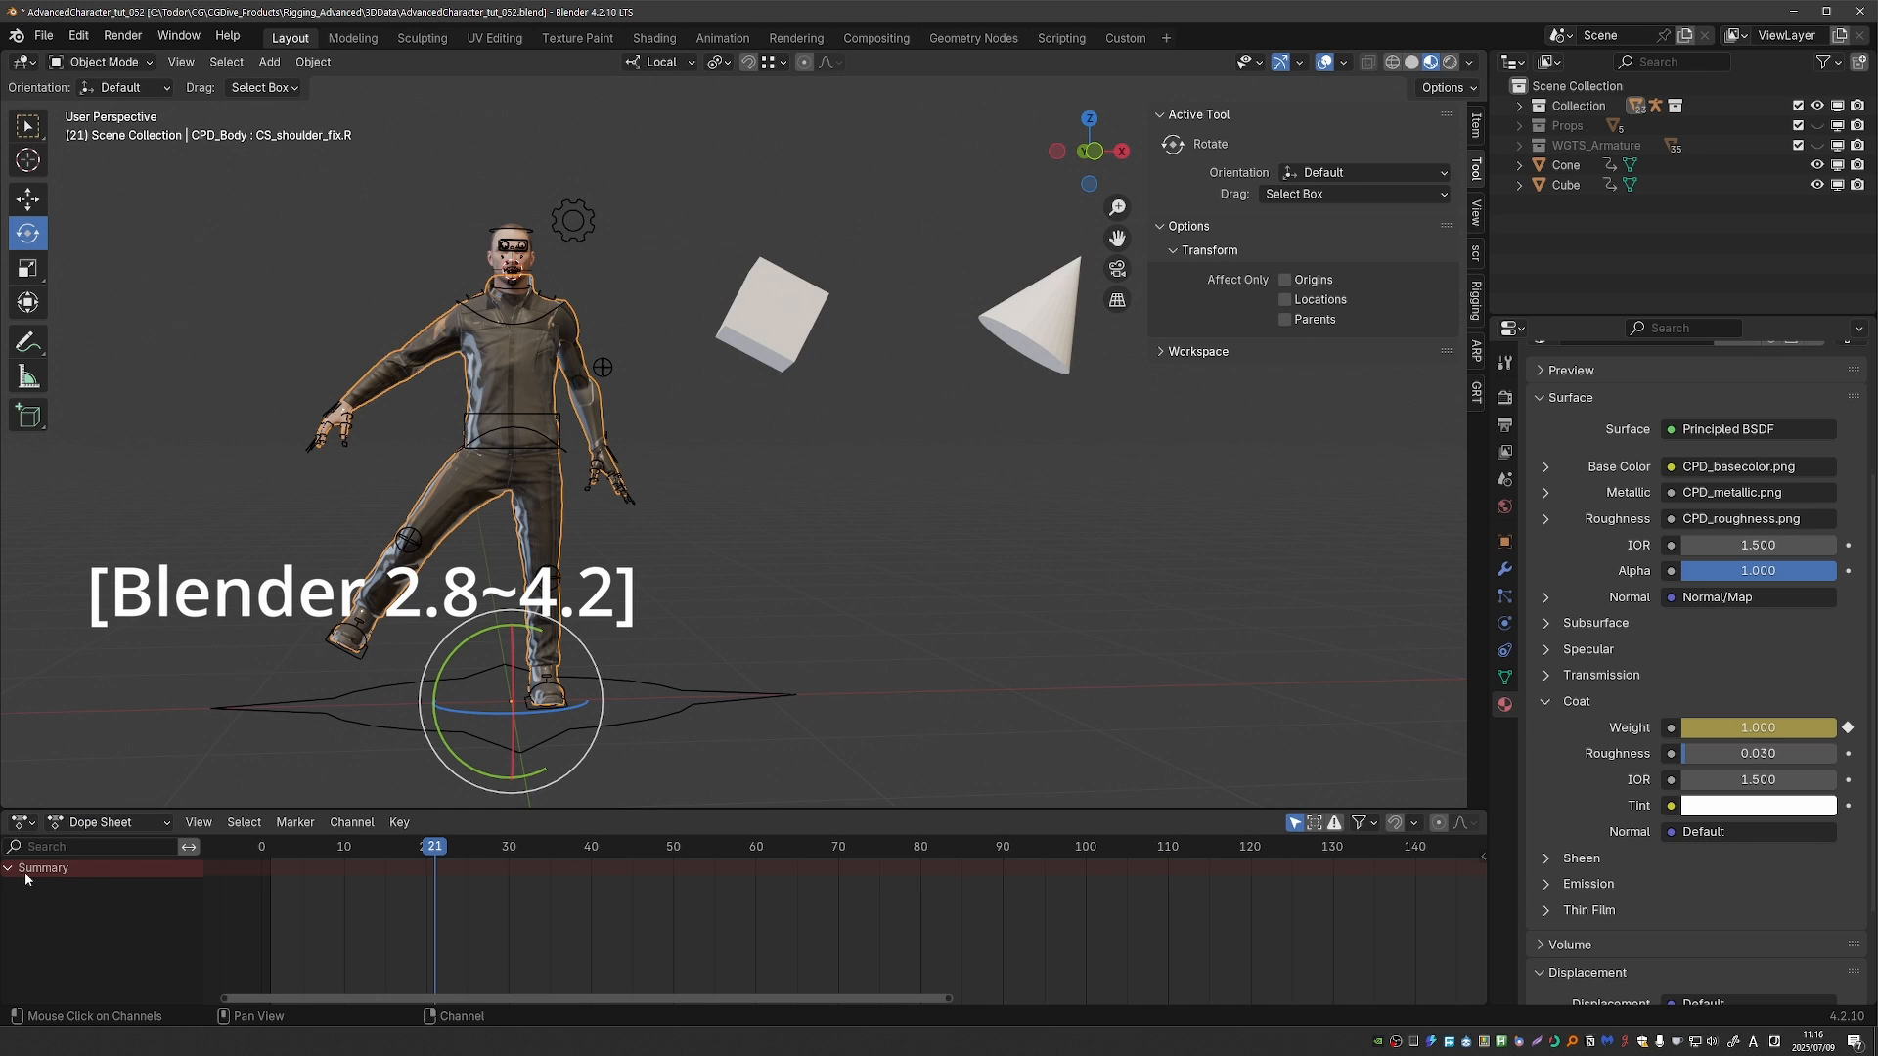
mouse_move(515, 634)
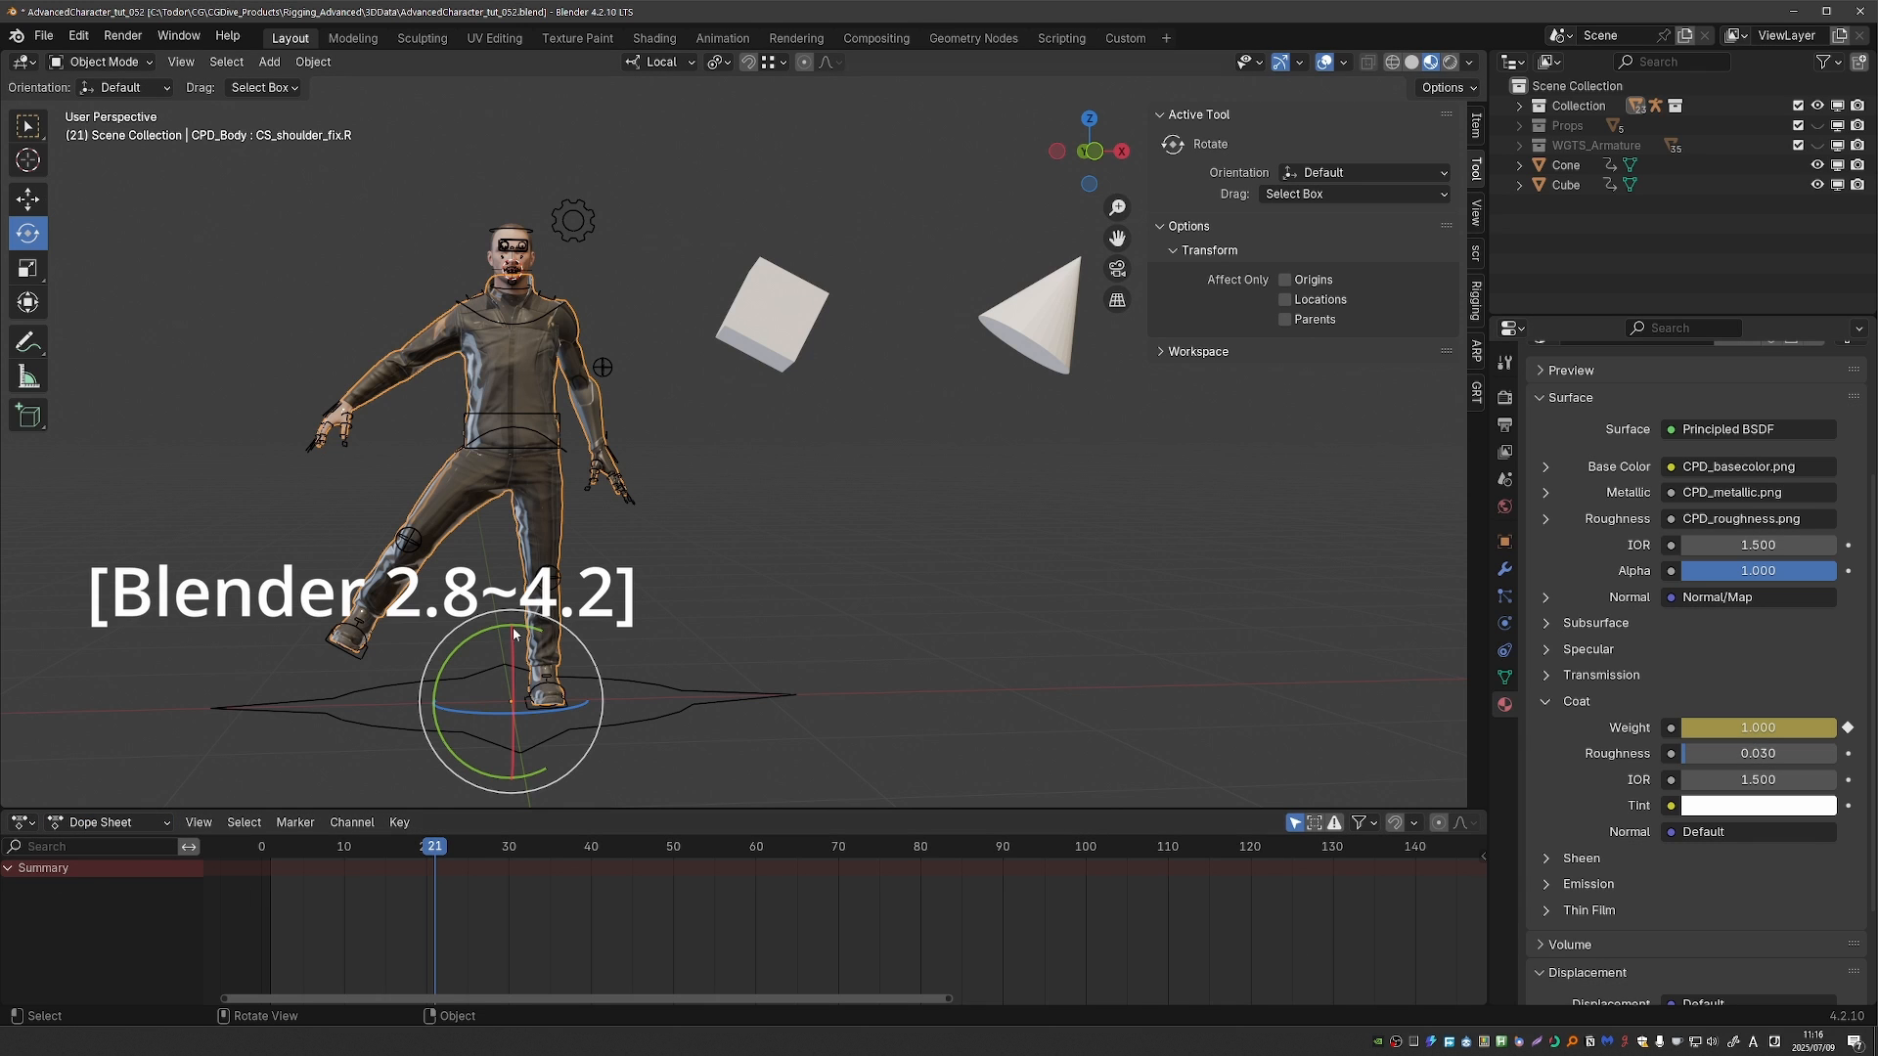
- Visit another workspace, return to Layout and reselect in the dope sheet
left_click(654, 38)
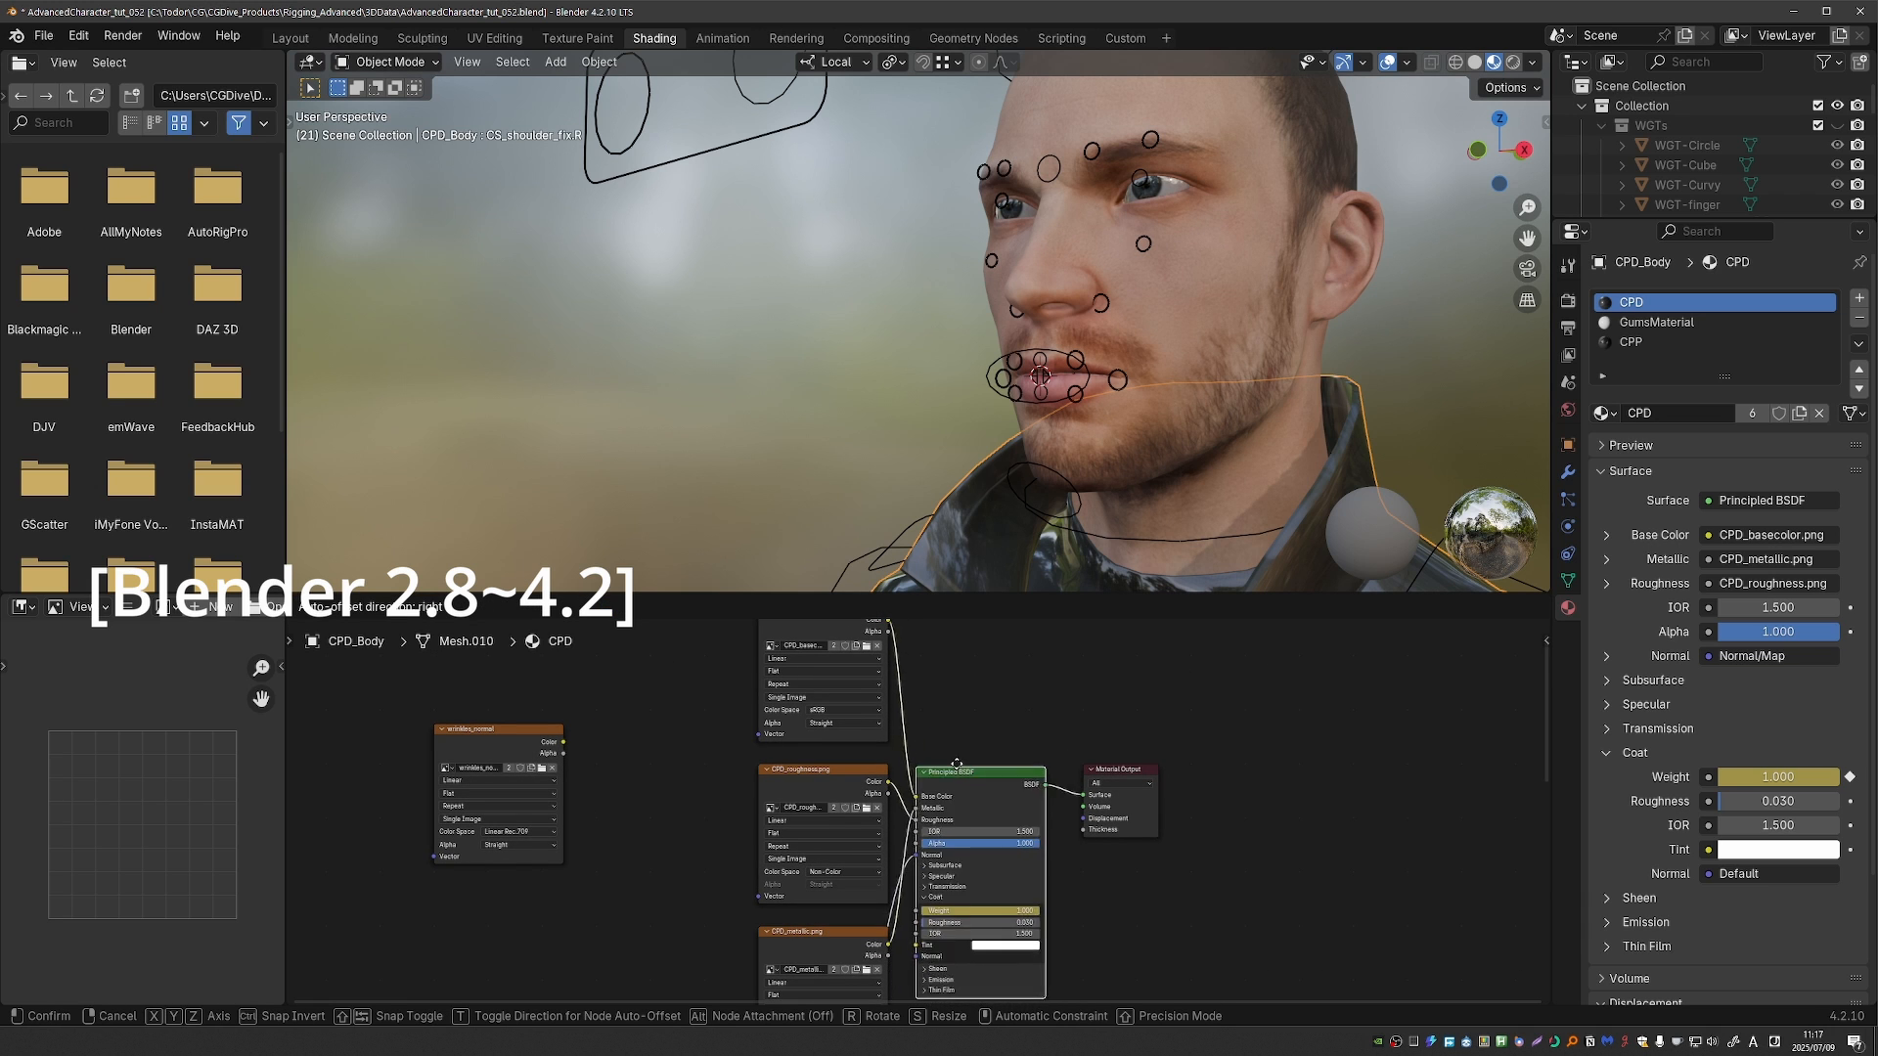
left_click(289, 37)
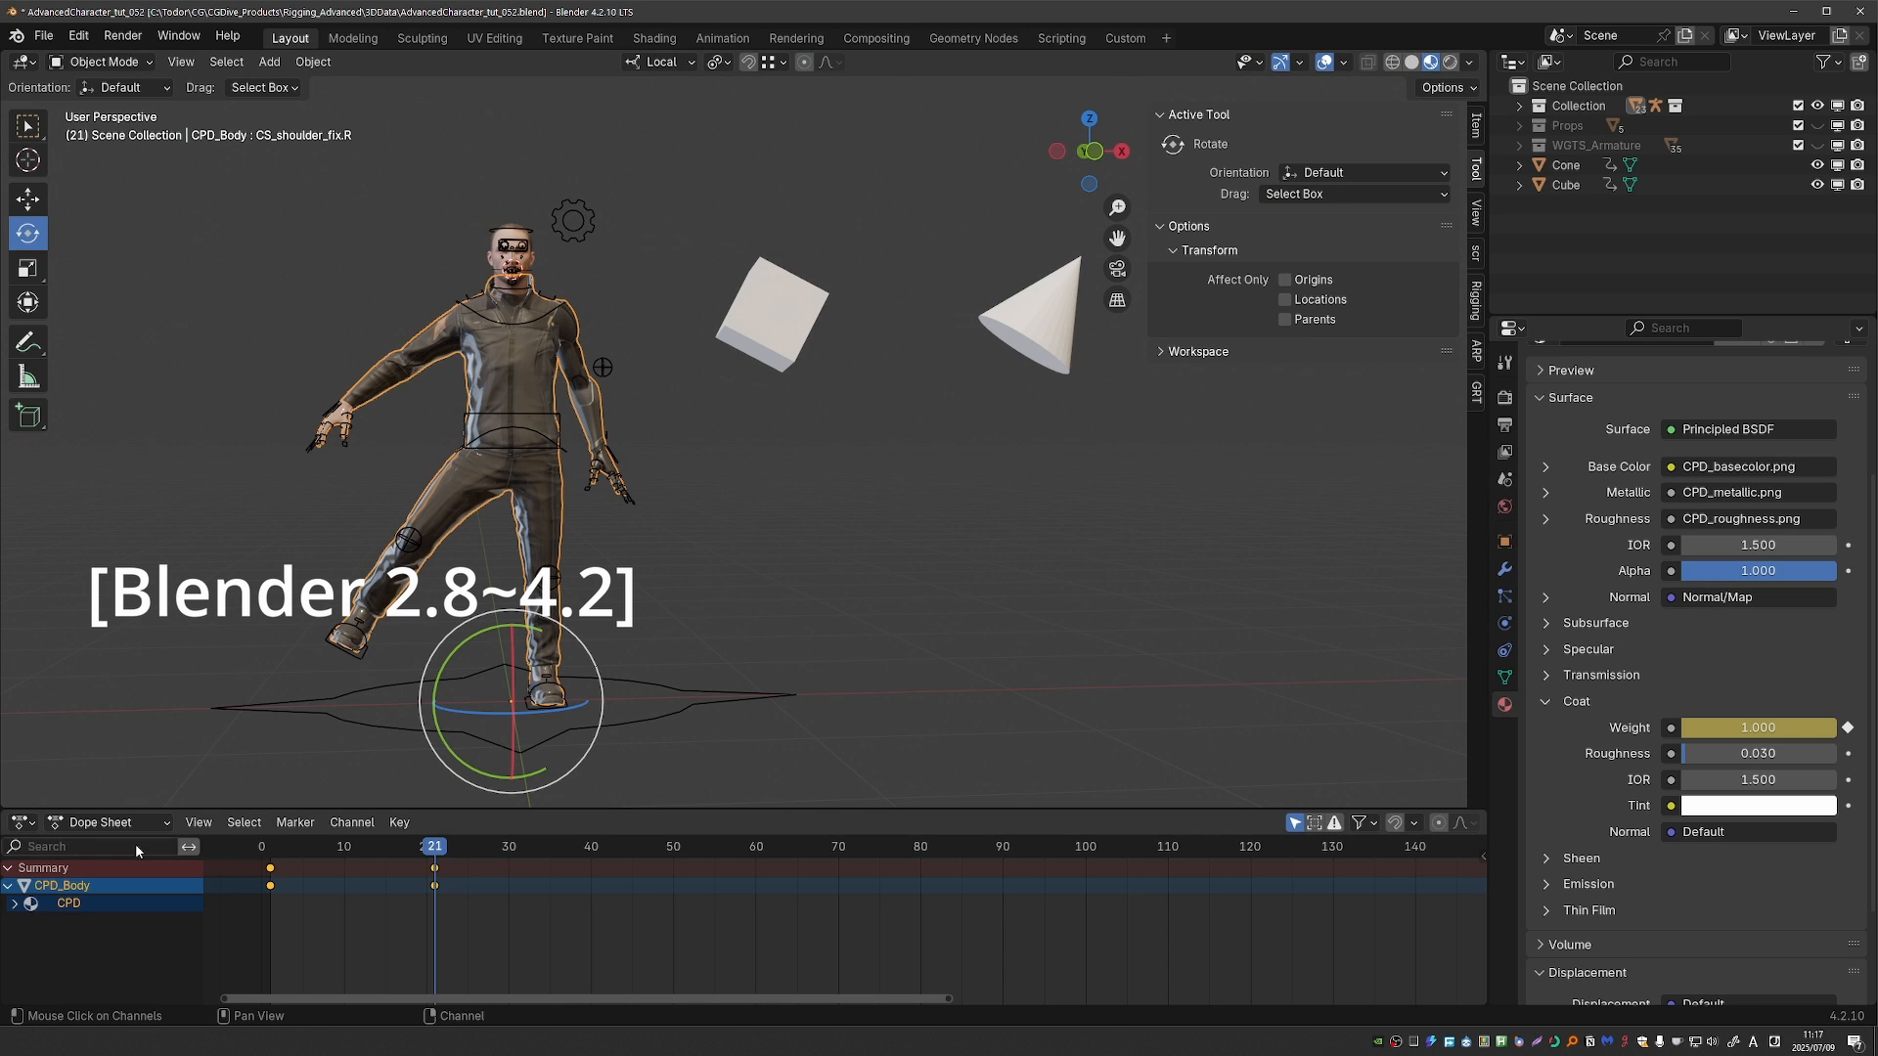
left_click(434, 868)
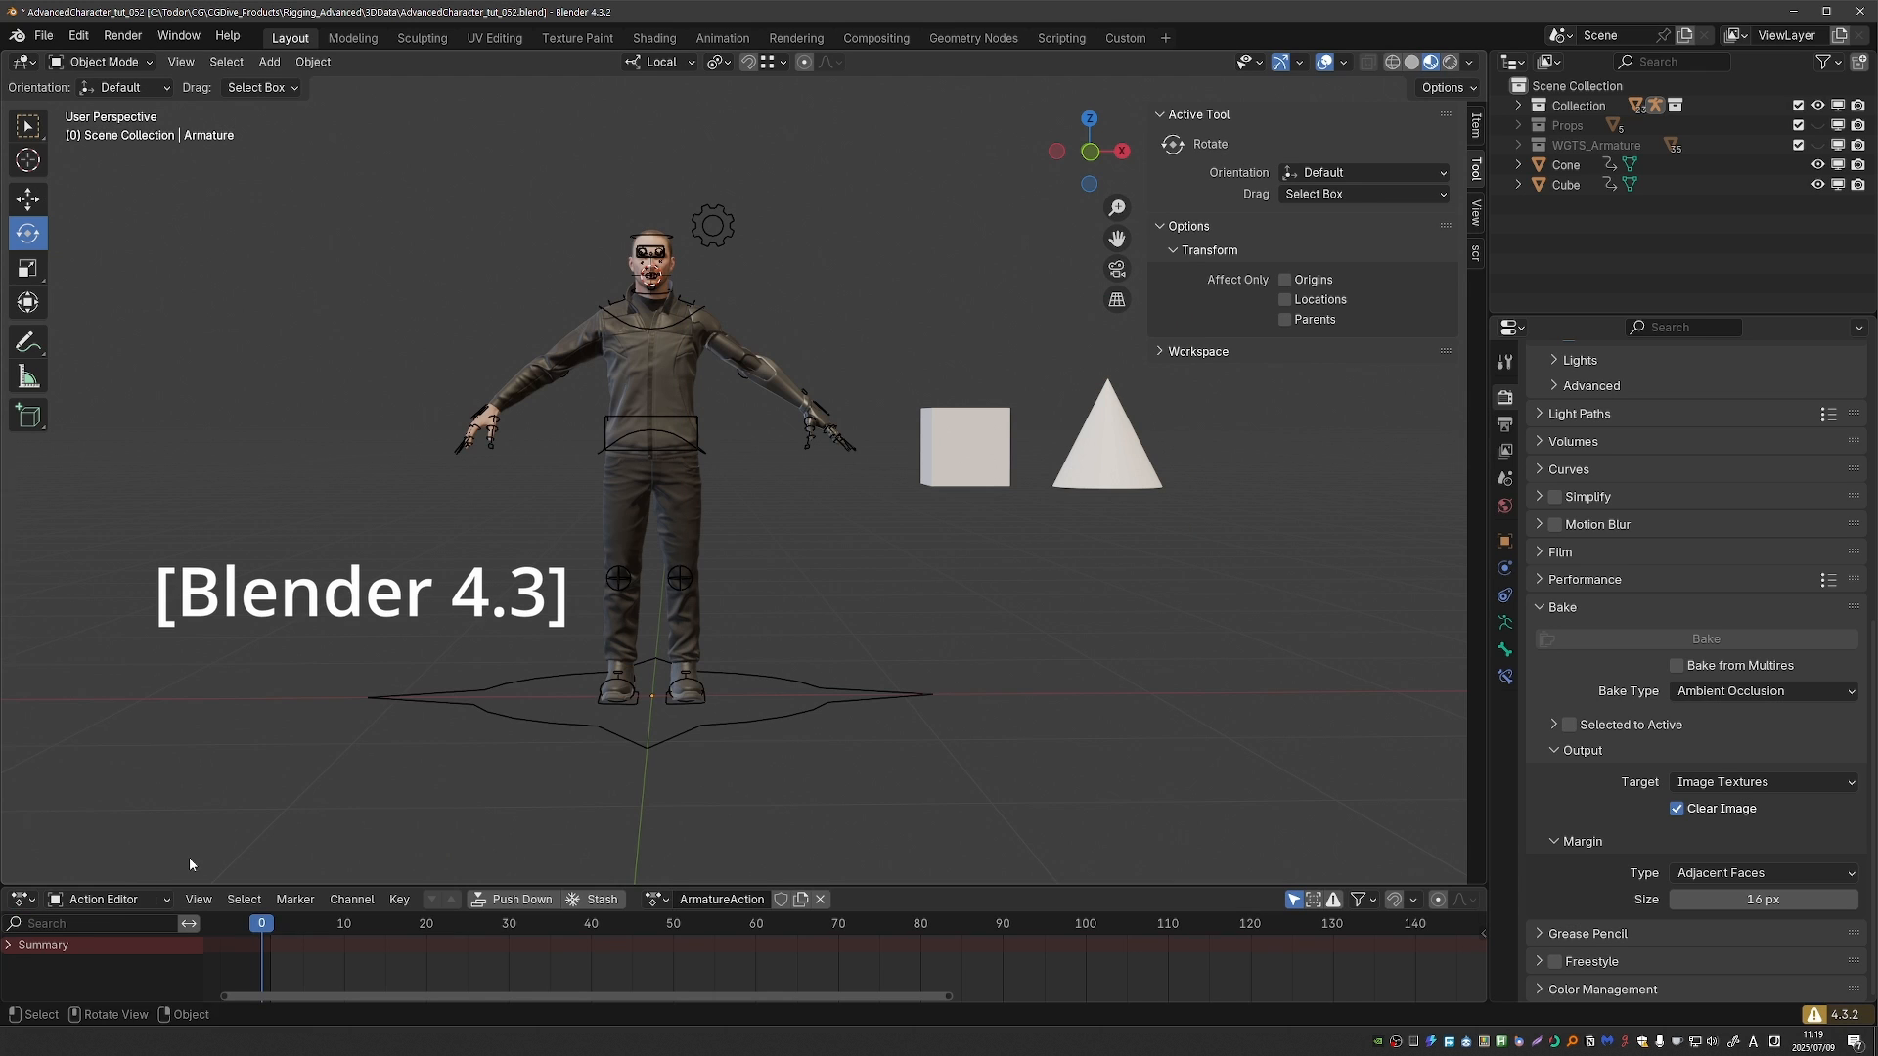
left_click(1104, 424)
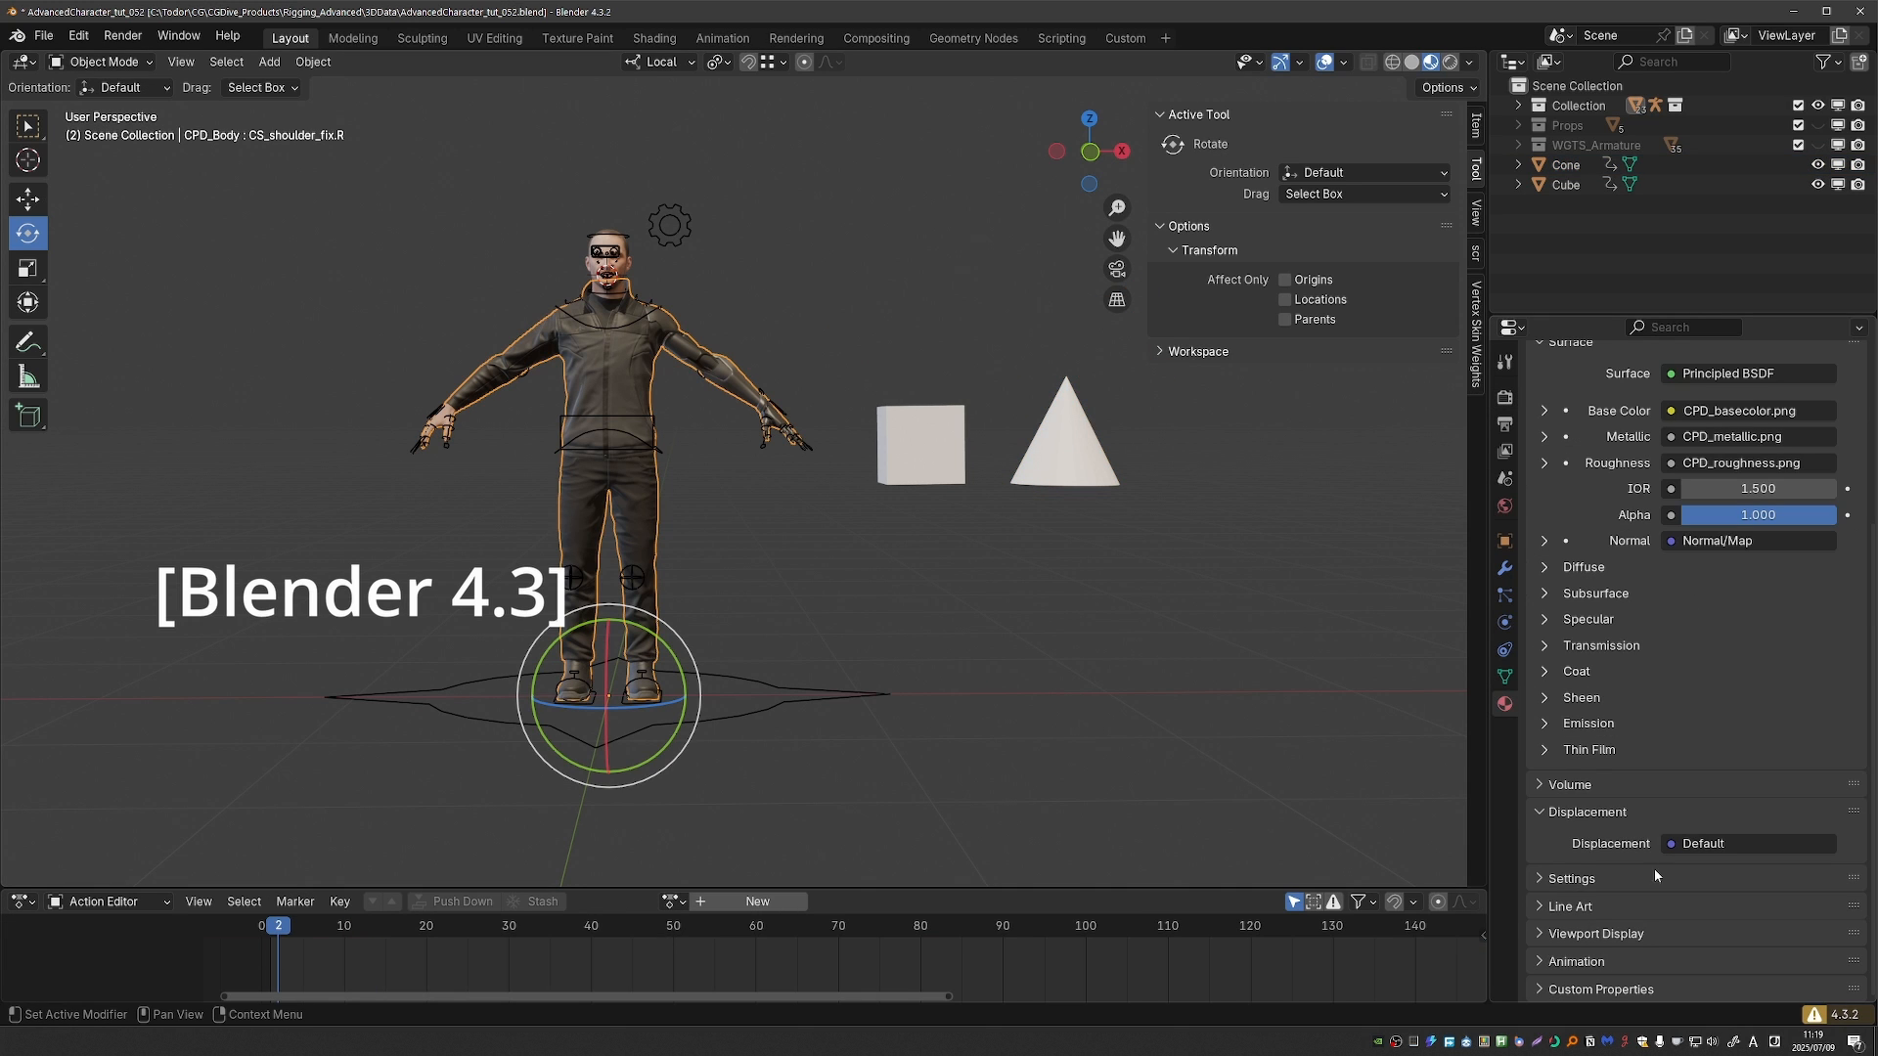
scroll("down", 3)
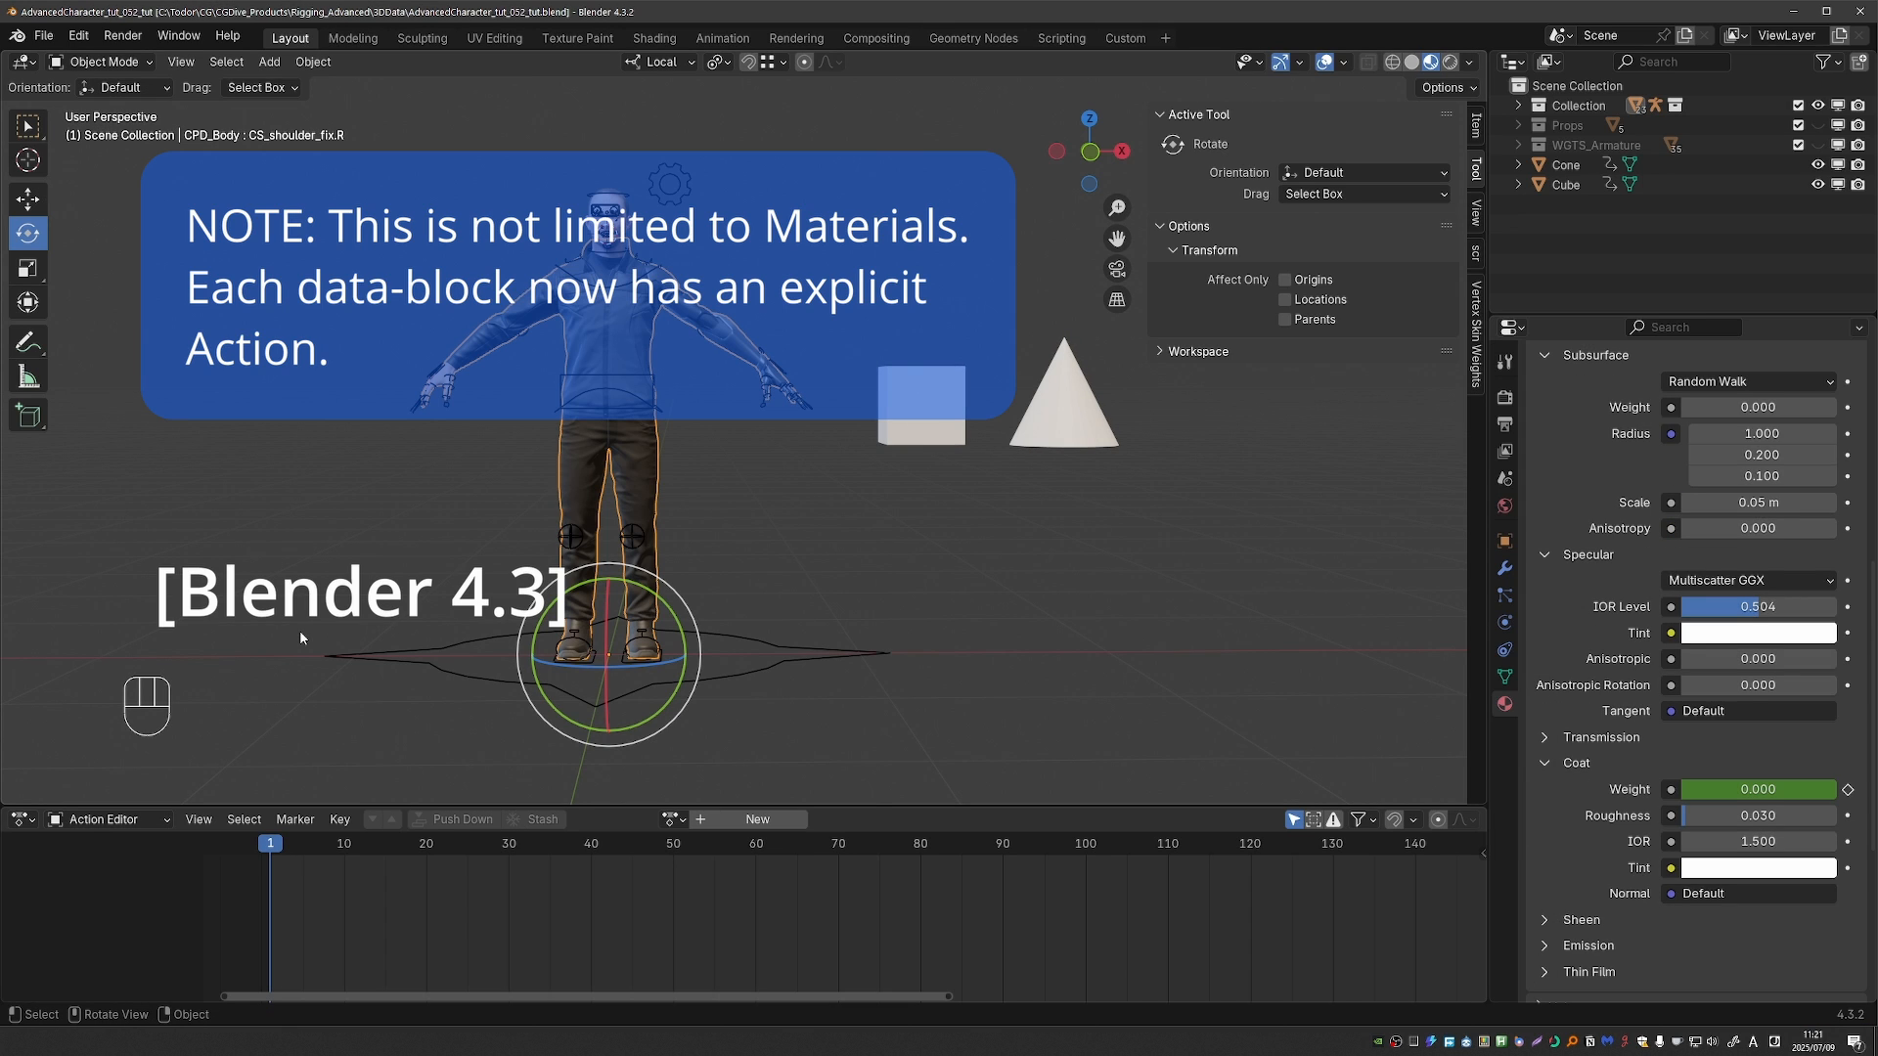
mouse_move(340, 722)
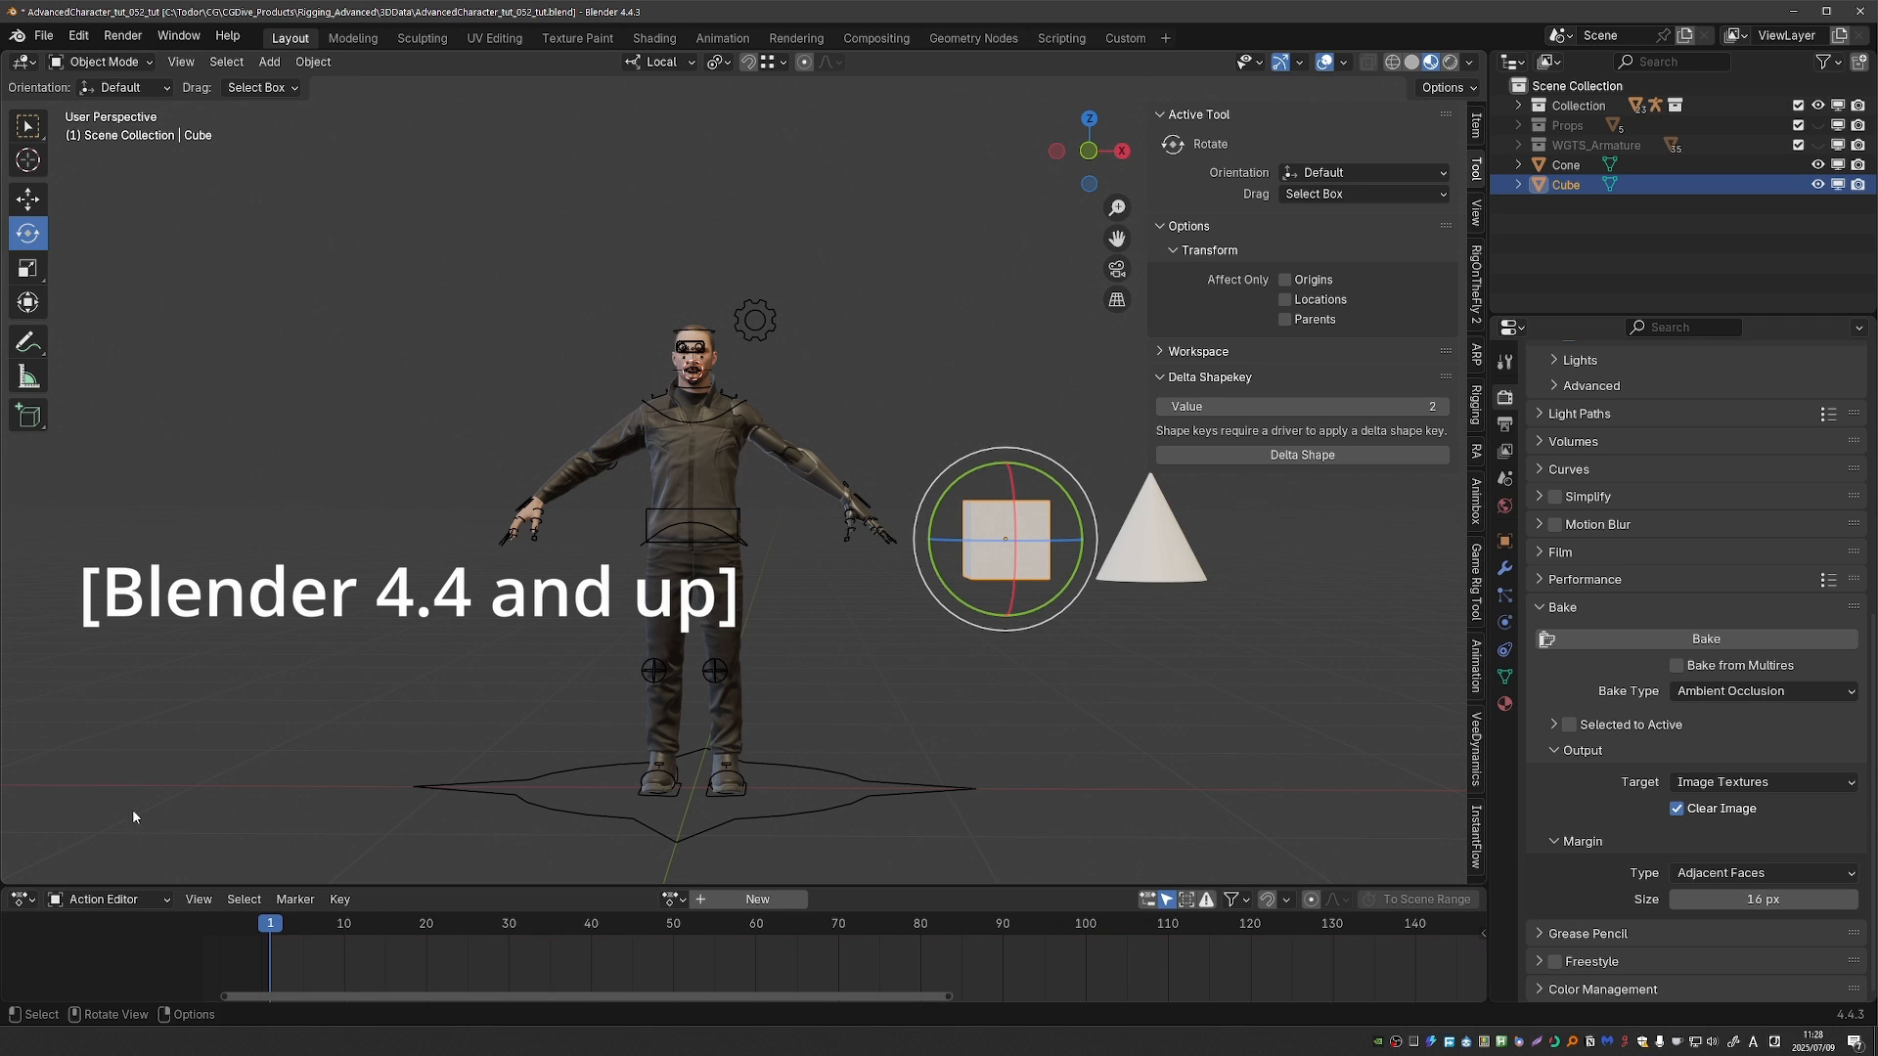
mouse_move(1277, 675)
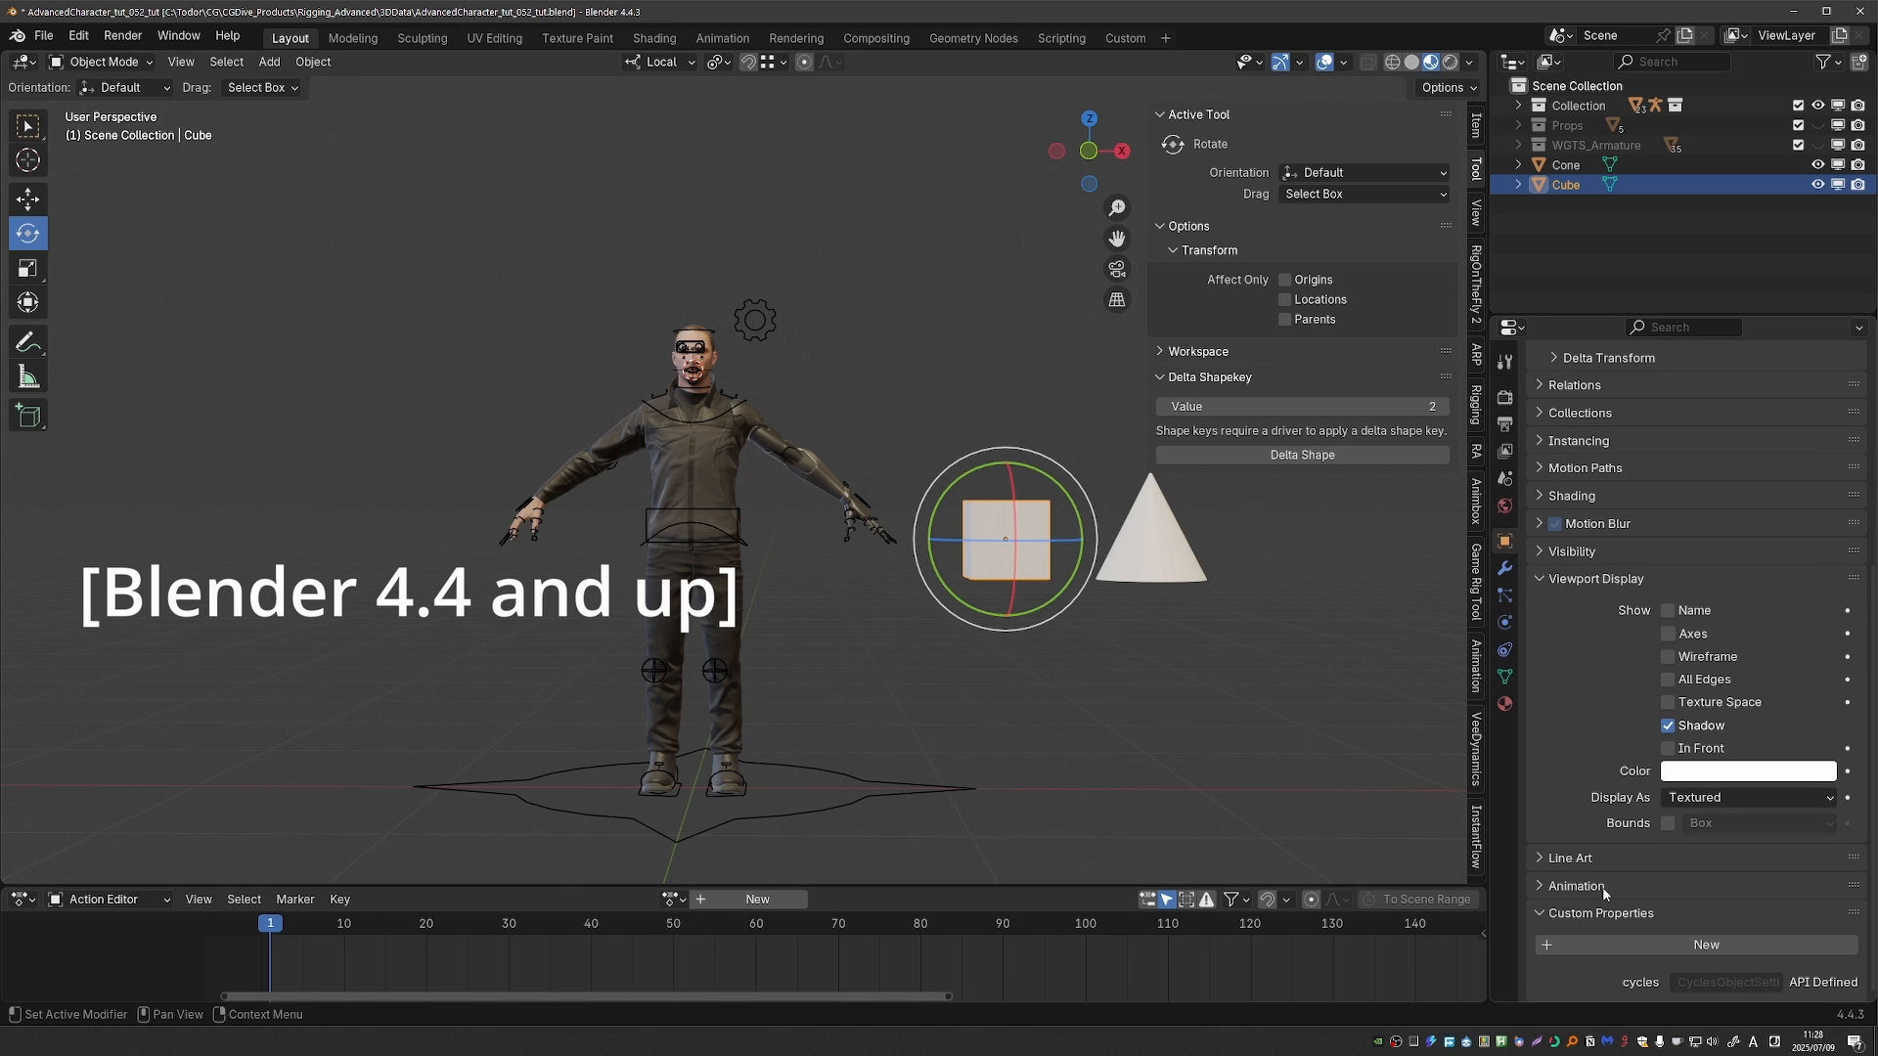
- Create a new action for the Cube and name it SlottedAction
left_click(1573, 884)
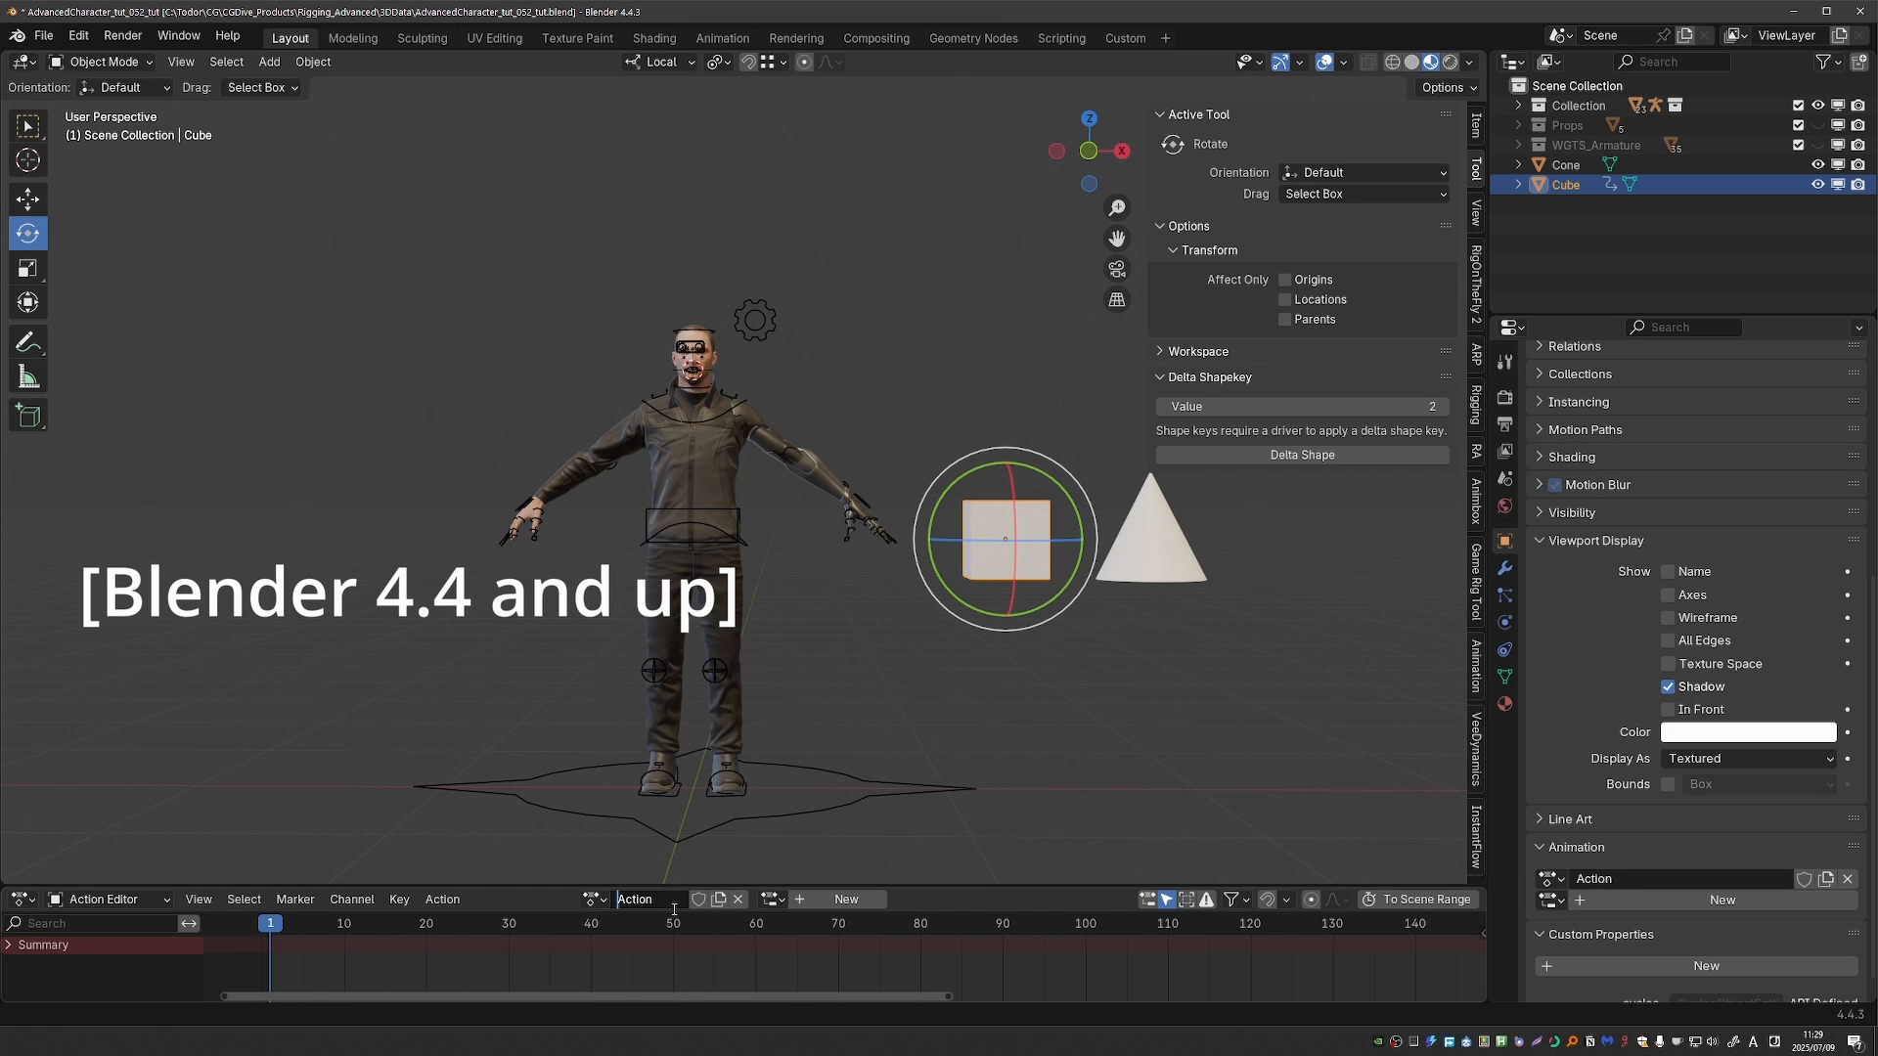
type("SlottedAction")
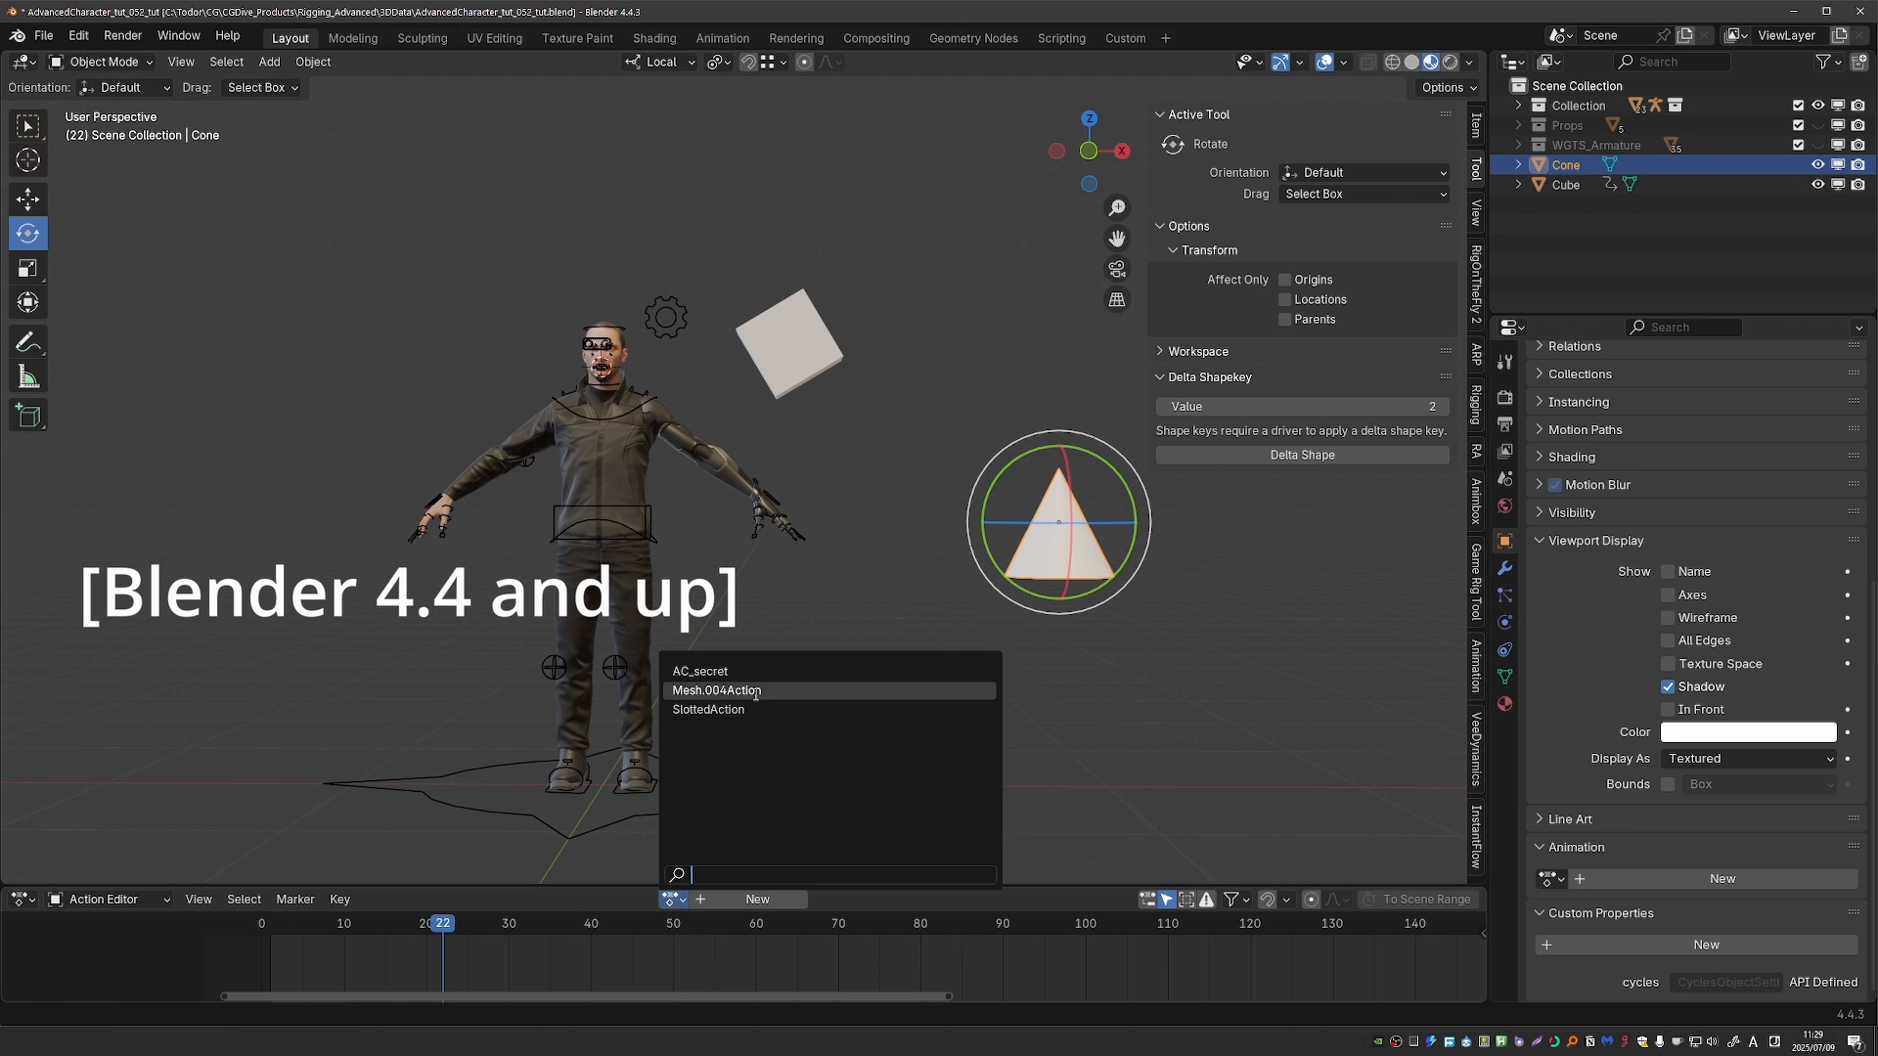
- Assign SlottedAction to the Cone and then to the Armature from the browse menus
left_click(708, 709)
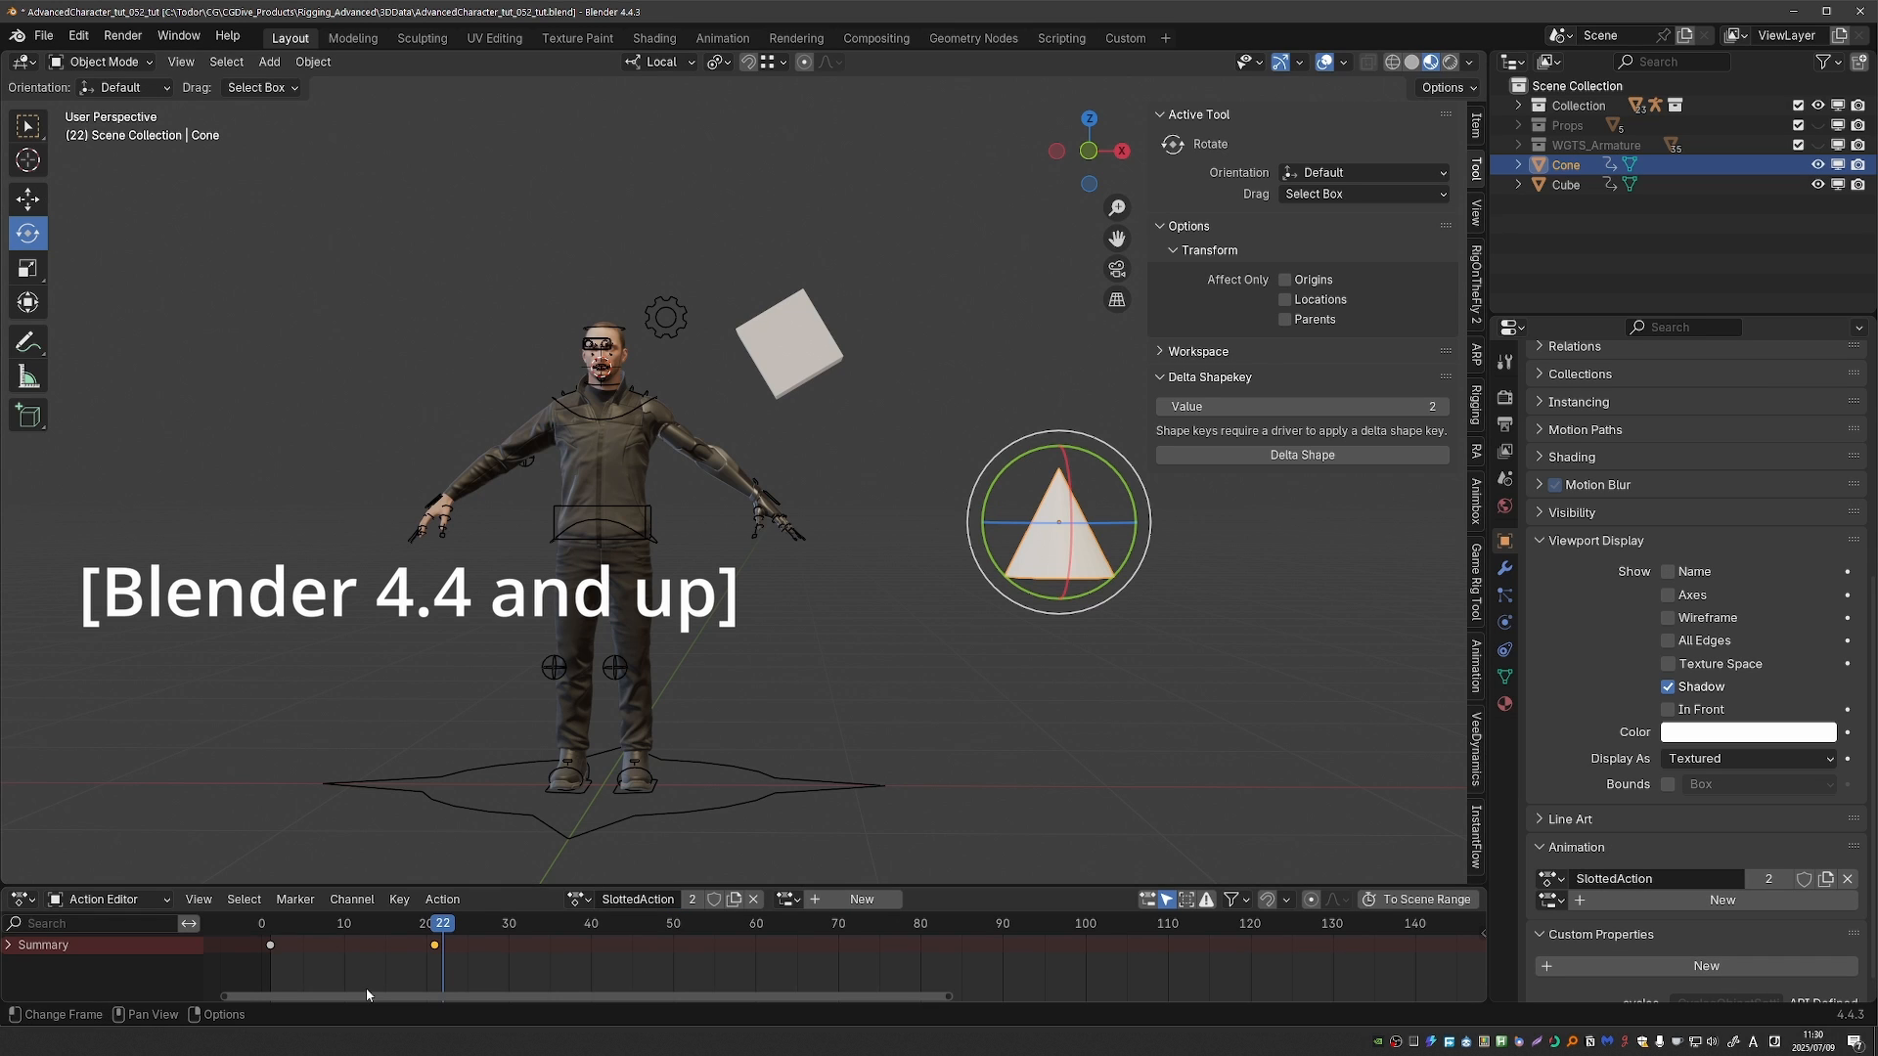
left_click(861, 900)
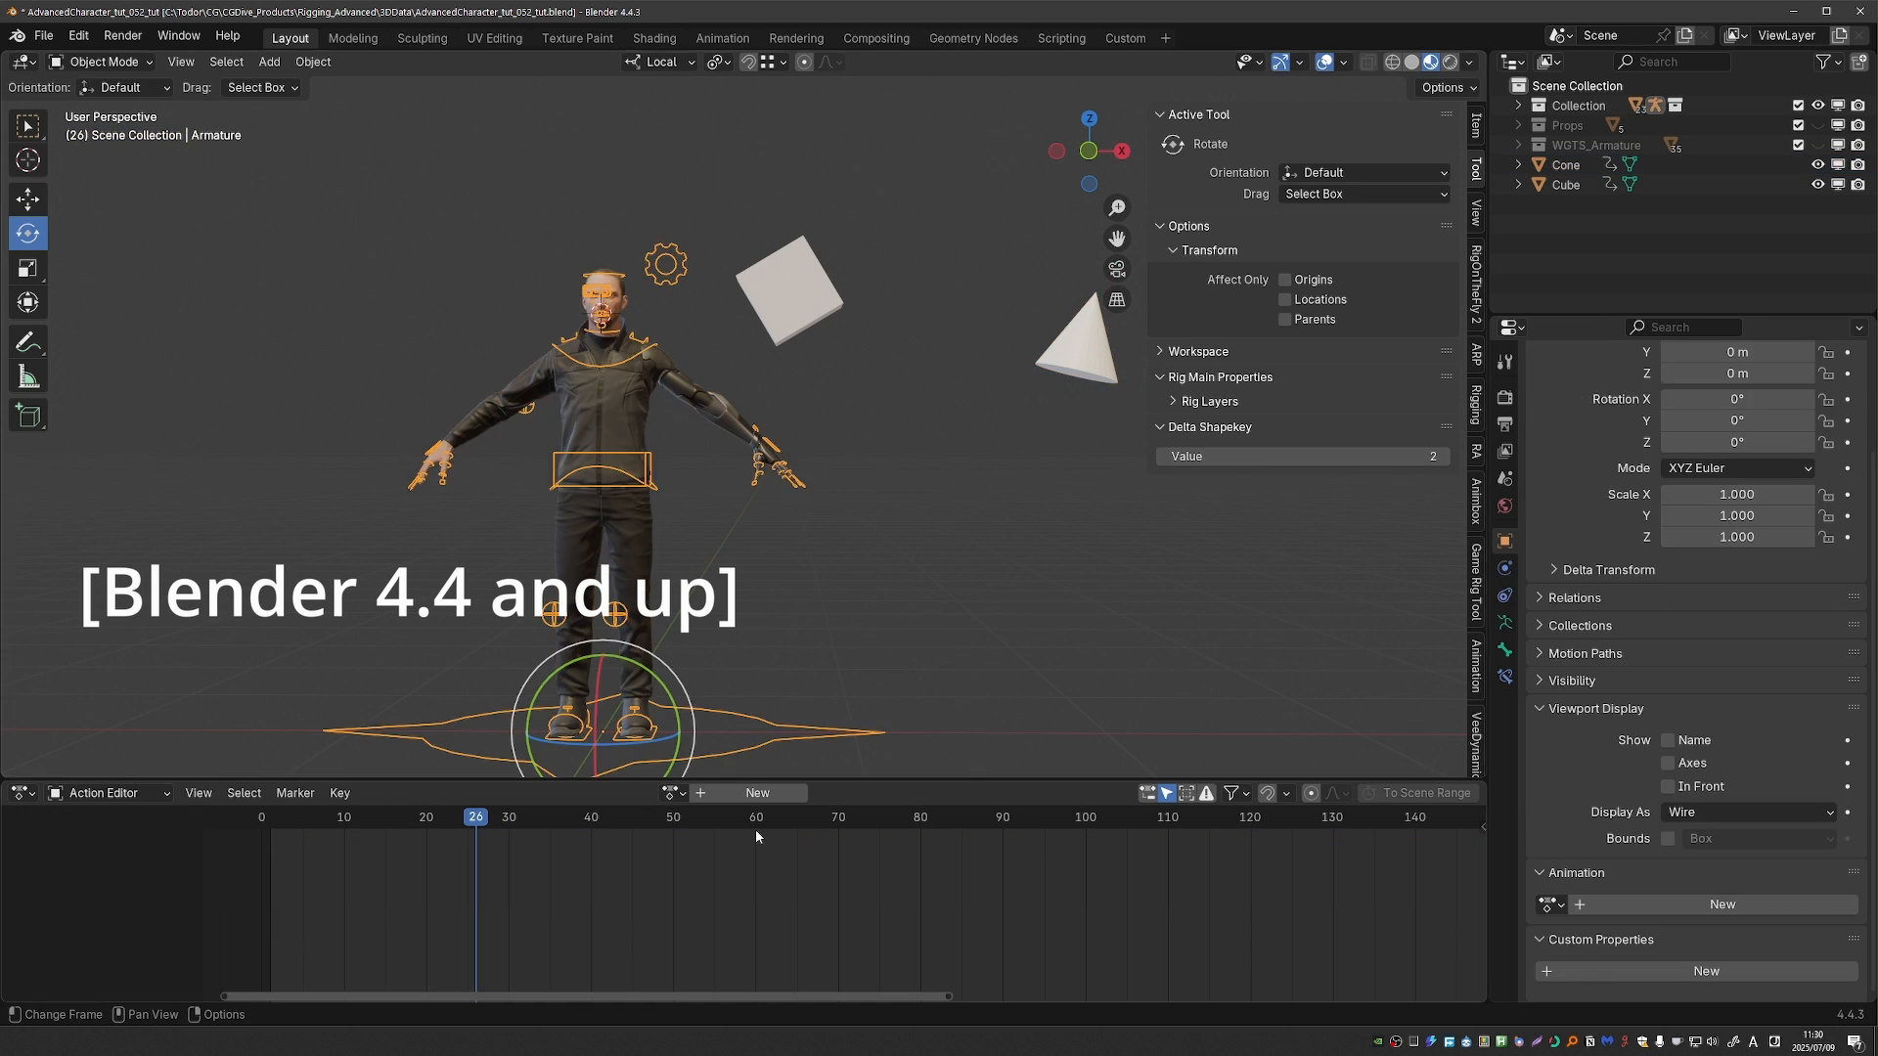
left_click(671, 792)
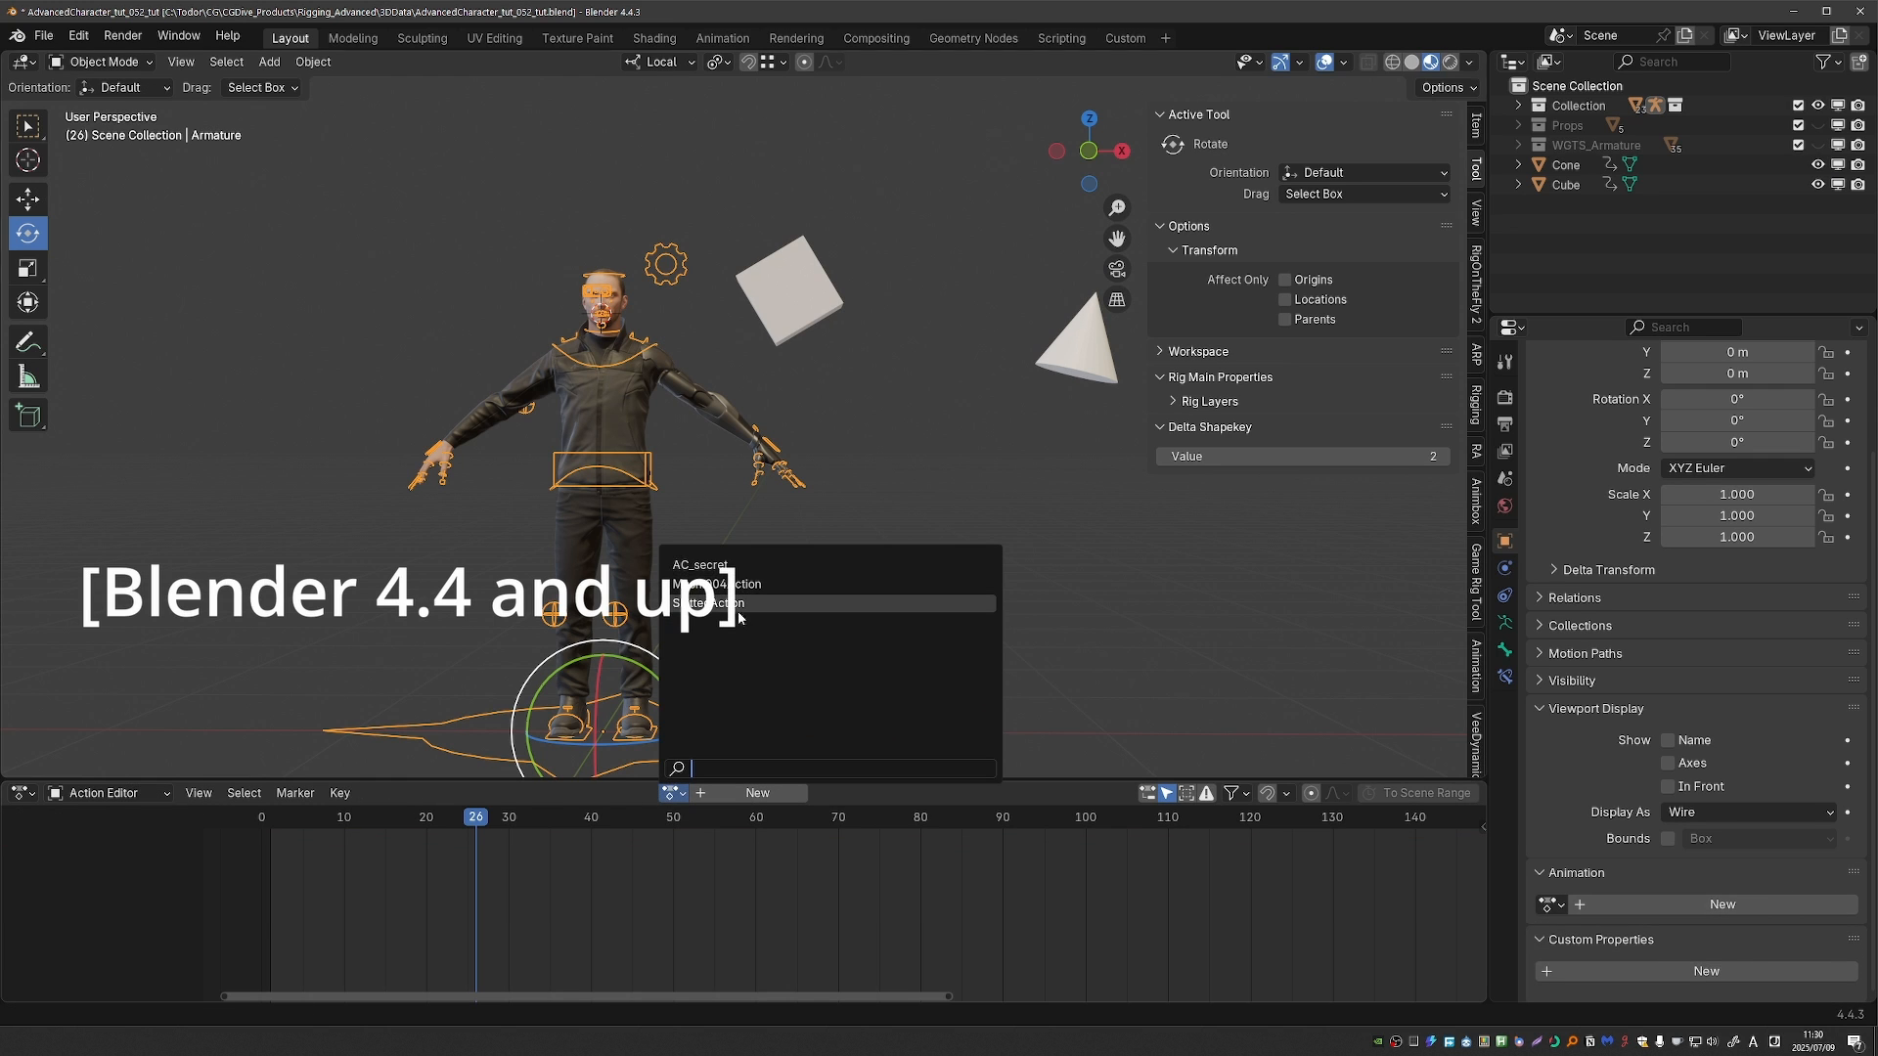
left_click(711, 603)
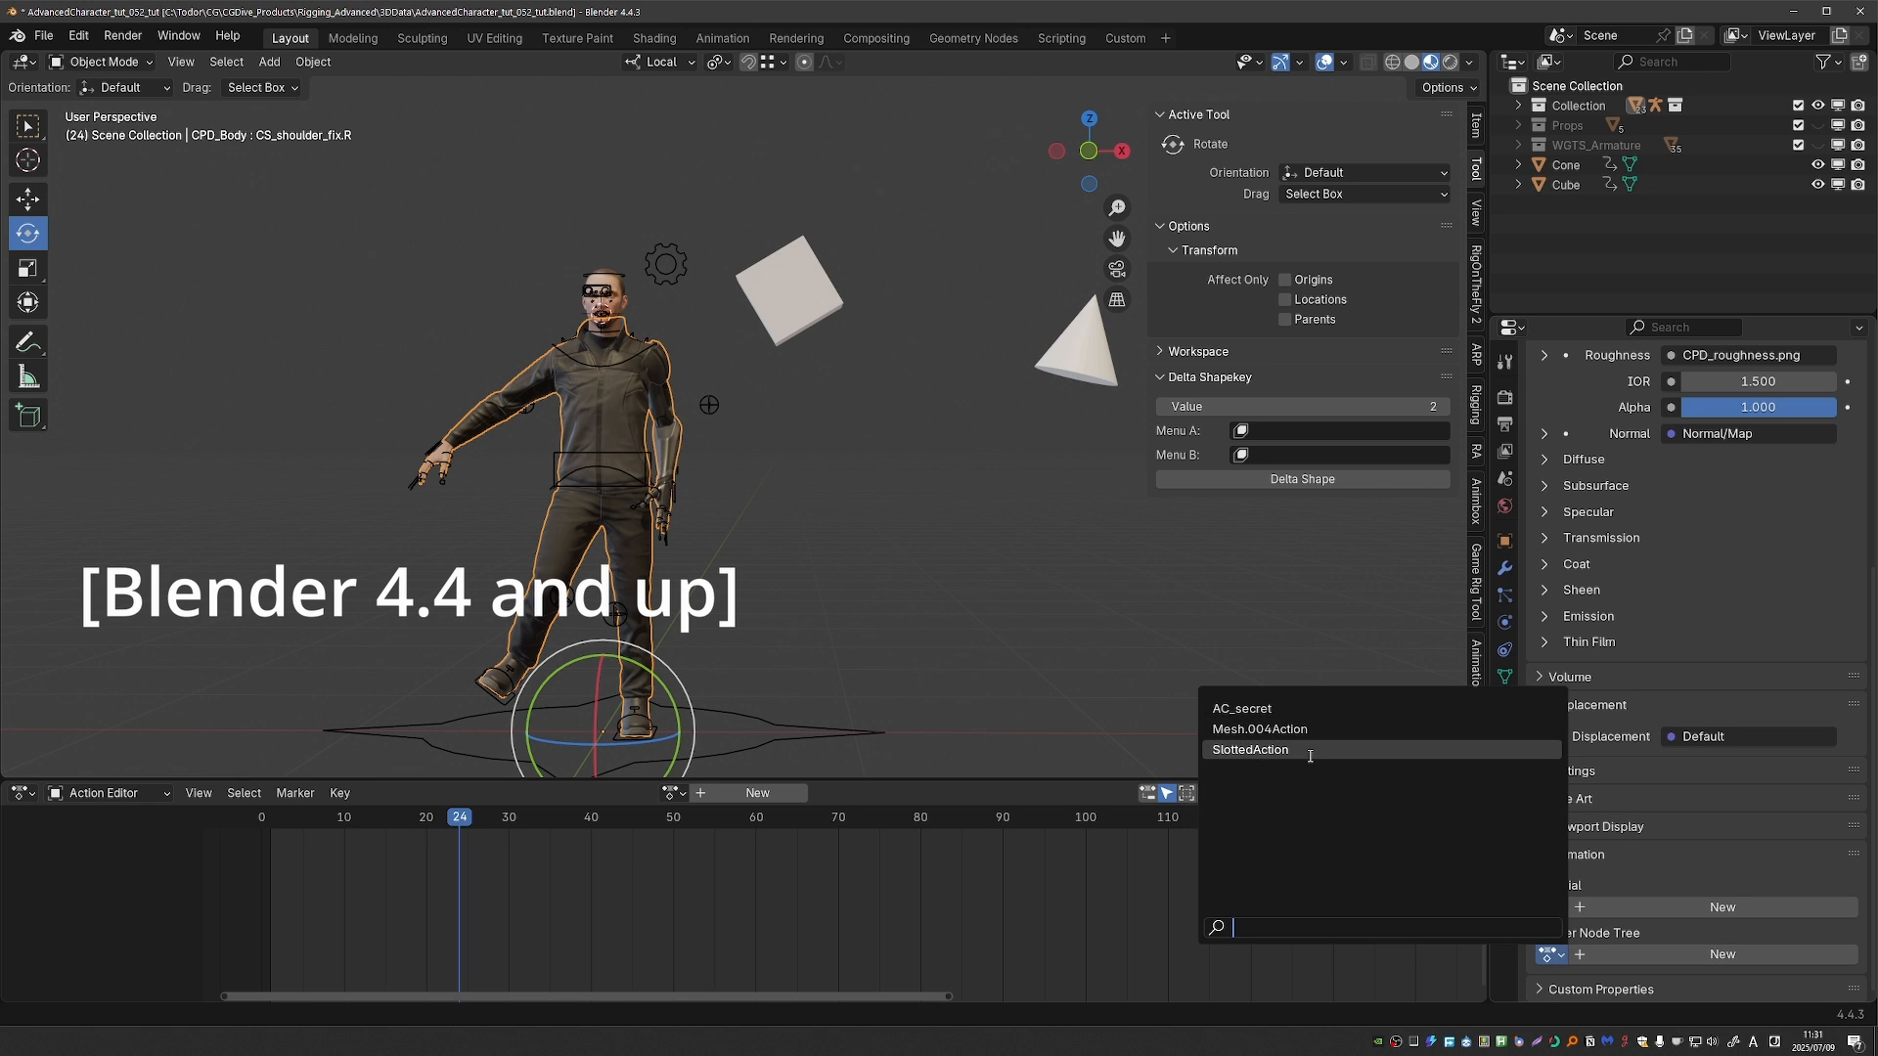
- Assign SlottedAction to the CPD_Body material nodes and view all slots in the Action Editor
left_click(1251, 749)
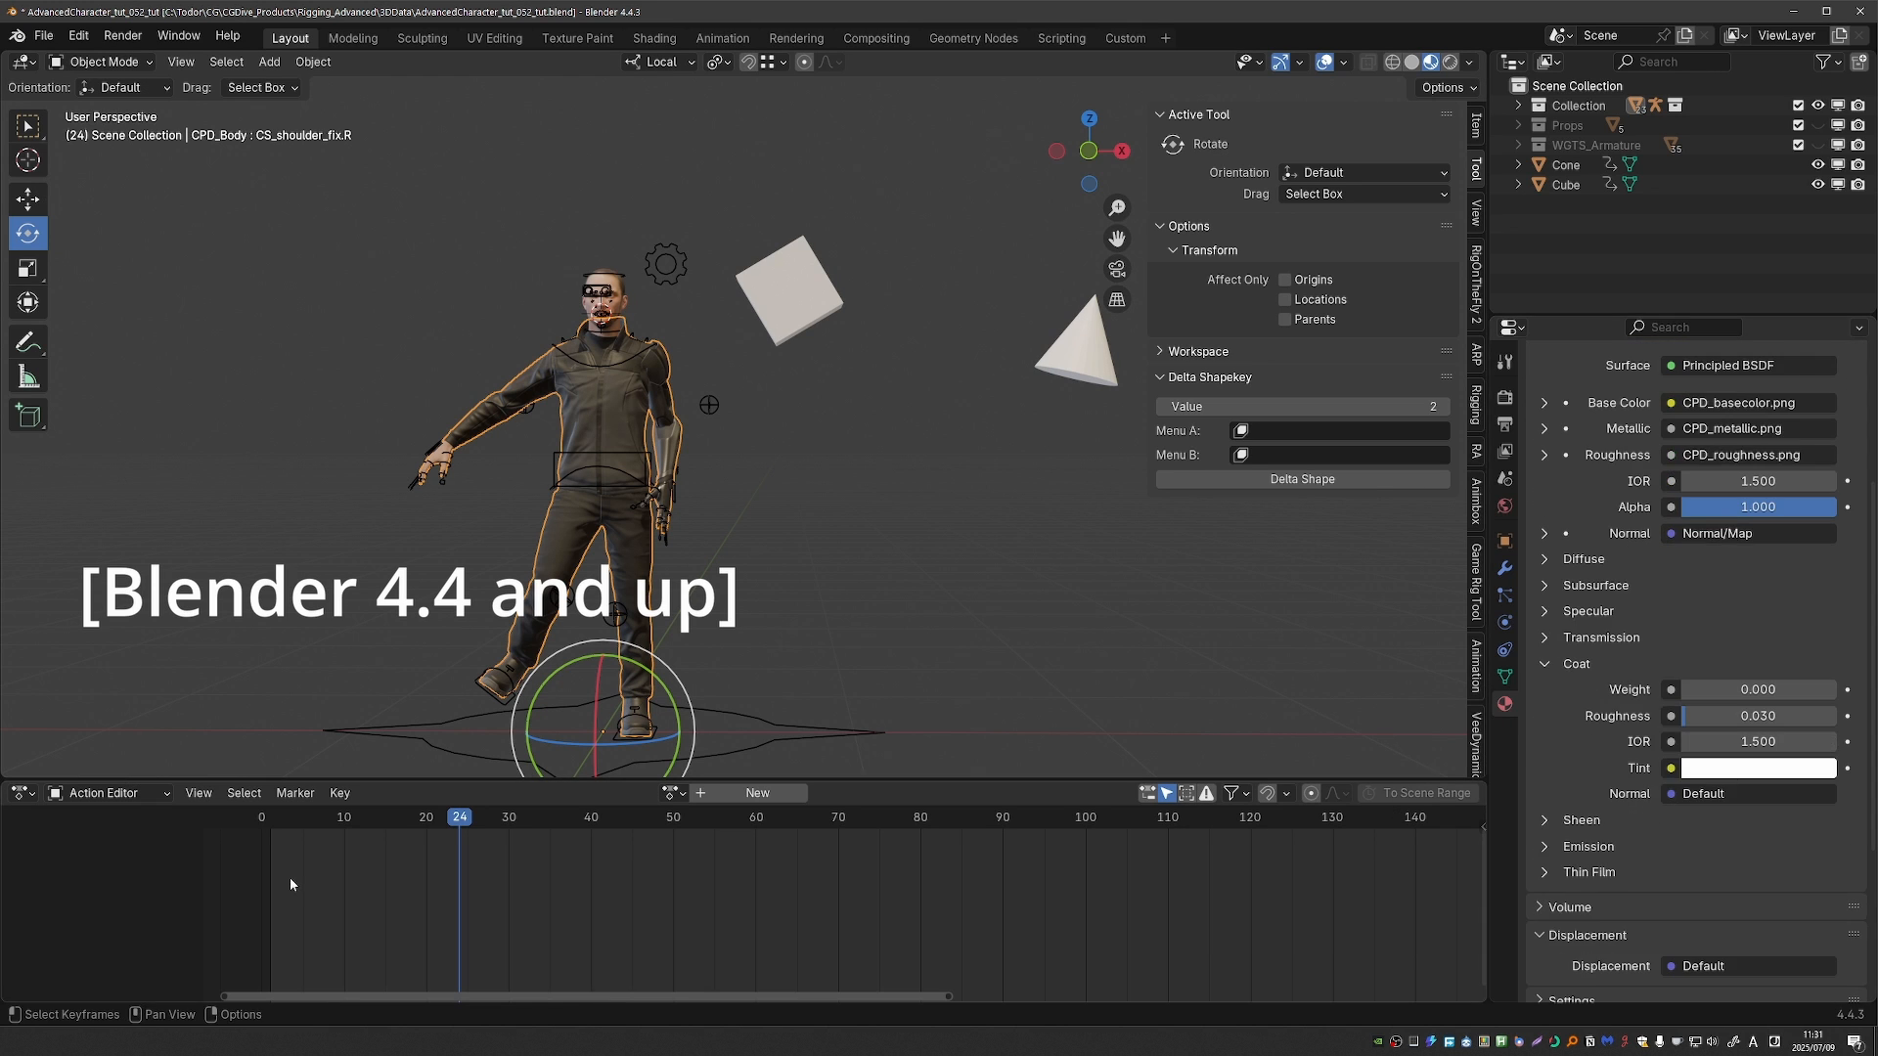
left_click(270, 818)
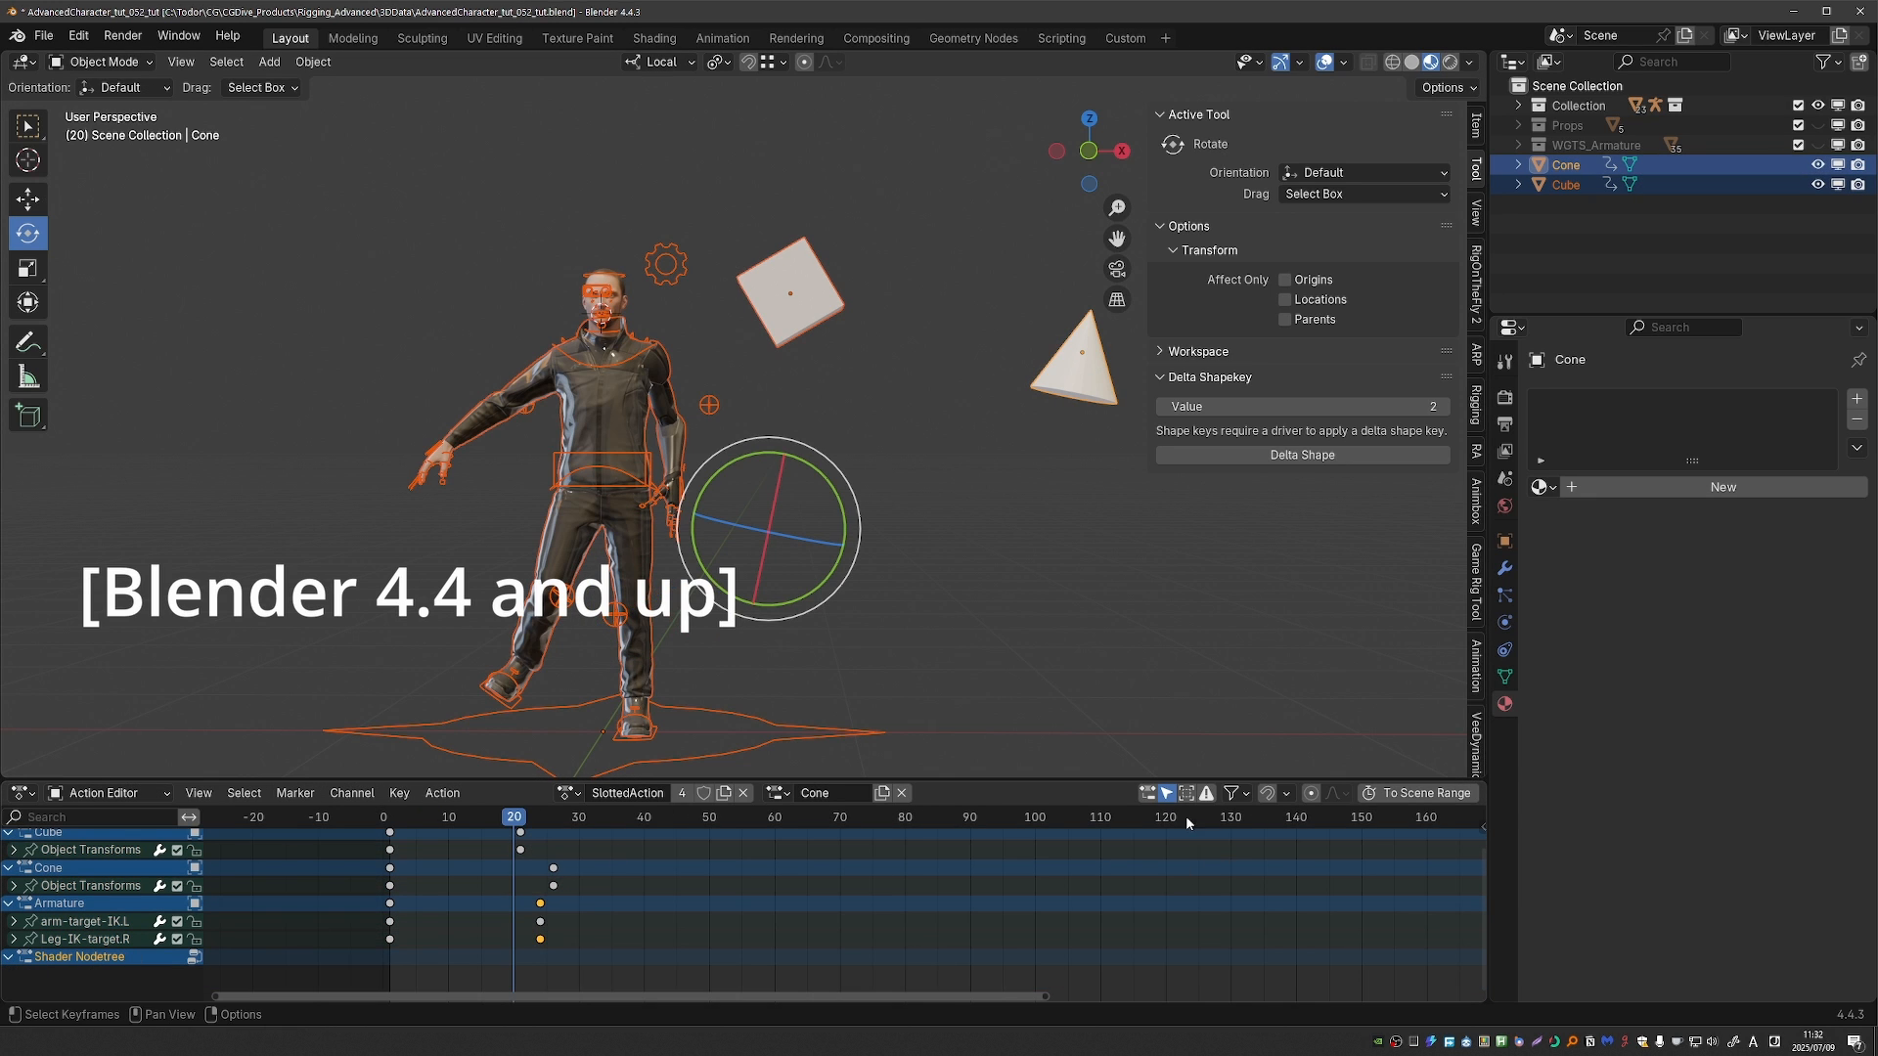
left_click(16, 957)
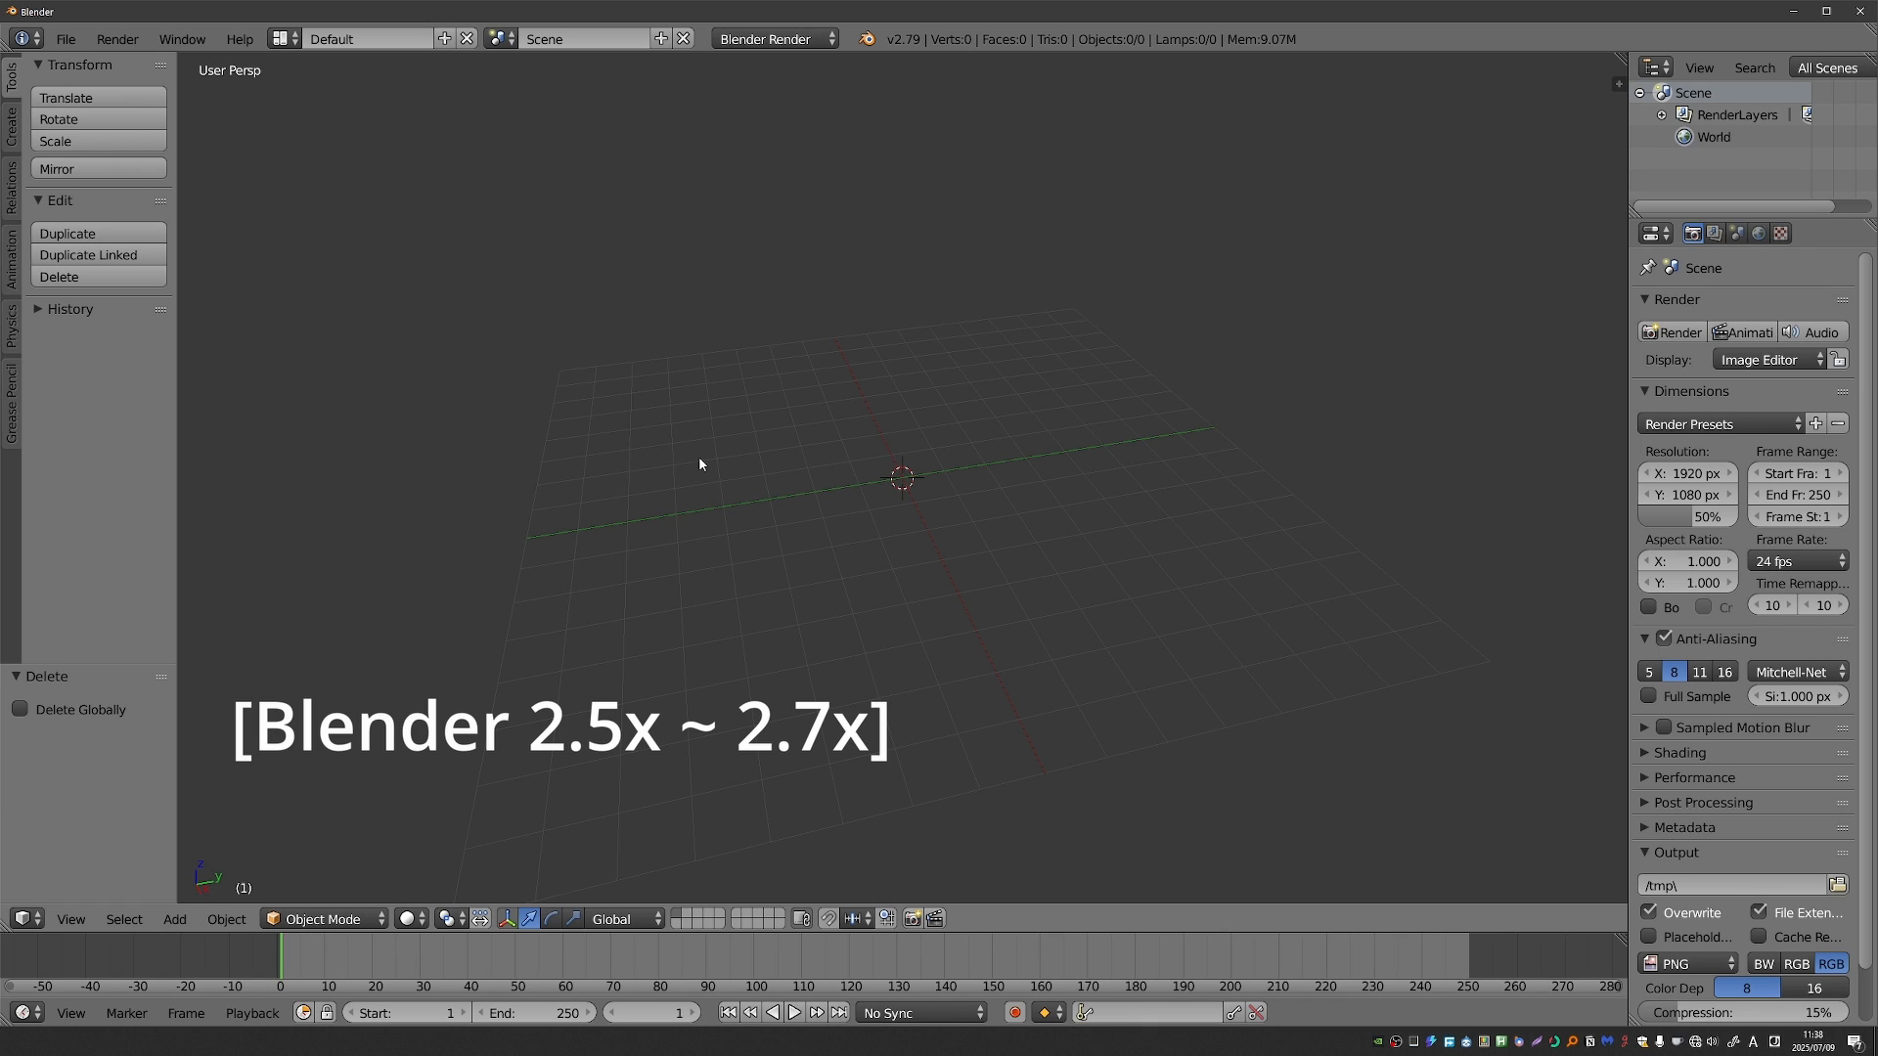
- Add a single-bone armature, then toggle its display to Stick and back to Octahedral
left_click(174, 919)
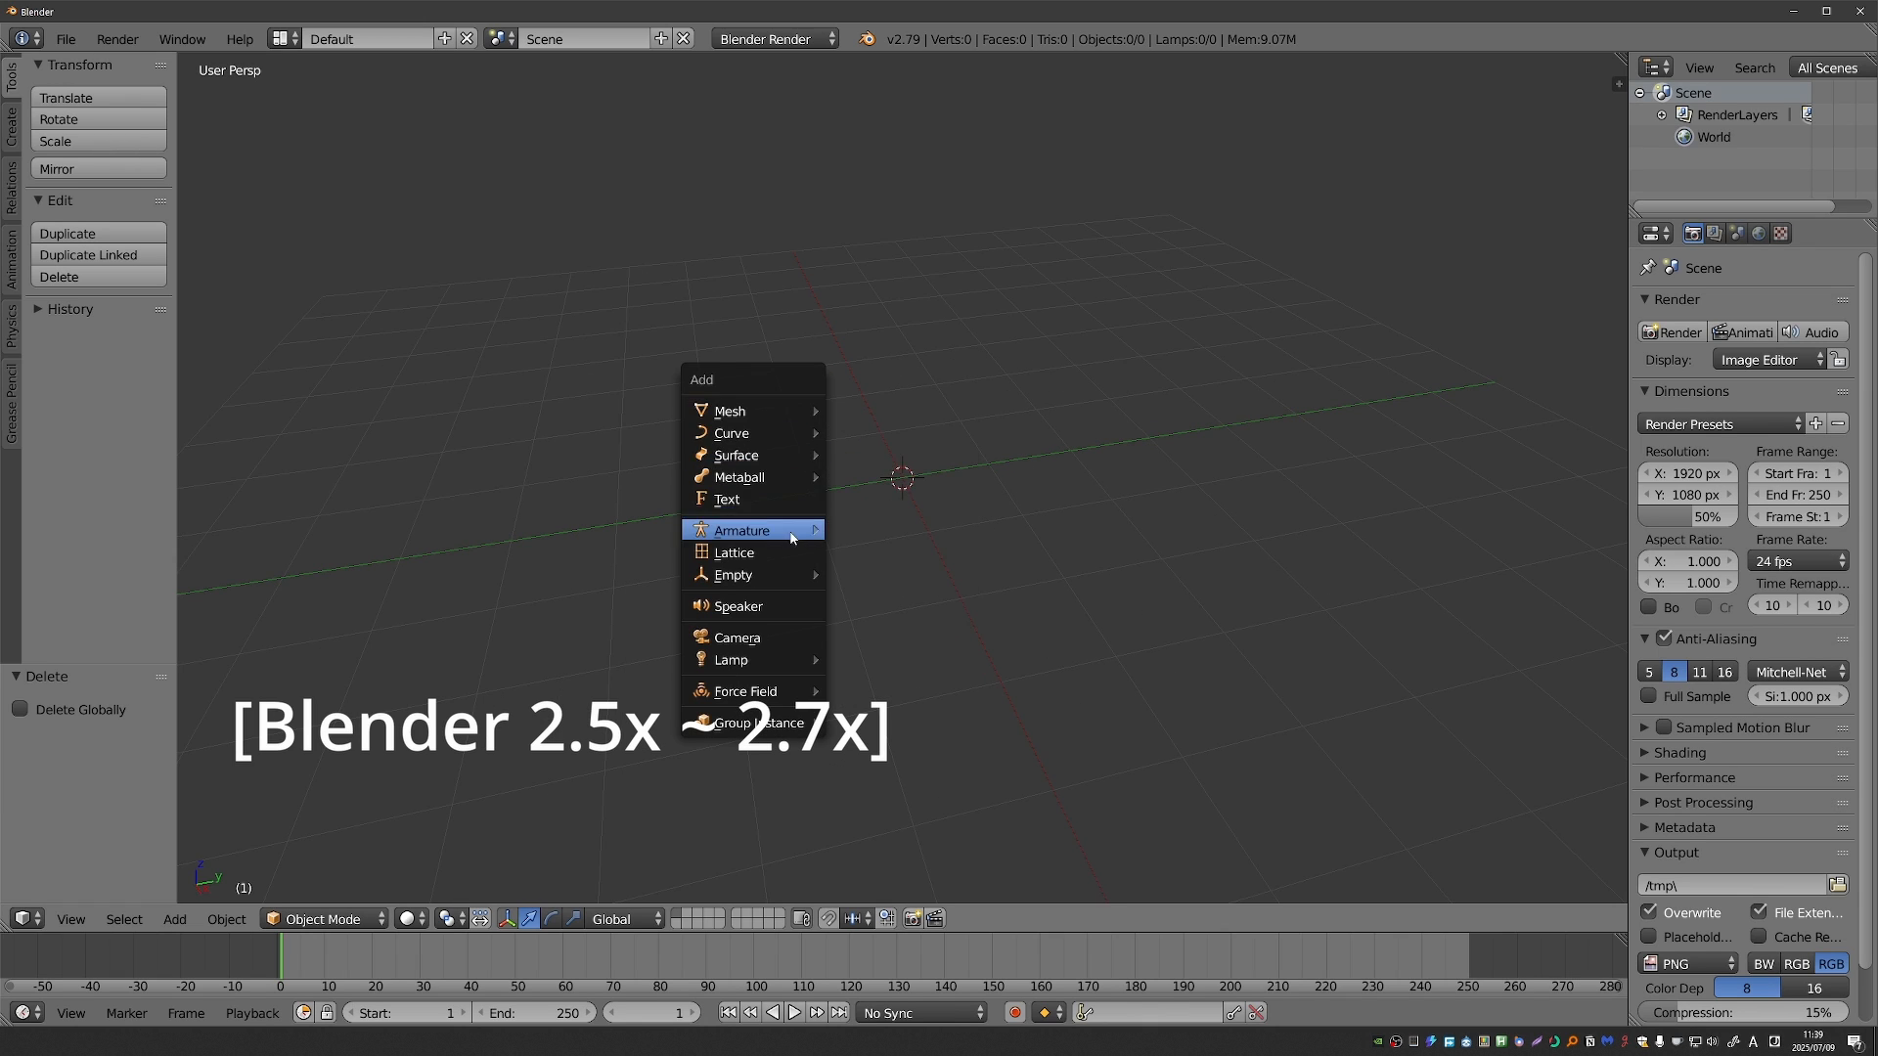
left_click(740, 531)
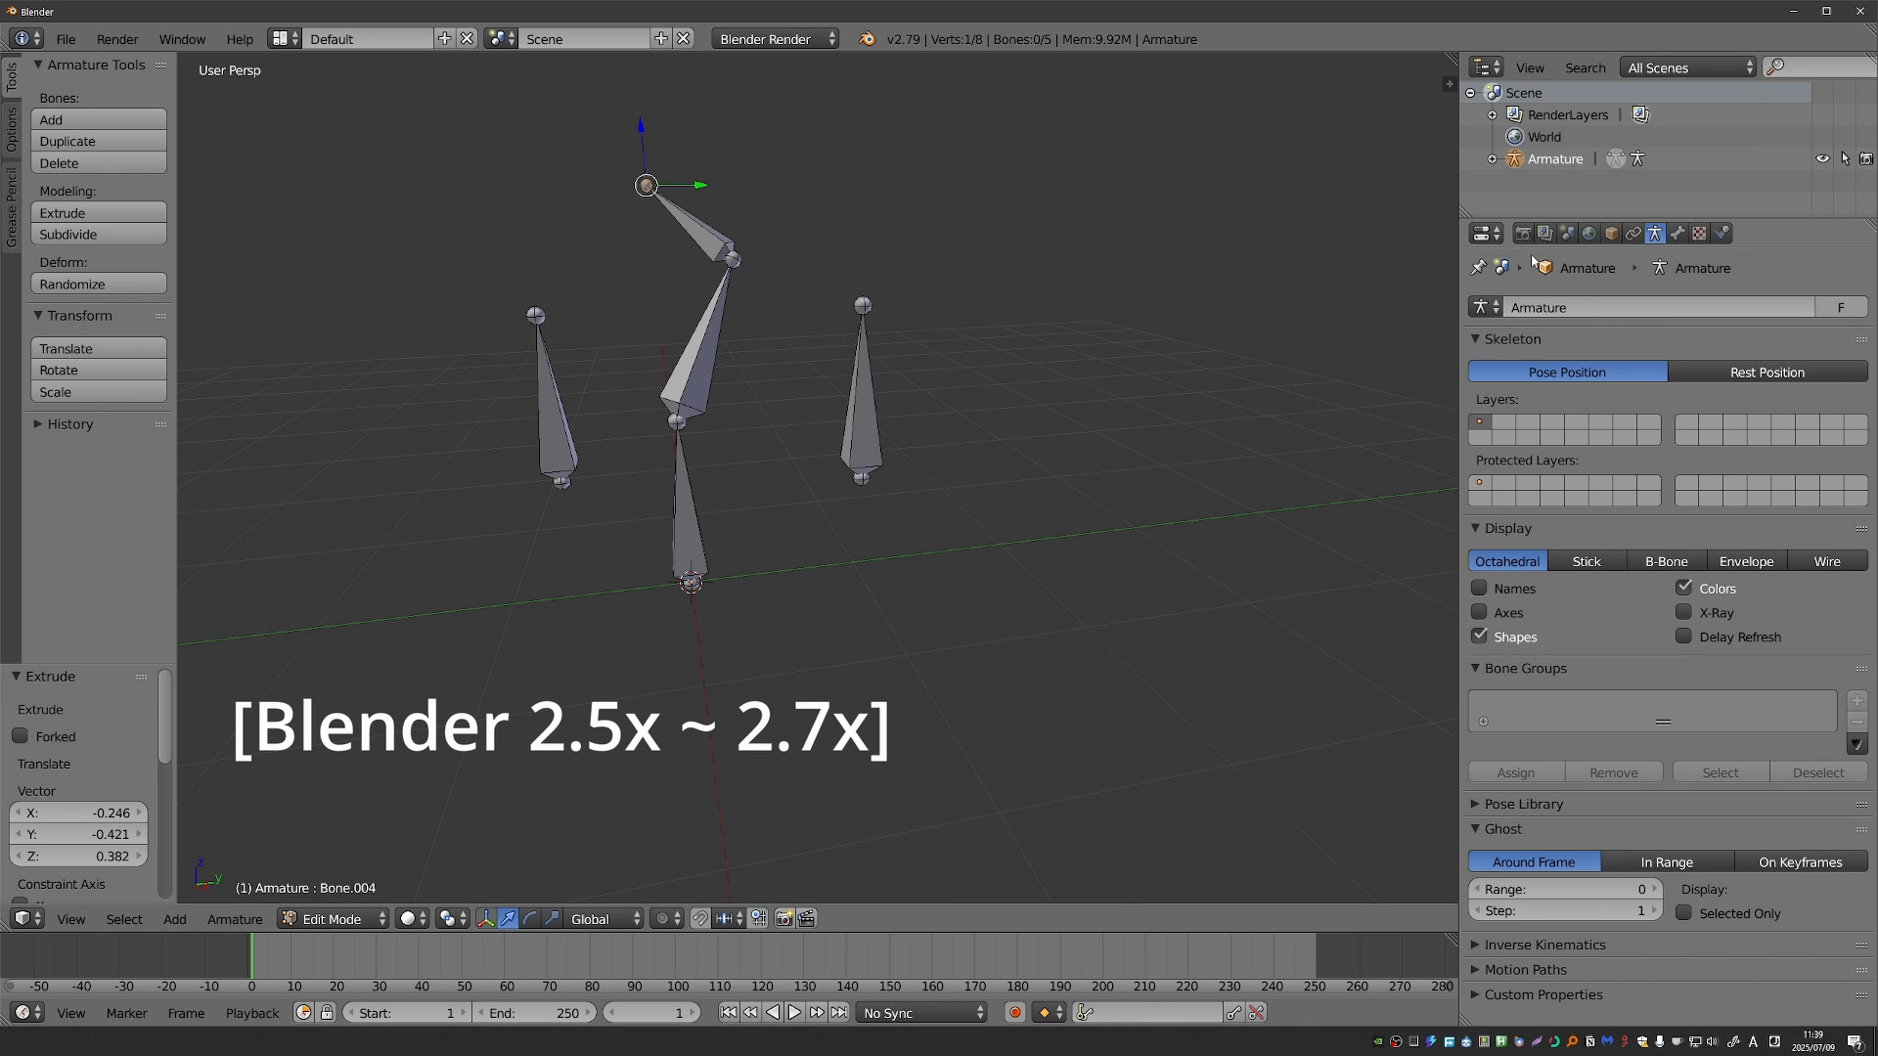
mouse_move(1534, 260)
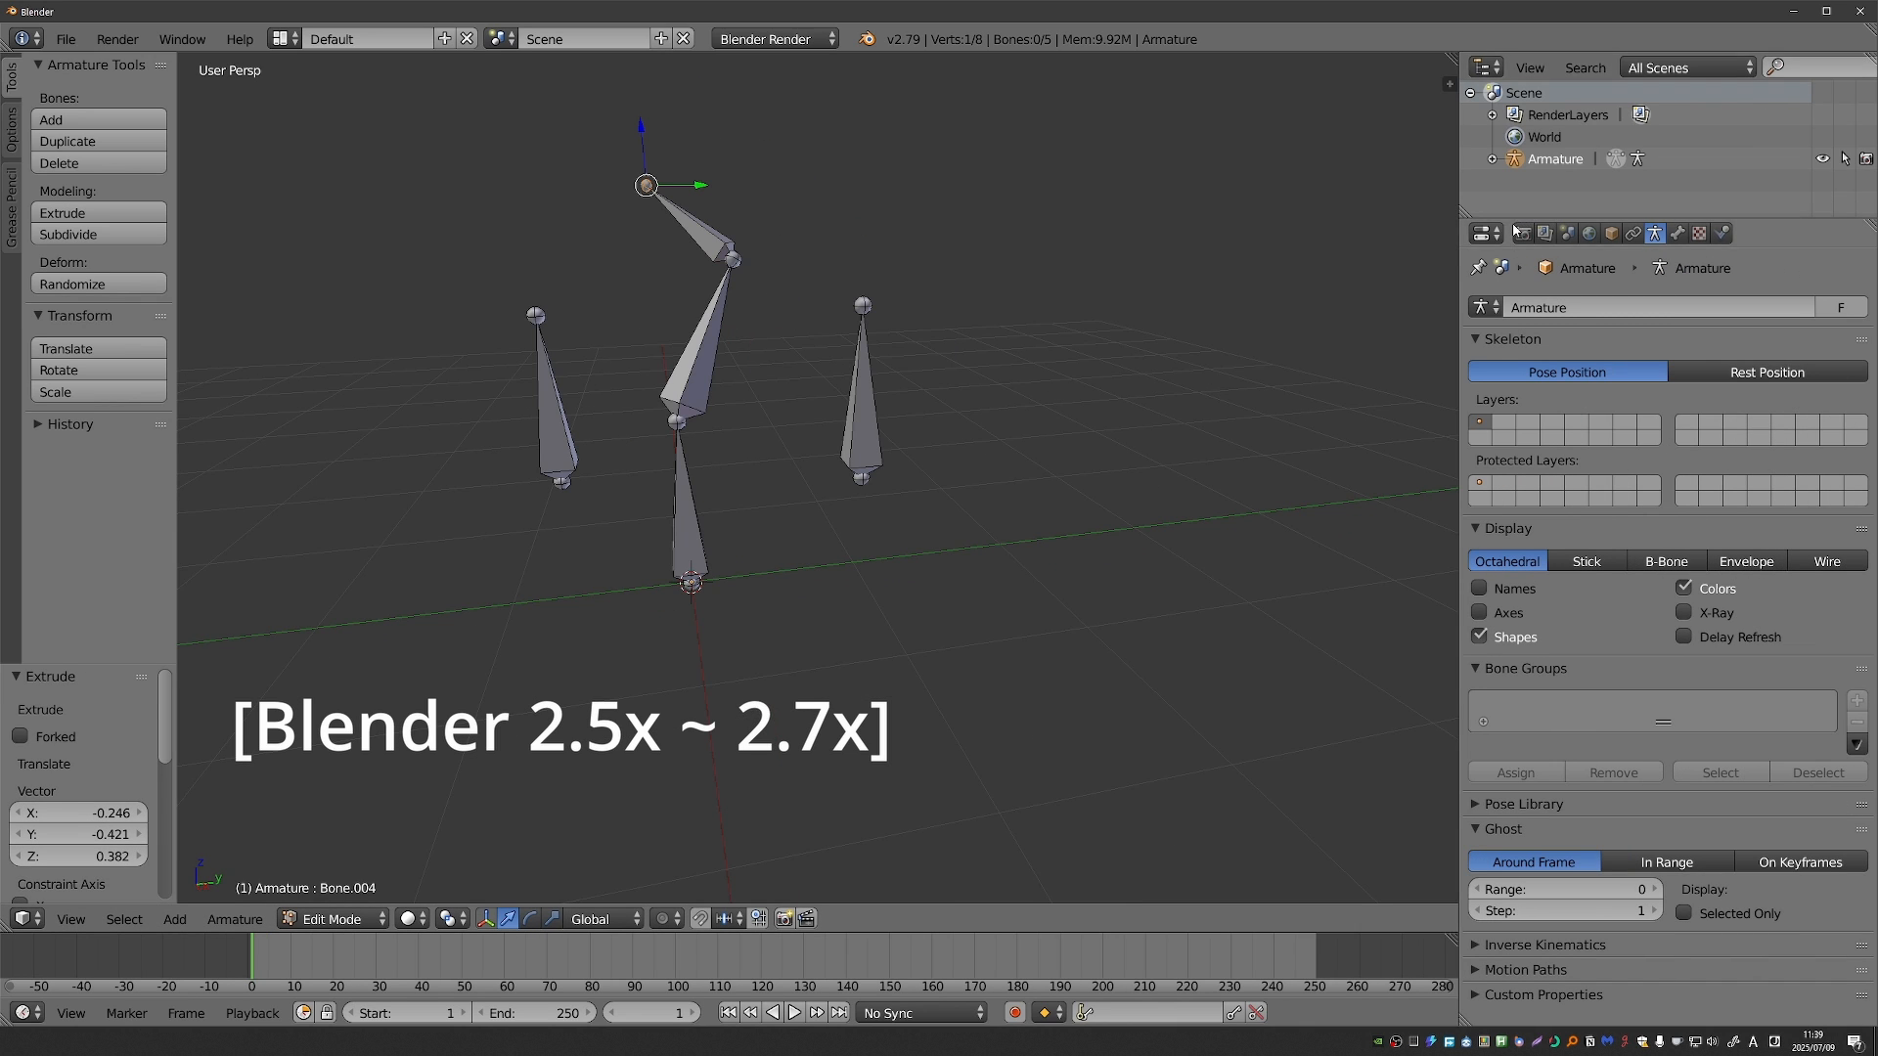
mouse_move(1694, 340)
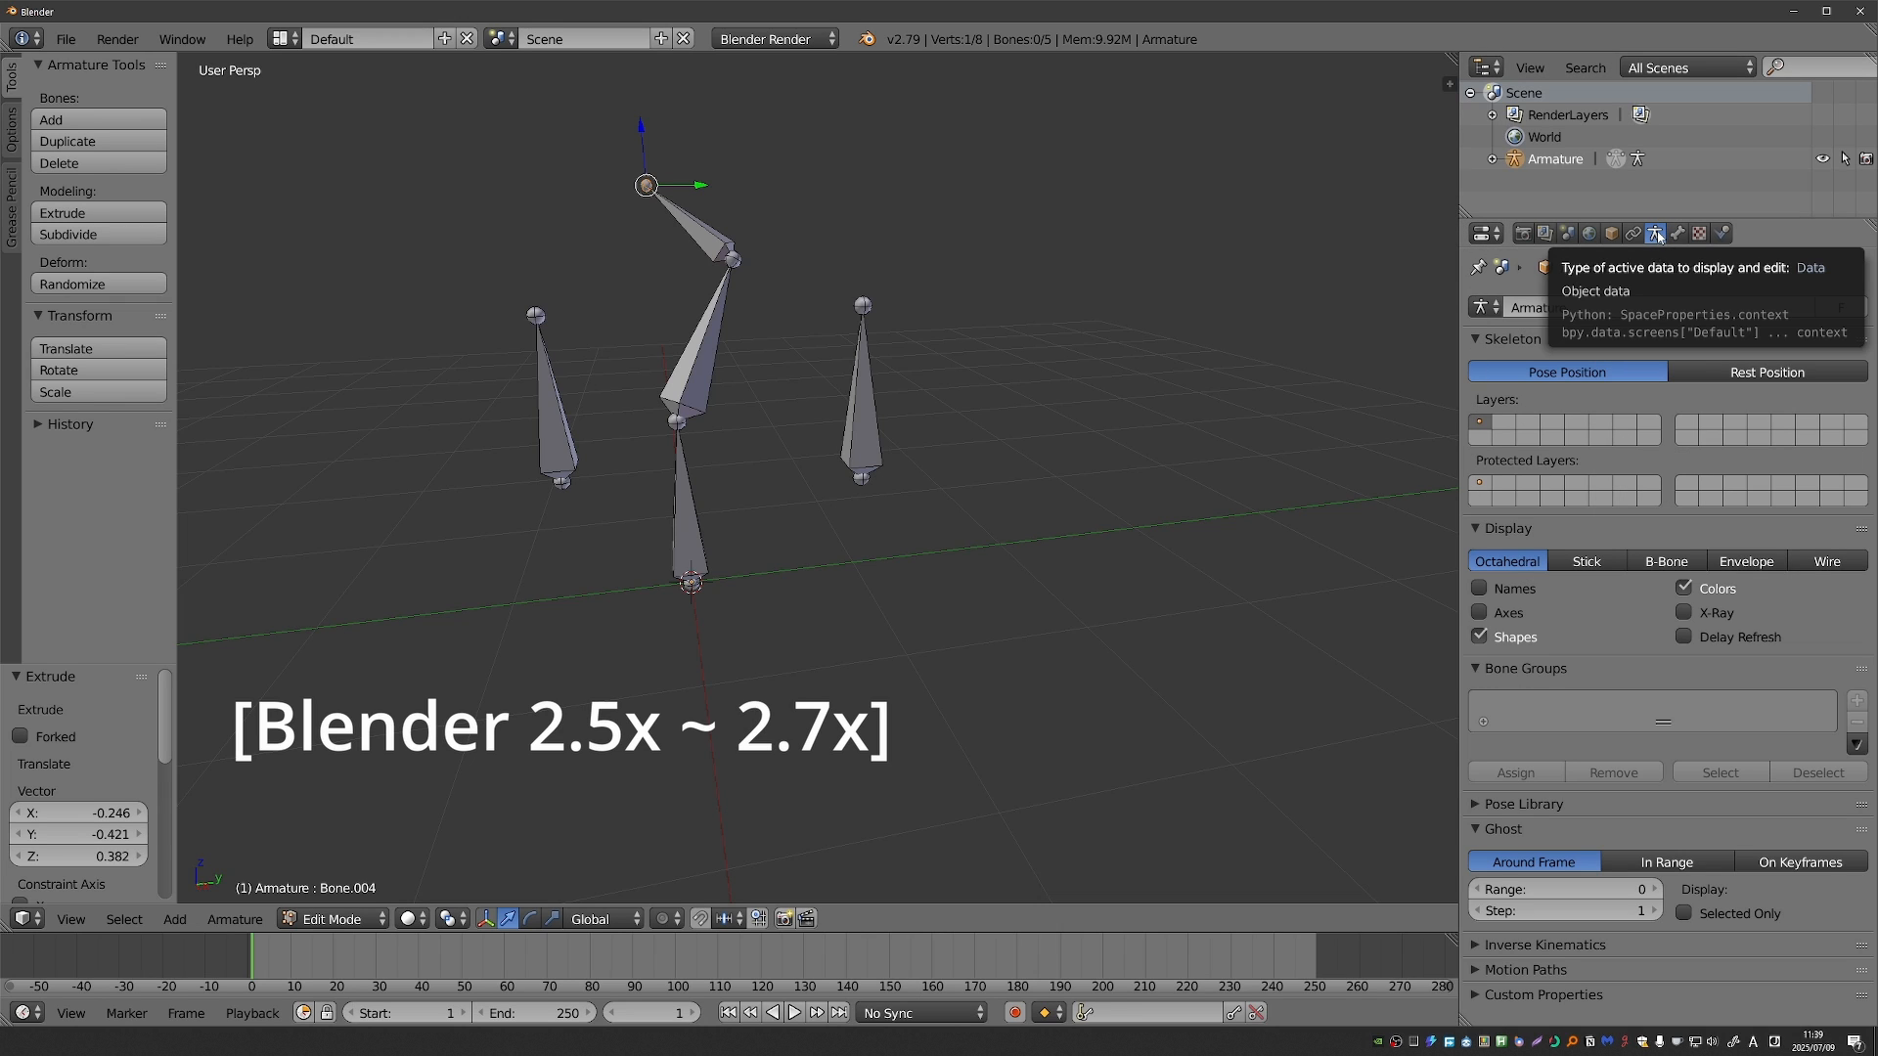
left_click(1587, 562)
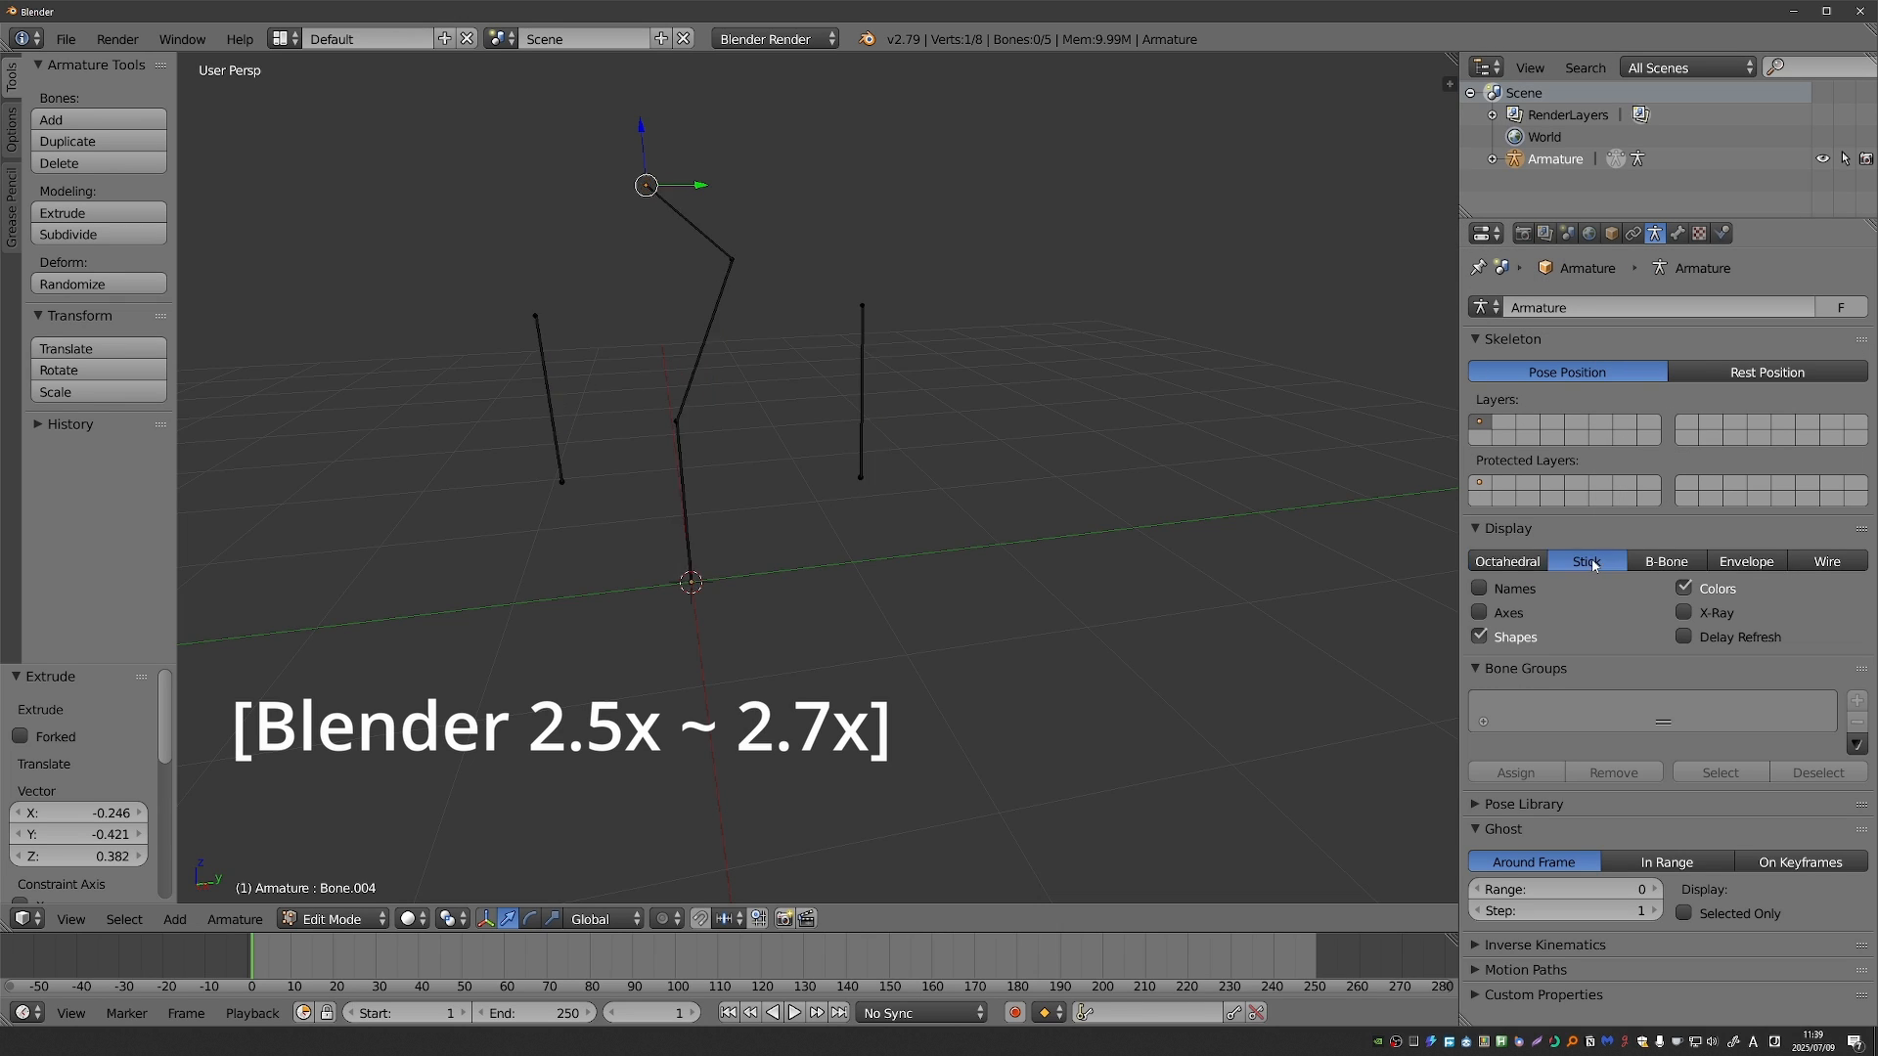
left_click(1506, 562)
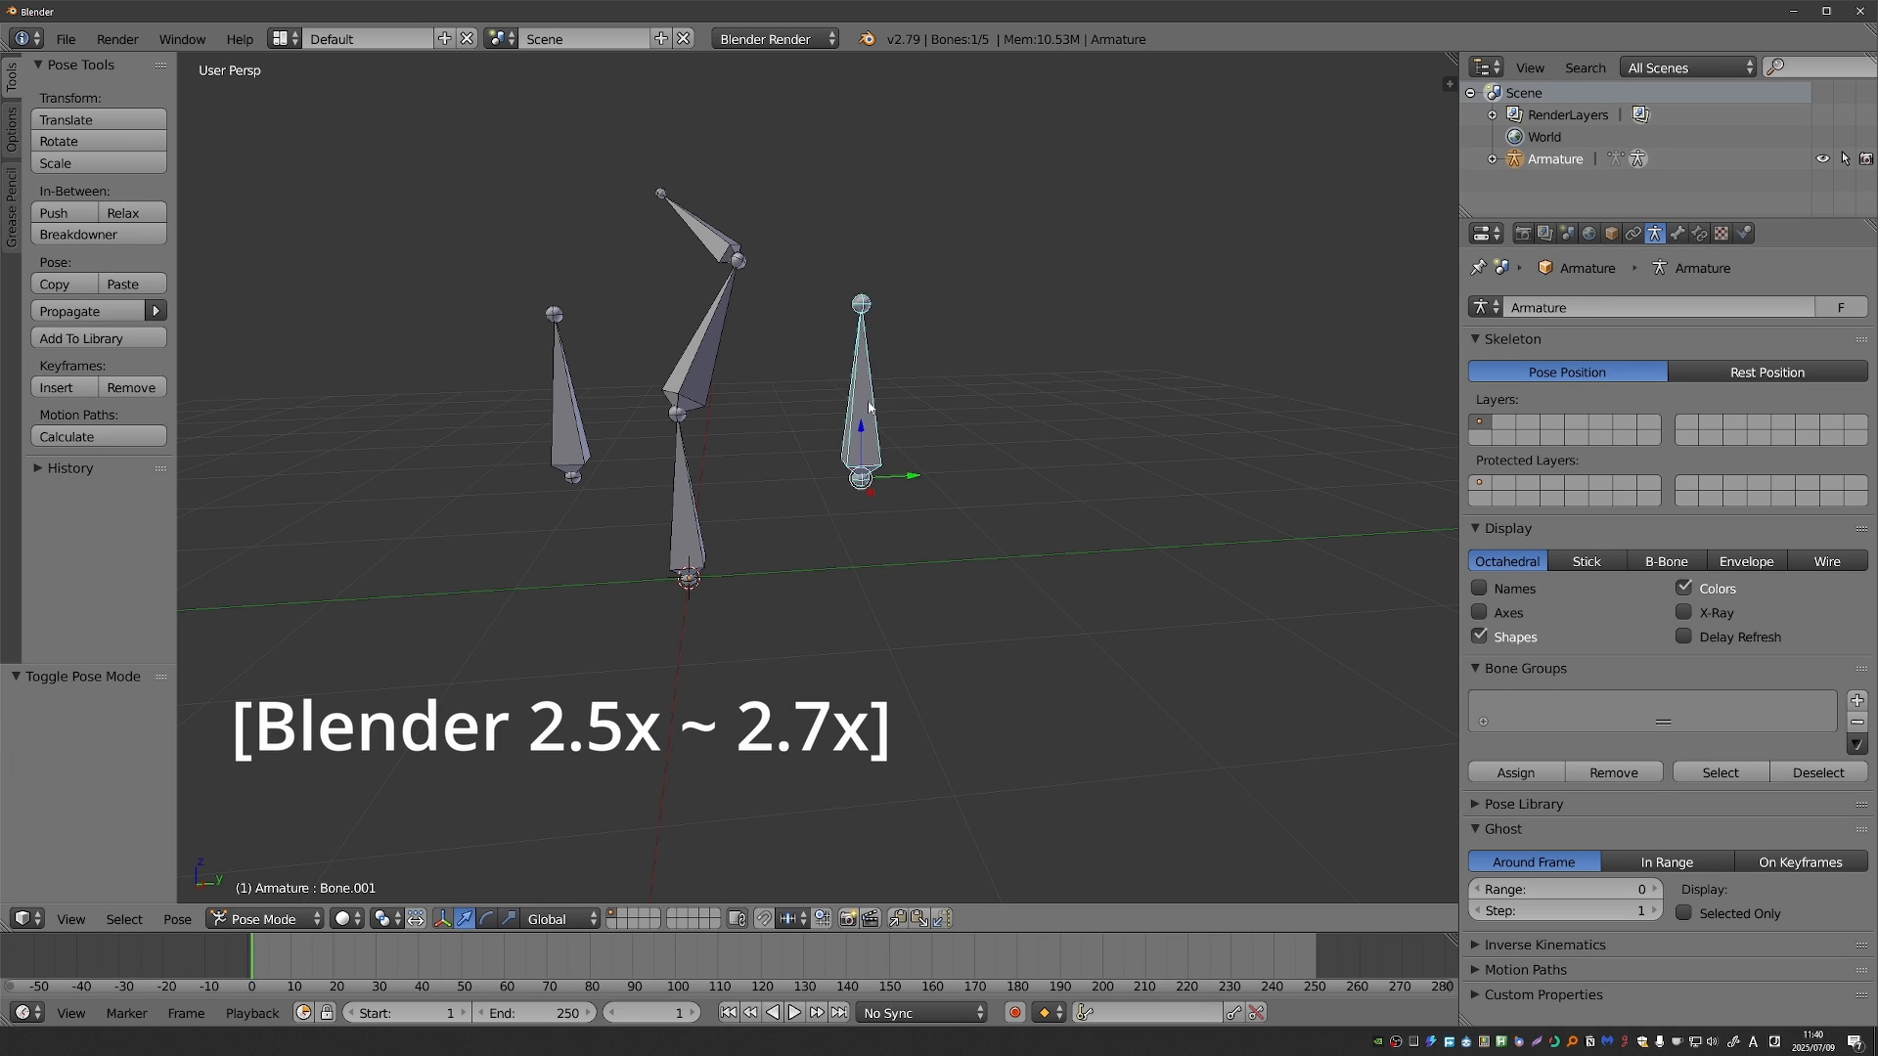
- Select Bone.002 to receive the Copy Rotation constraint targeting Bone.001
left_click(564, 395)
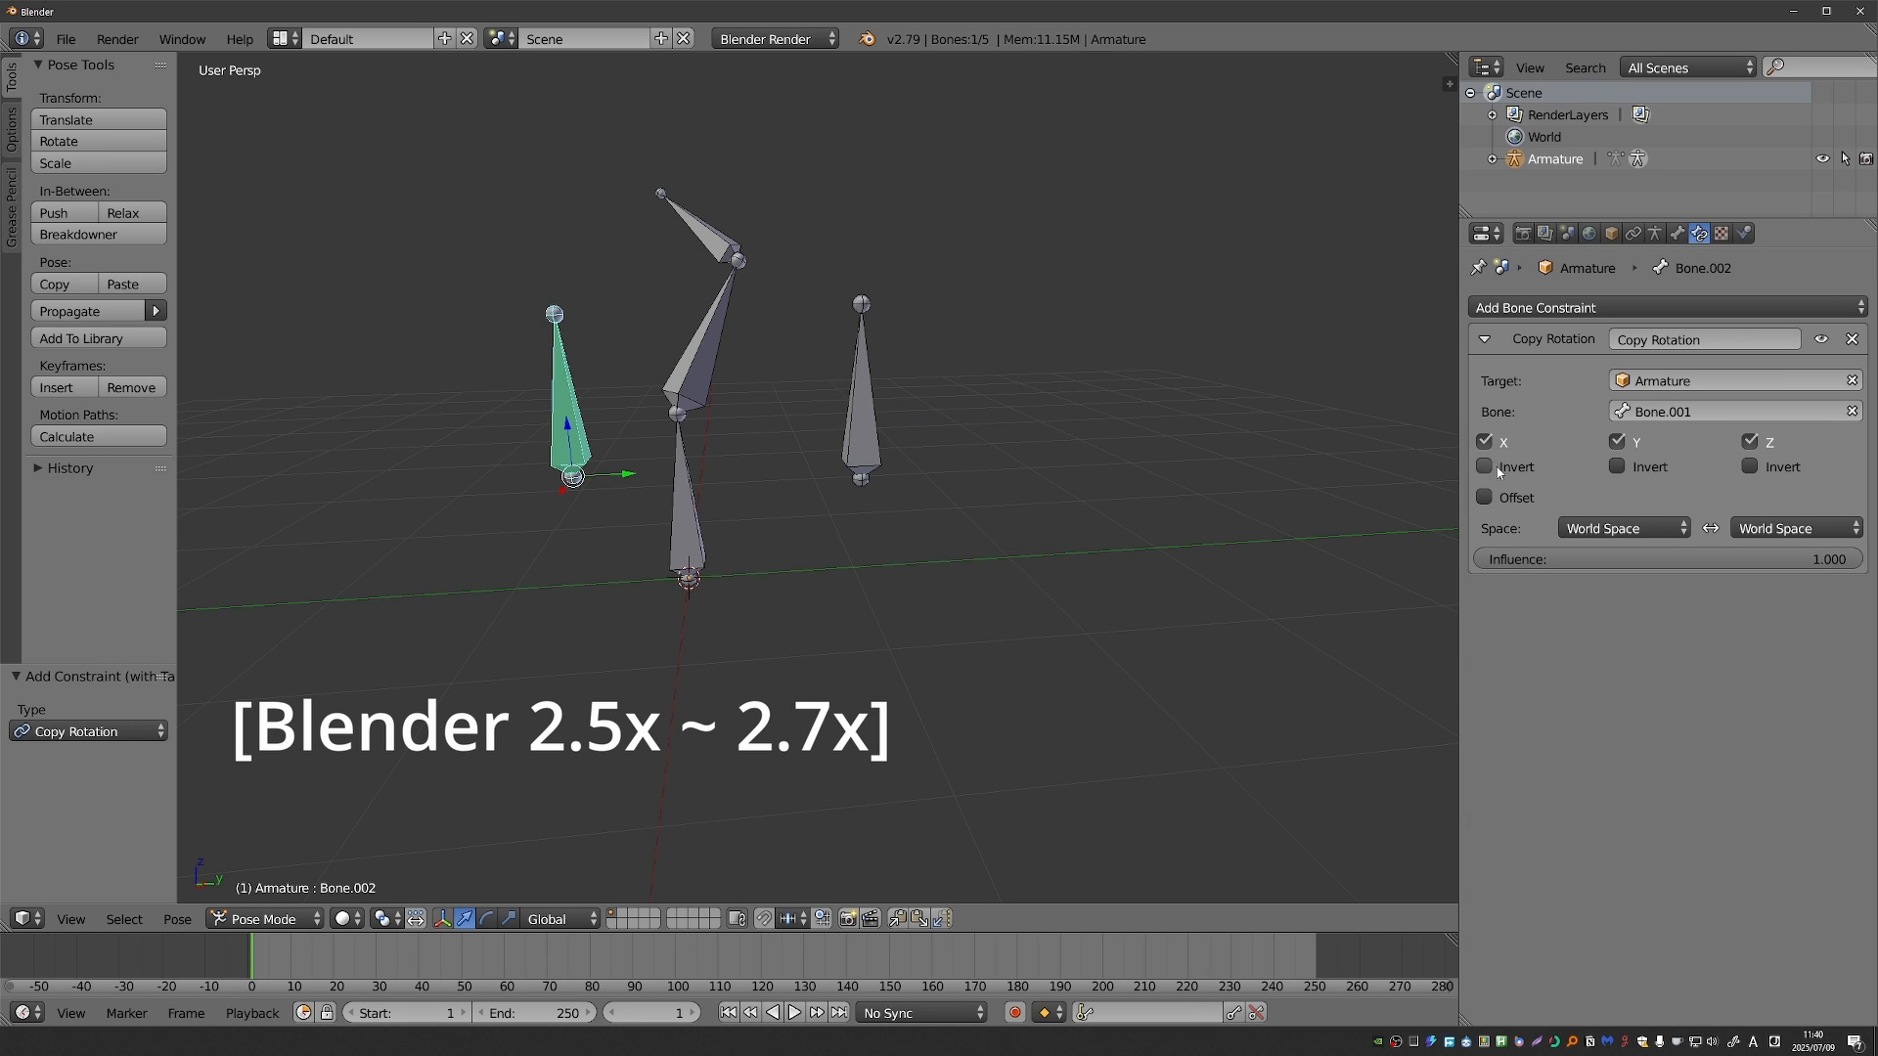
mouse_move(1529, 446)
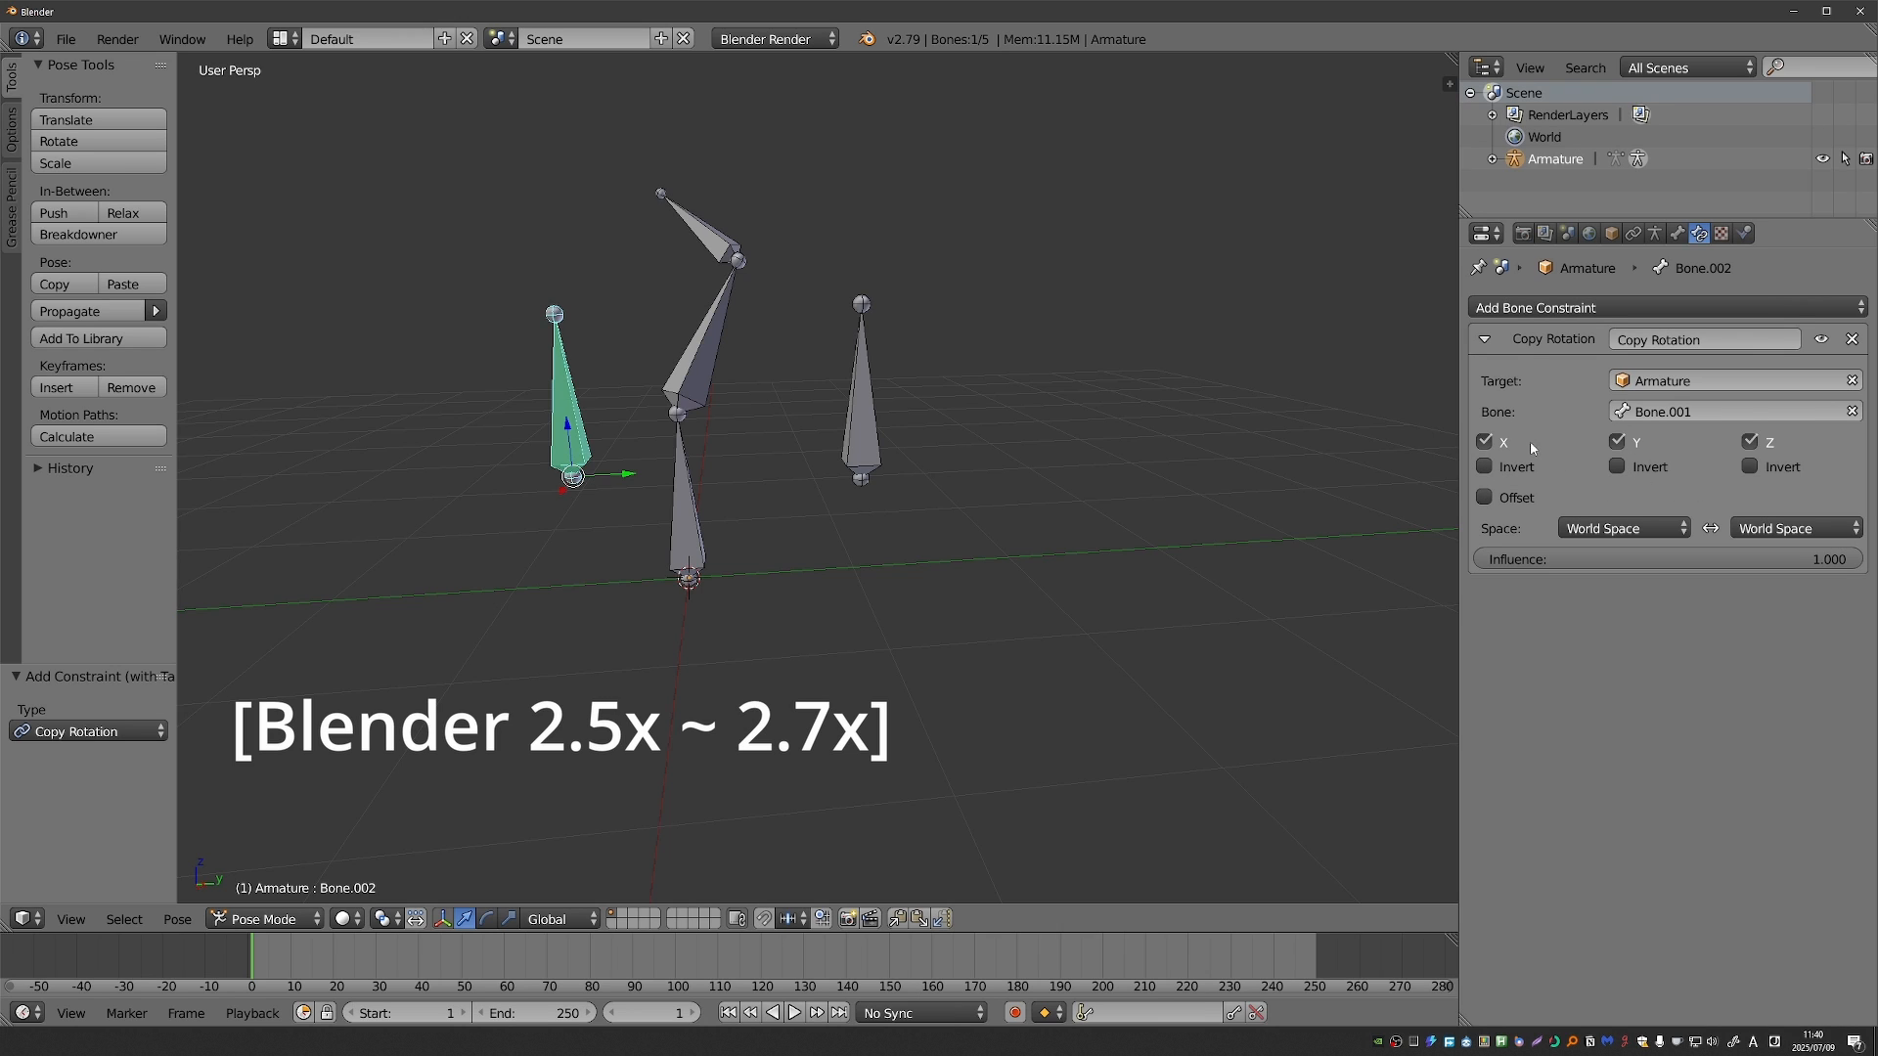
mouse_move(1641, 465)
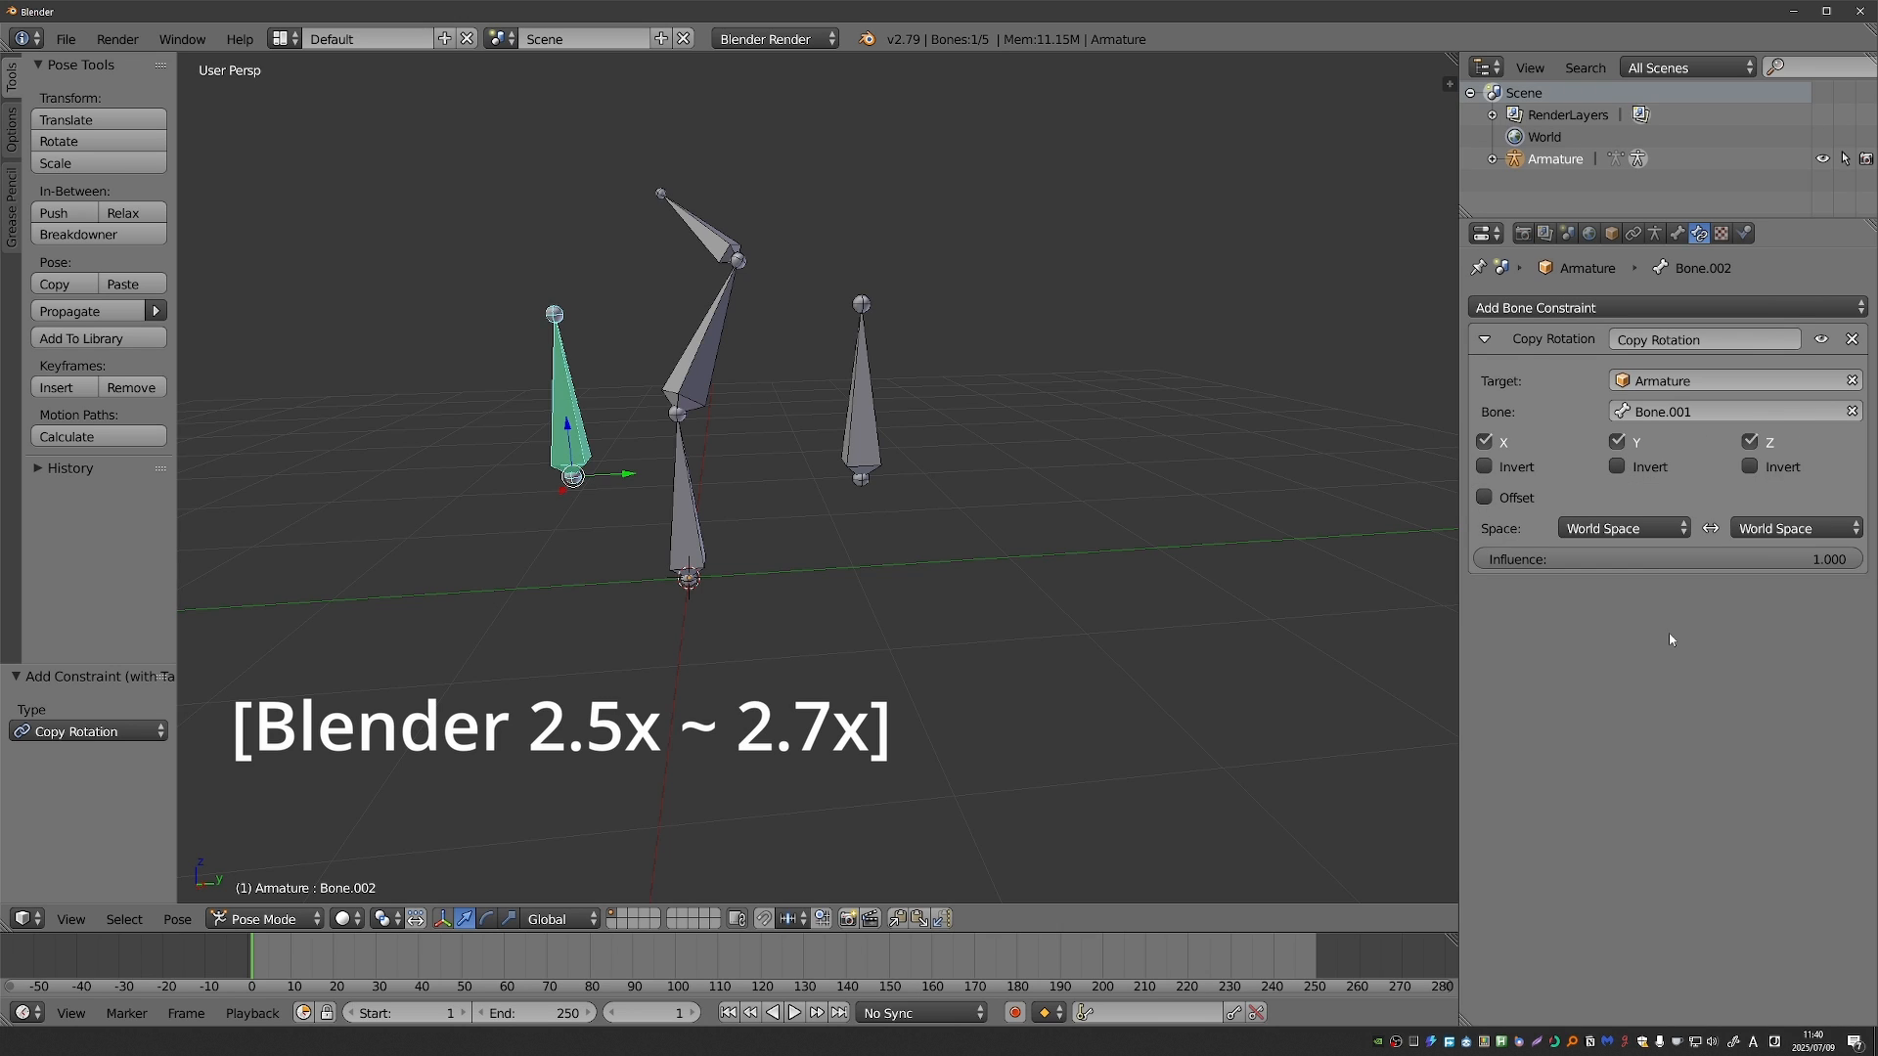
mouse_move(1495, 514)
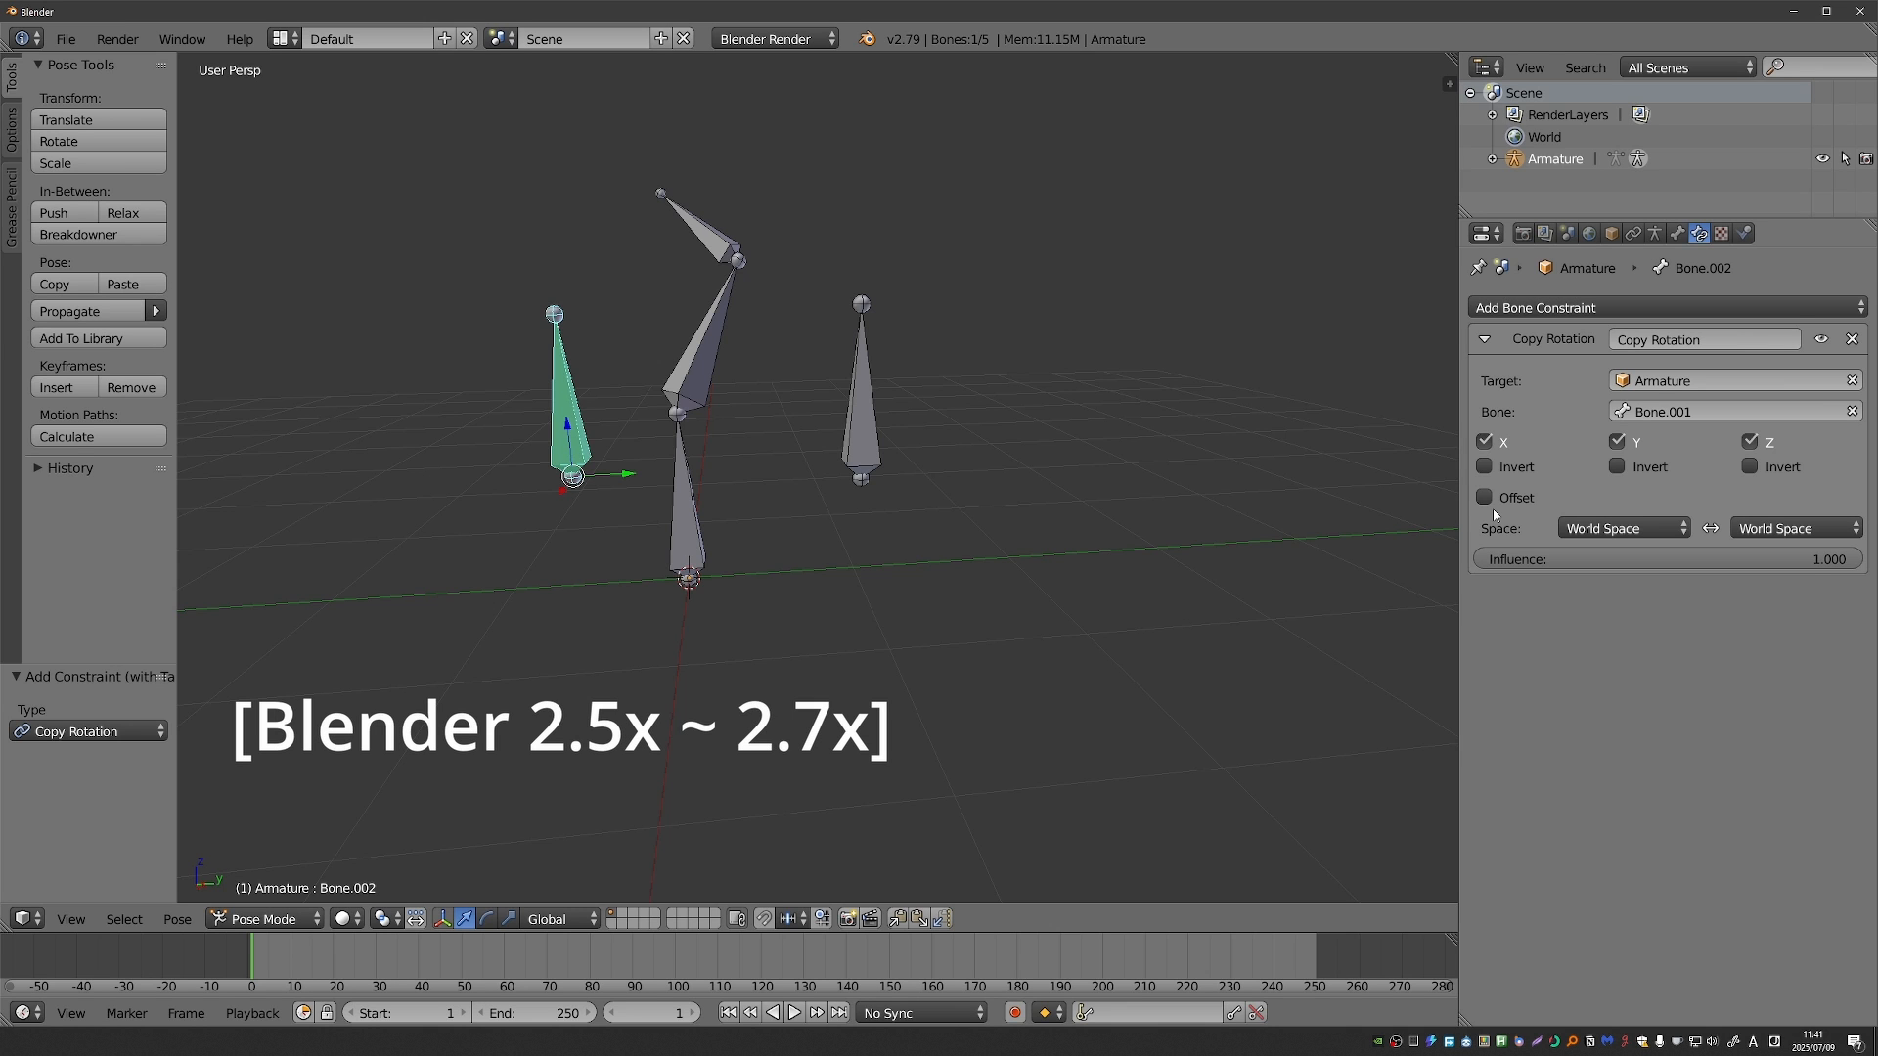